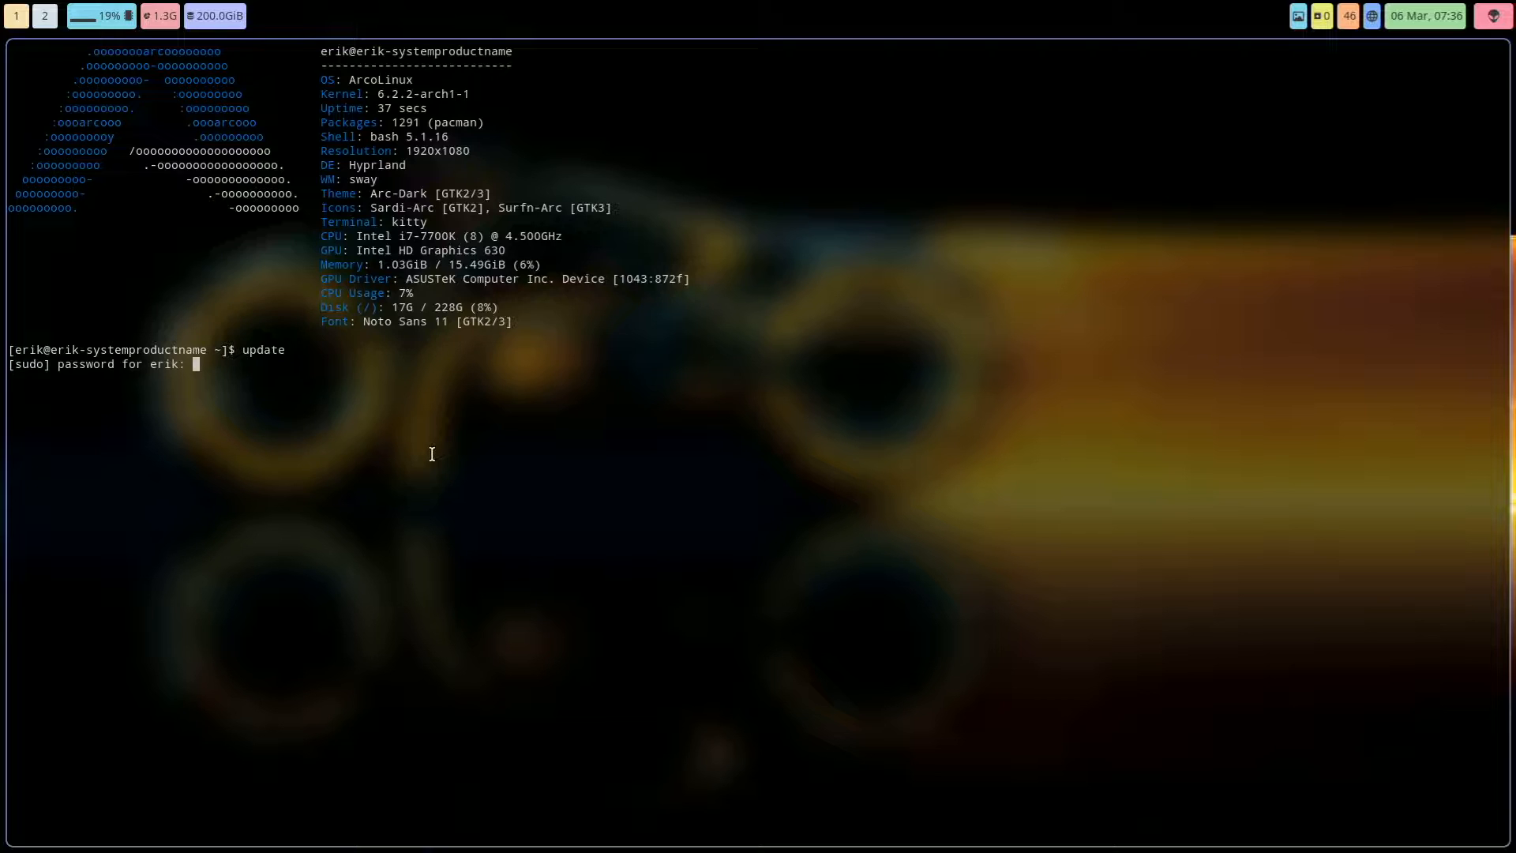
Step: Submit the sudo password to run the system update in kitty
key(Return)
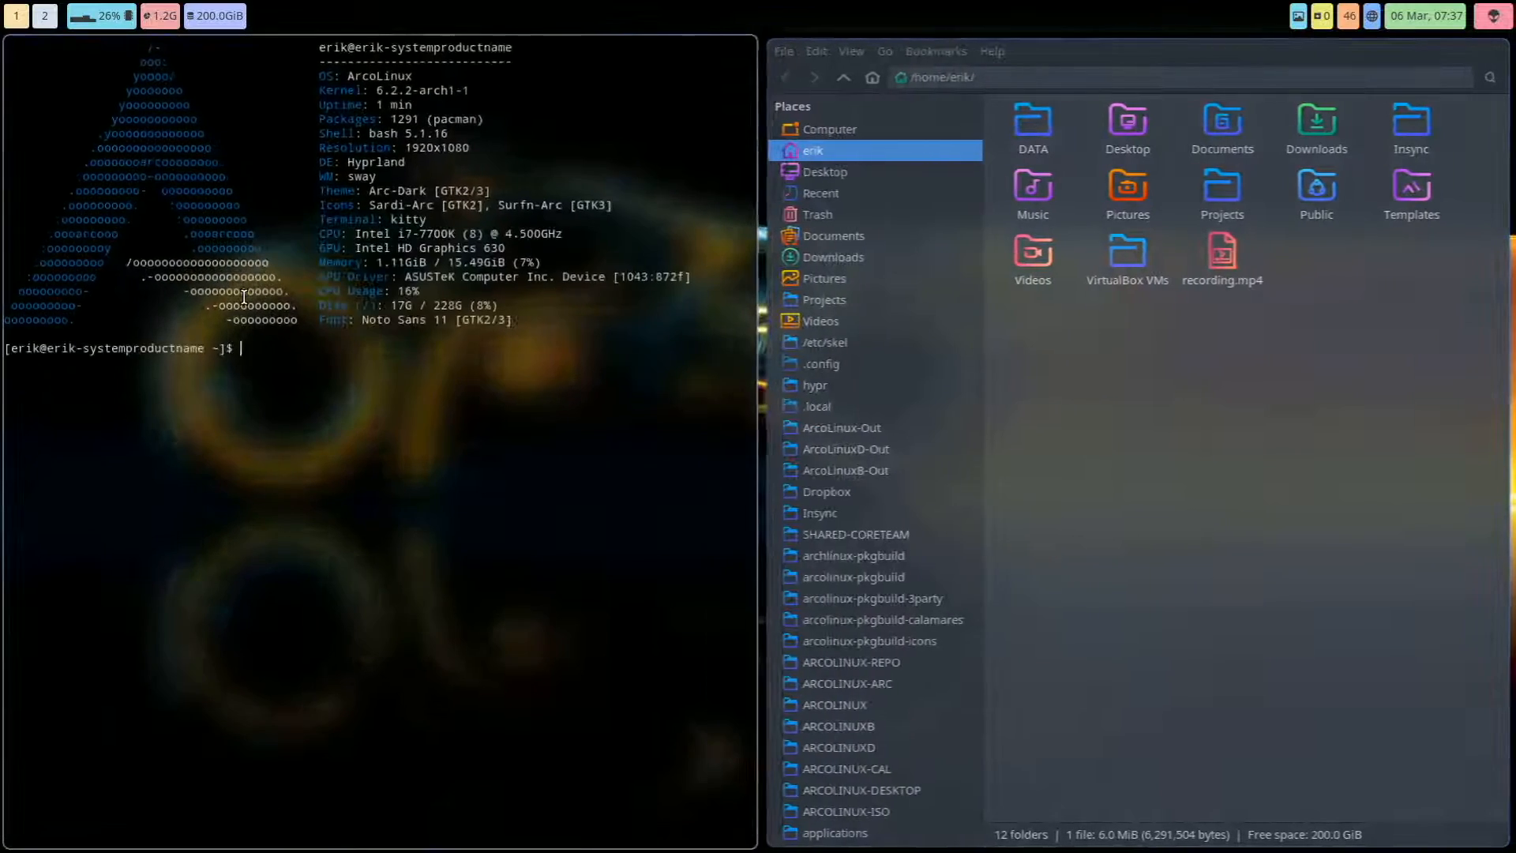
Step: Fetch the nemesis scripts and browse DATA > arcolinux-nemesis > AUR install scripts
text(get-nemesis-on-a)
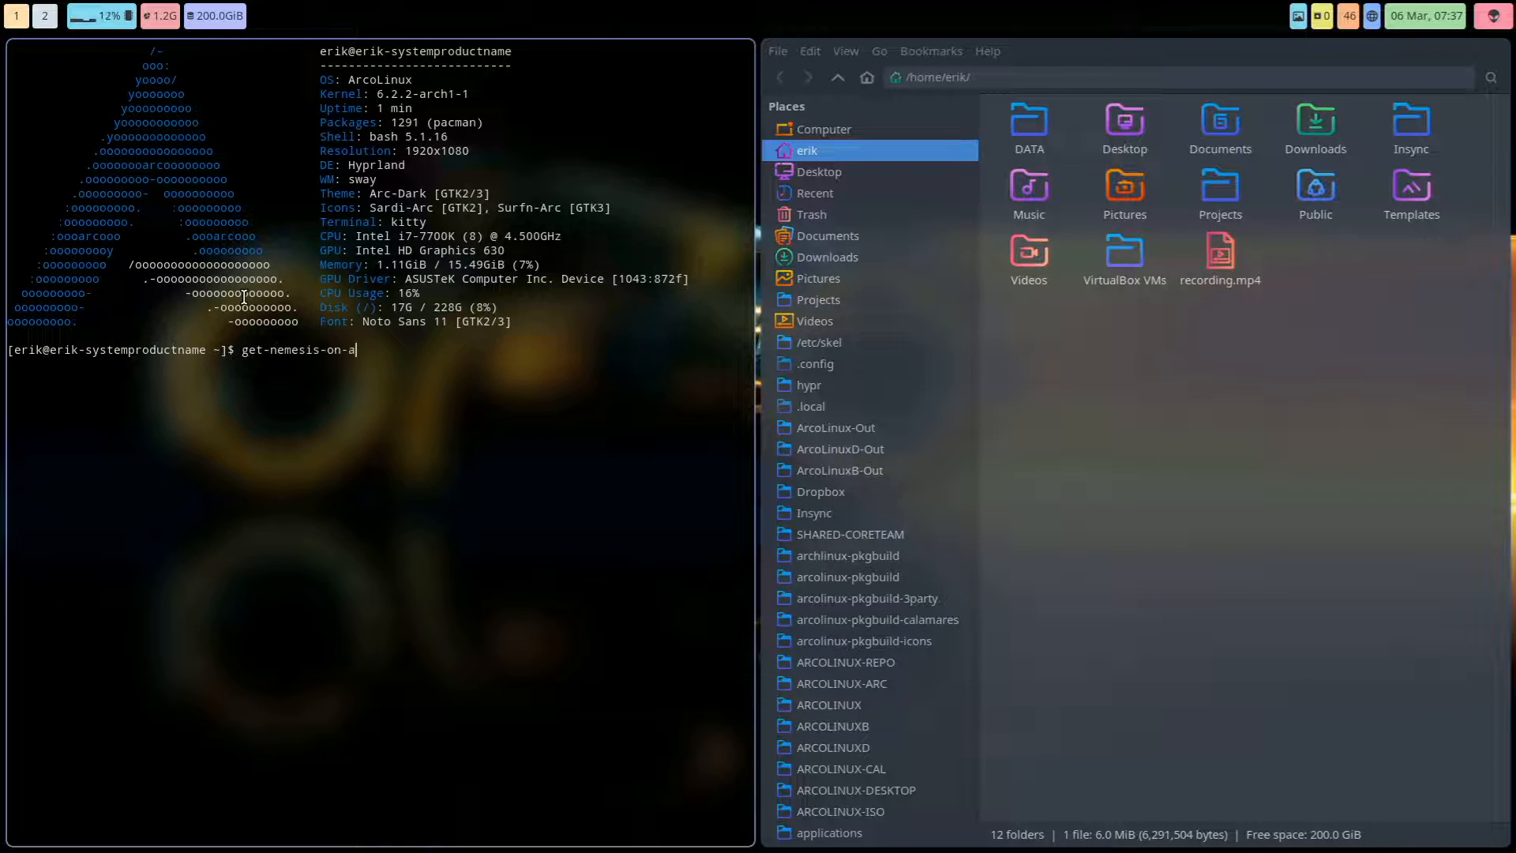
key(Tab)
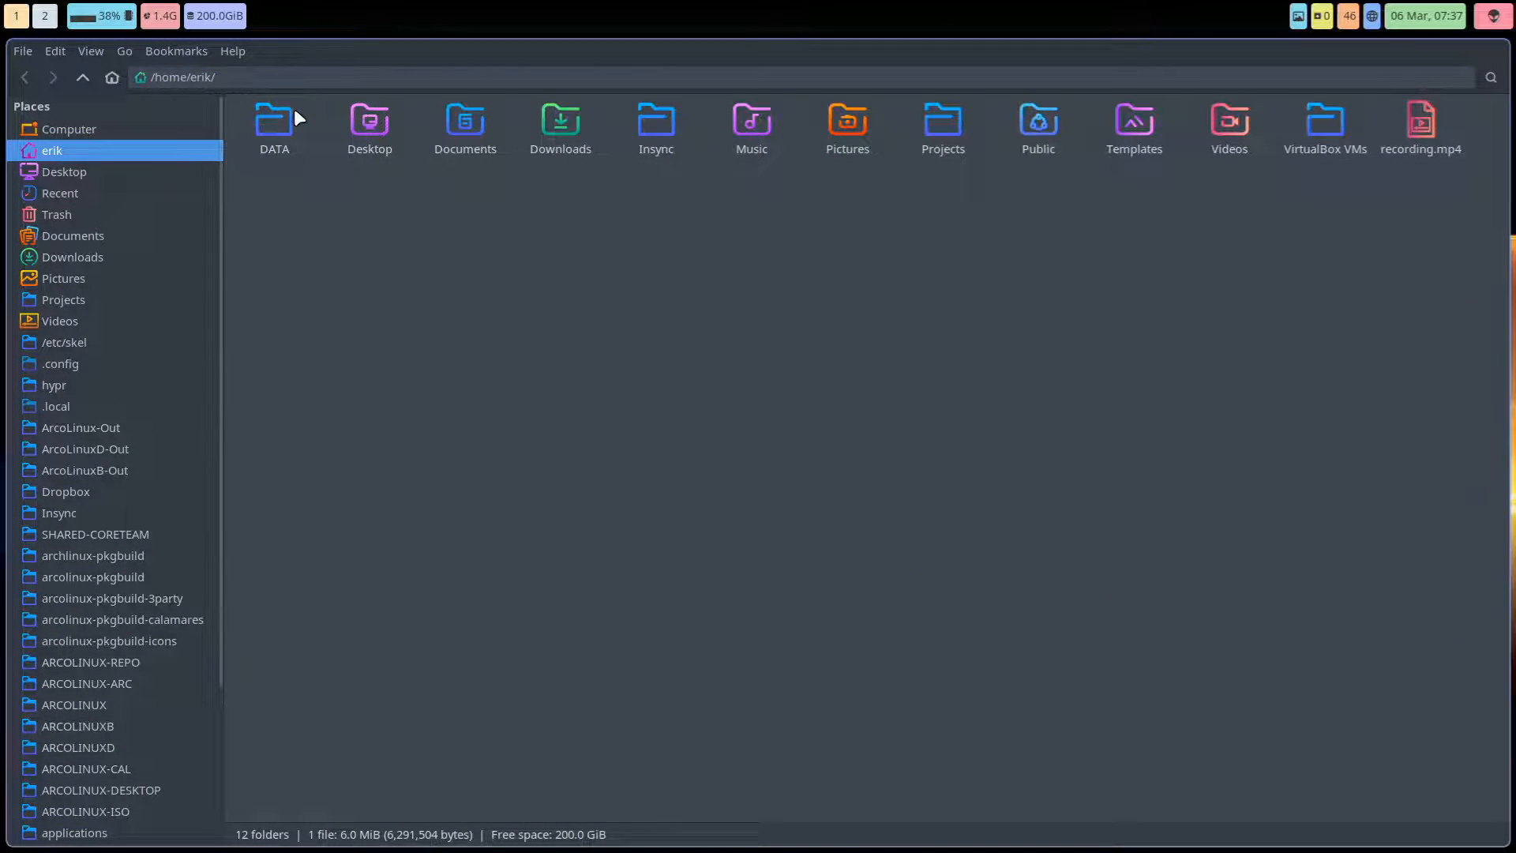
double_click(275, 121)
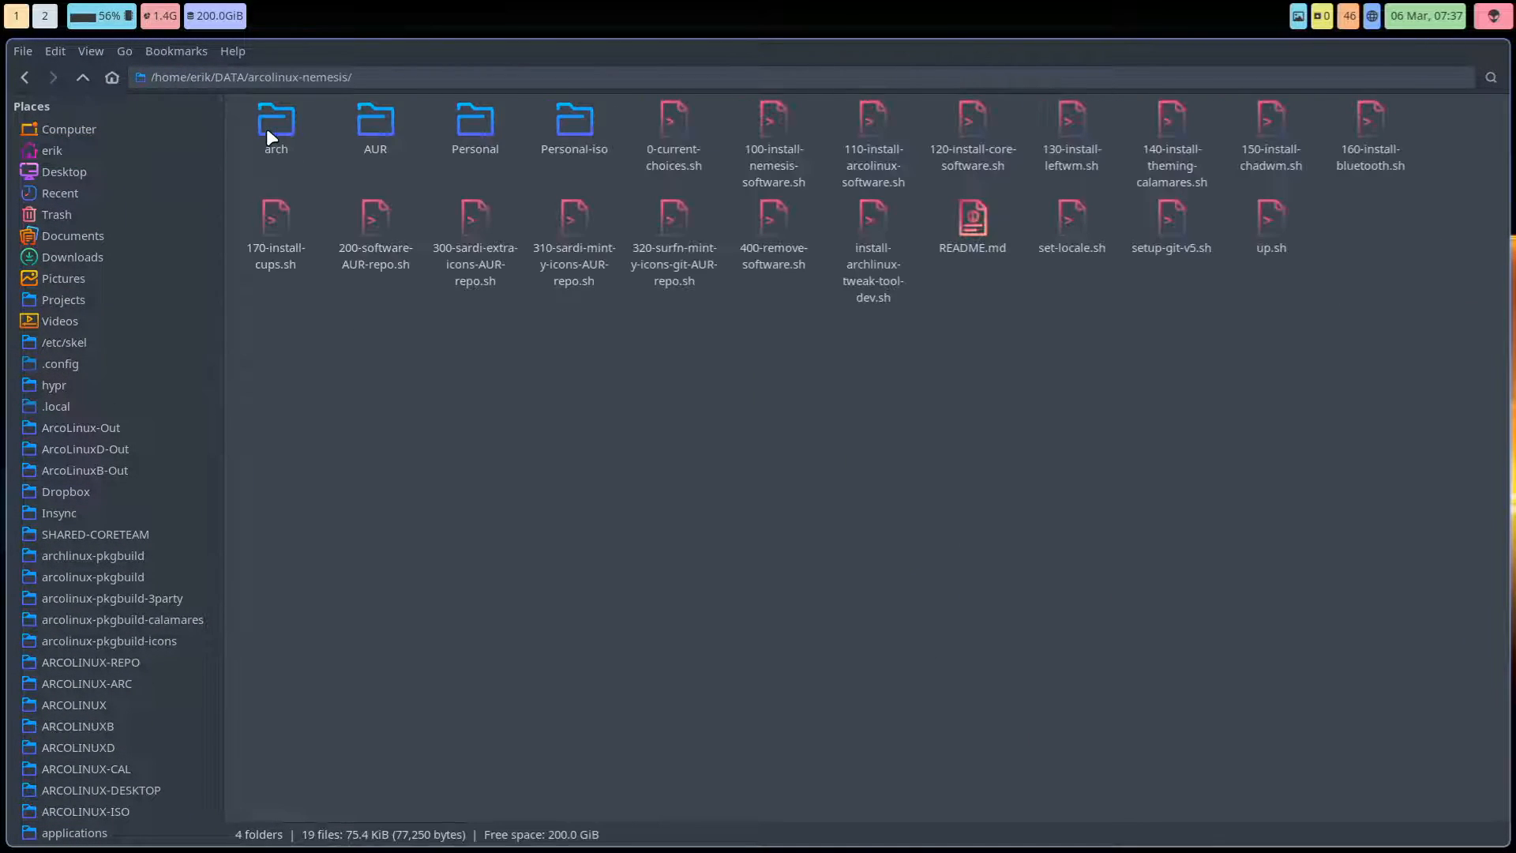
double_click(374, 123)
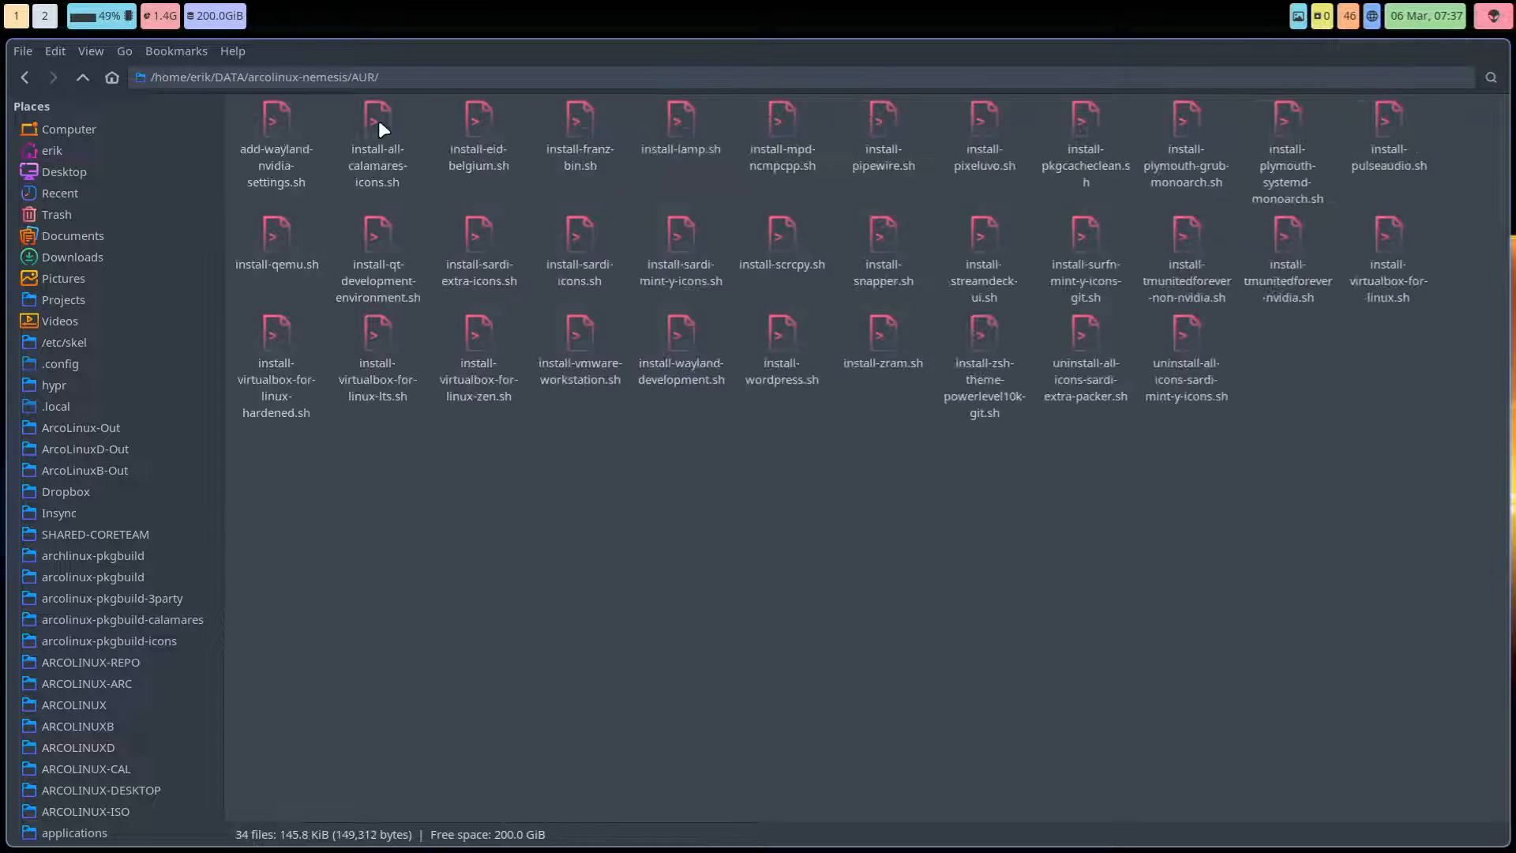
mouse_move(1252, 302)
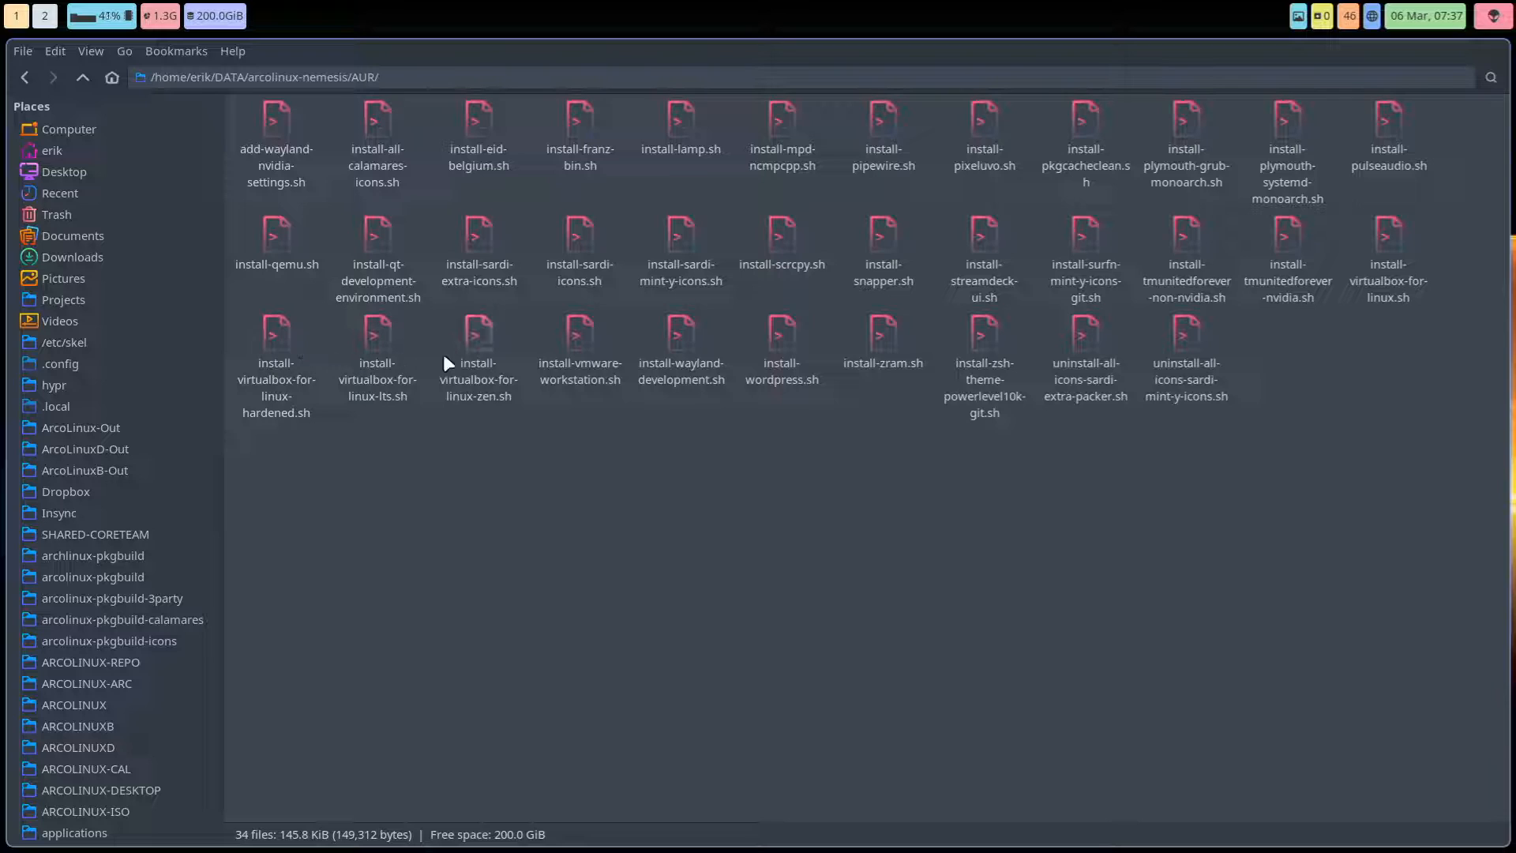
click(579, 349)
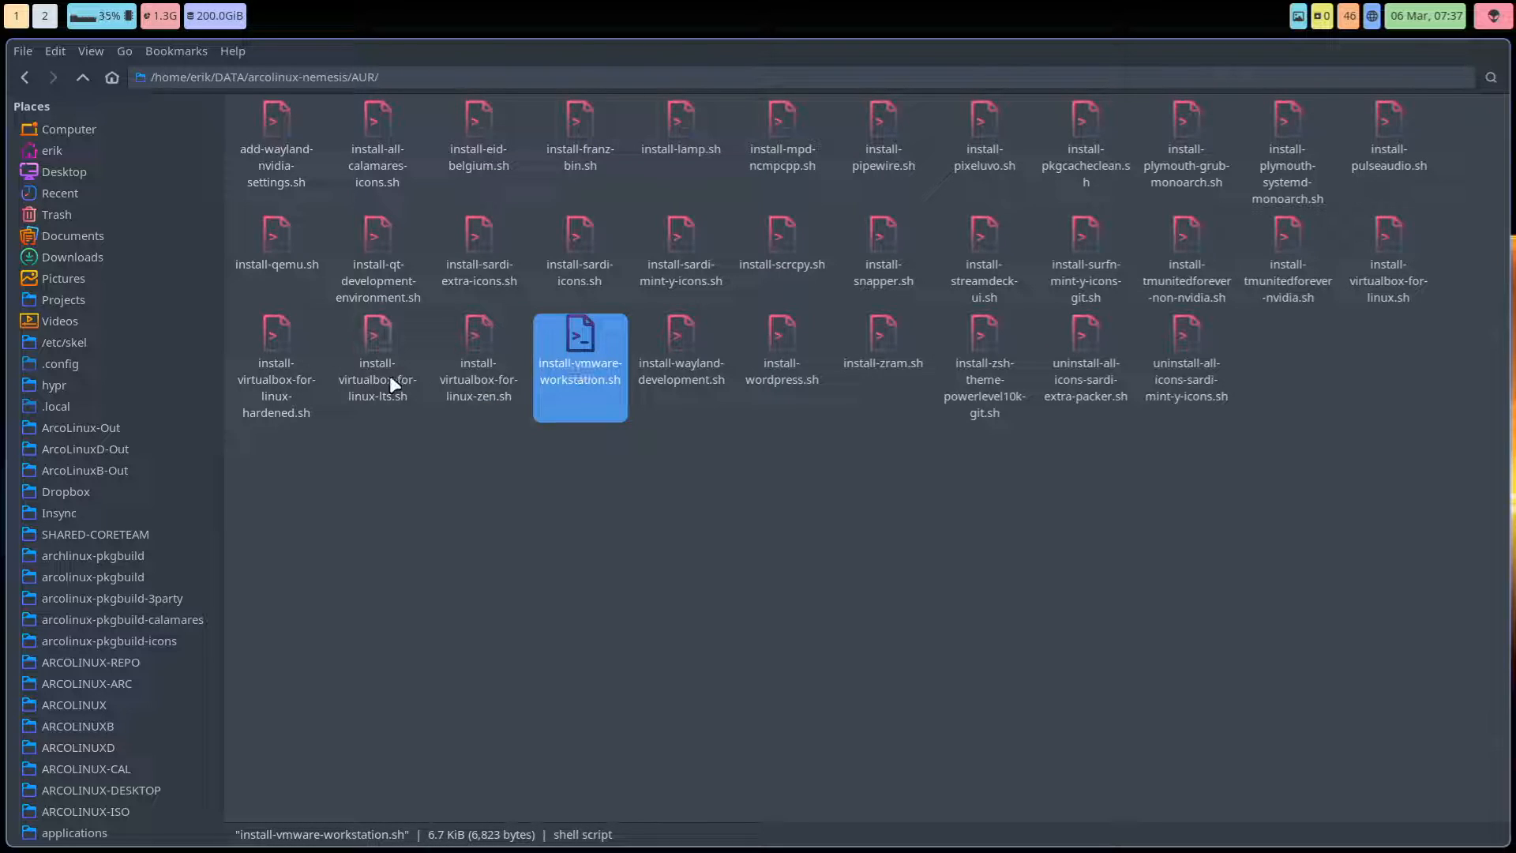
click(681, 658)
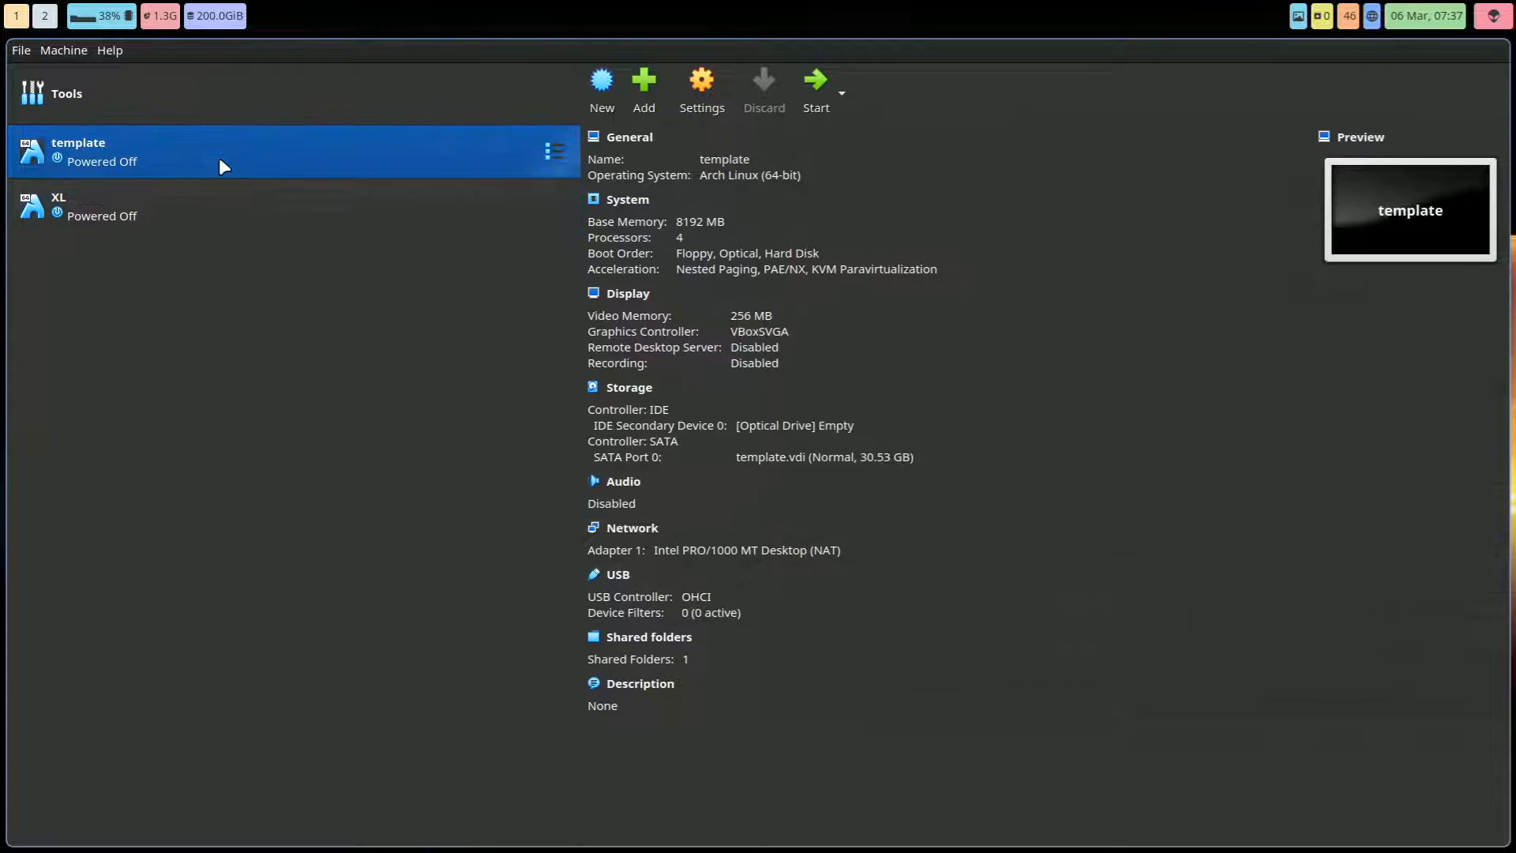
mouse_move(701, 86)
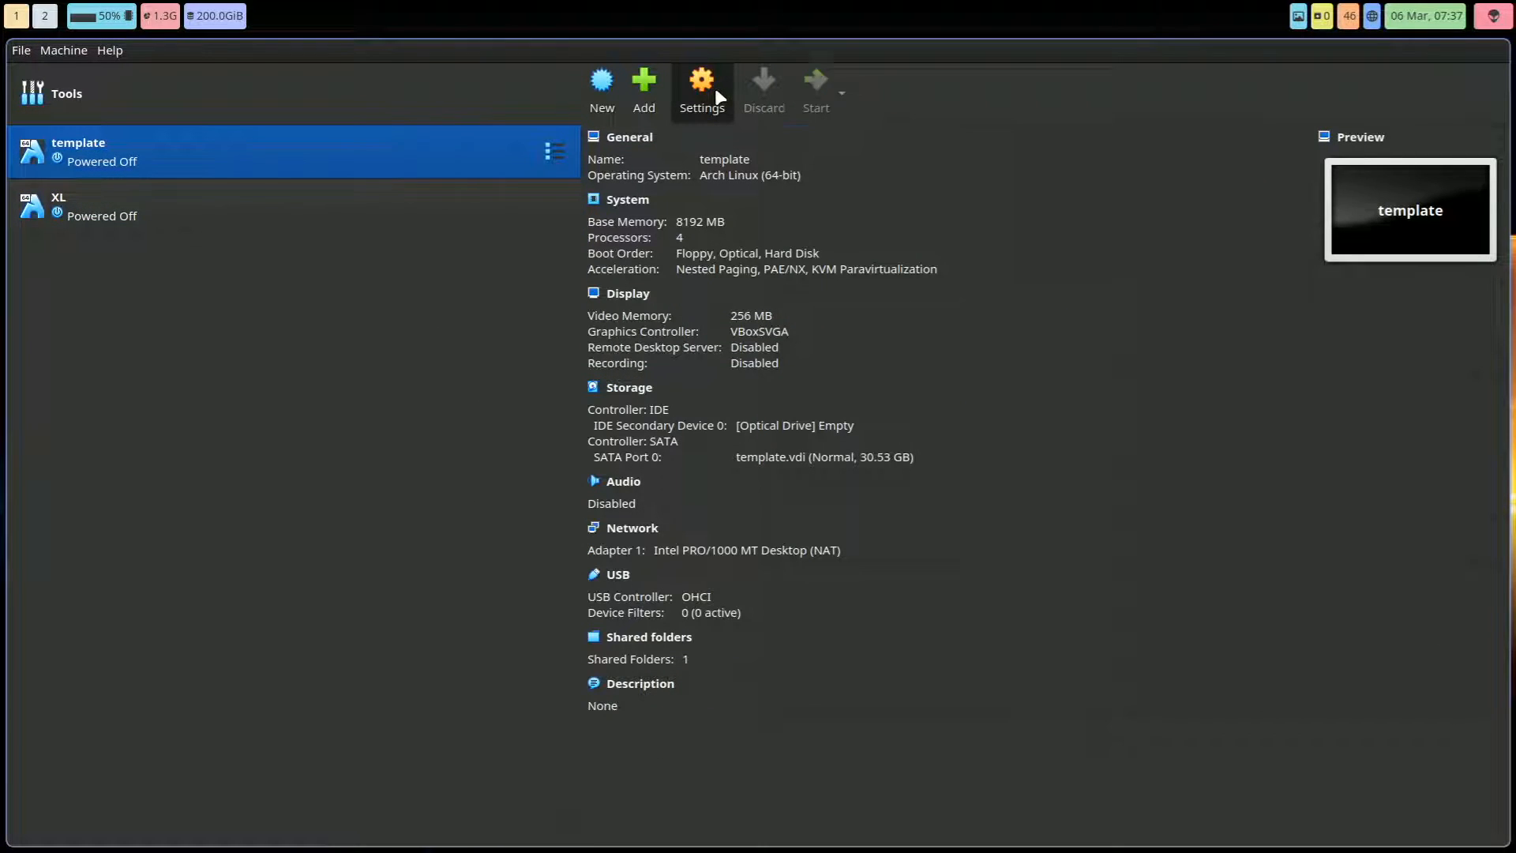
Step: Review the template VM's General Advanced, Description and Disk Encryption tabs
click(702, 87)
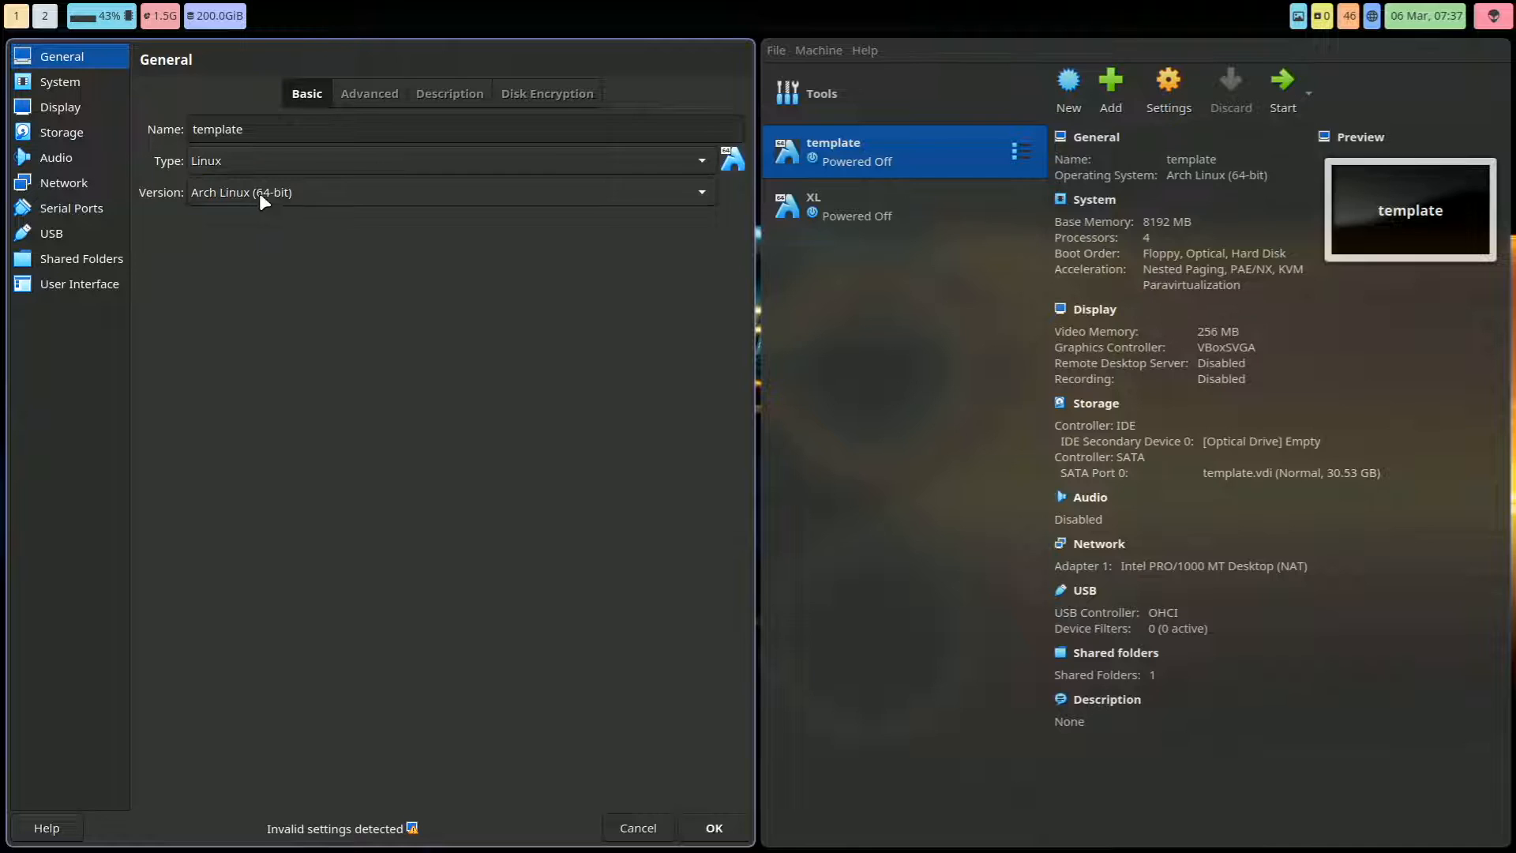
click(369, 93)
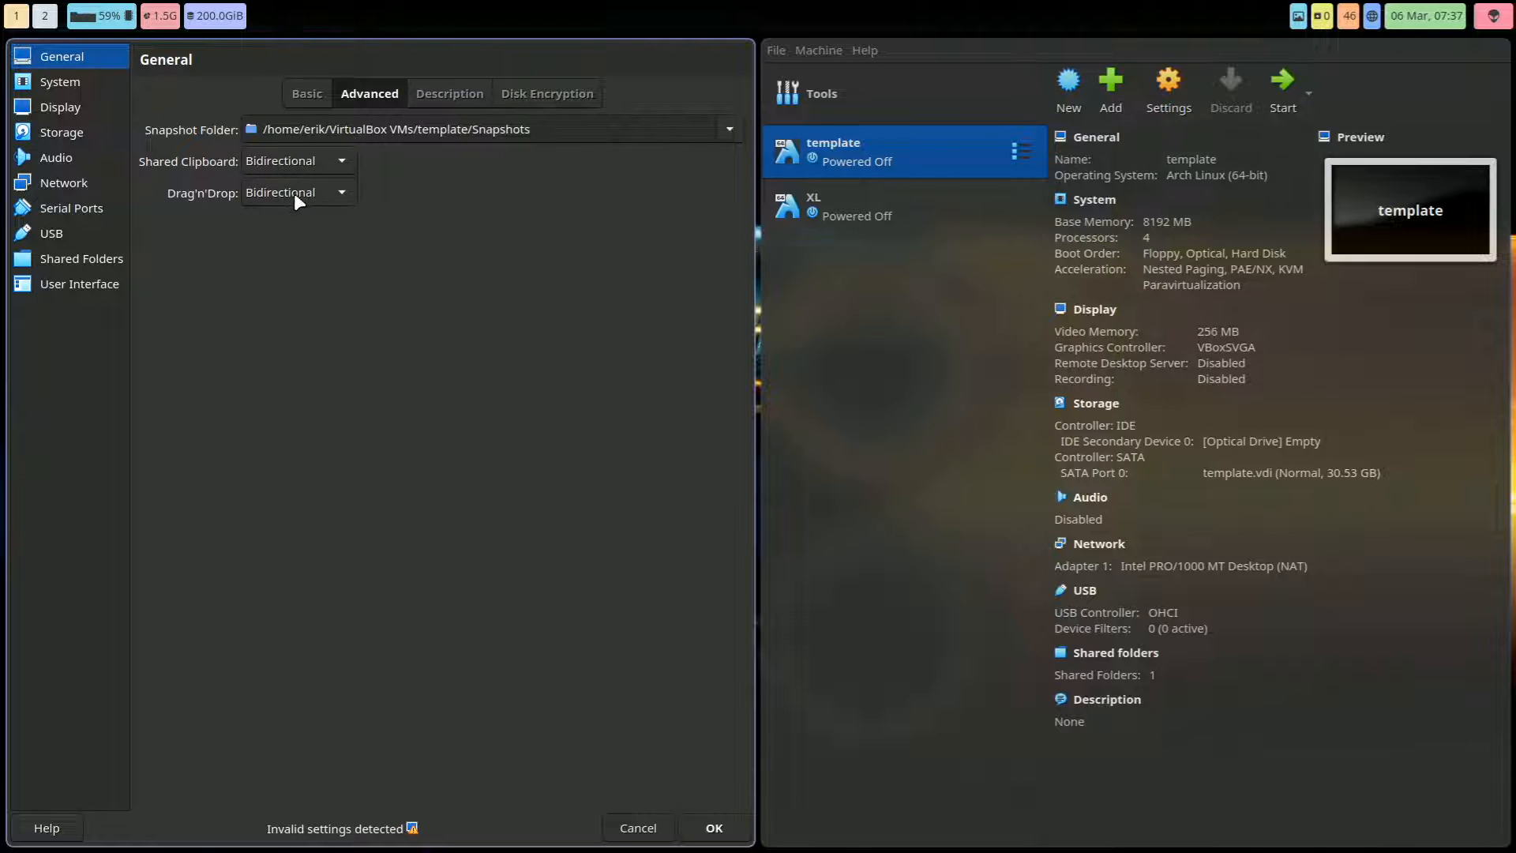
click(449, 93)
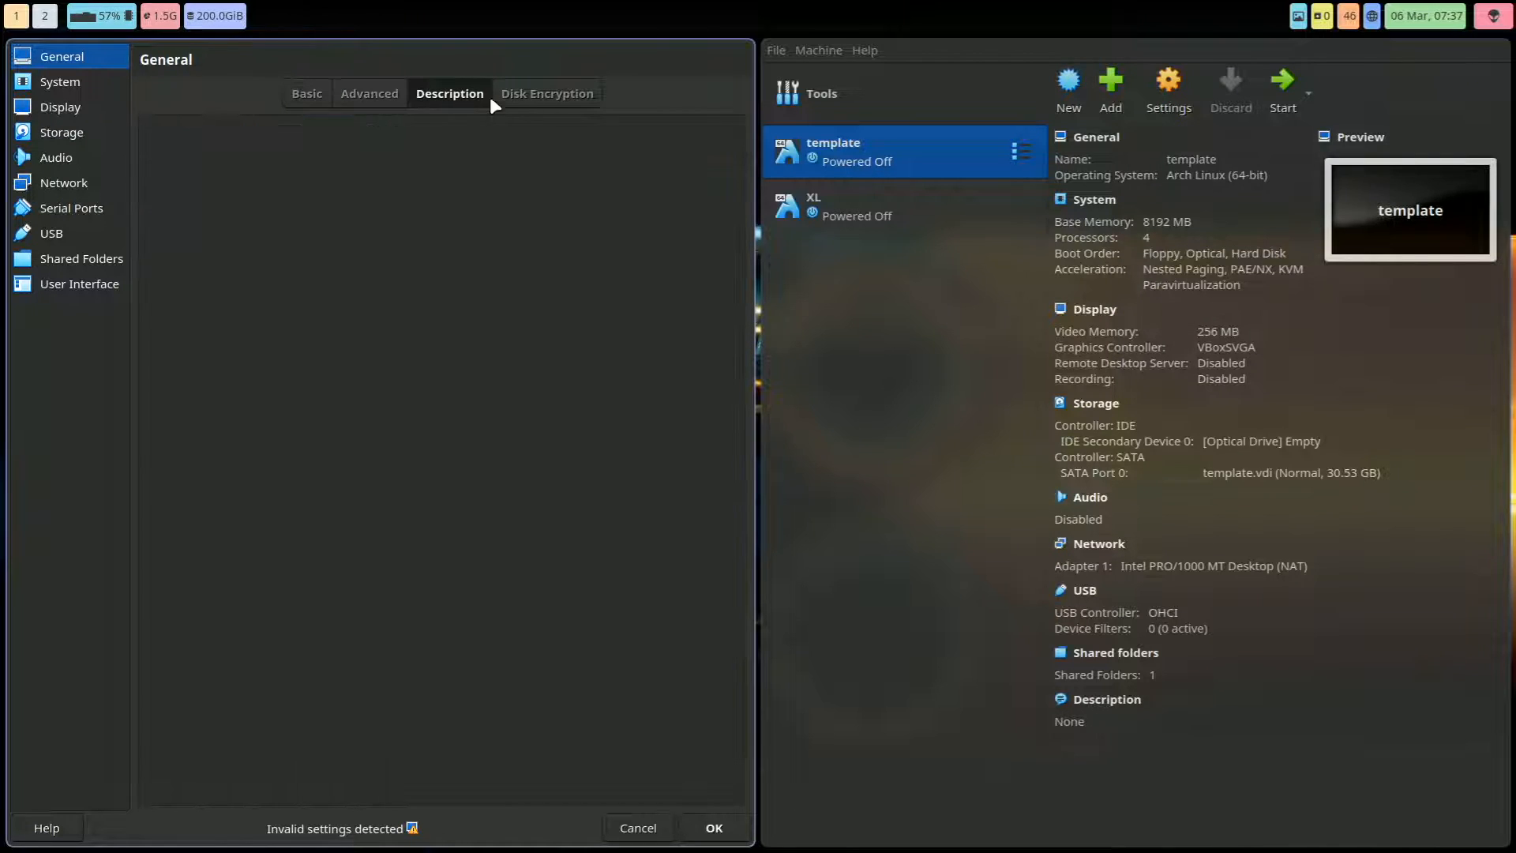
click(547, 94)
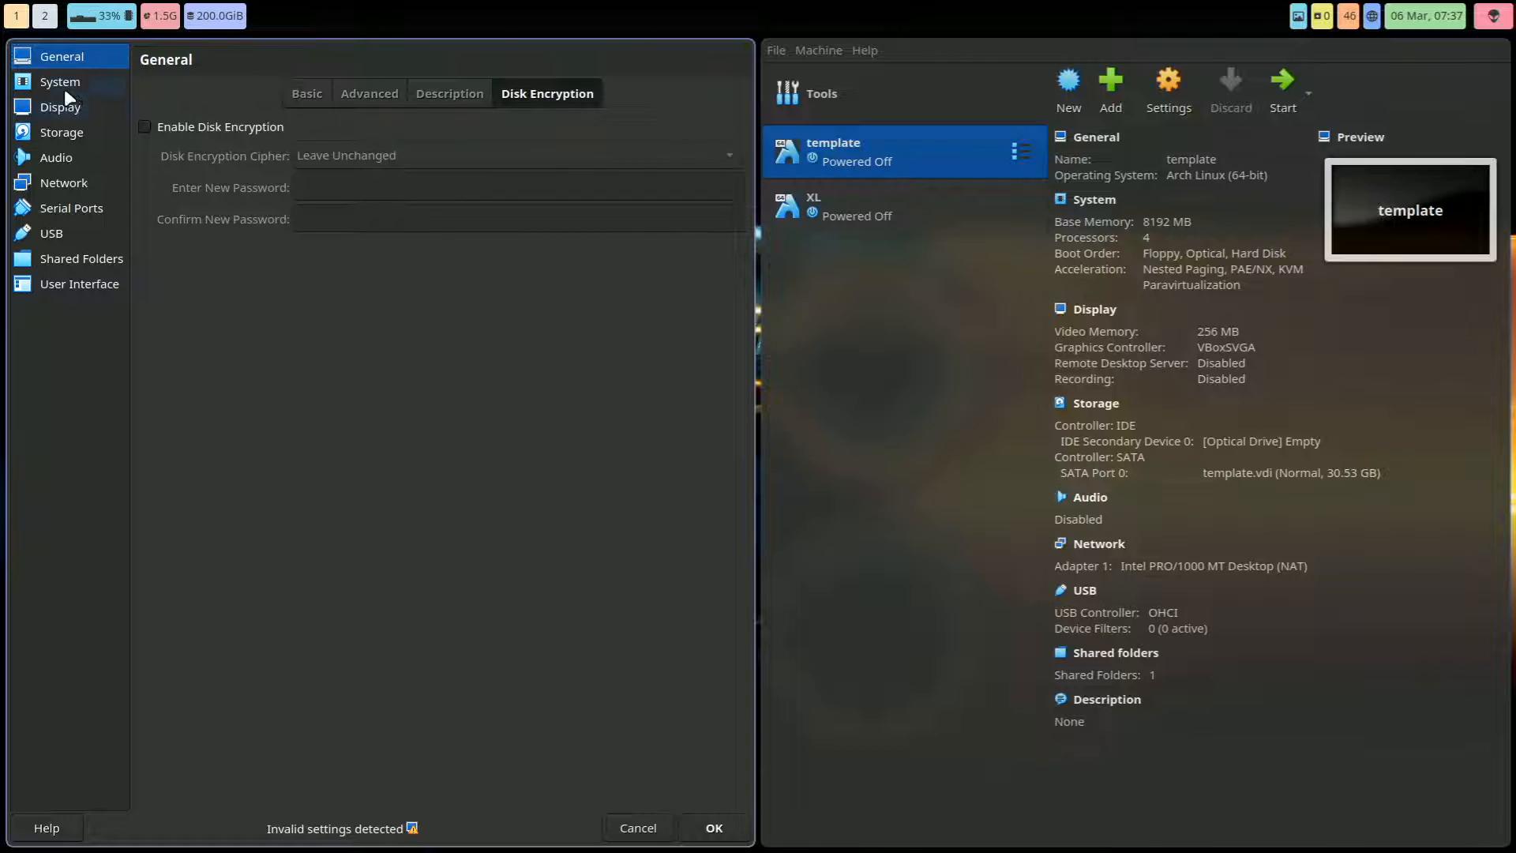
Step: Enable EFI, lower base memory to 8516 MB, and review Processor and Acceleration
click(60, 81)
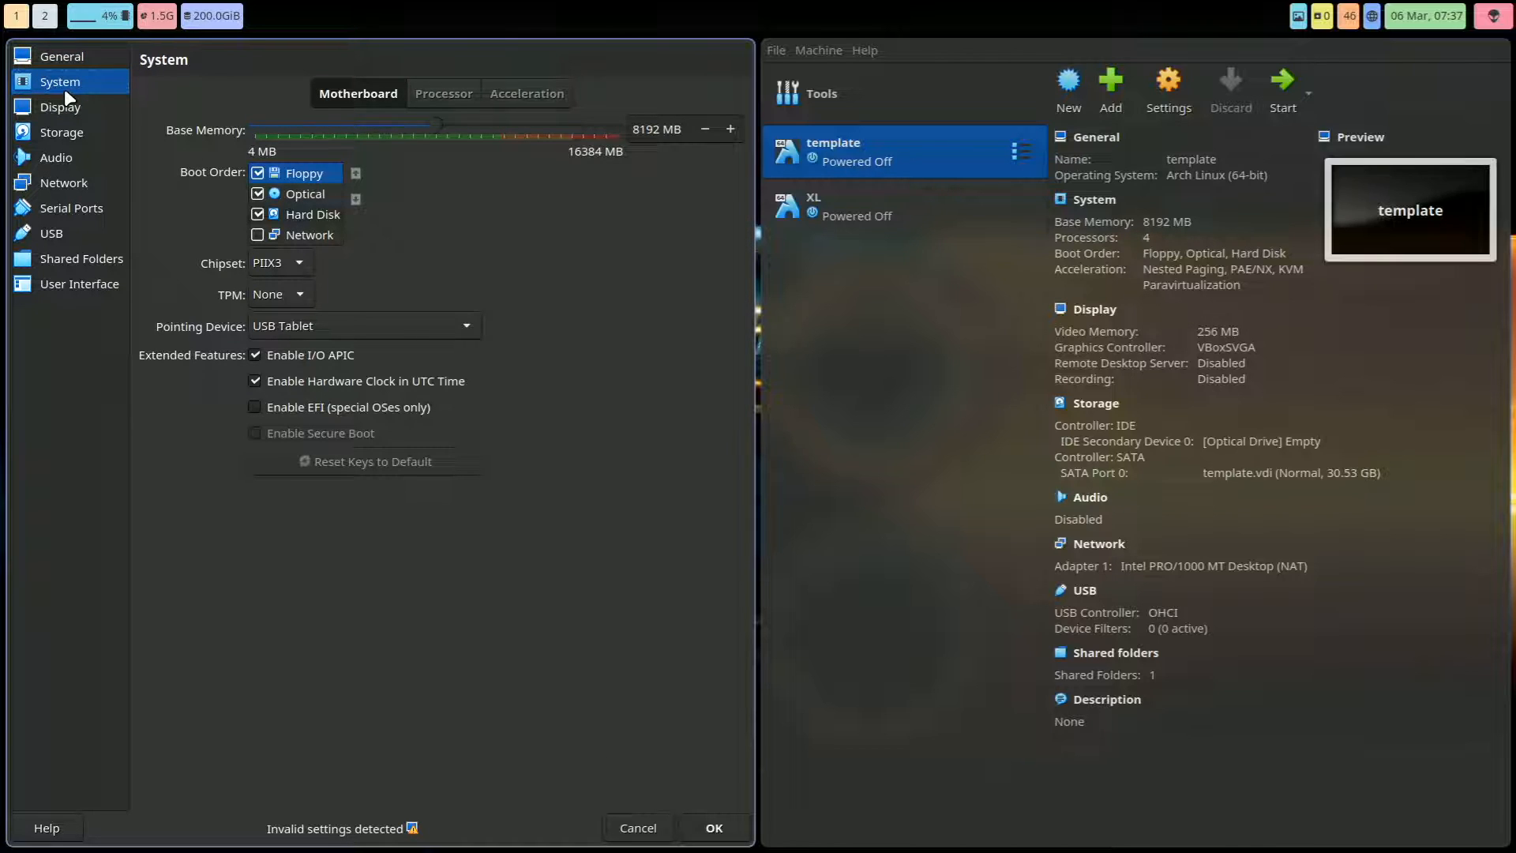
click(256, 406)
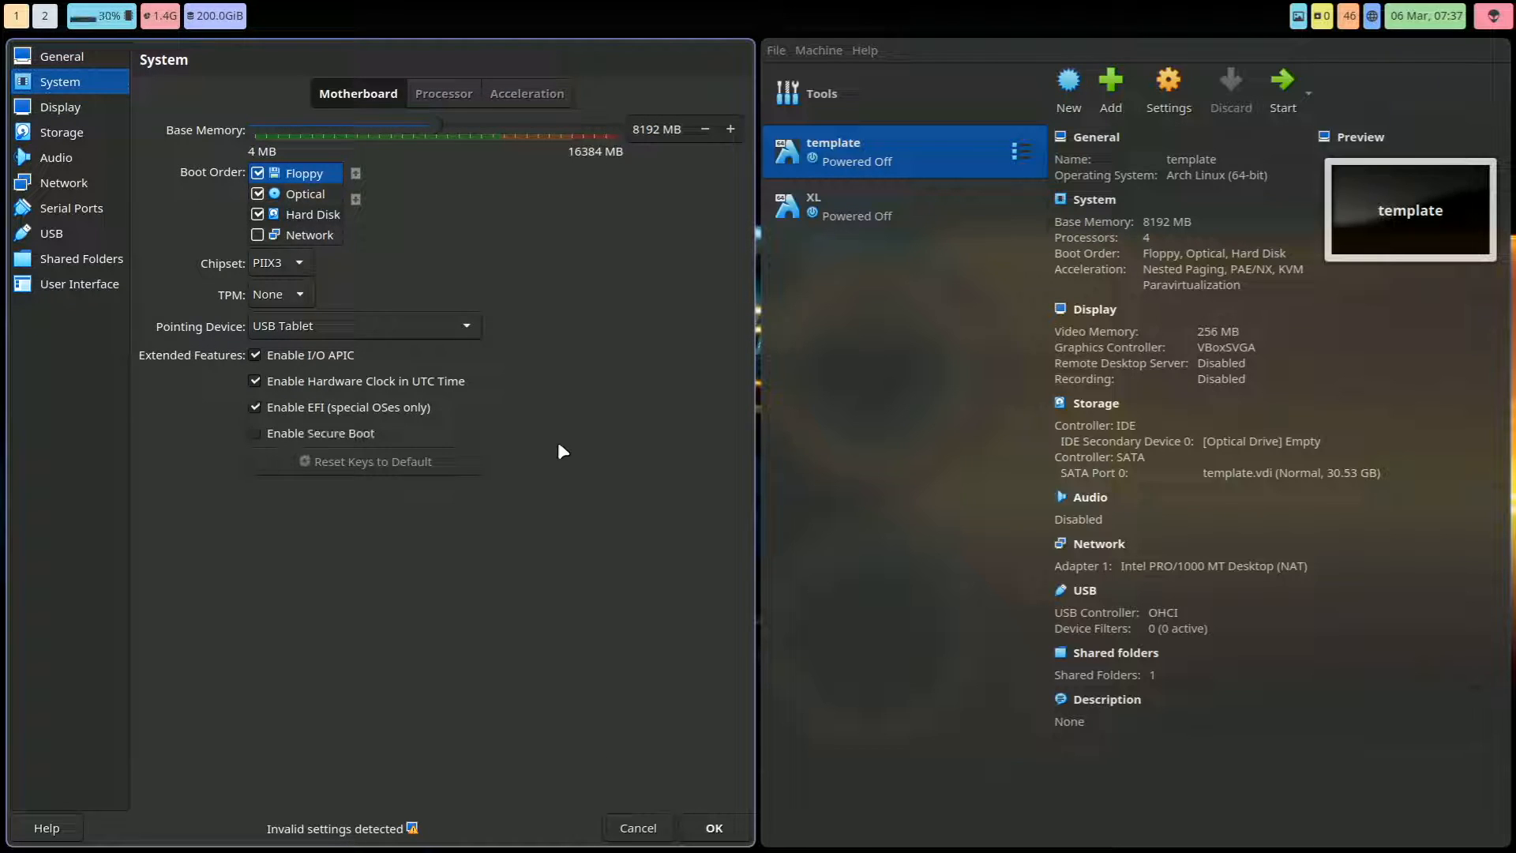
mouse_move(346, 413)
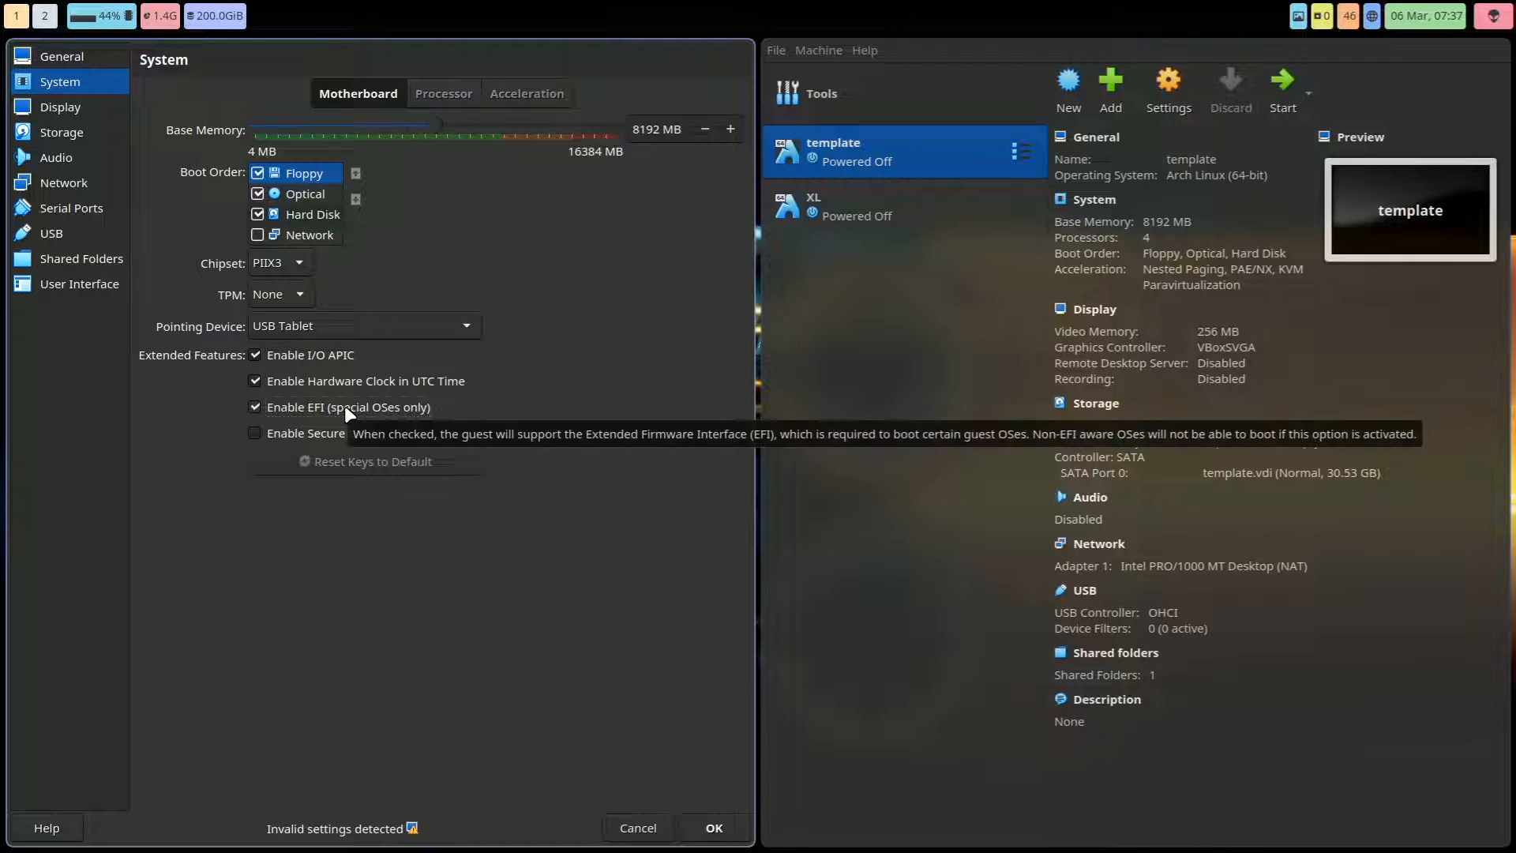
mouse_move(543, 401)
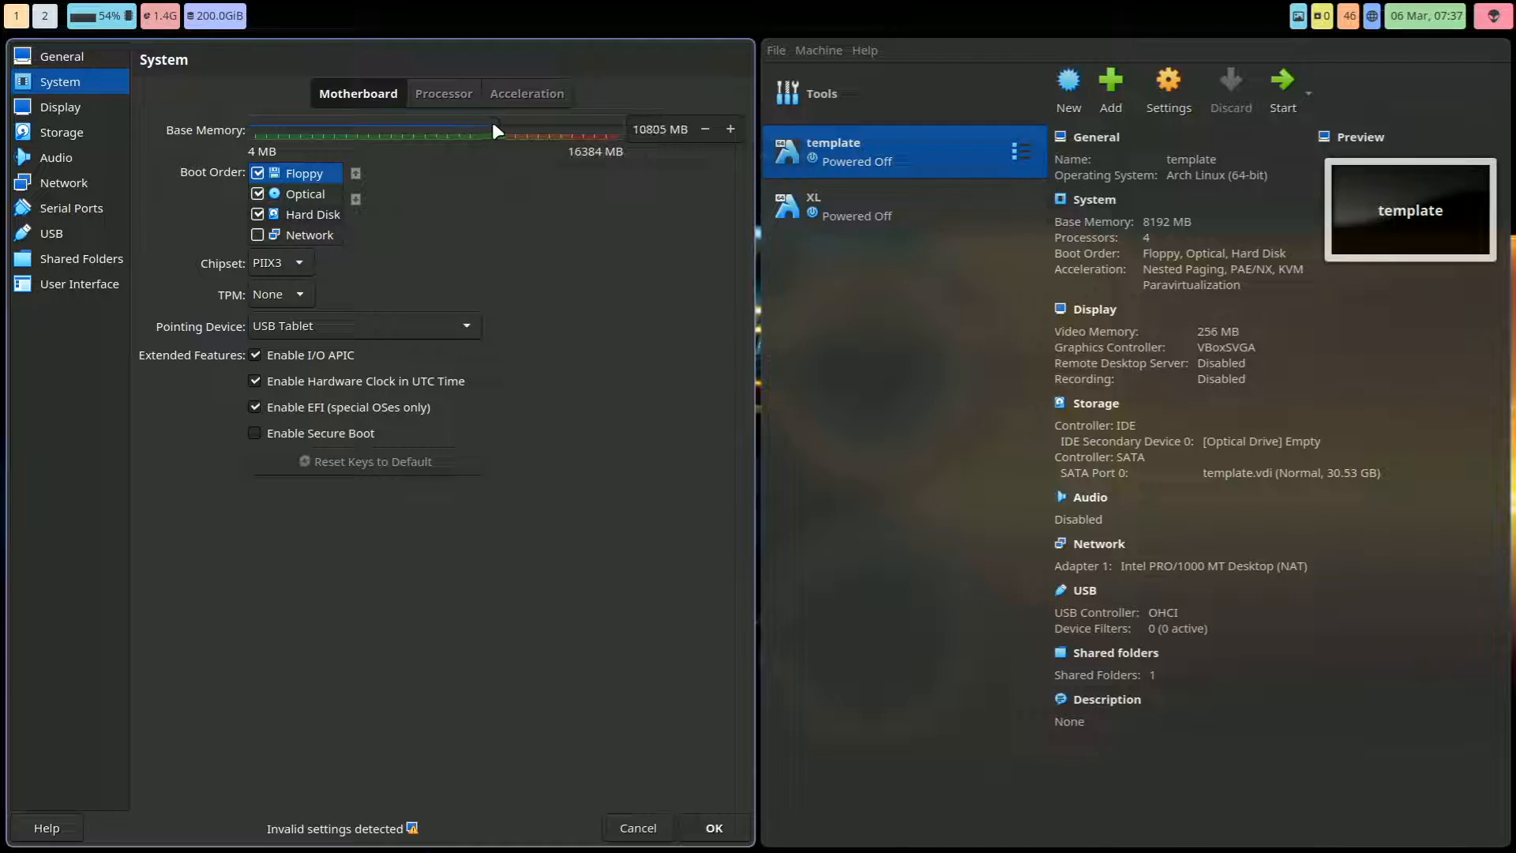
drag(495, 131, 458, 137)
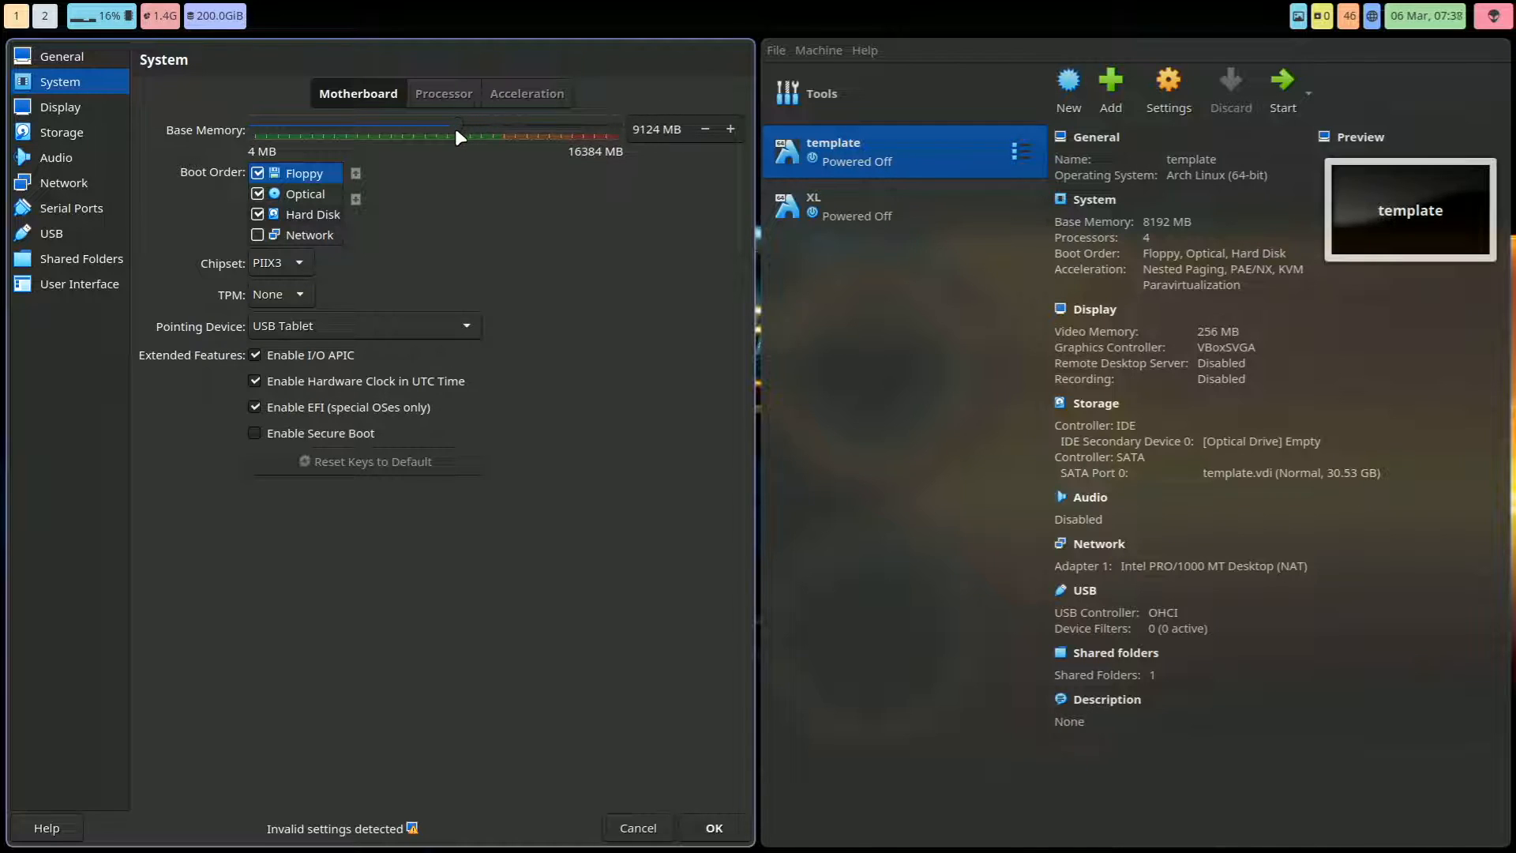
drag(460, 137, 445, 119)
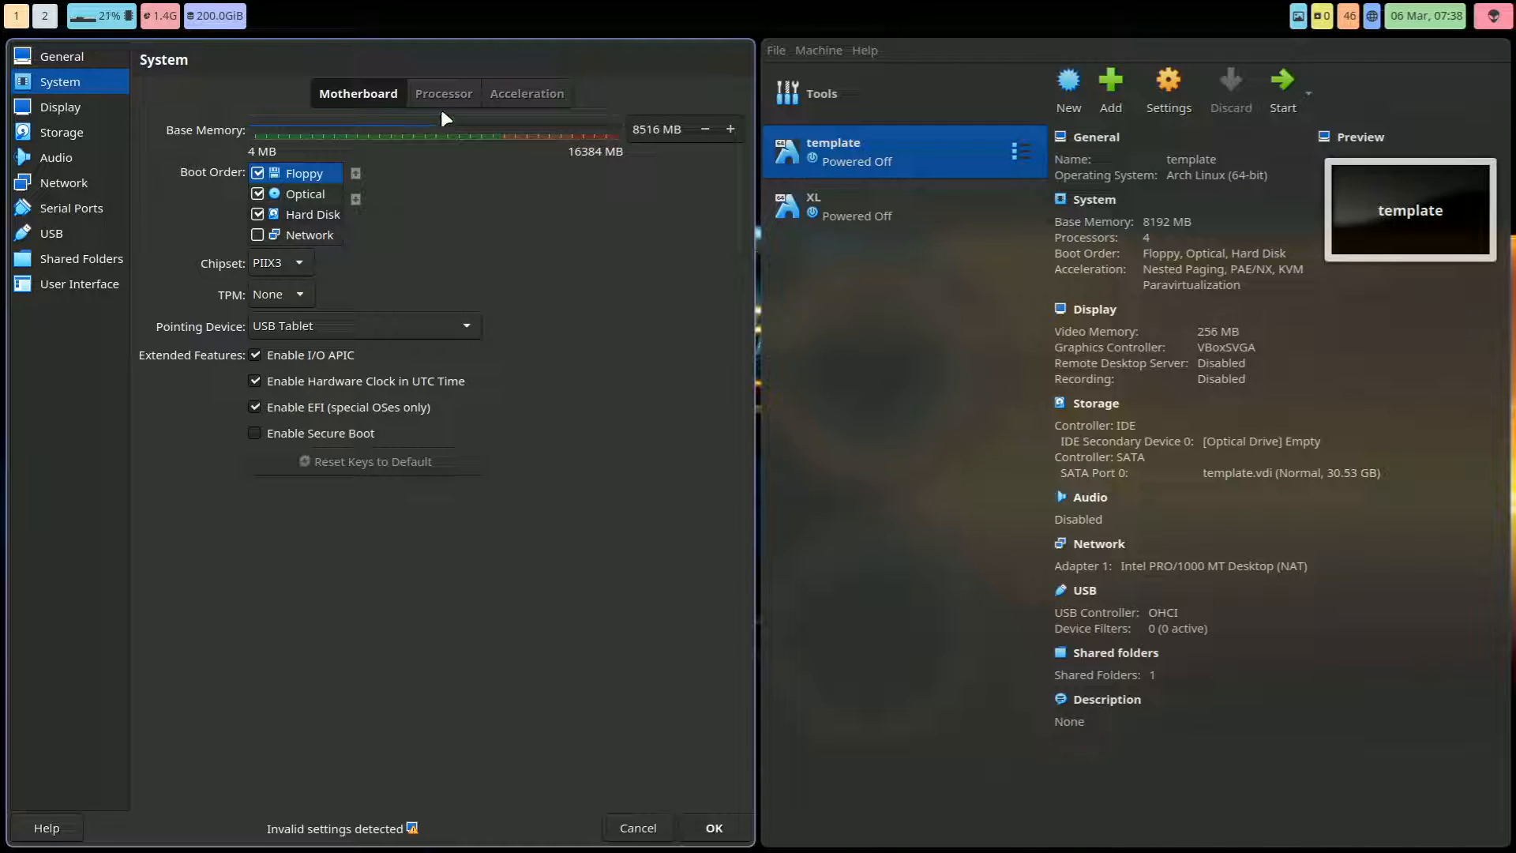
click(443, 94)
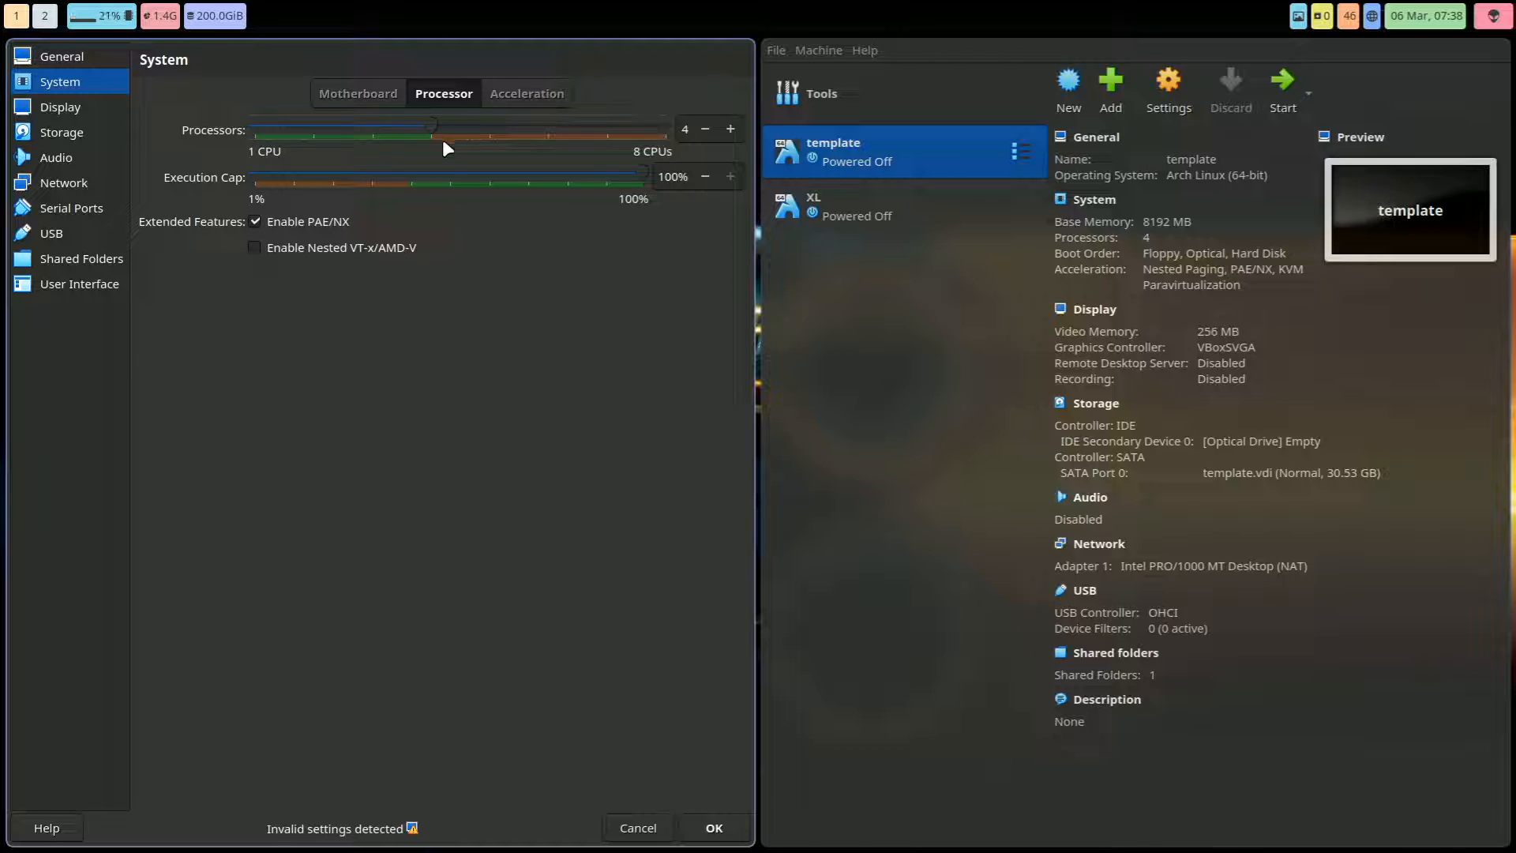
click(526, 93)
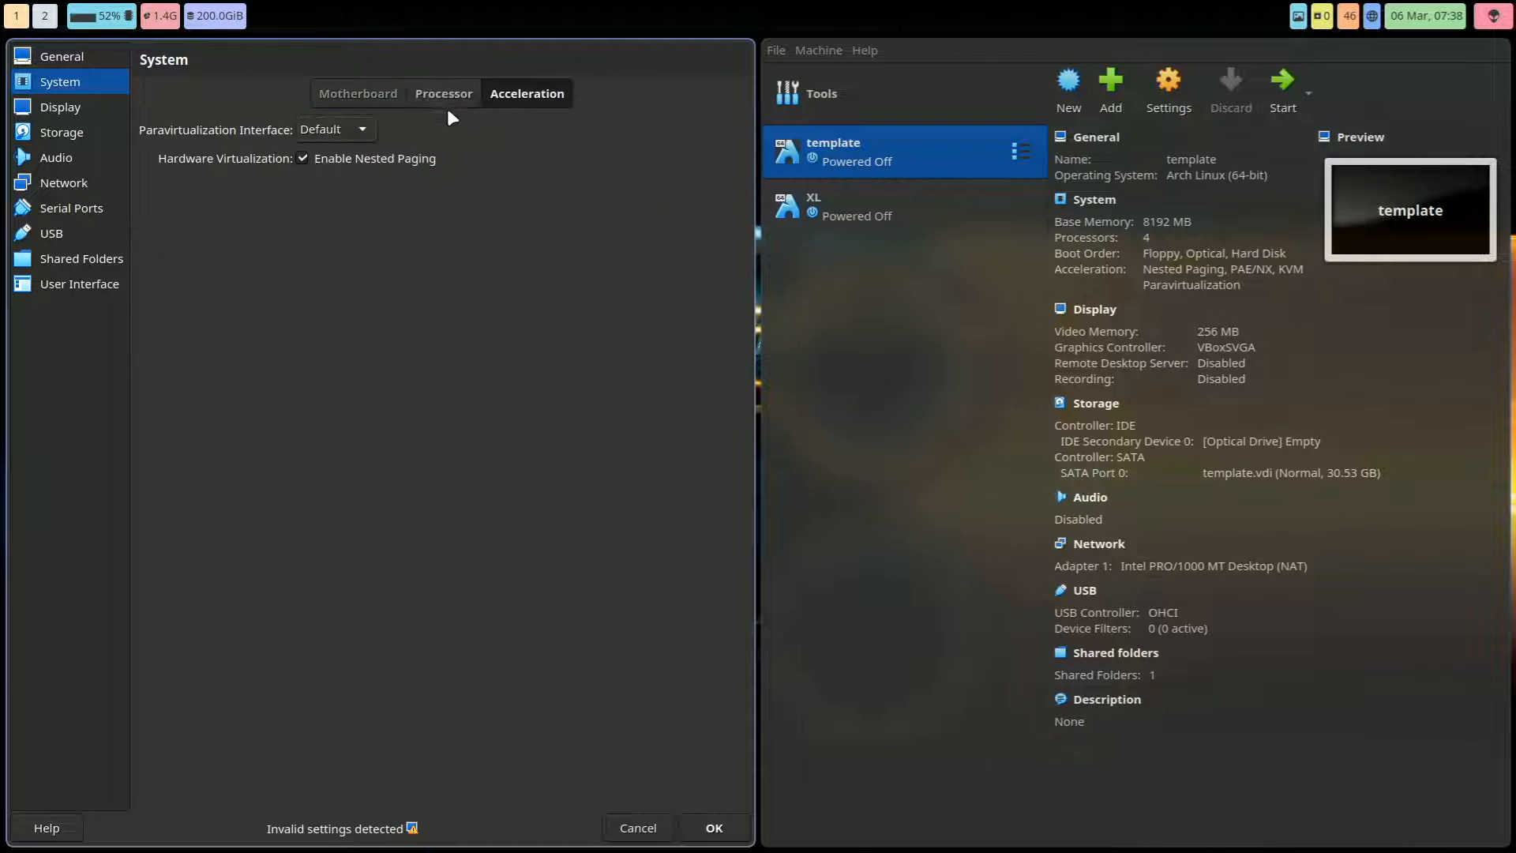
Step: Switch the template machine's graphics controller to VMSVGA
click(60, 107)
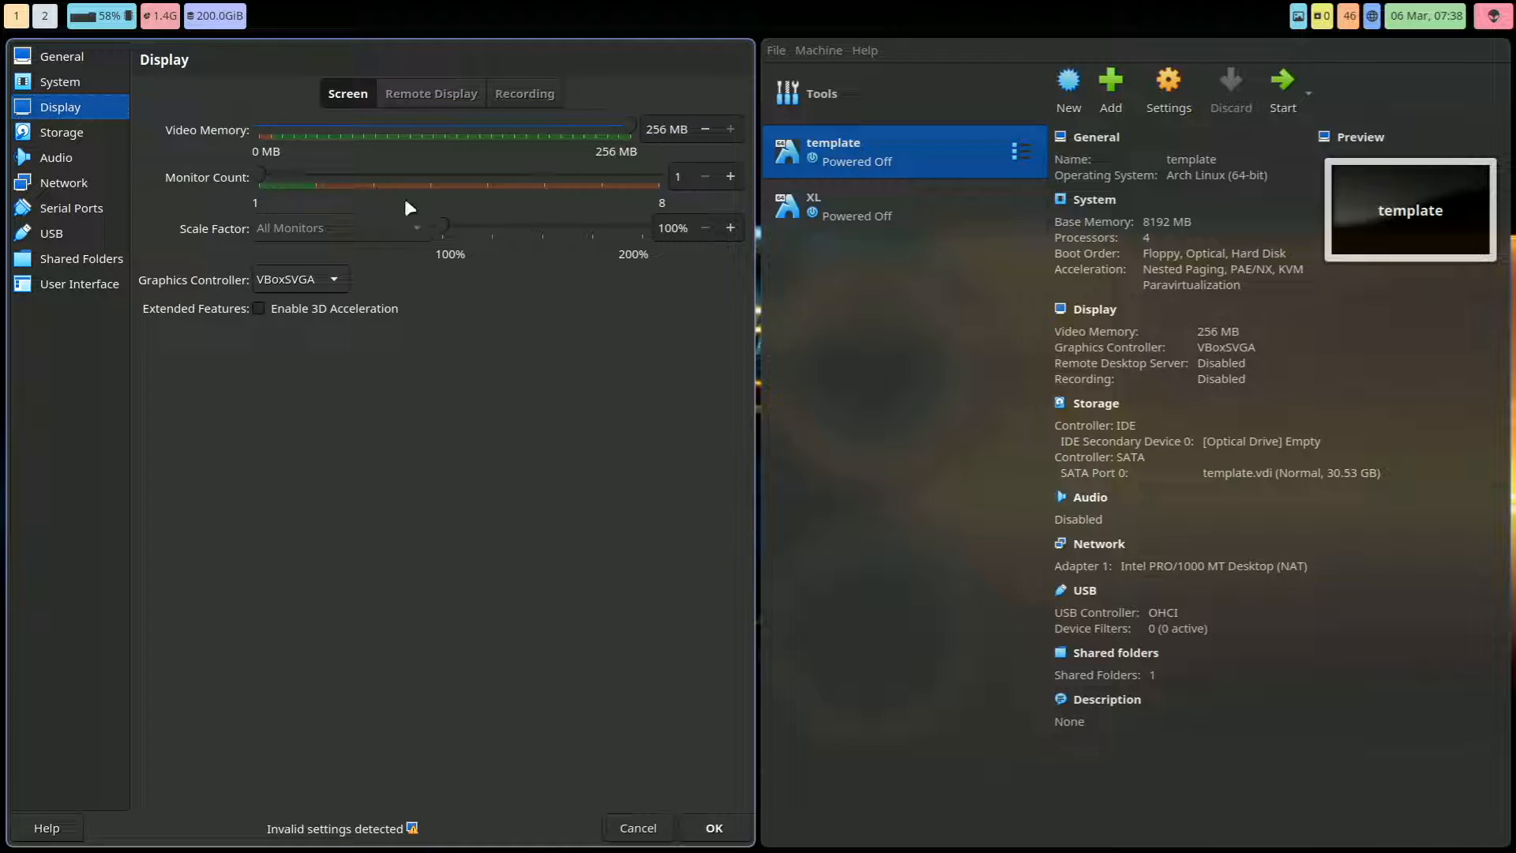
click(296, 279)
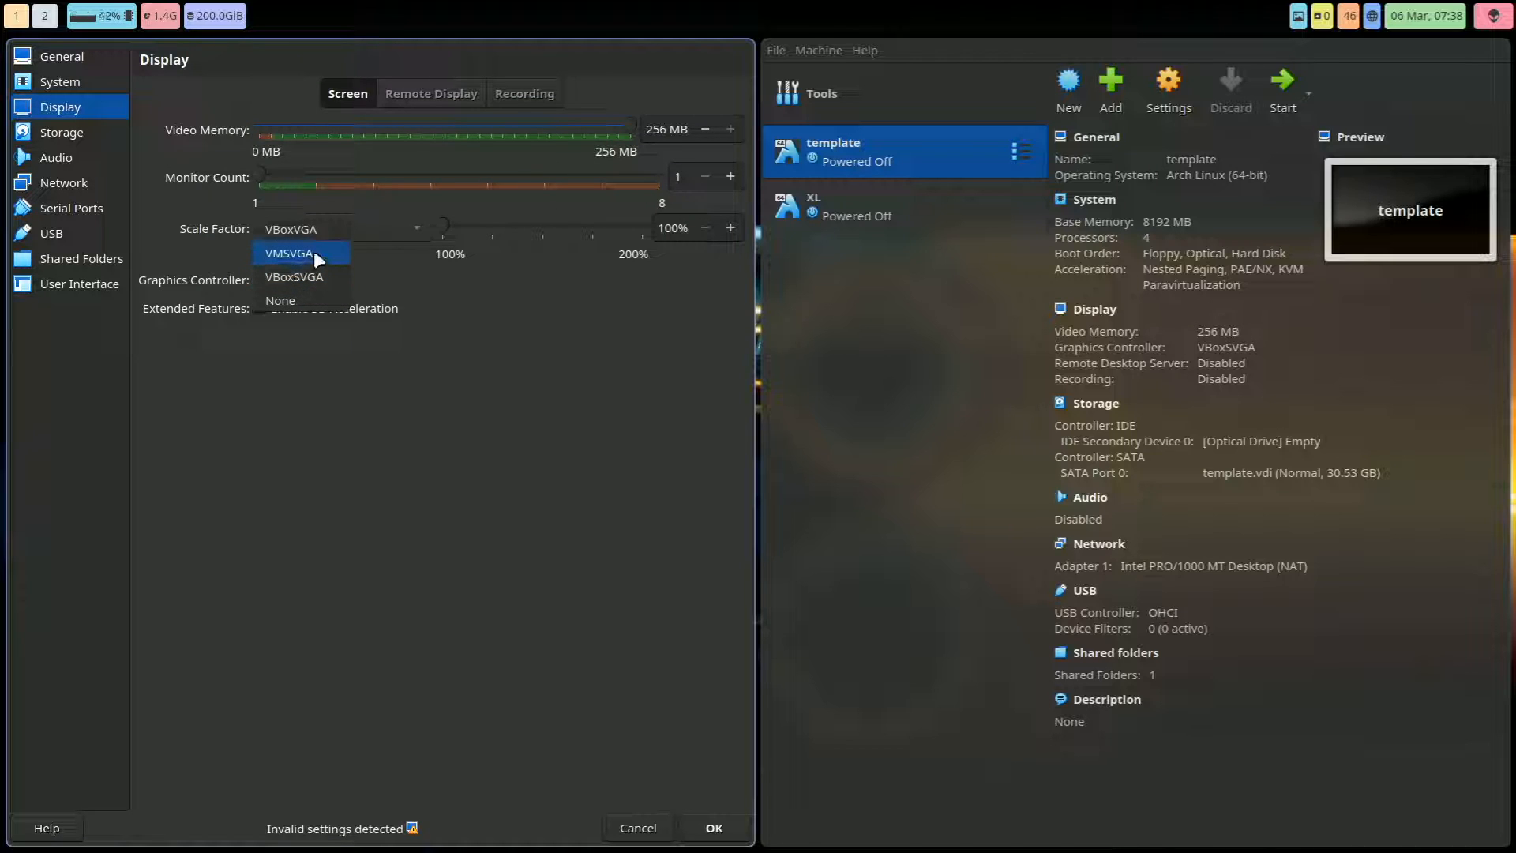
click(286, 253)
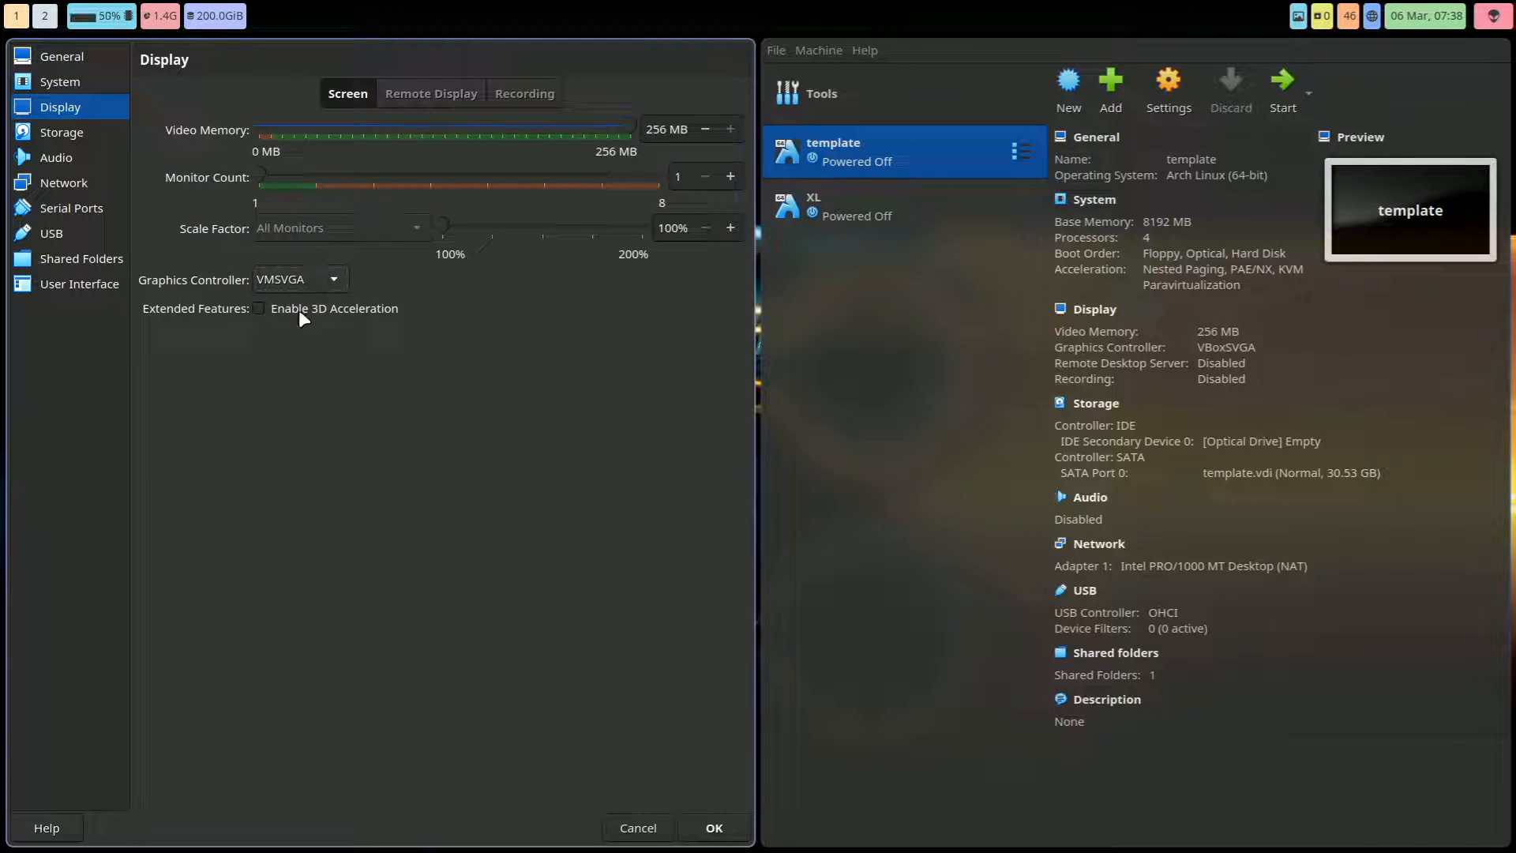
mouse_move(392, 94)
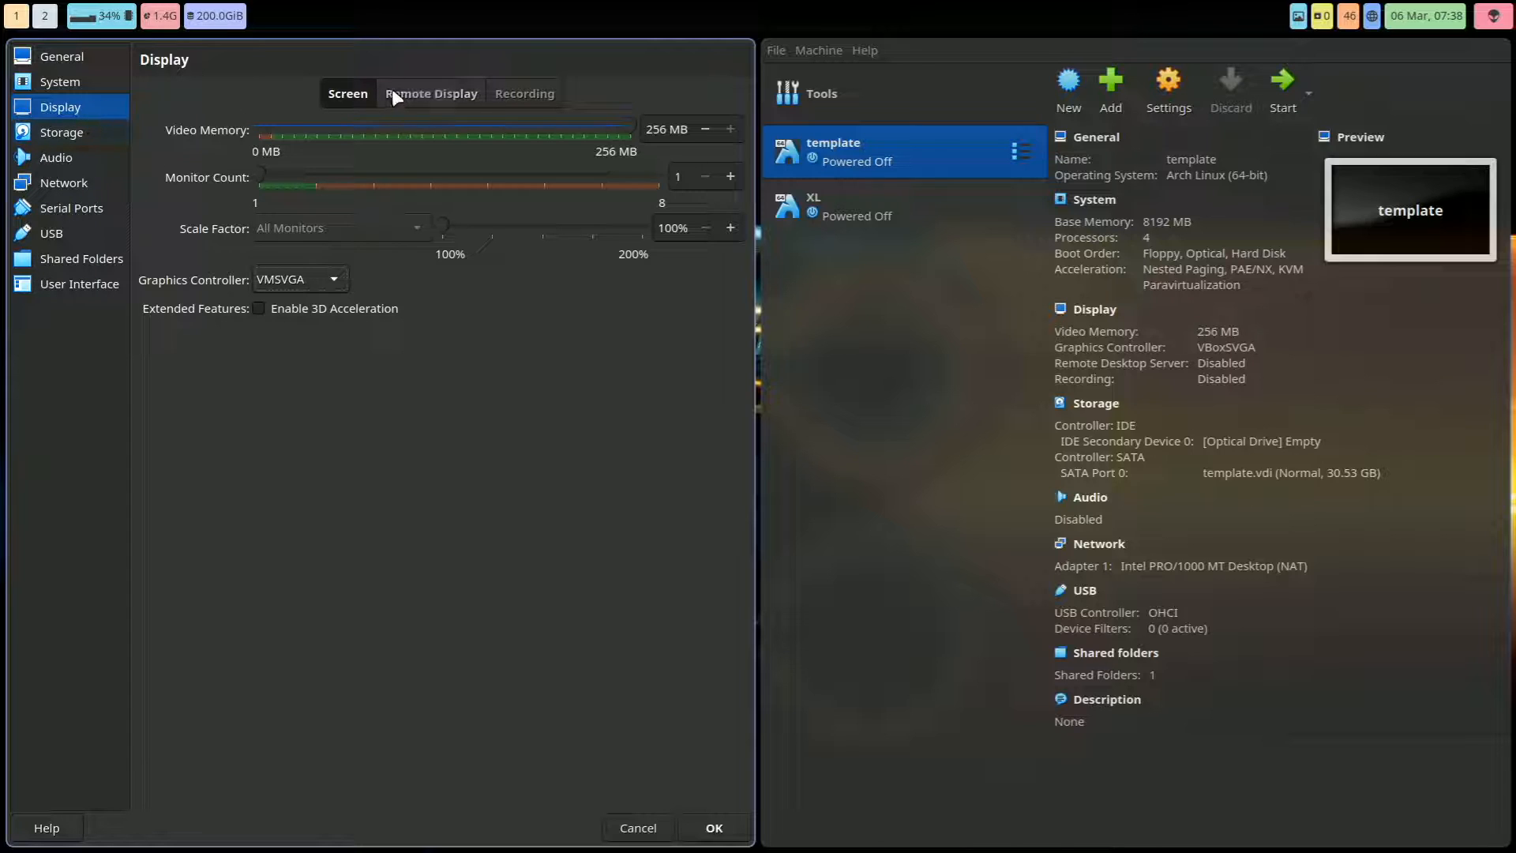
Step: Review storage, audio, NAT network and shared folders, then save the settings
click(62, 132)
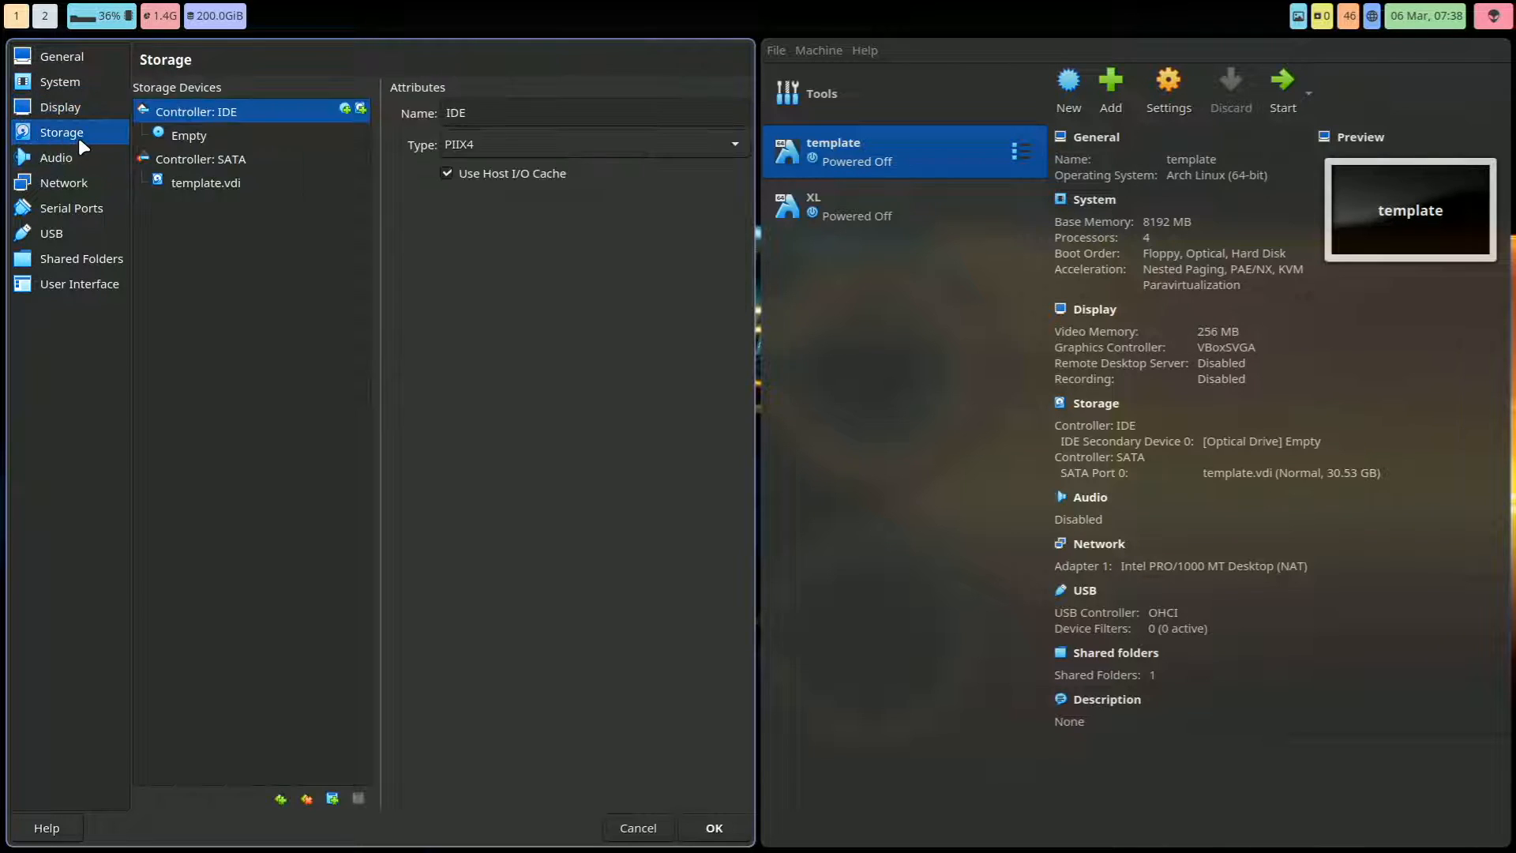
click(57, 156)
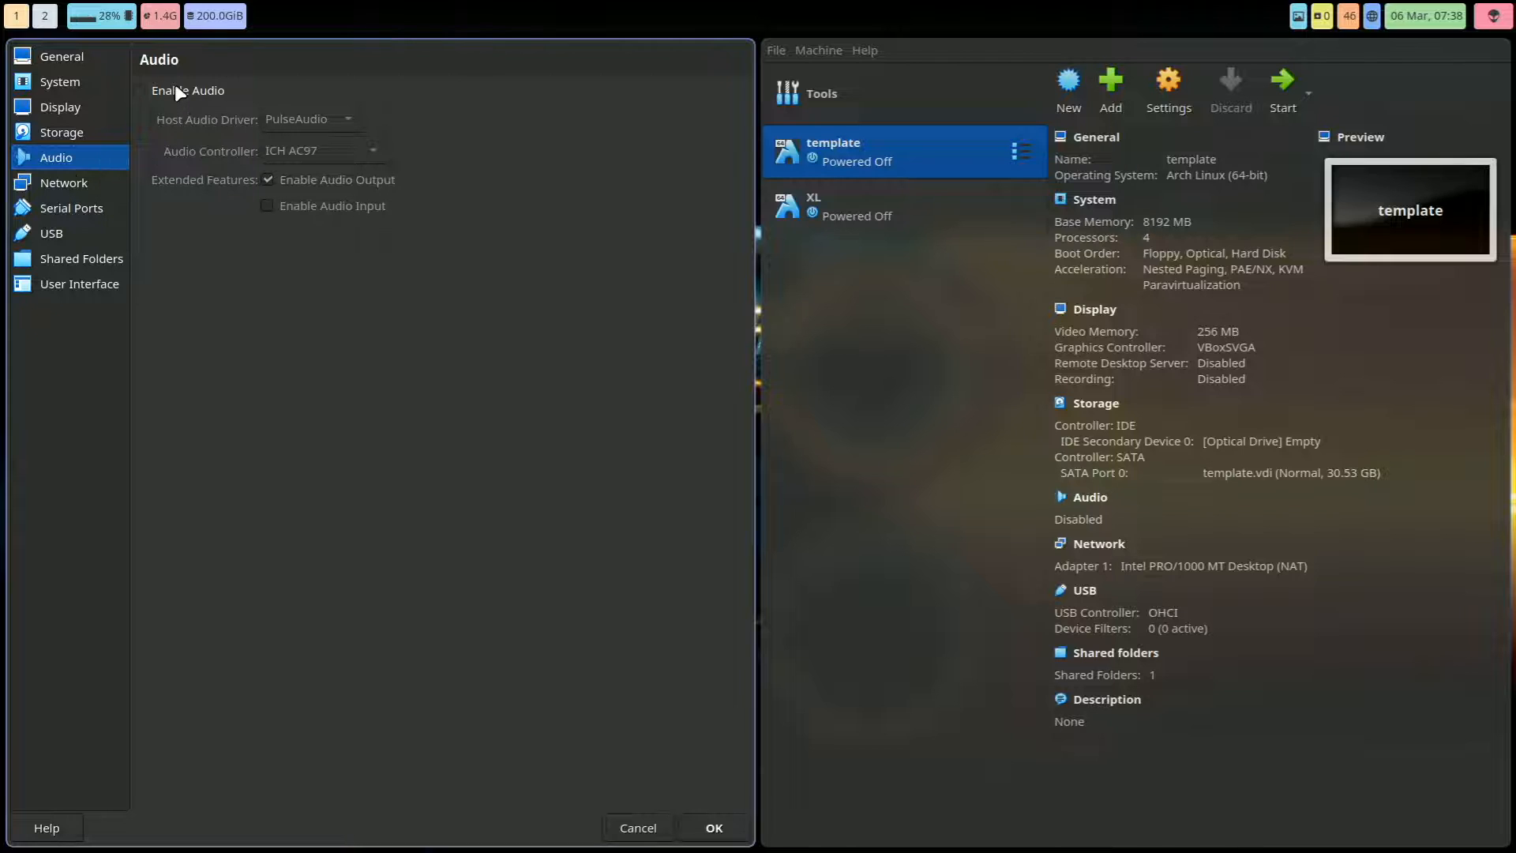
click(64, 182)
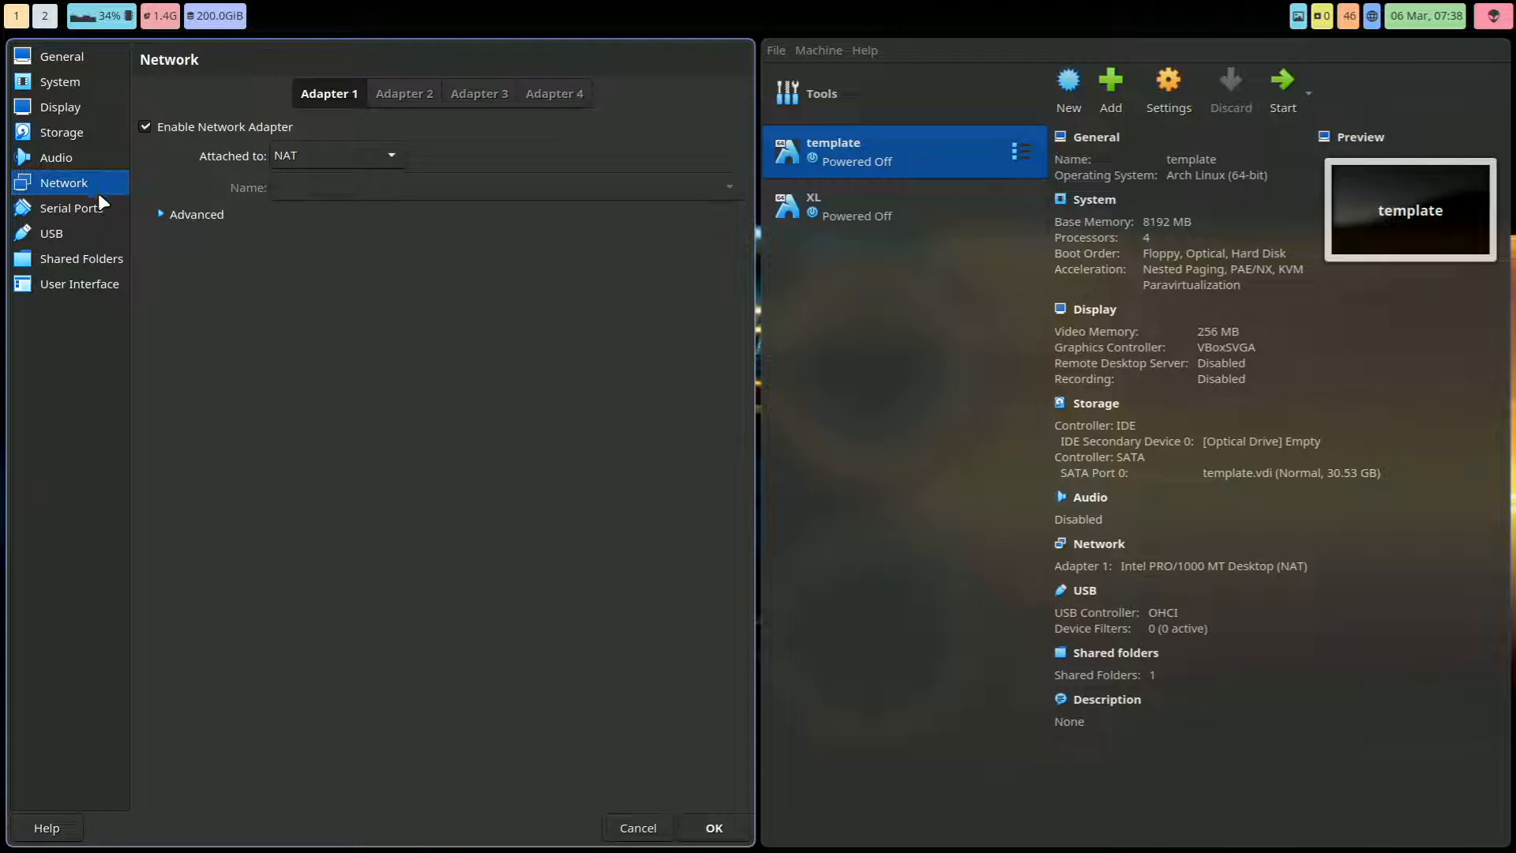
click(81, 258)
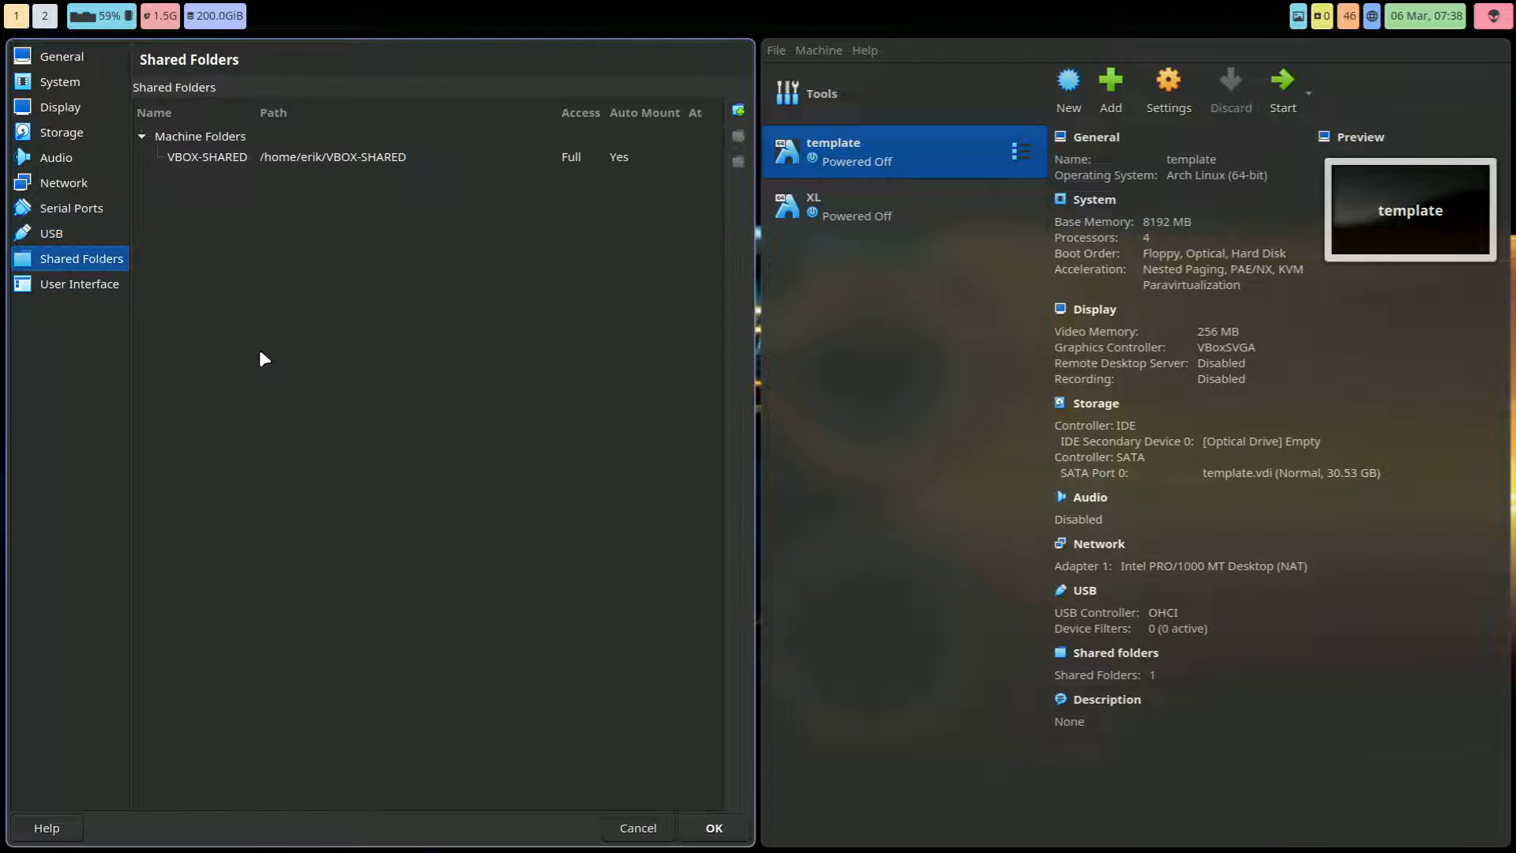
click(712, 827)
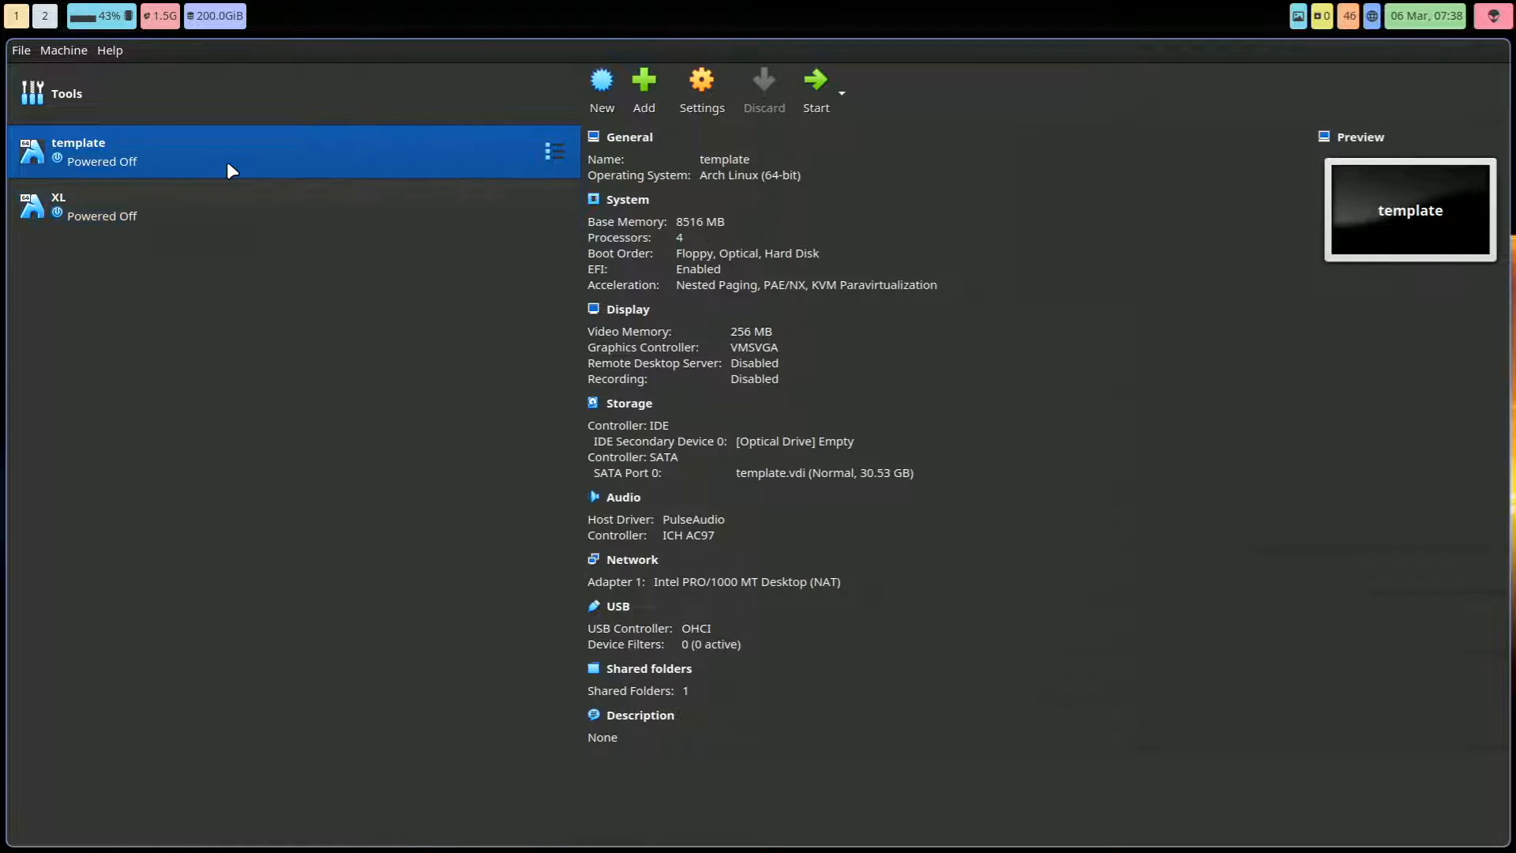
Step: Remove old XL, full-clone template as XL, and insert the ArcoLinux ISO
right_click(116, 206)
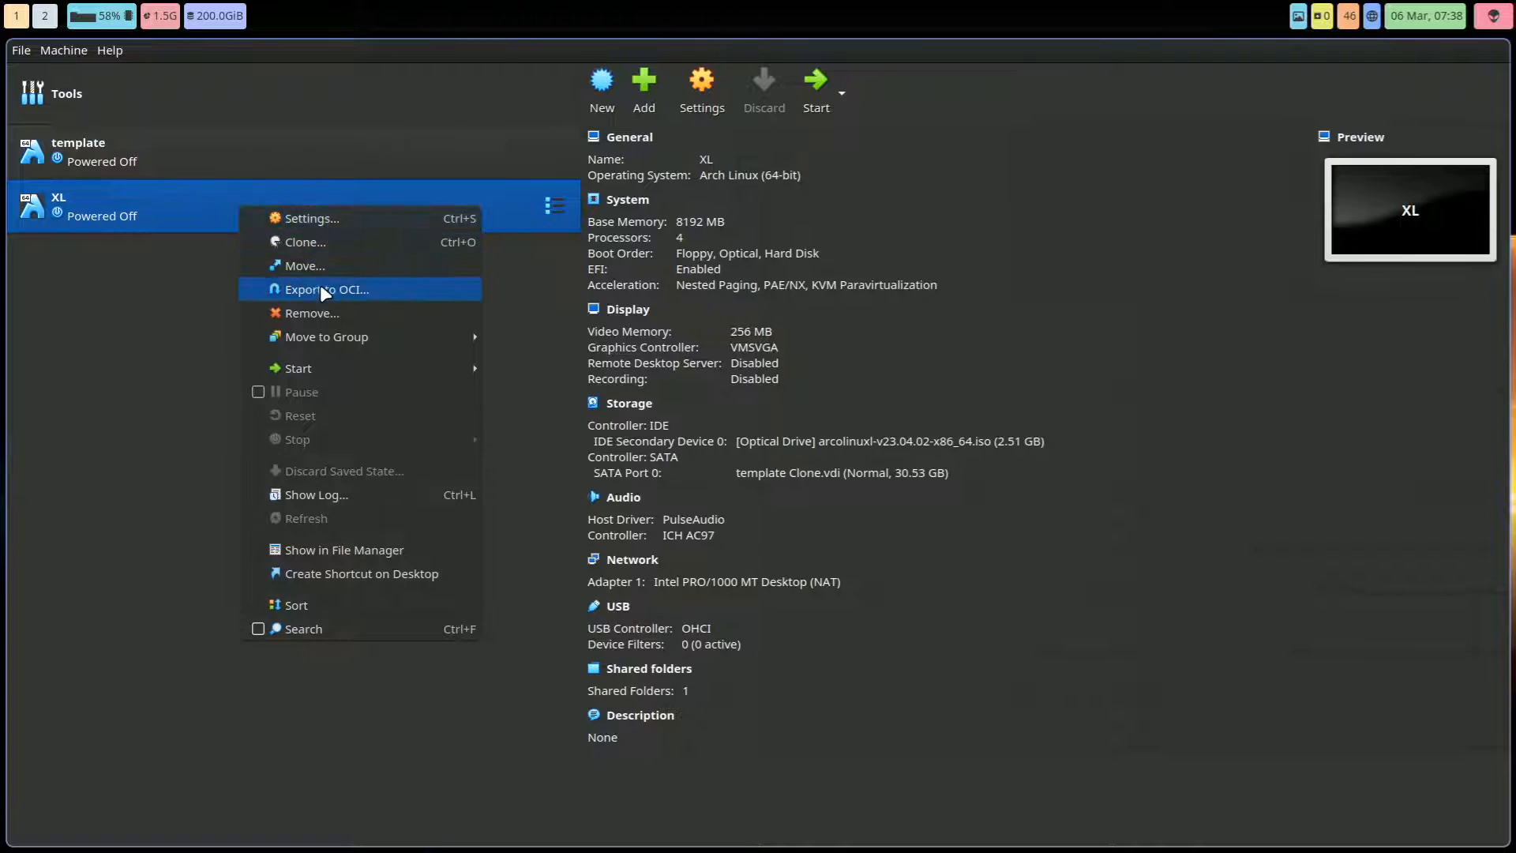
click(314, 313)
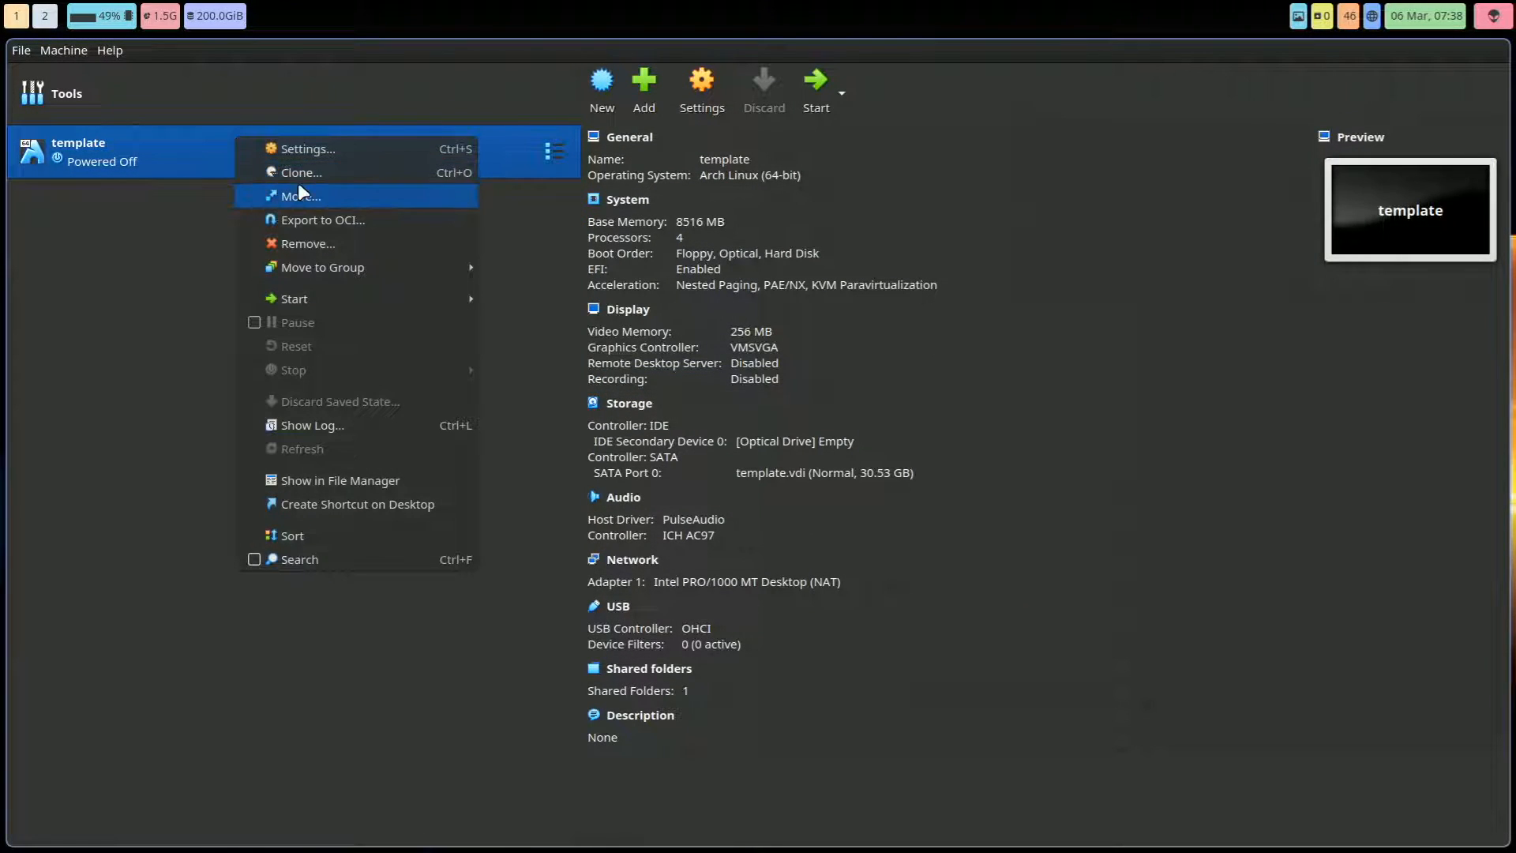
click(301, 172)
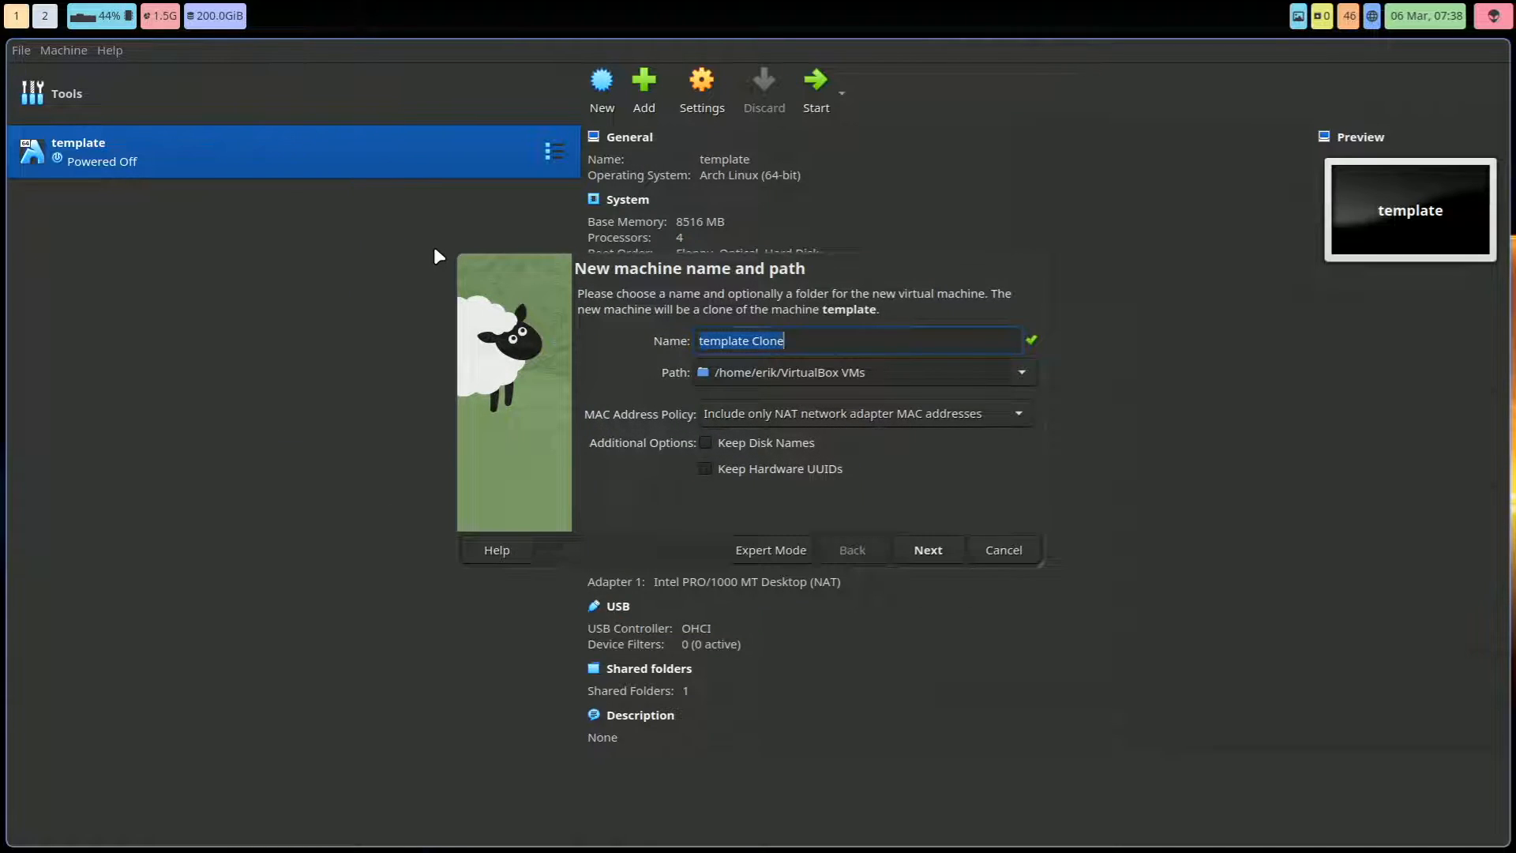
click(925, 550)
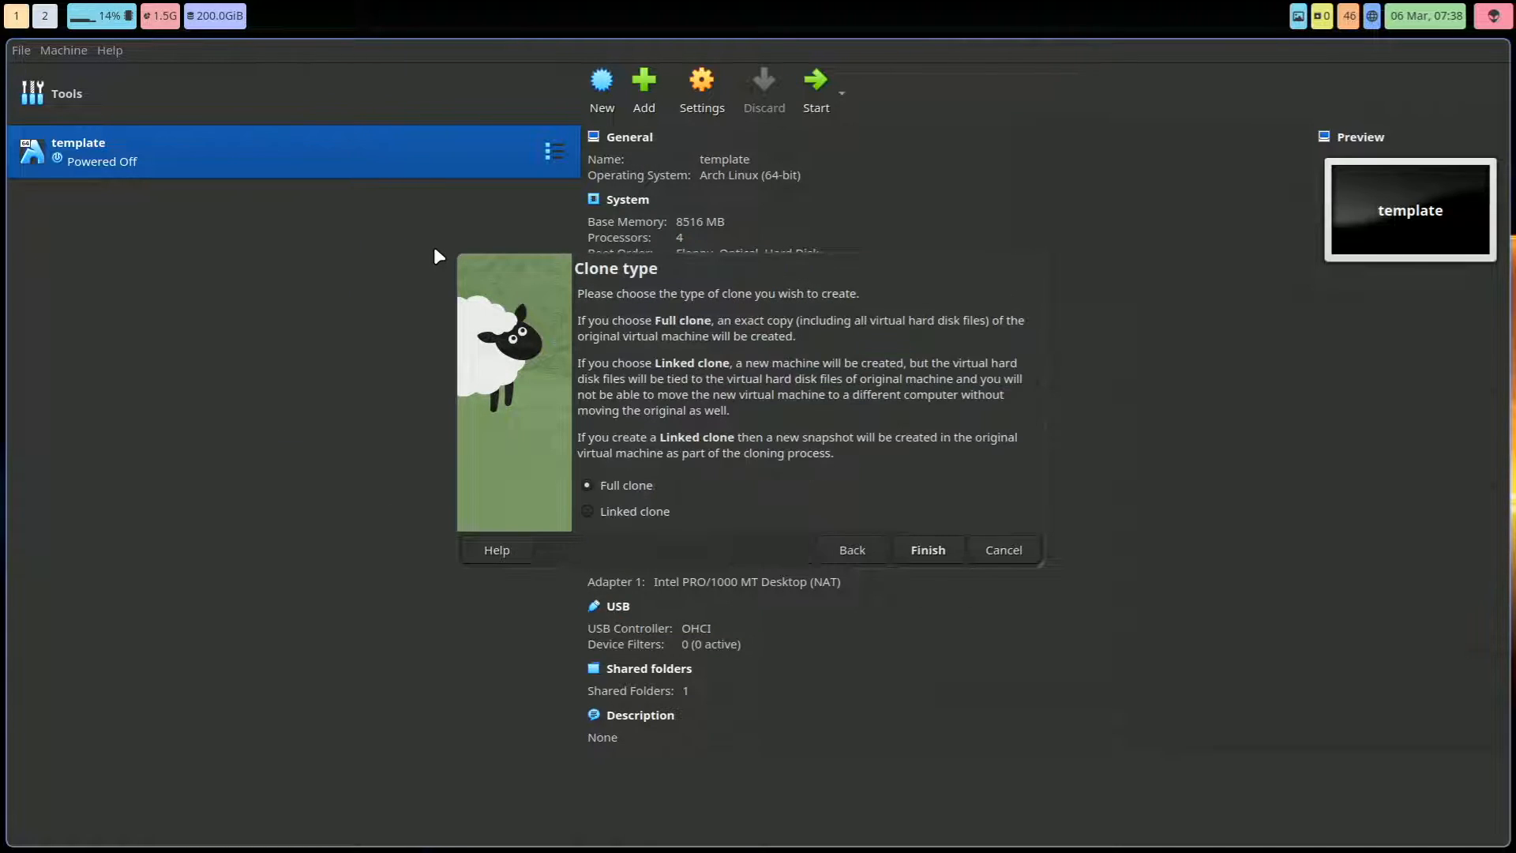
click(926, 550)
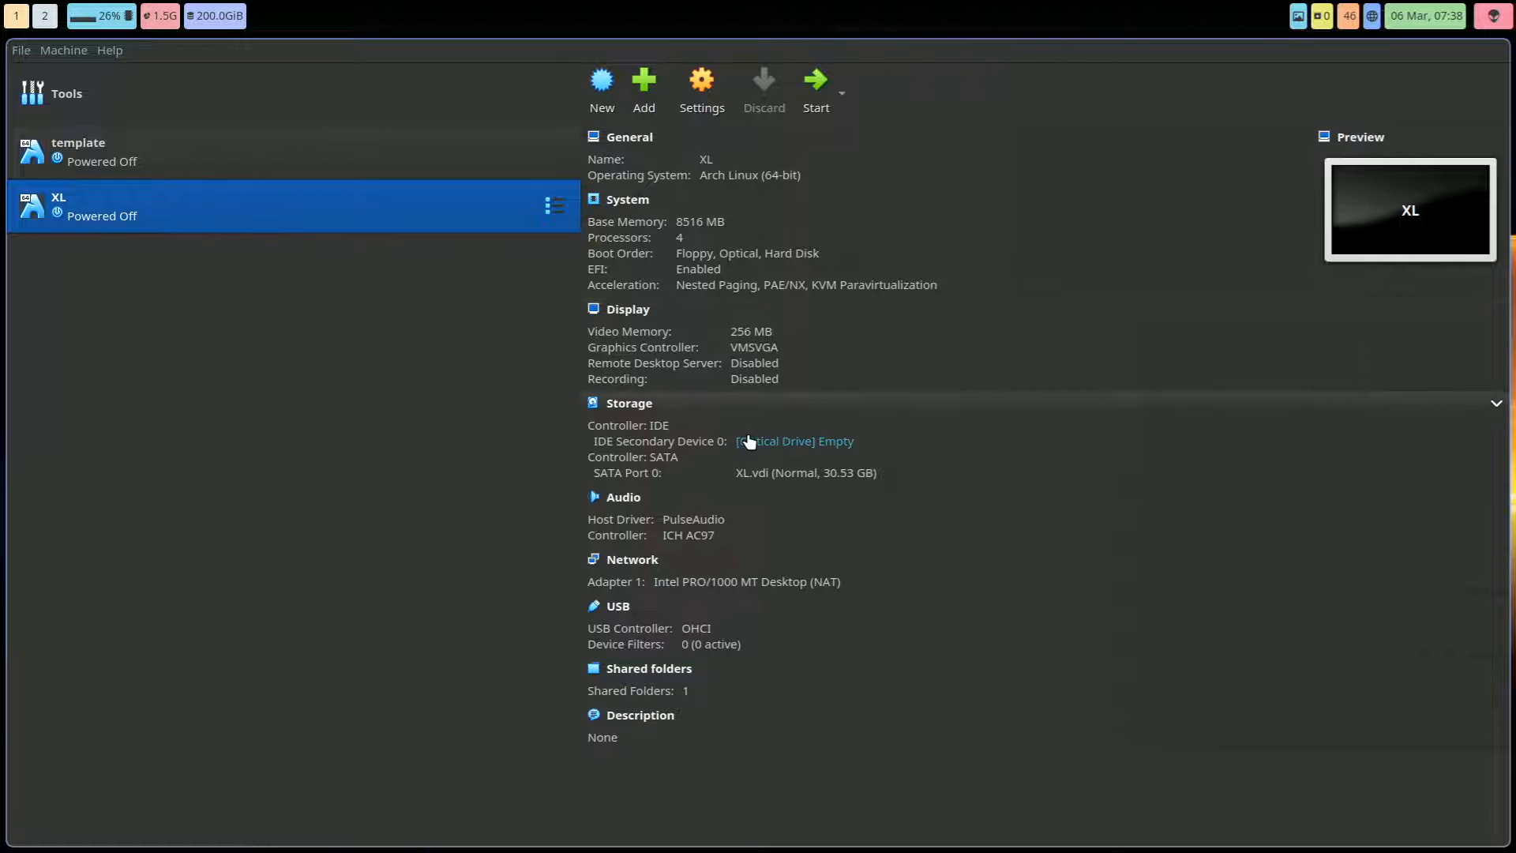
click(792, 441)
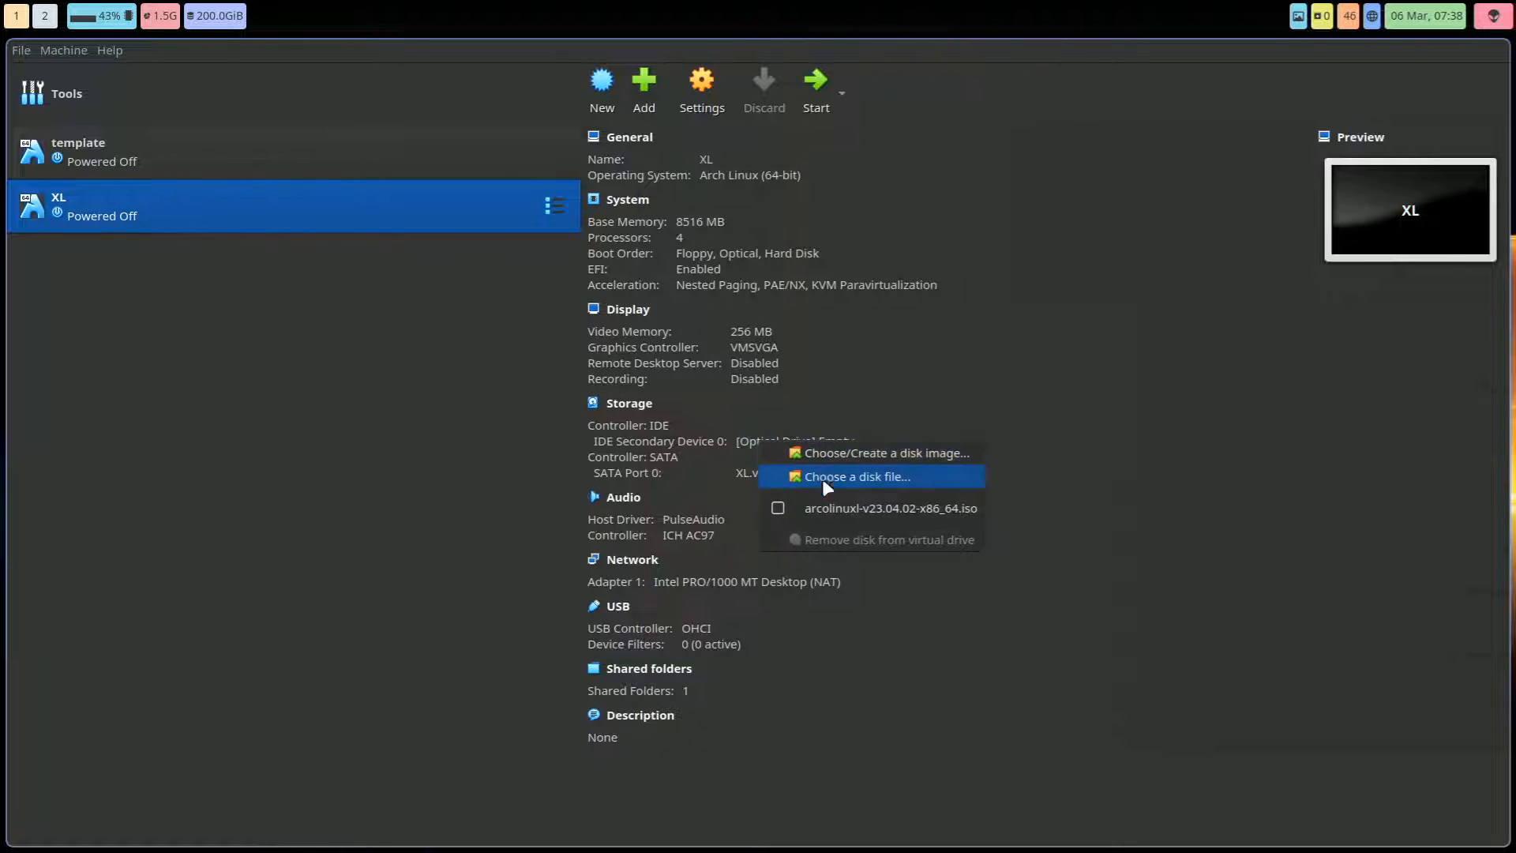
mouse_move(891, 508)
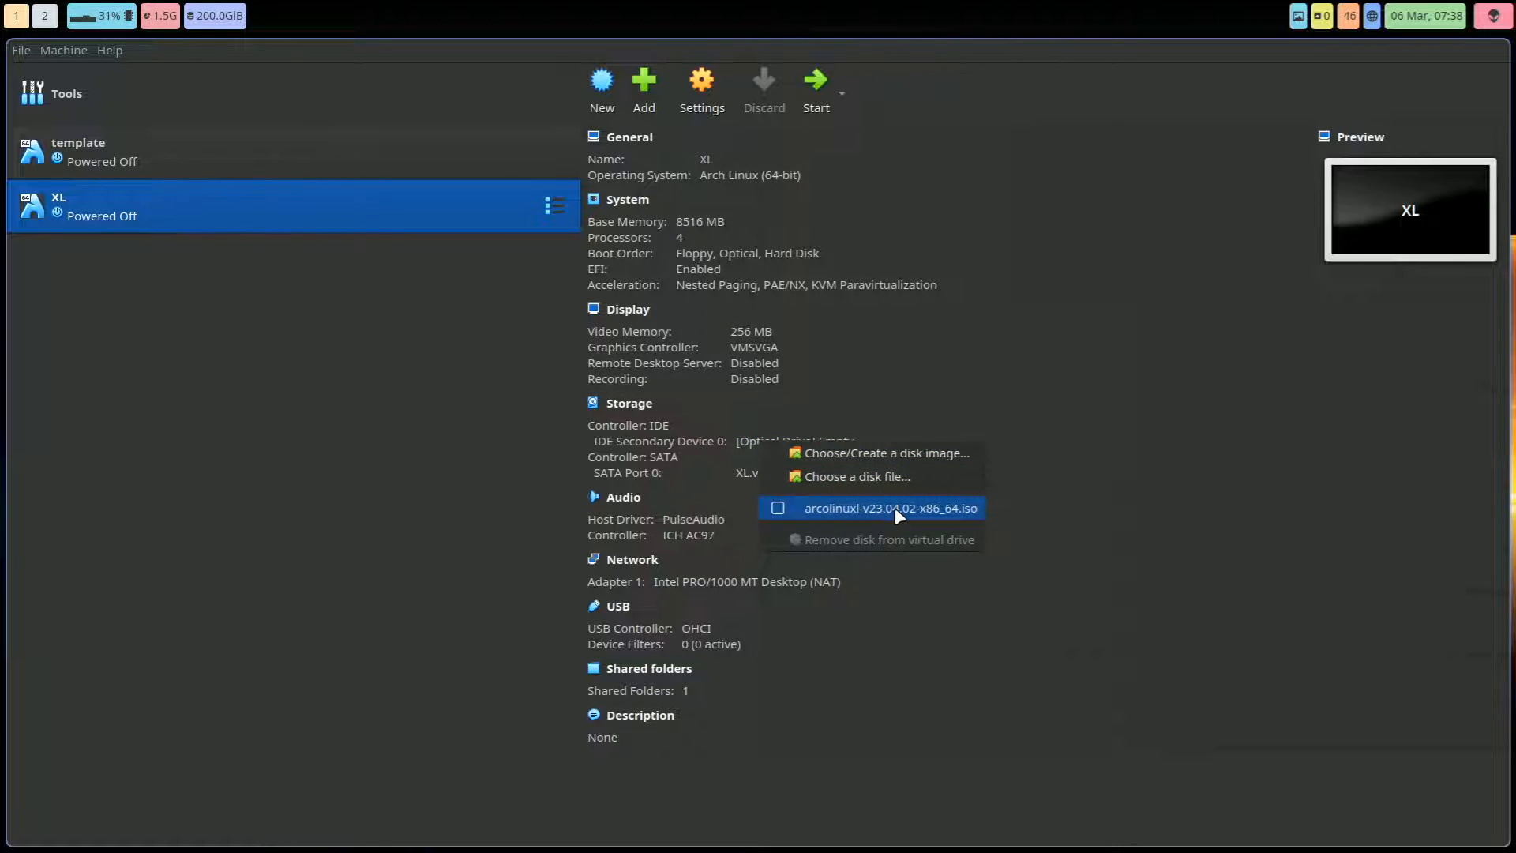
click(891, 508)
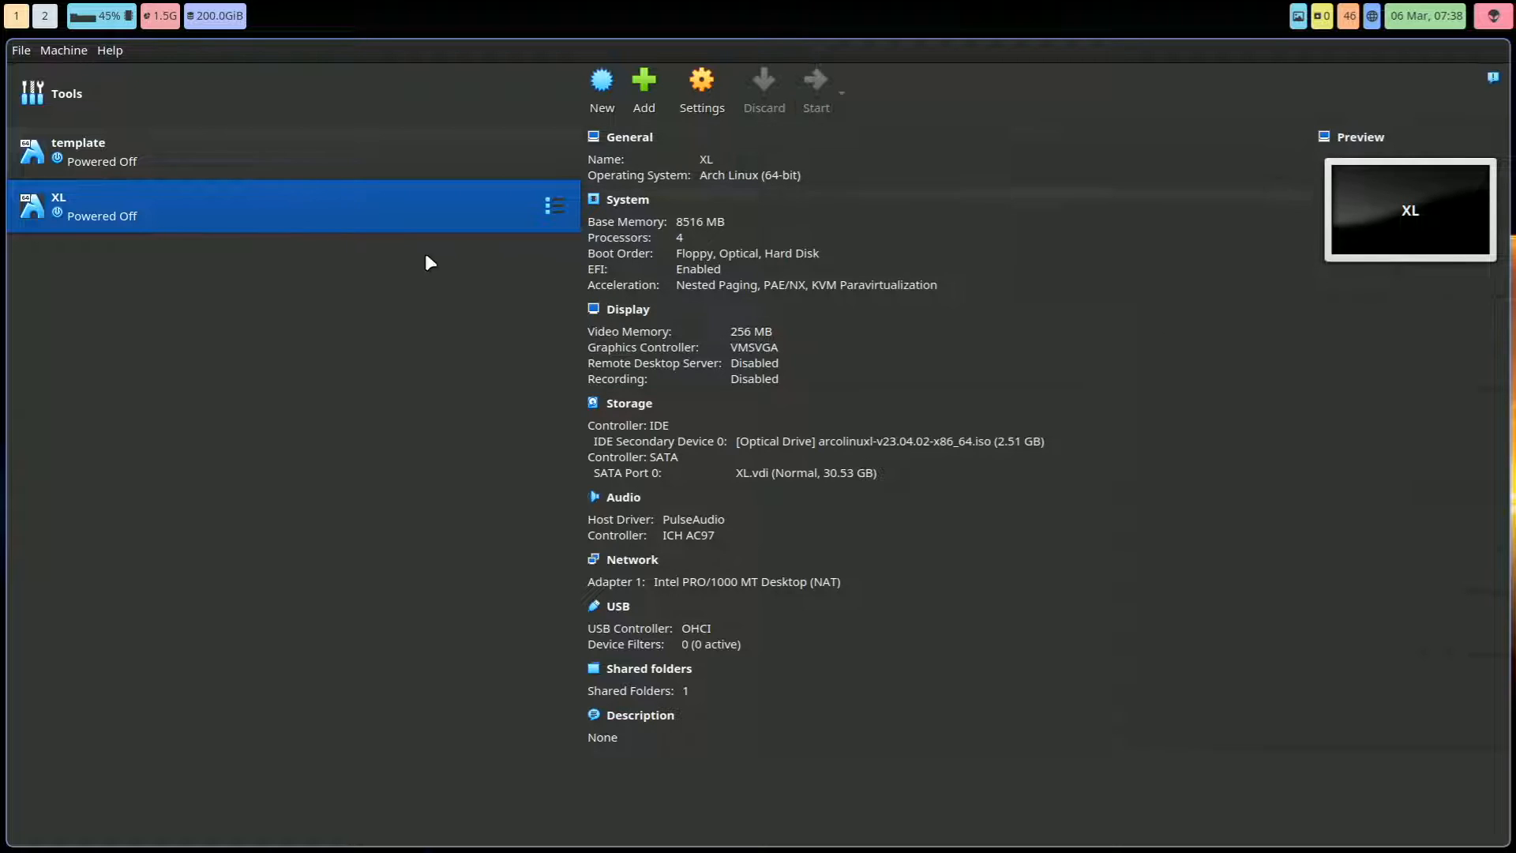
Step: Start XL and boot the first GRUB entry into the ArcoLinux live desktop
click(815, 87)
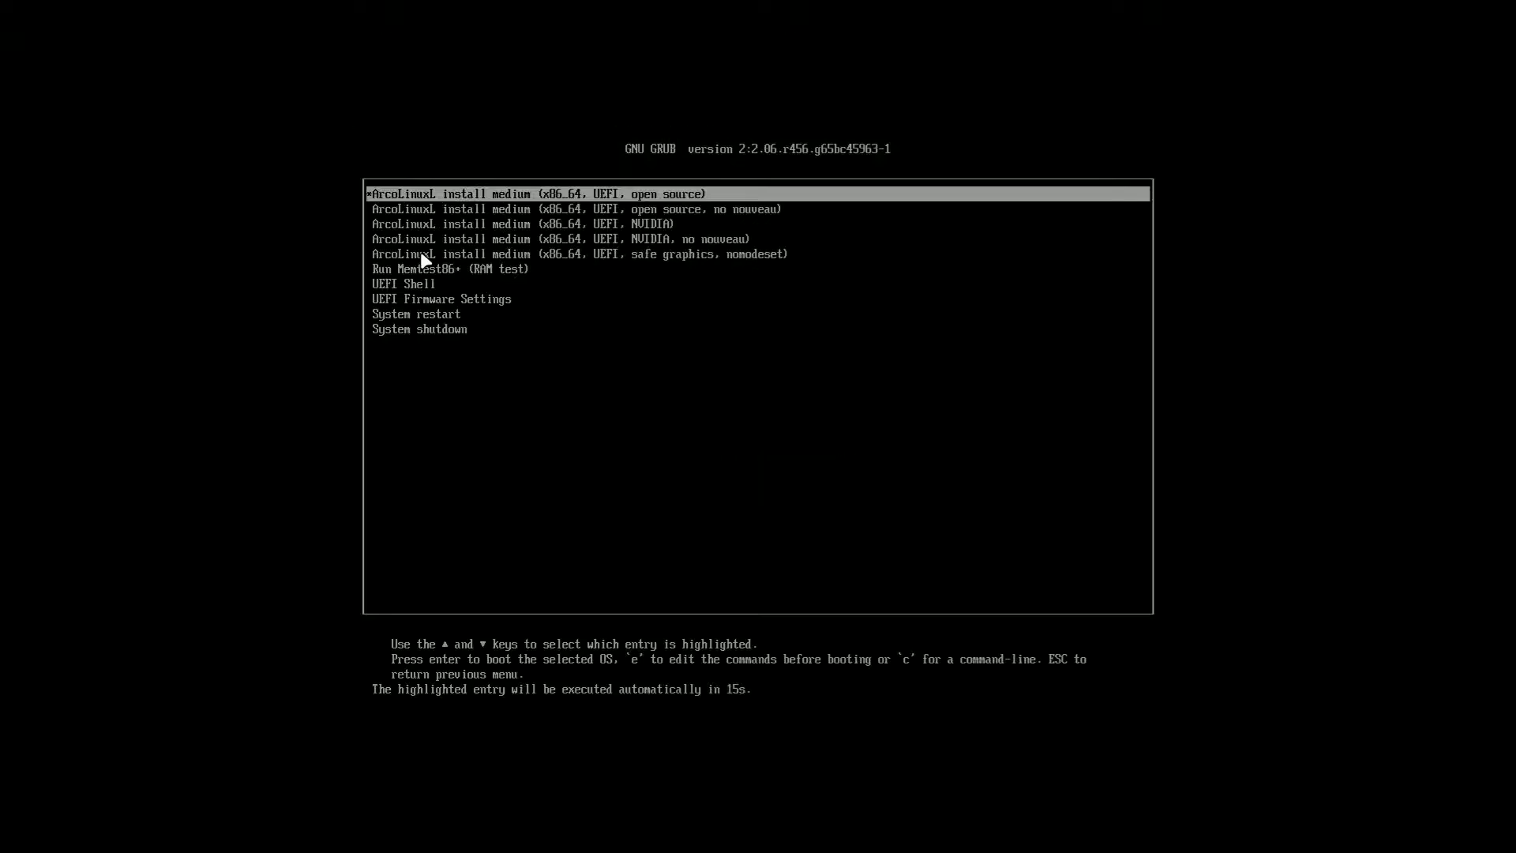
key(Return)
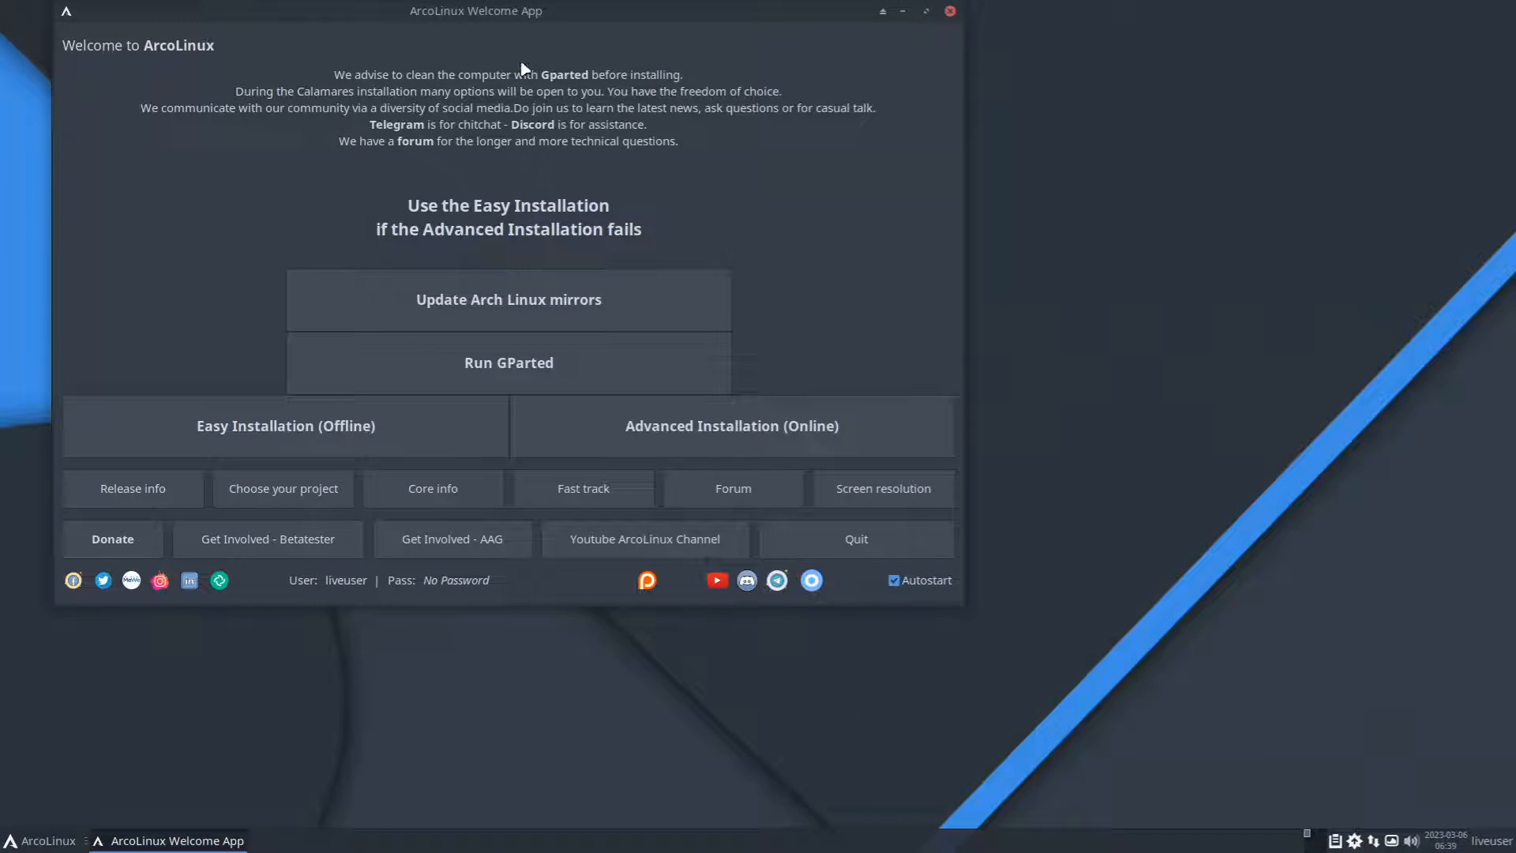
Step: Centre the Welcome App, then launch and quit the online advanced installer
drag(474, 10, 727, 104)
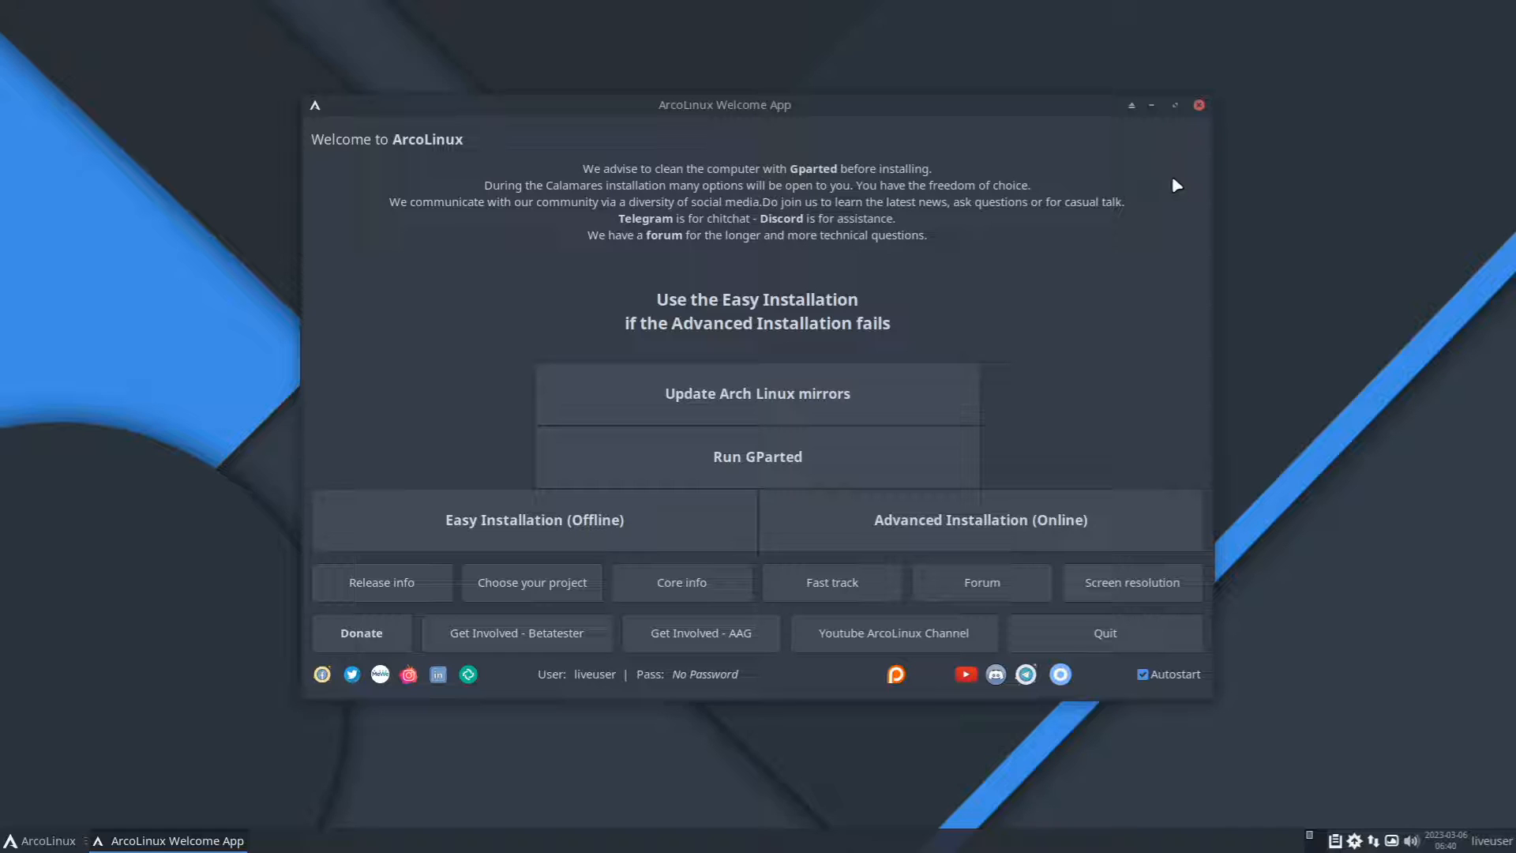
click(978, 519)
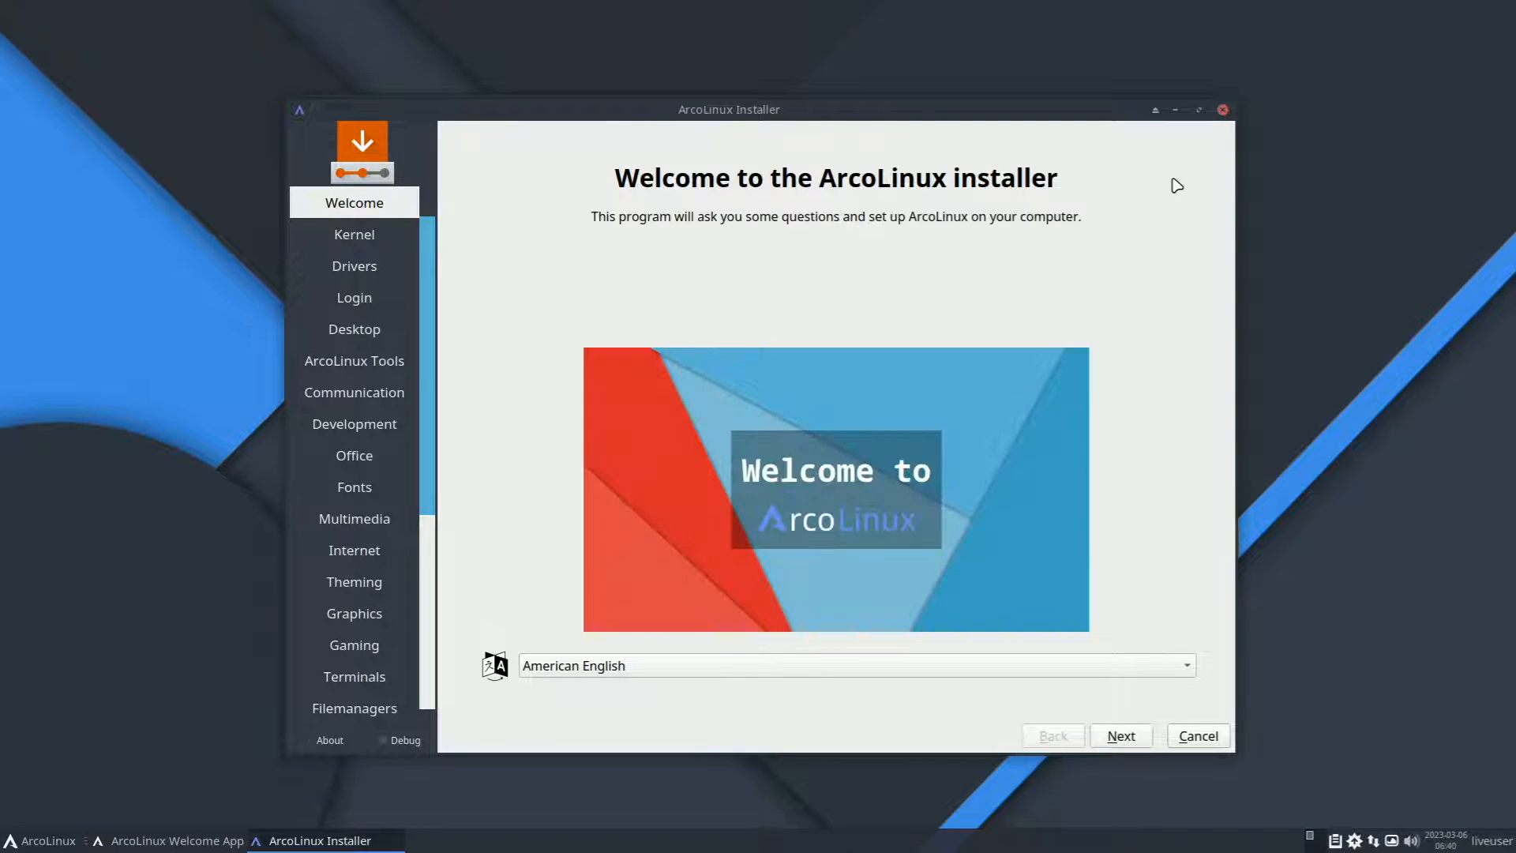
mouse_move(1061, 210)
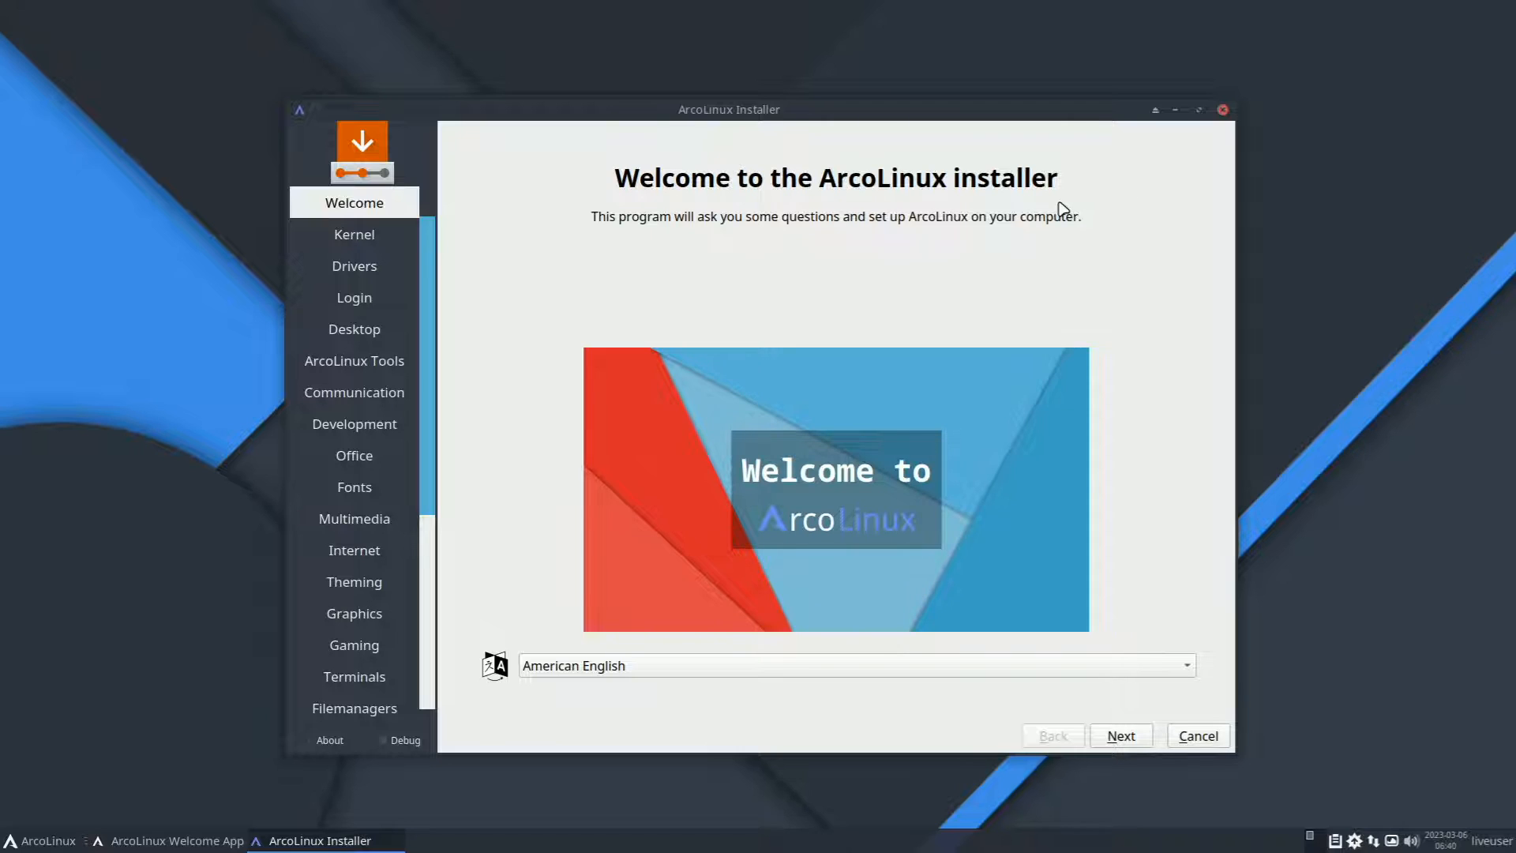
mouse_move(823, 776)
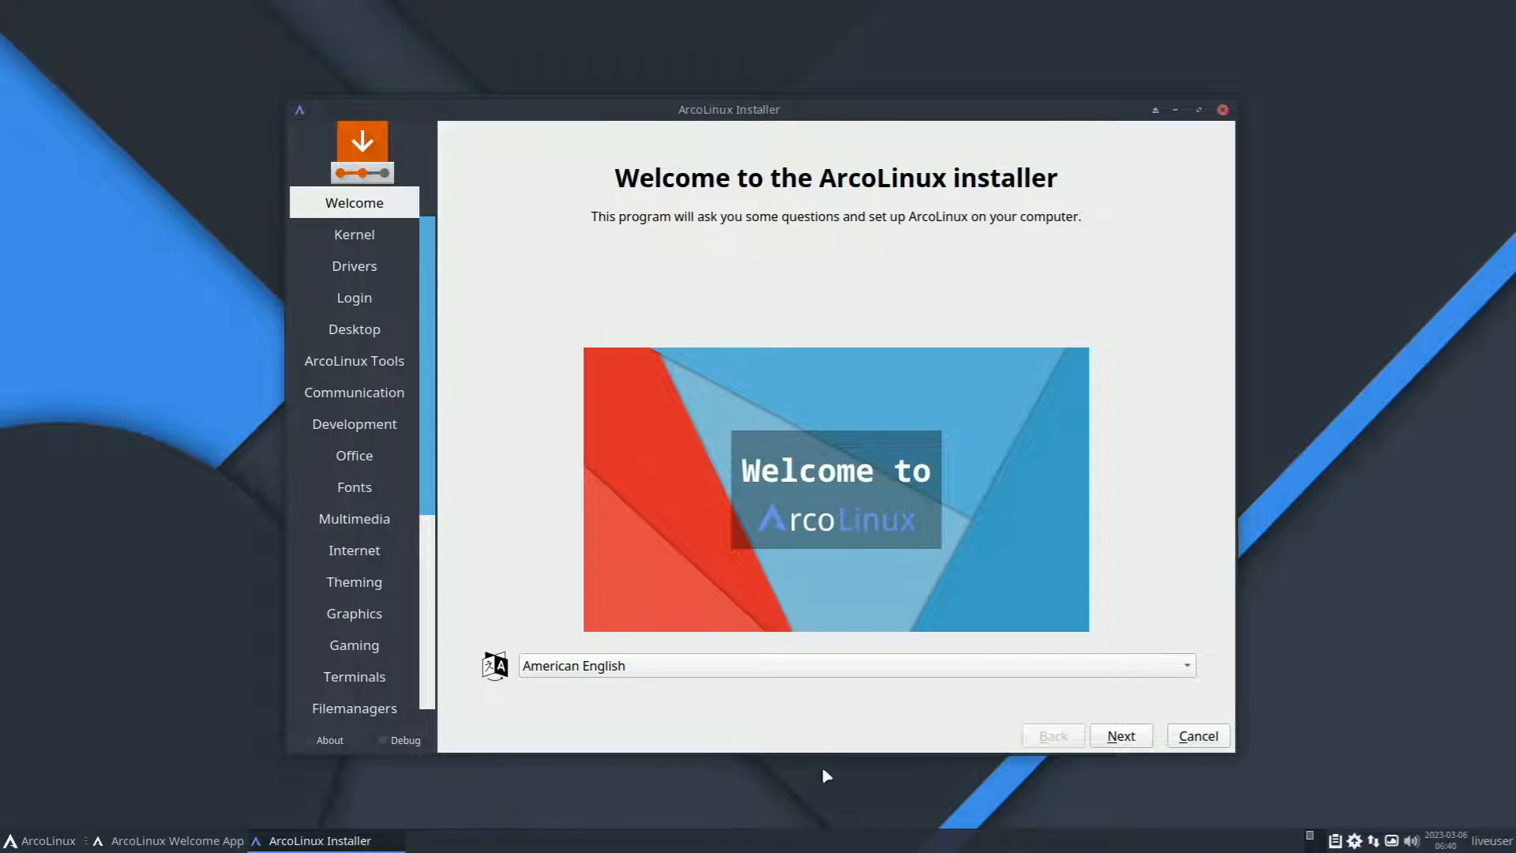
click(1197, 735)
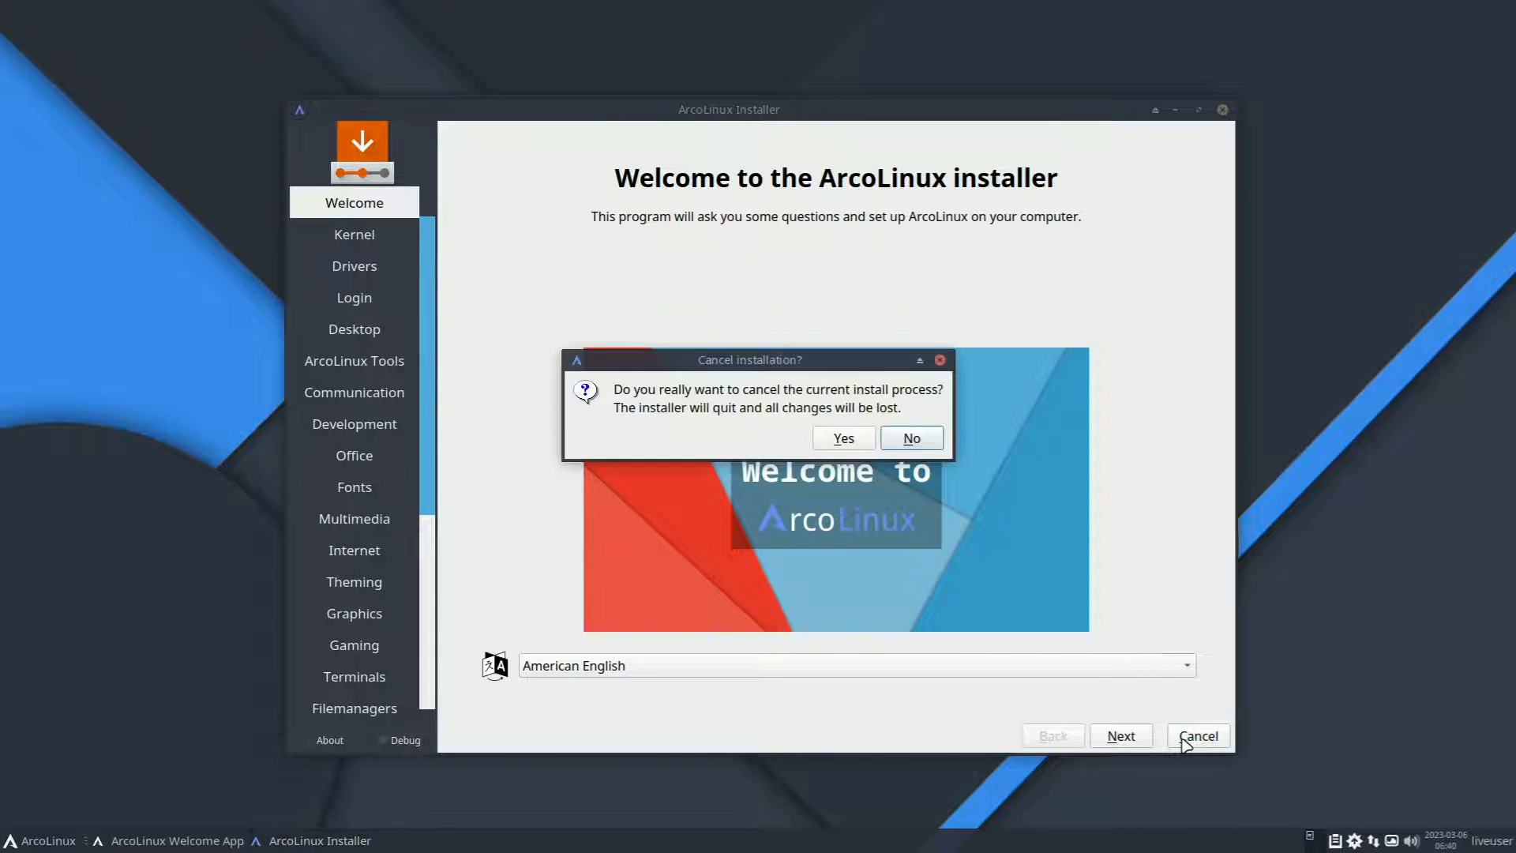
click(841, 438)
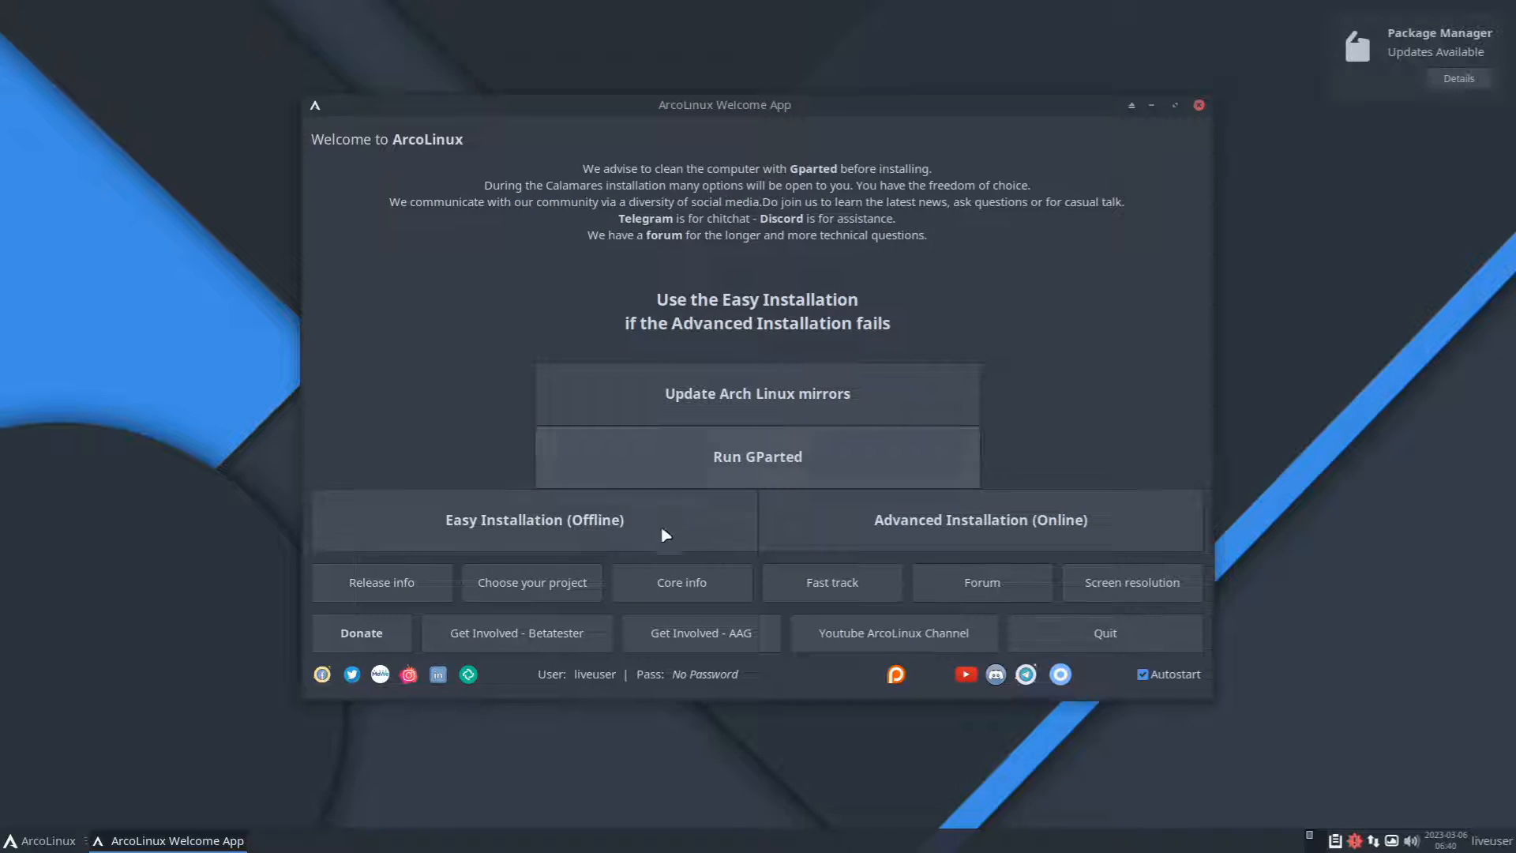
mouse_move(654, 530)
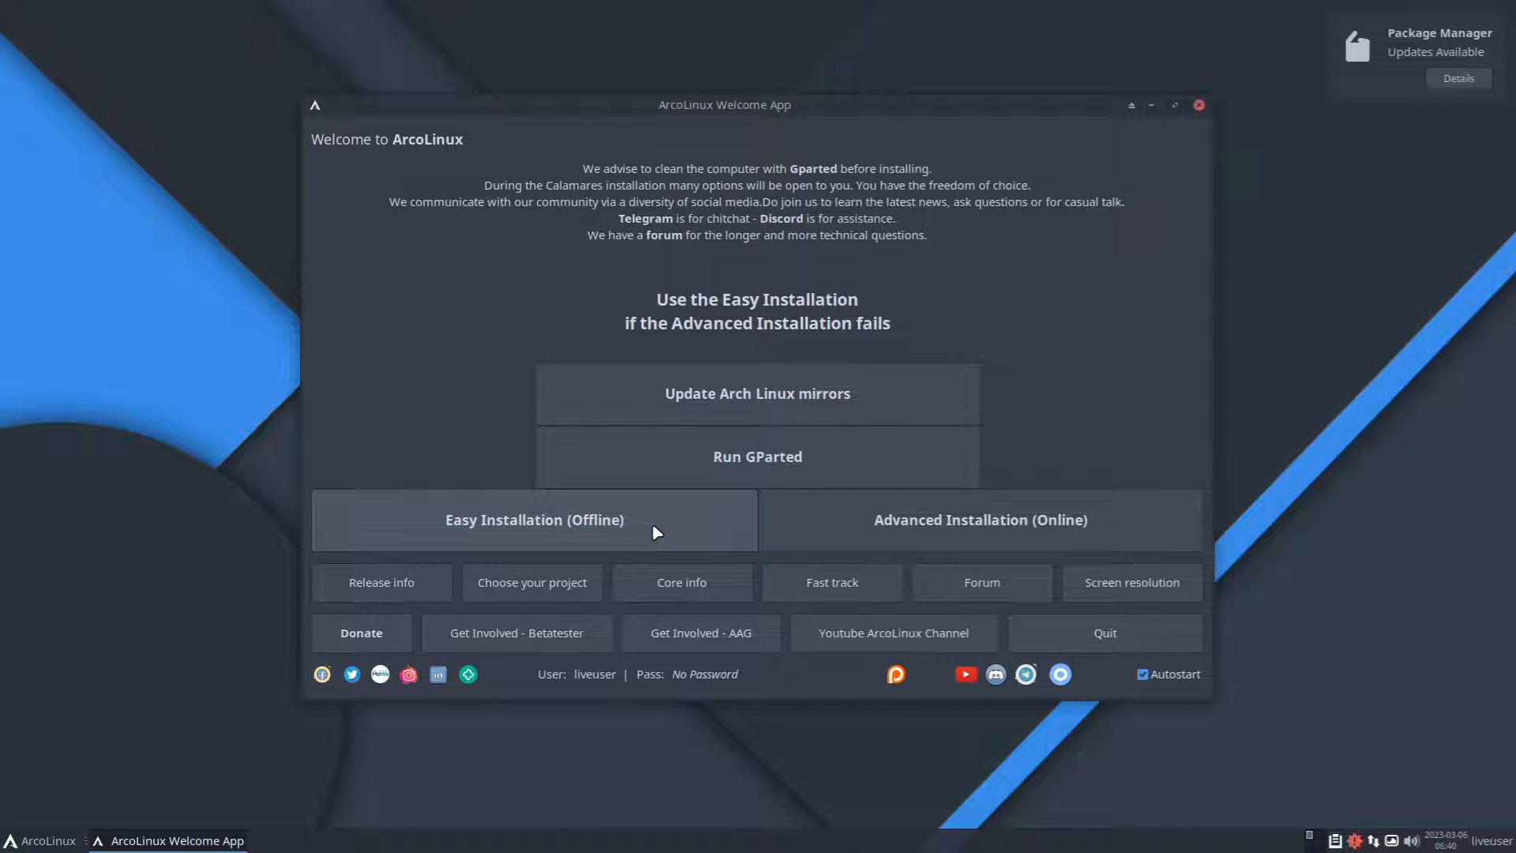
Step: Start offline easy install with Brussels time zone, default keyboard, and erase-disk partitioning
click(534, 519)
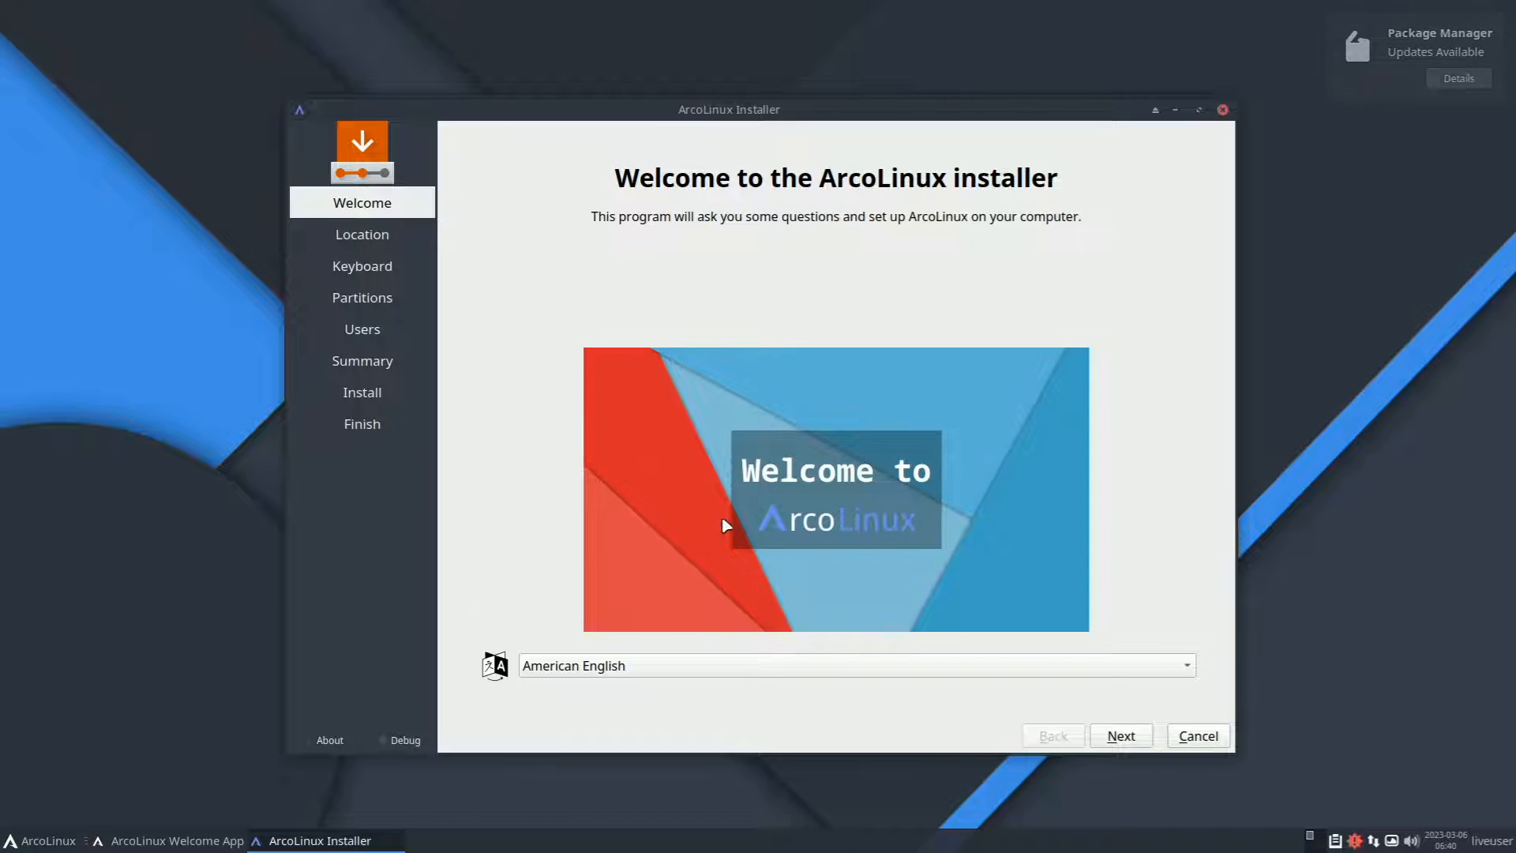
click(1120, 736)
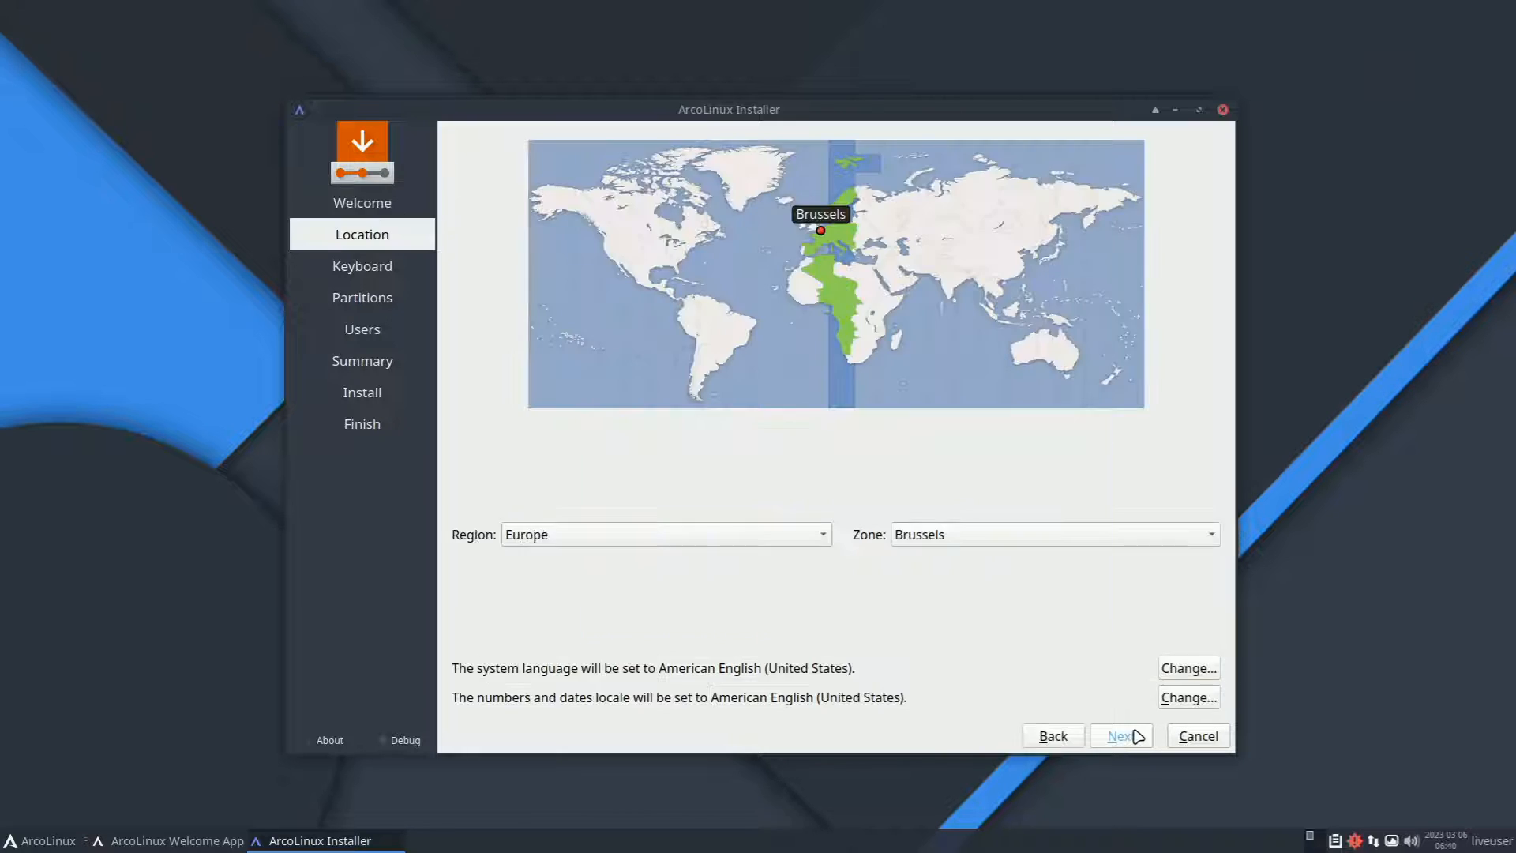
click(1120, 736)
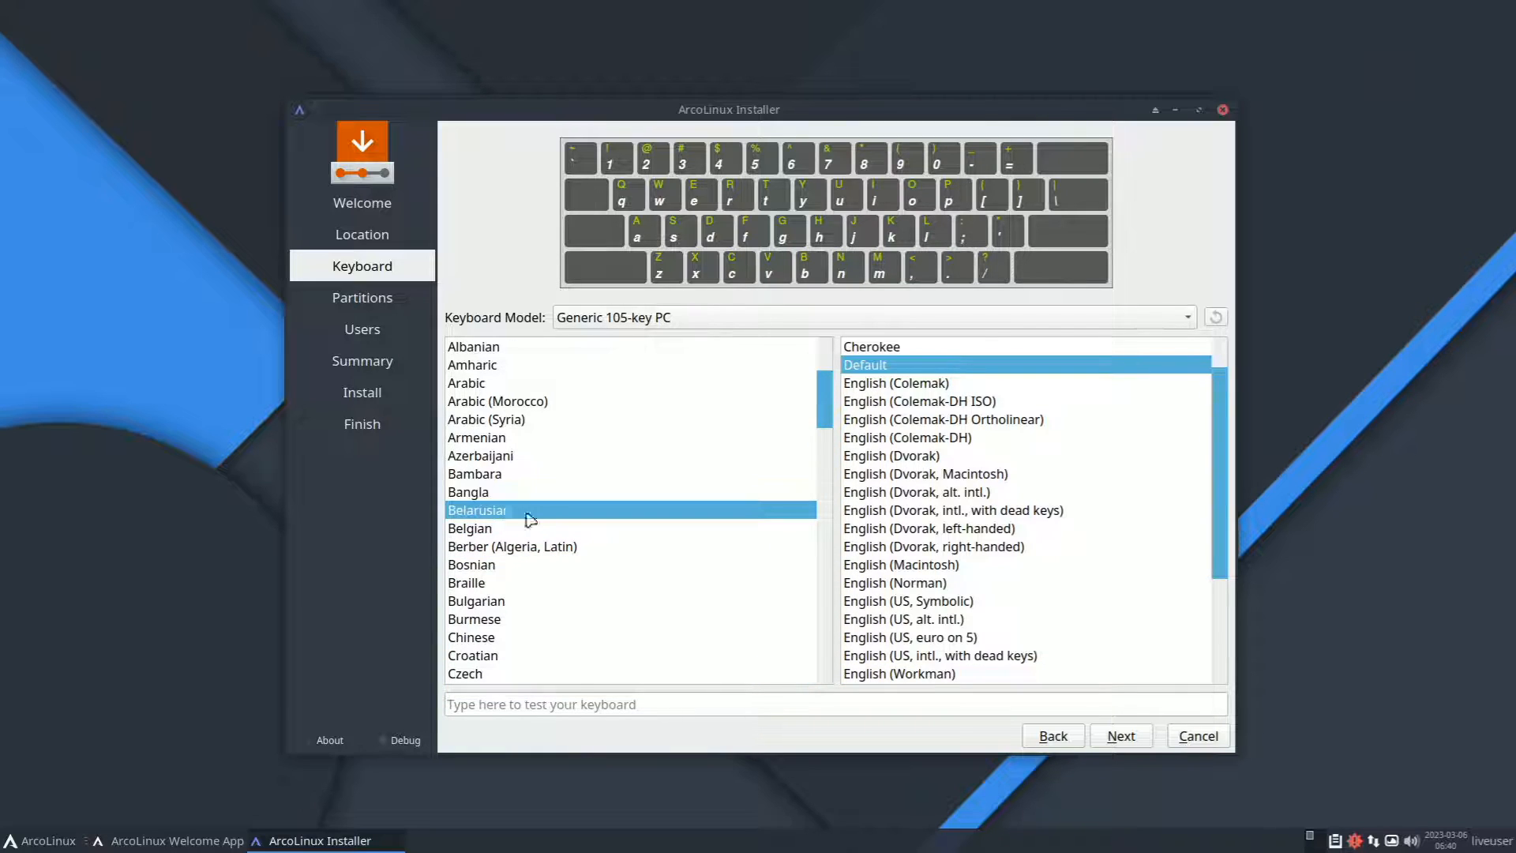
click(1119, 736)
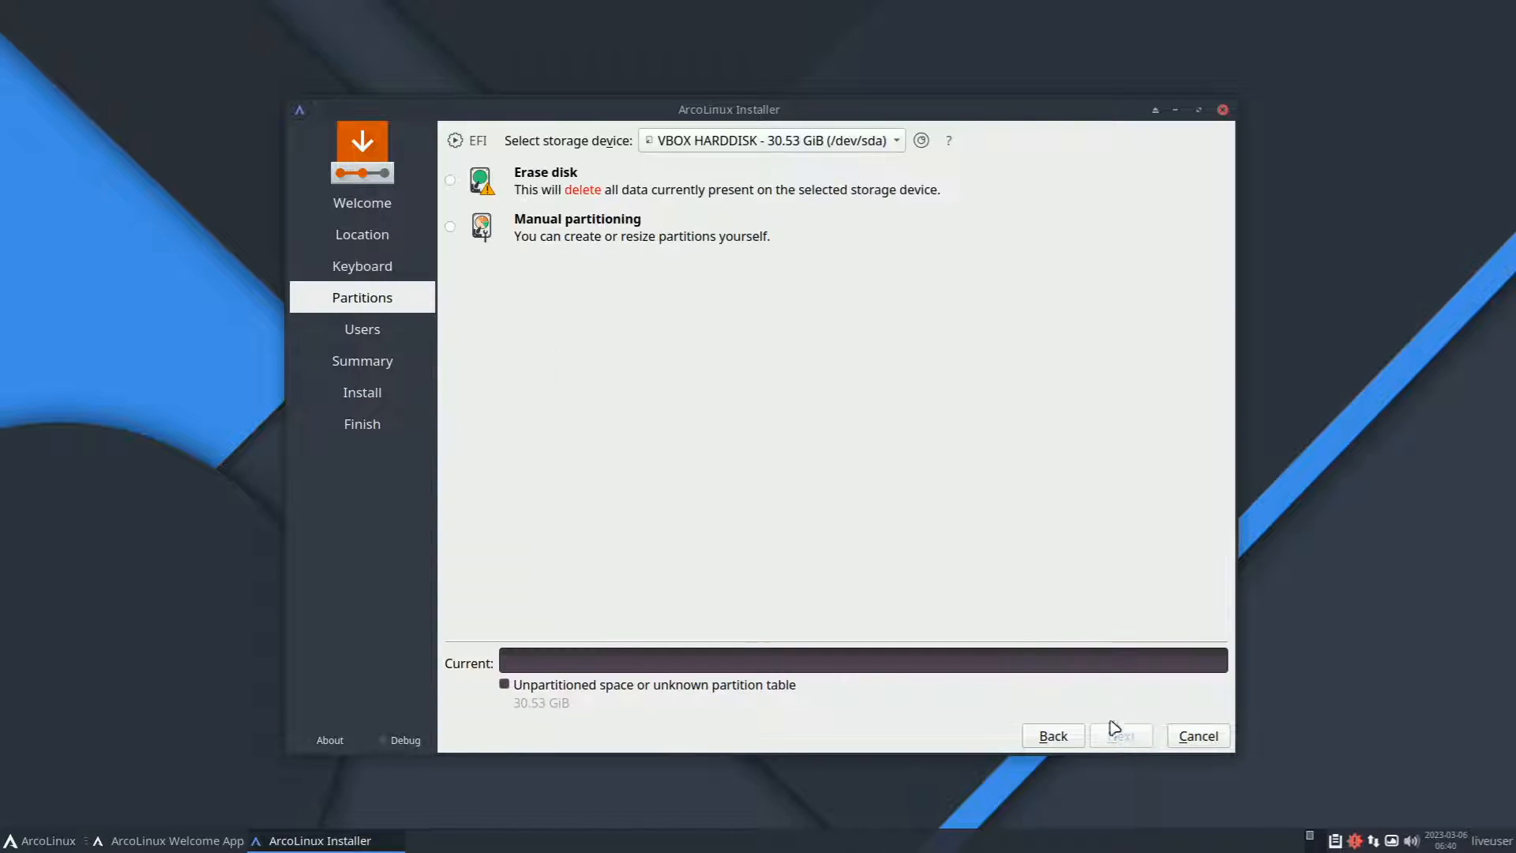
click(449, 180)
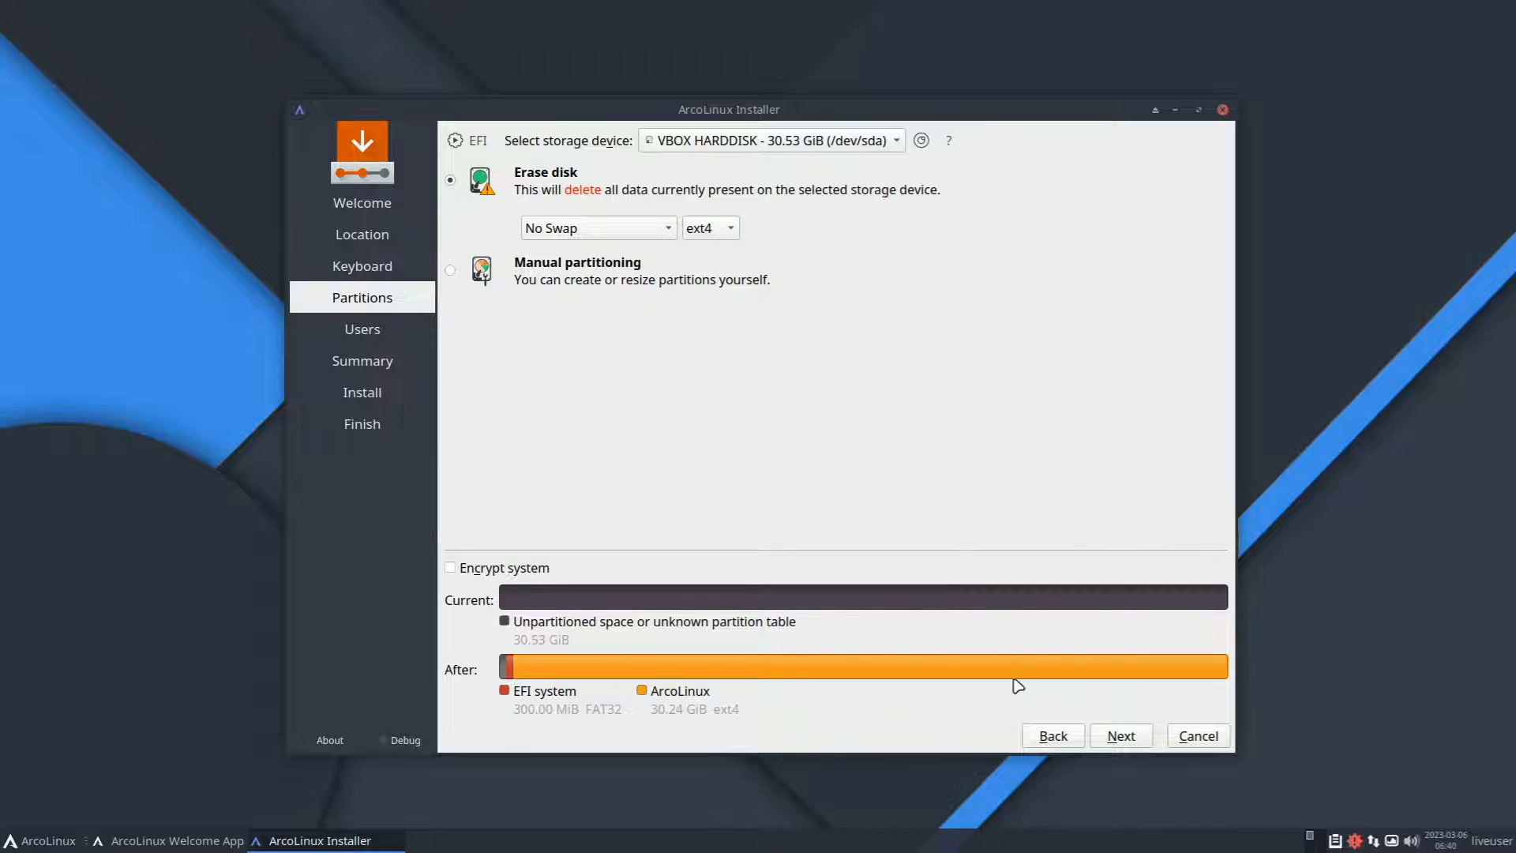
click(1121, 735)
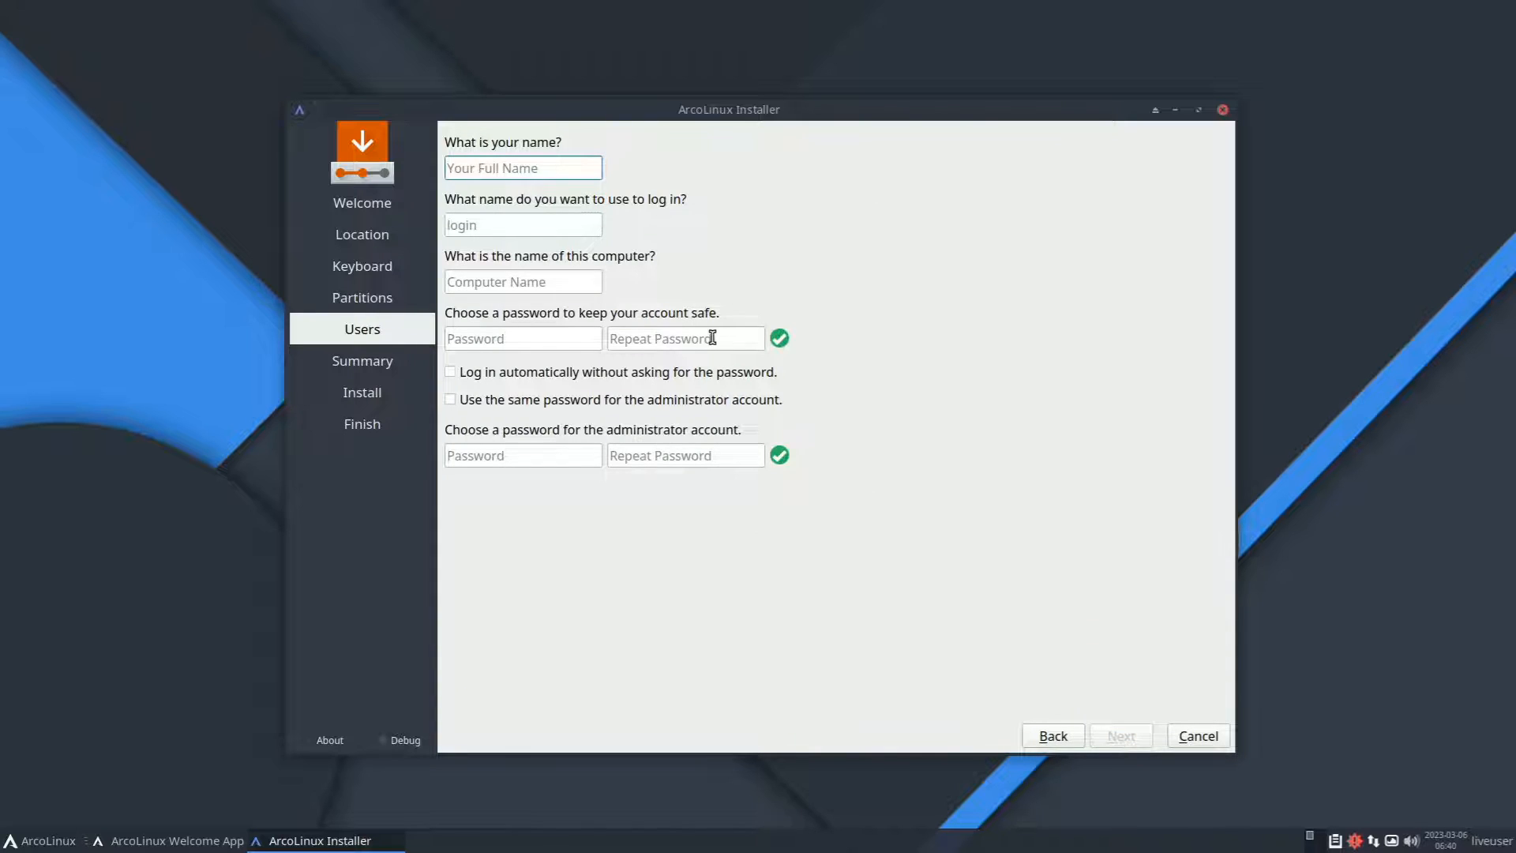
Step: Enter user erik with repeated password, then request install from the summary
text(erik)
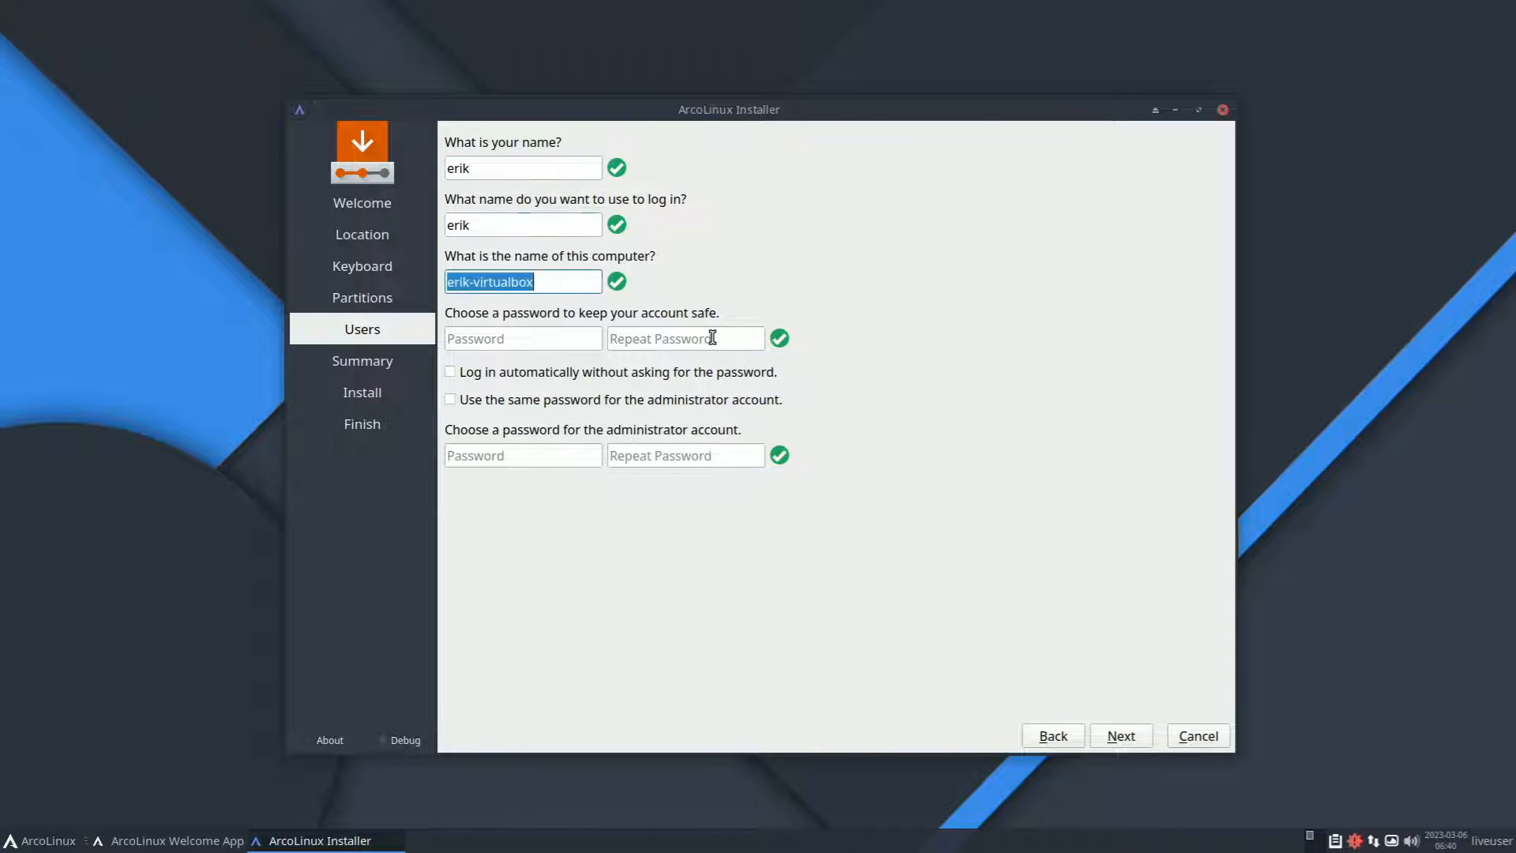
click(451, 371)
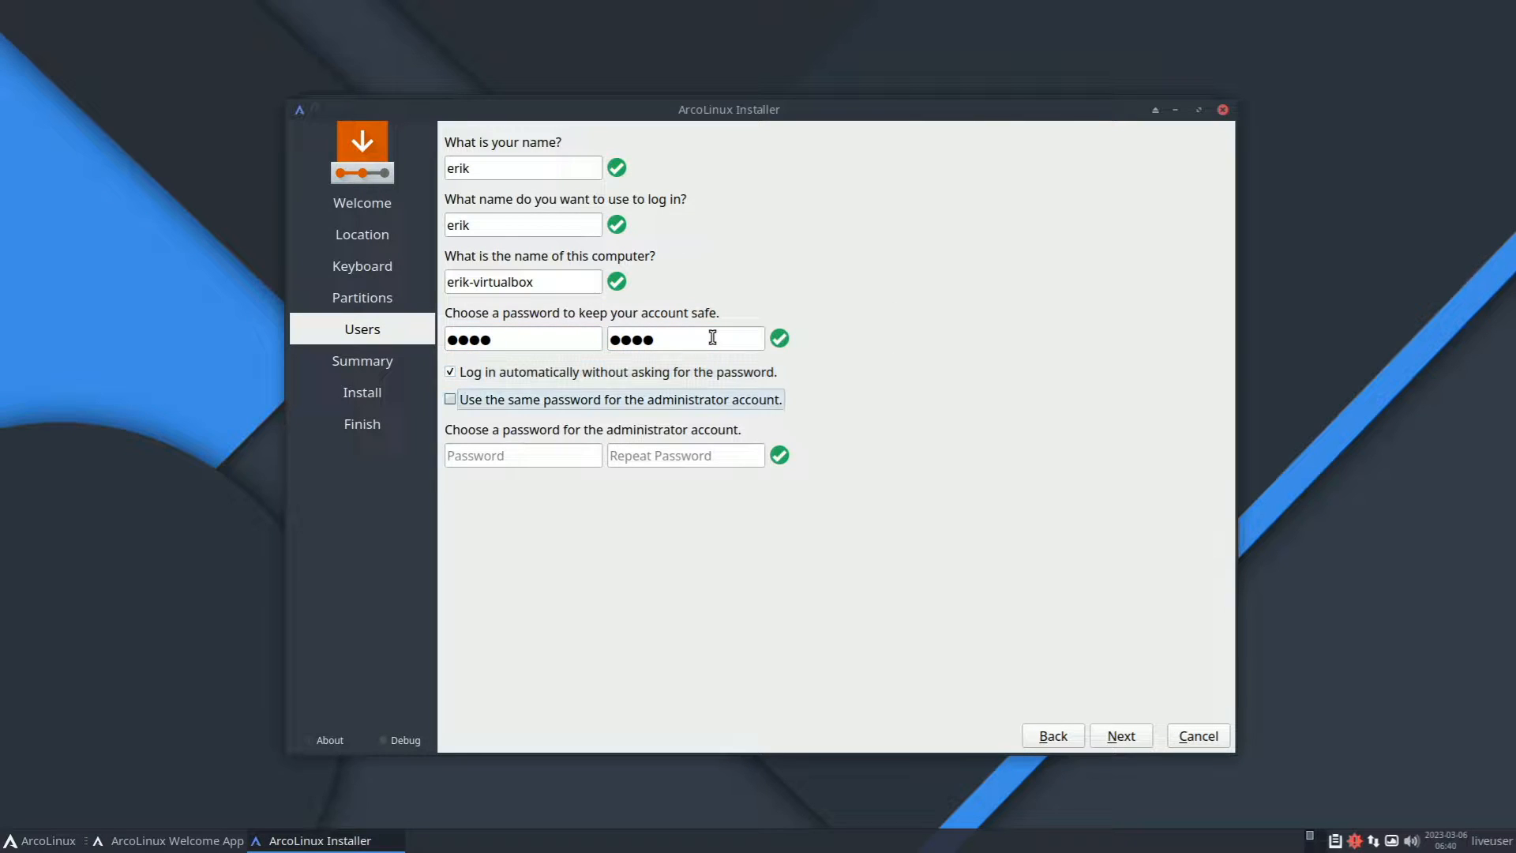
click(451, 399)
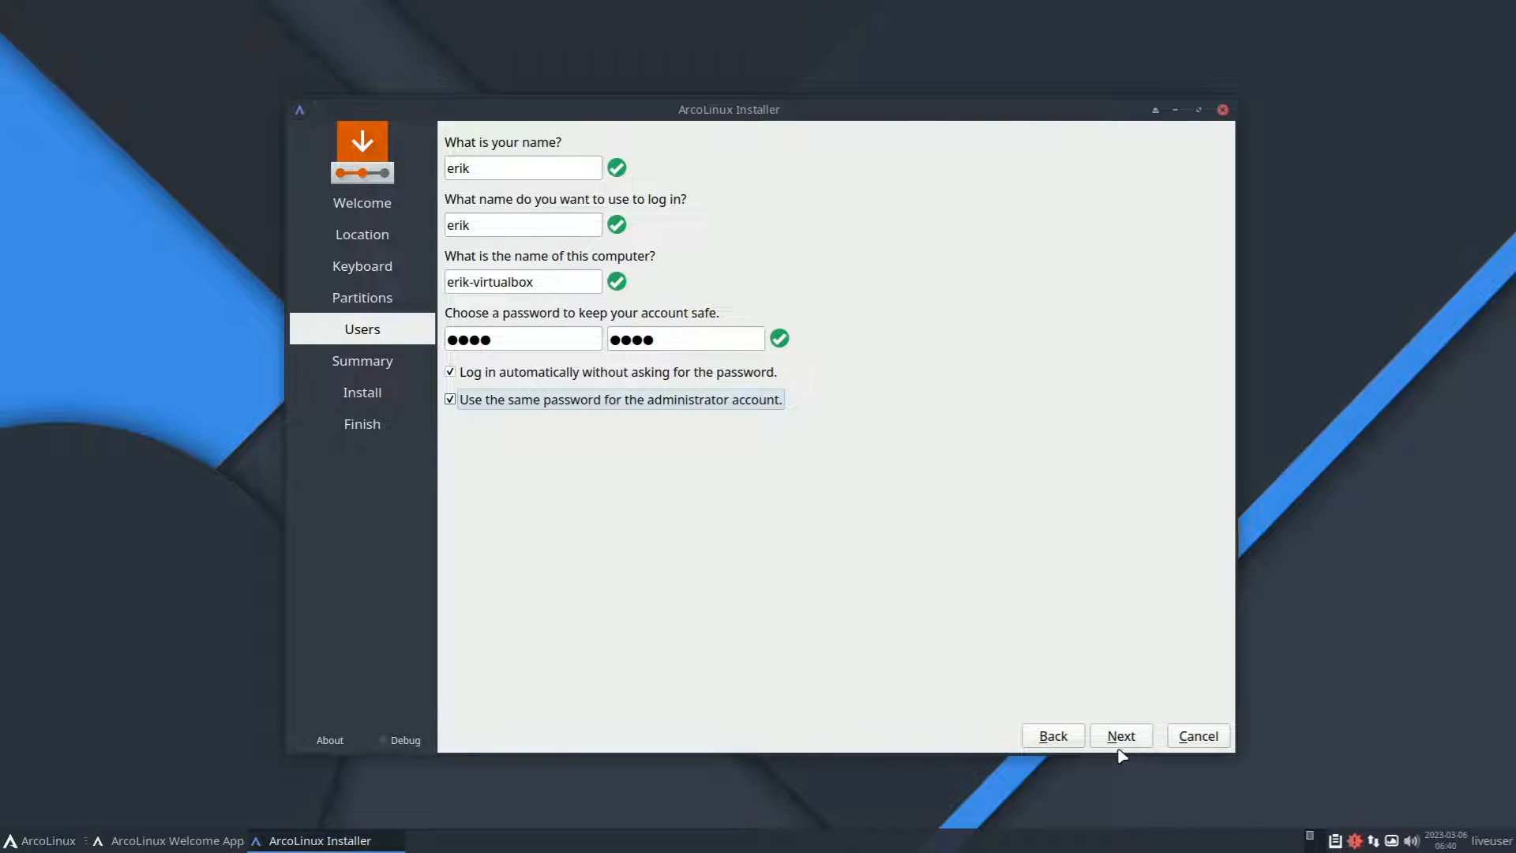
click(1121, 736)
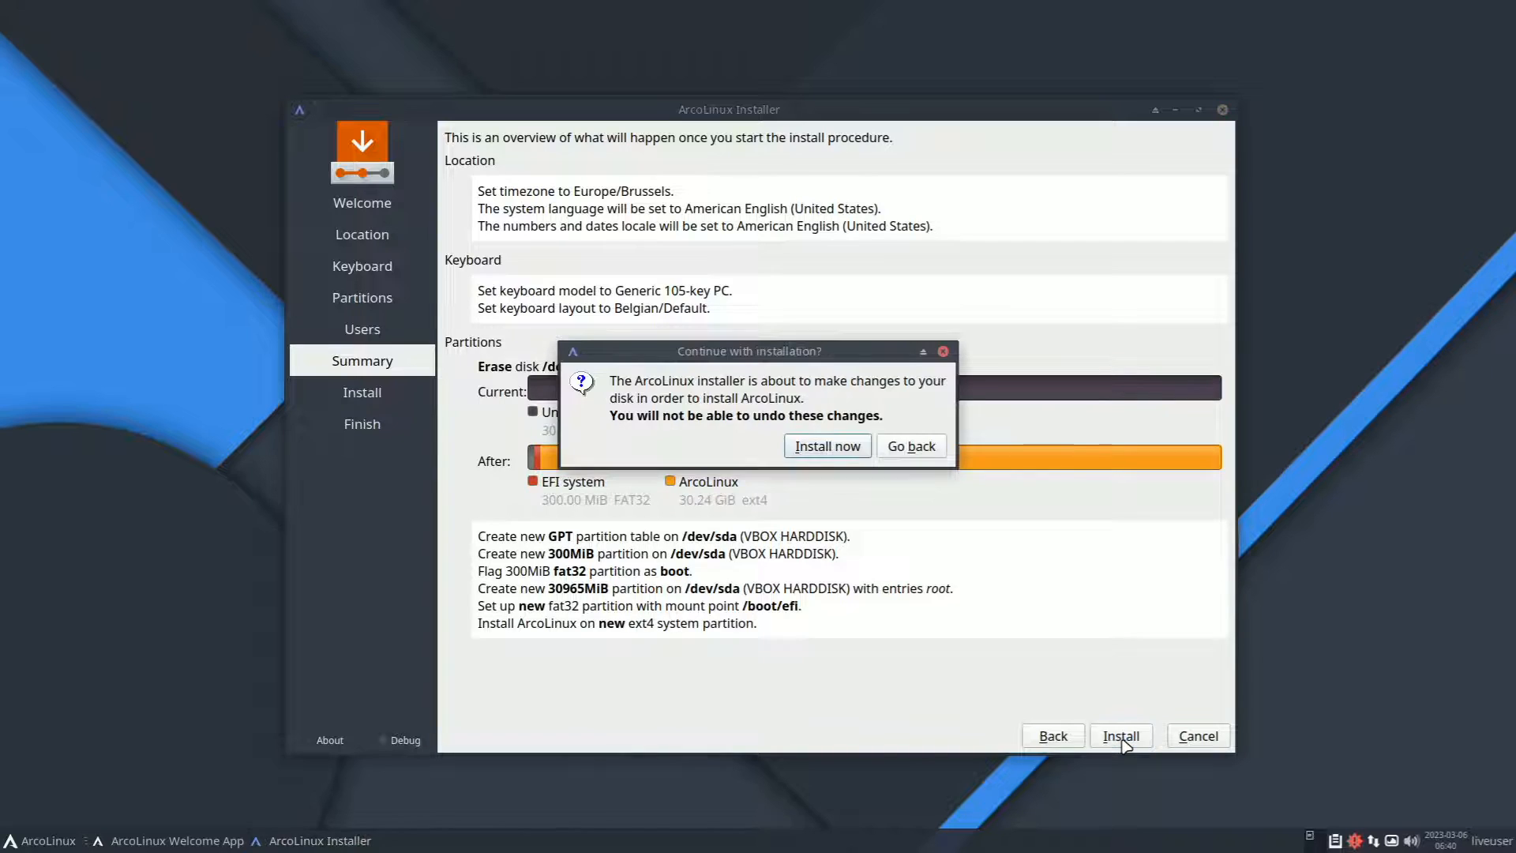
click(827, 445)
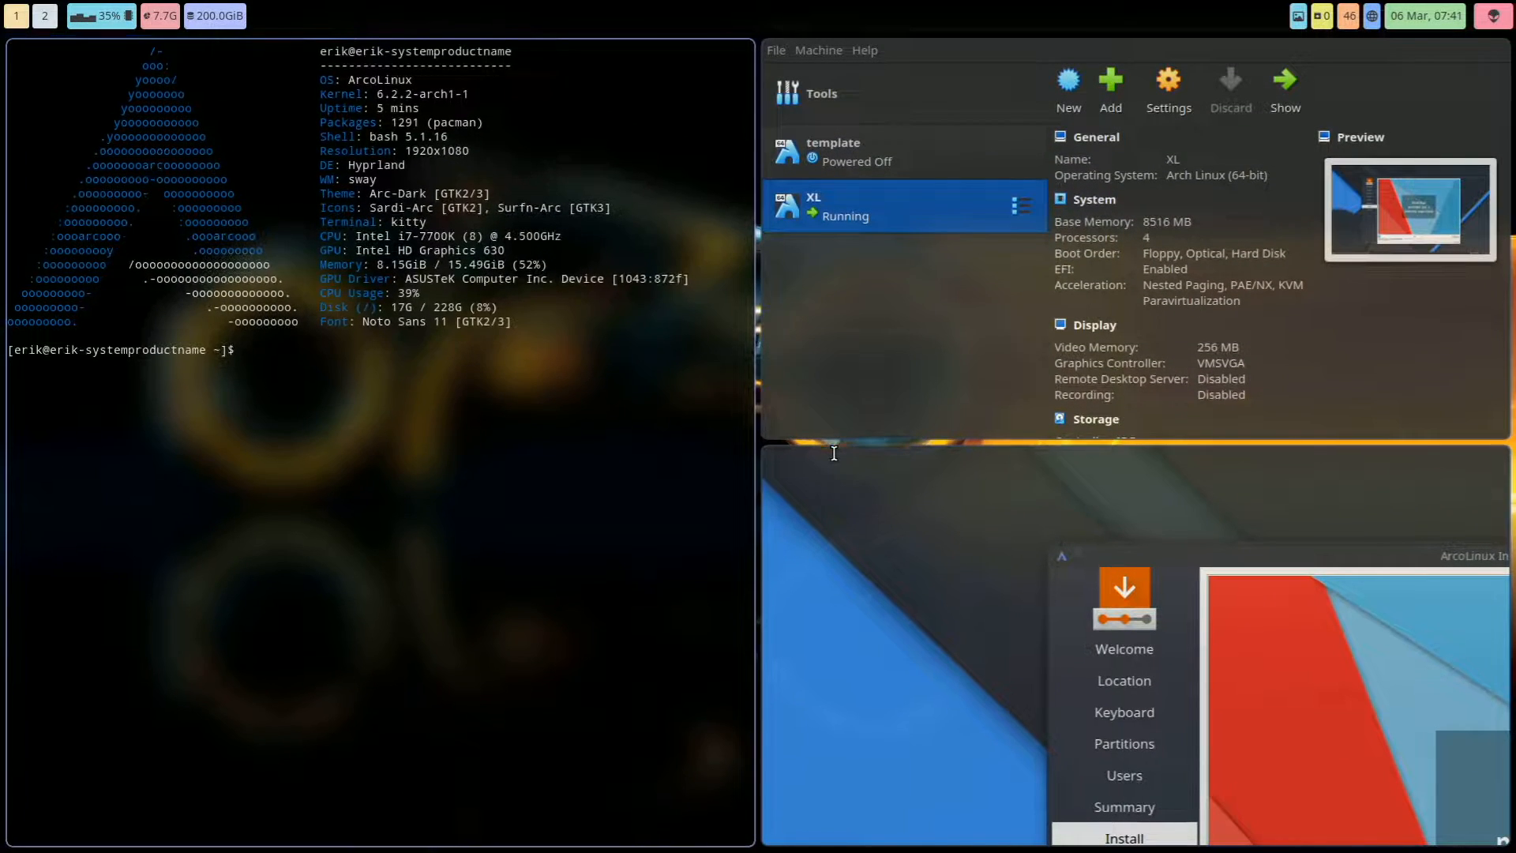
Step: Run the 'alias w' lookup in the kitty terminal
text(alias w)
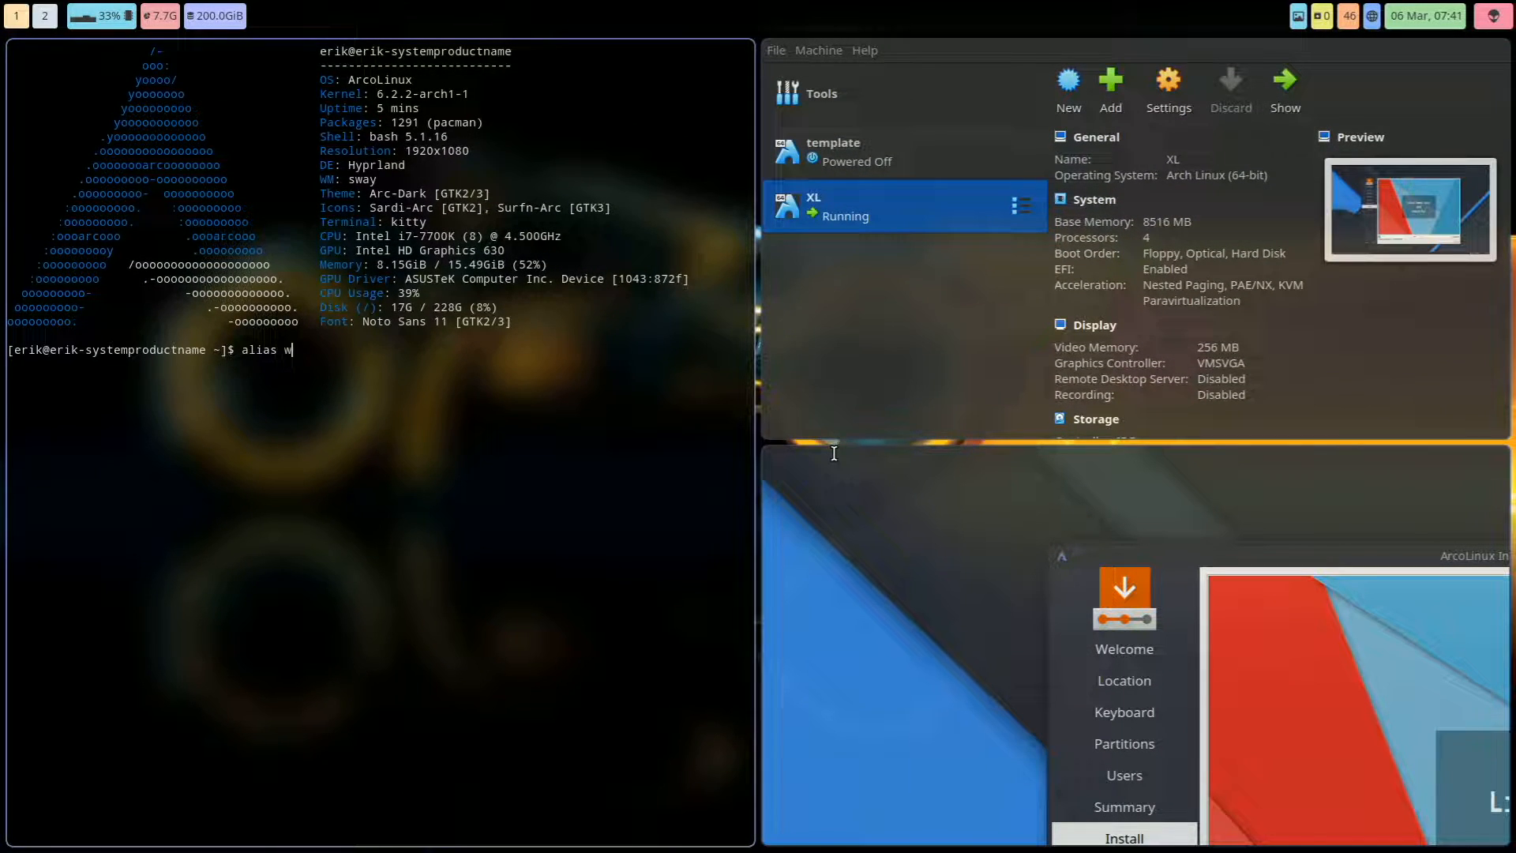
key(Return)
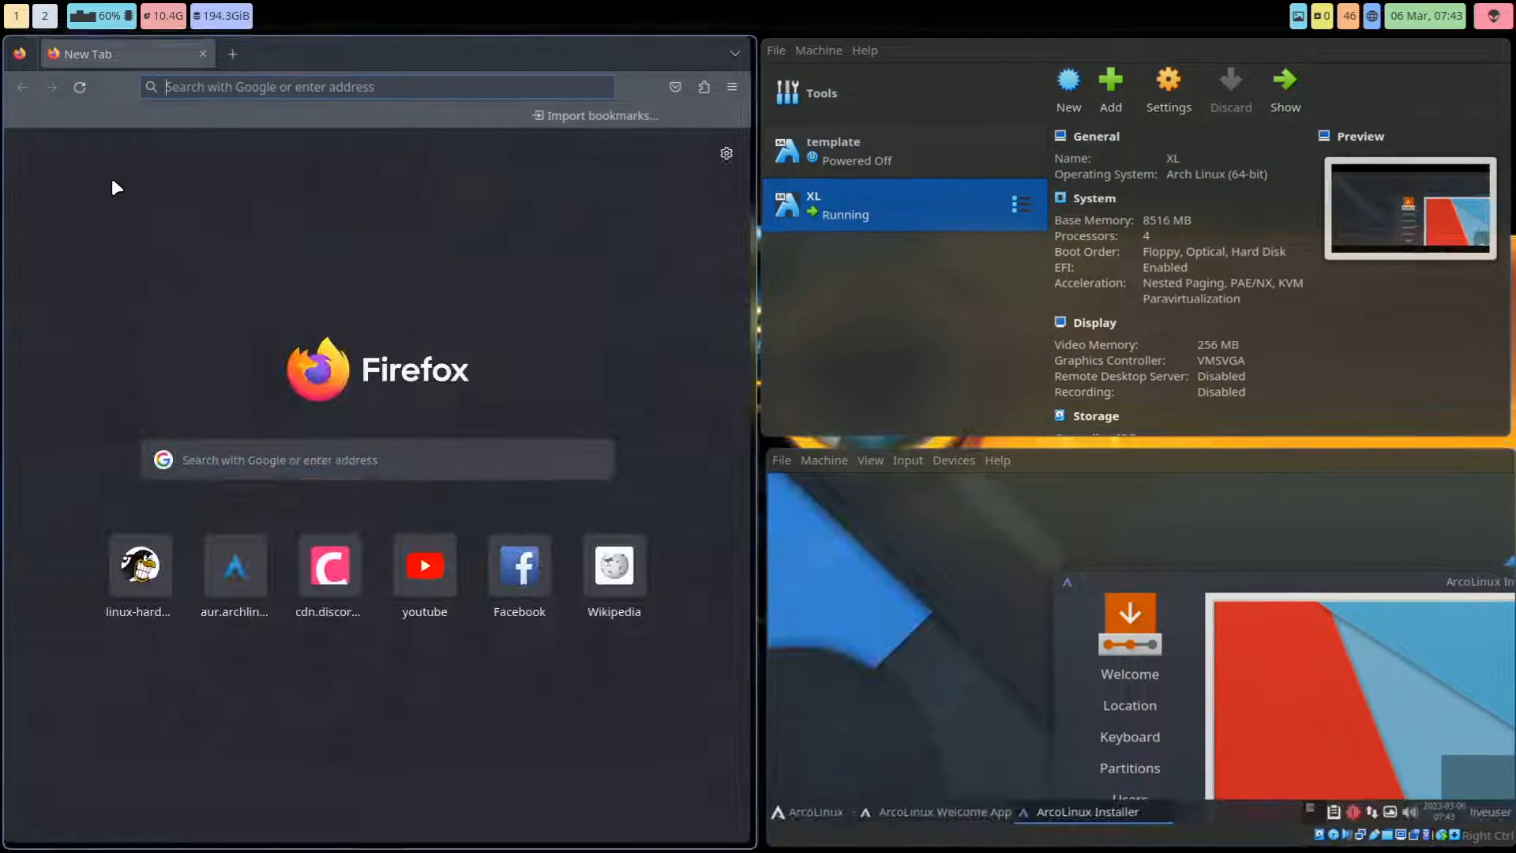
Step: Google 'arcolinux youtube', open the ArcoLinux installation video, then its channel page
text(arcolinux)
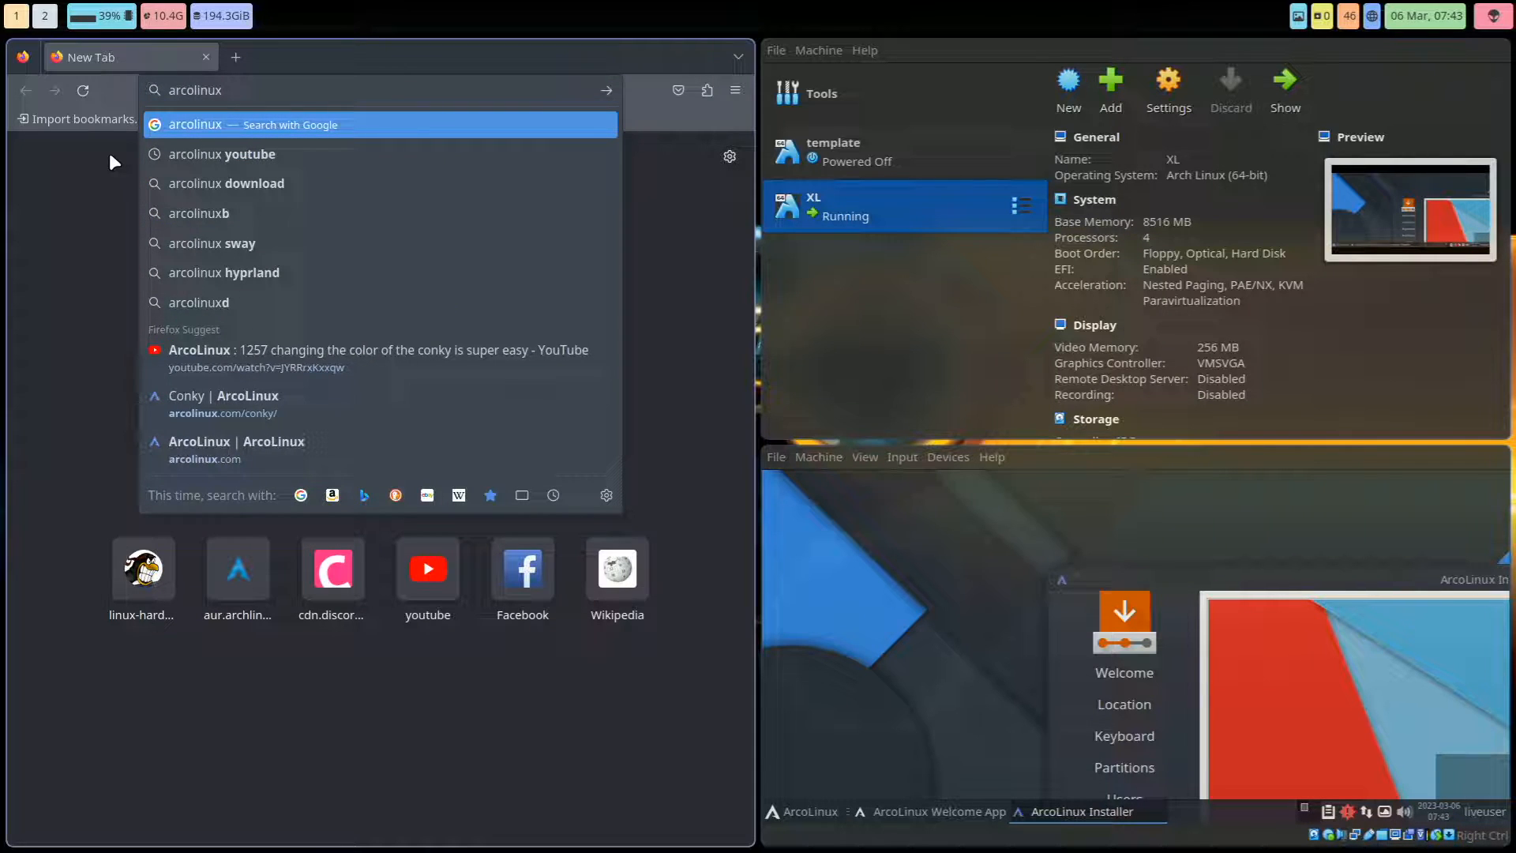
click(220, 154)
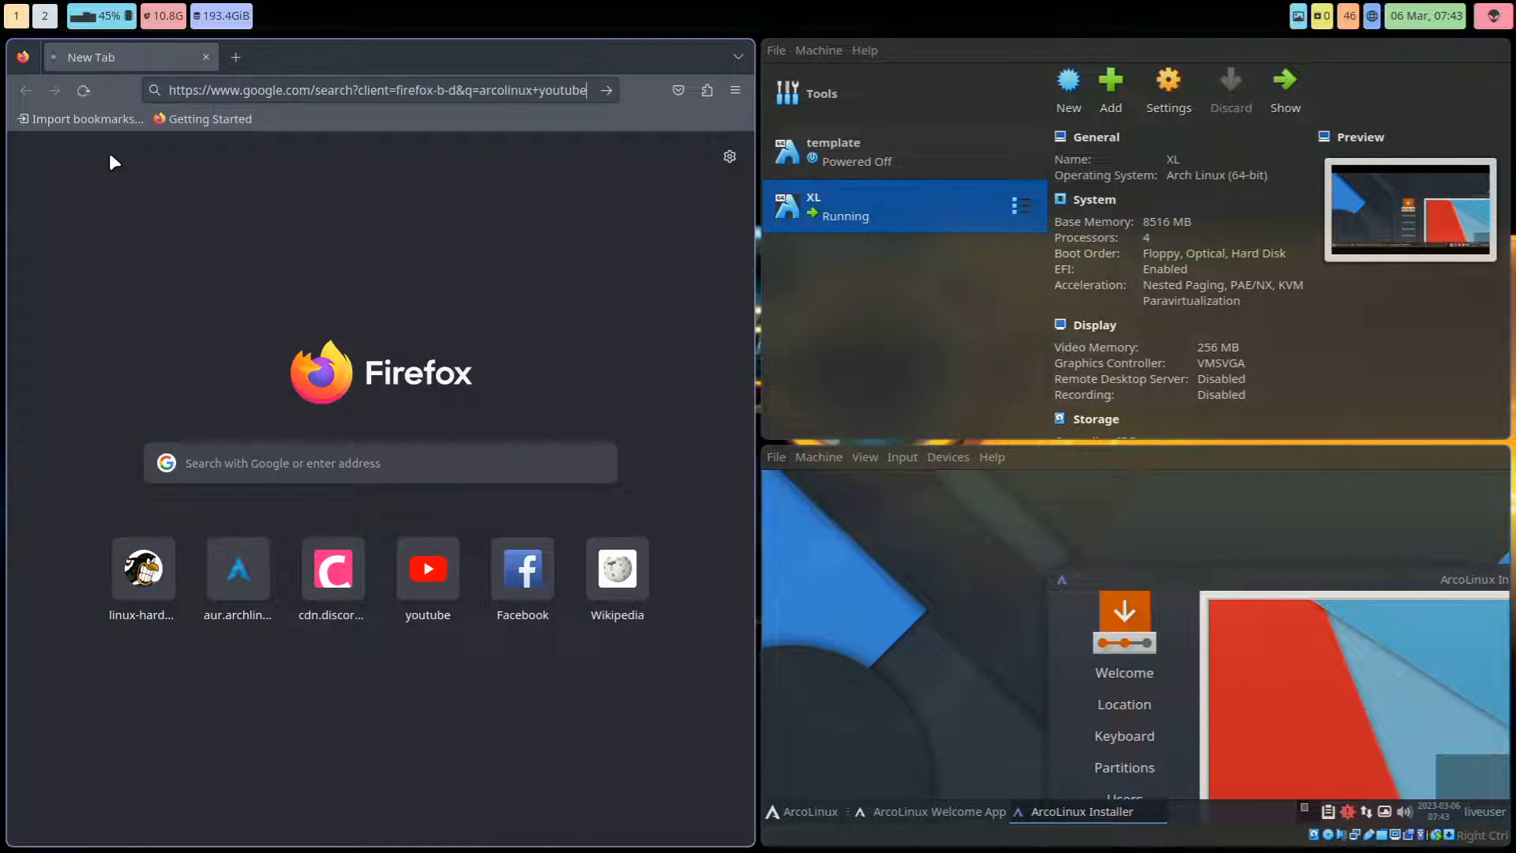
key(Return)
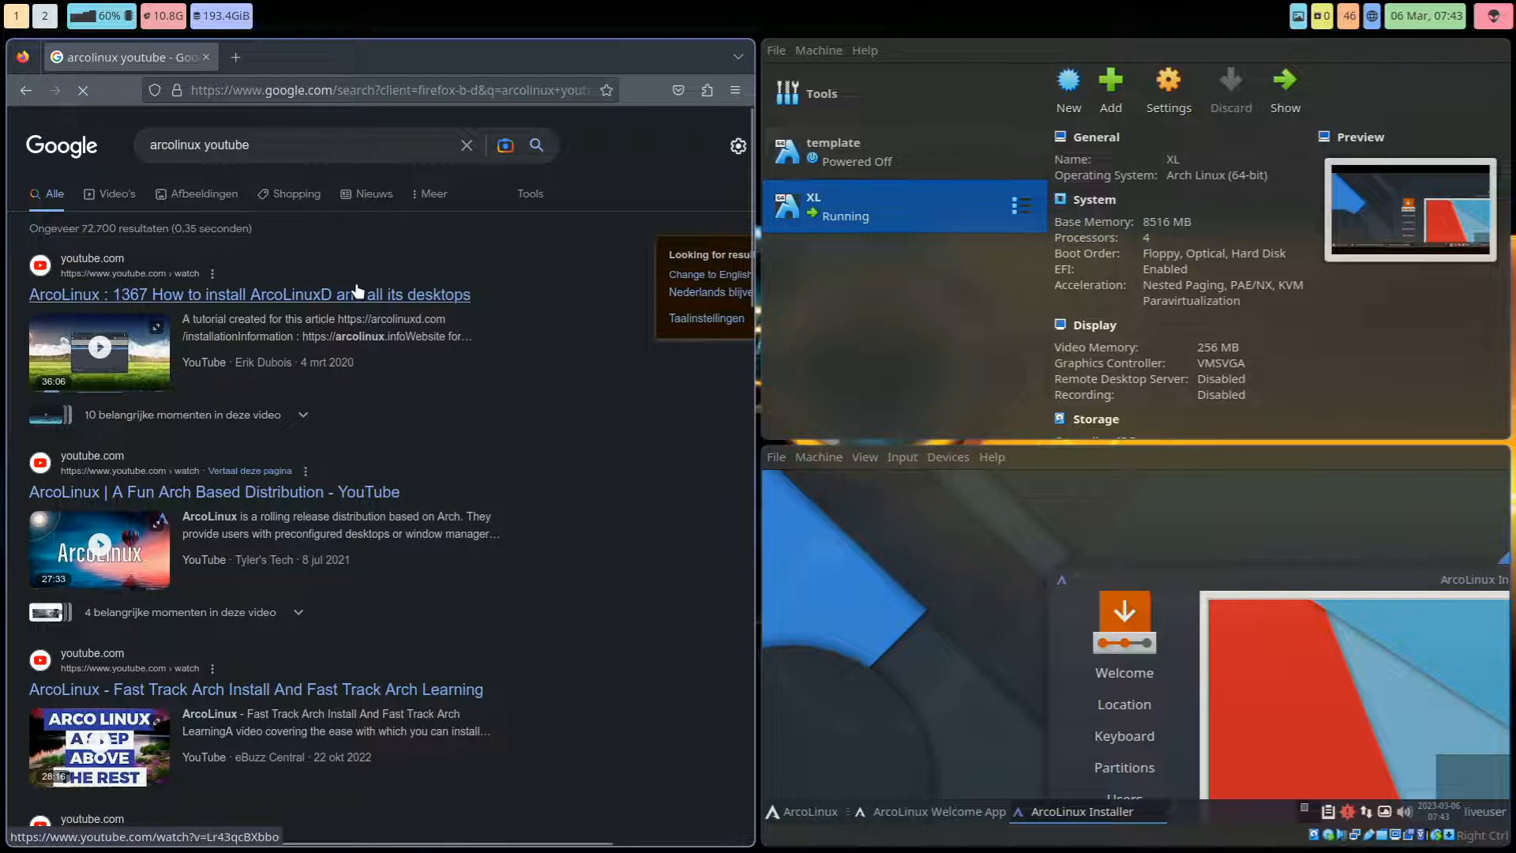
click(250, 294)
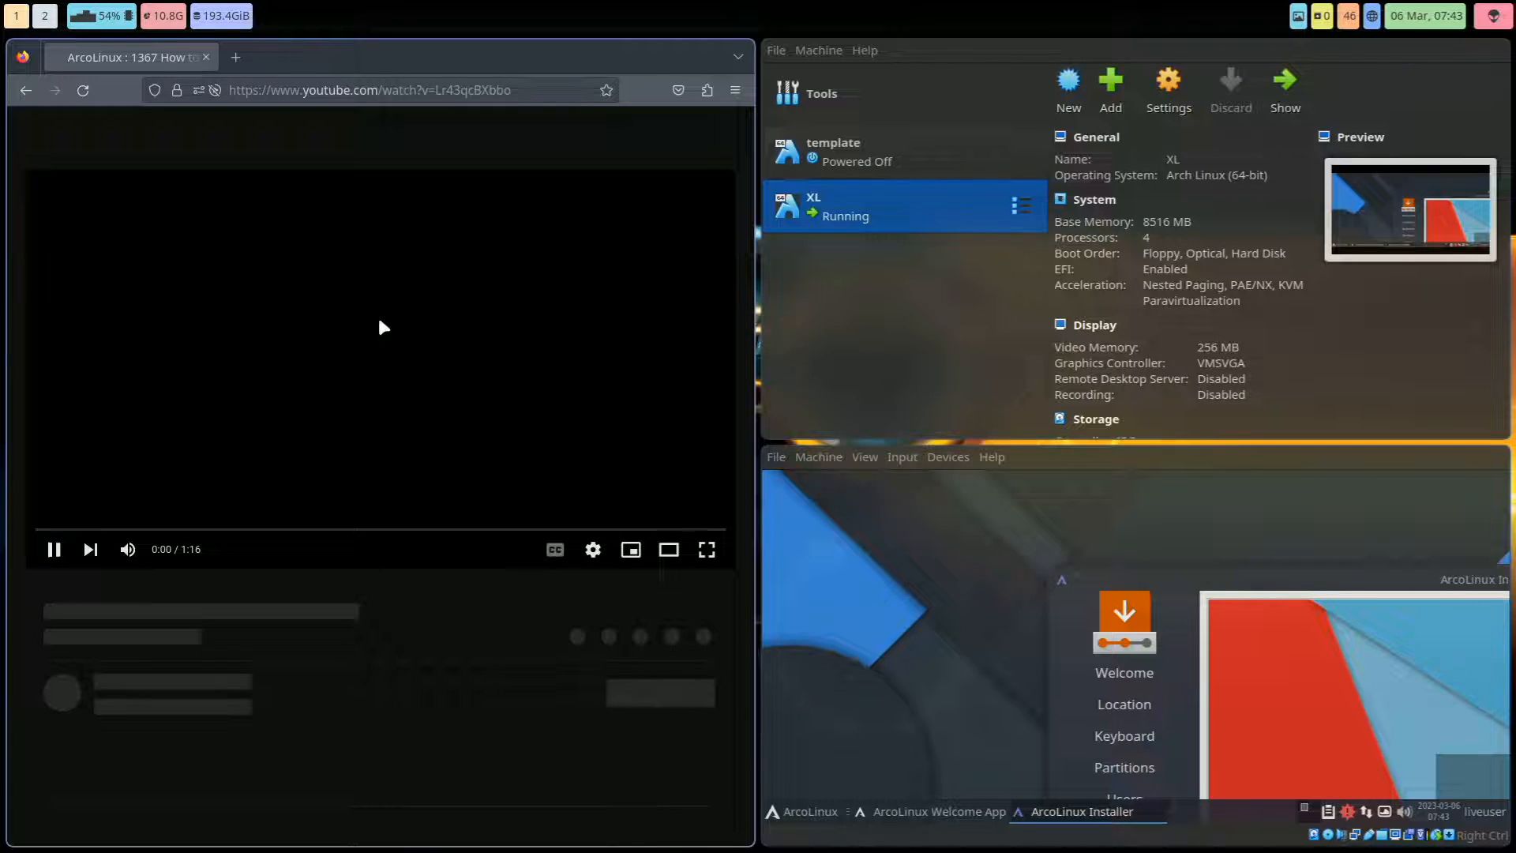
click(54, 549)
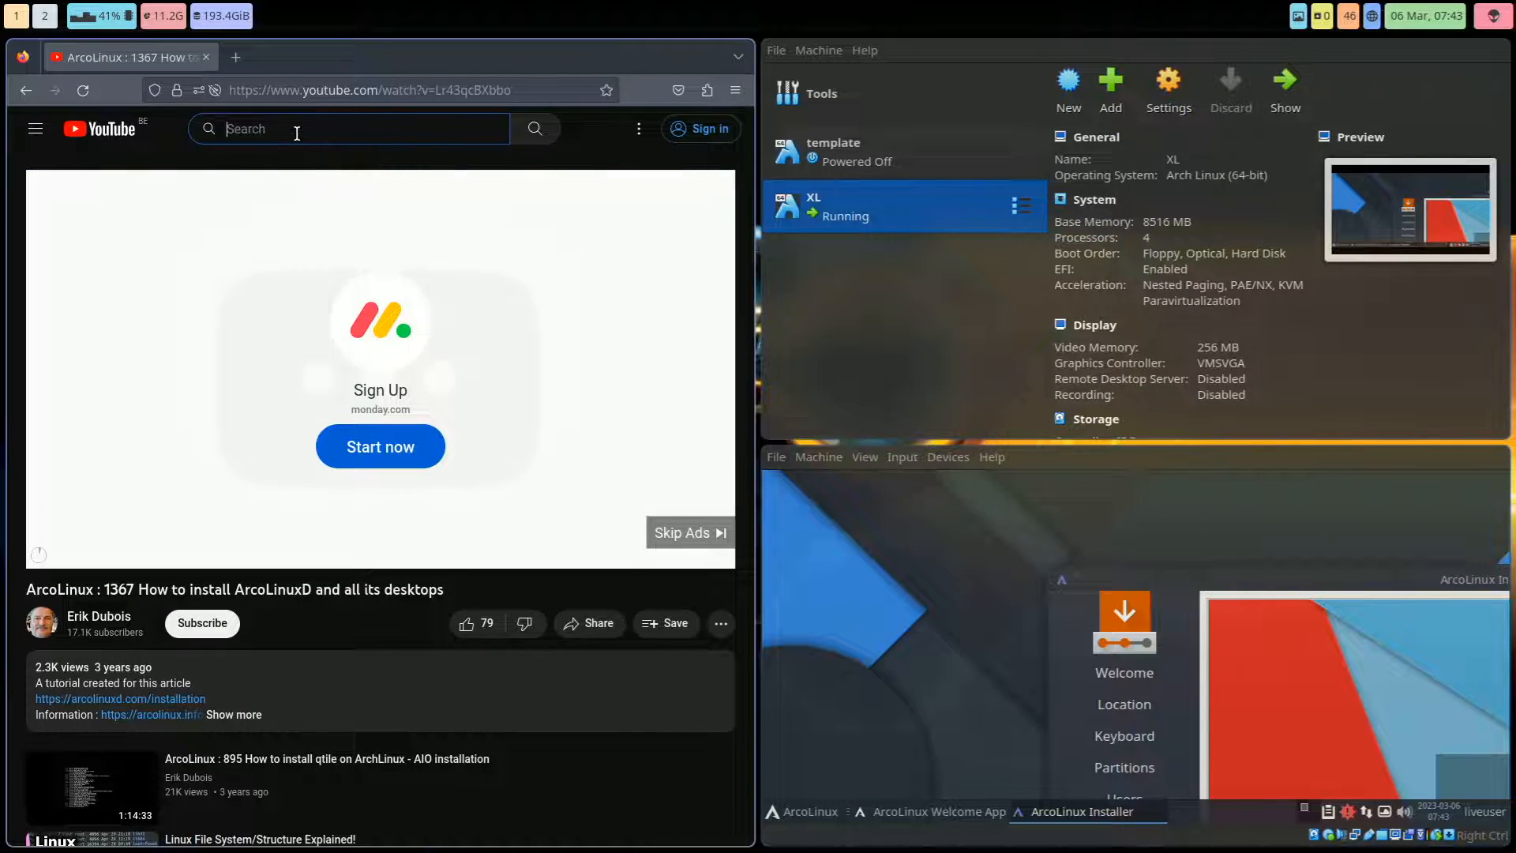
mouse_move(214, 571)
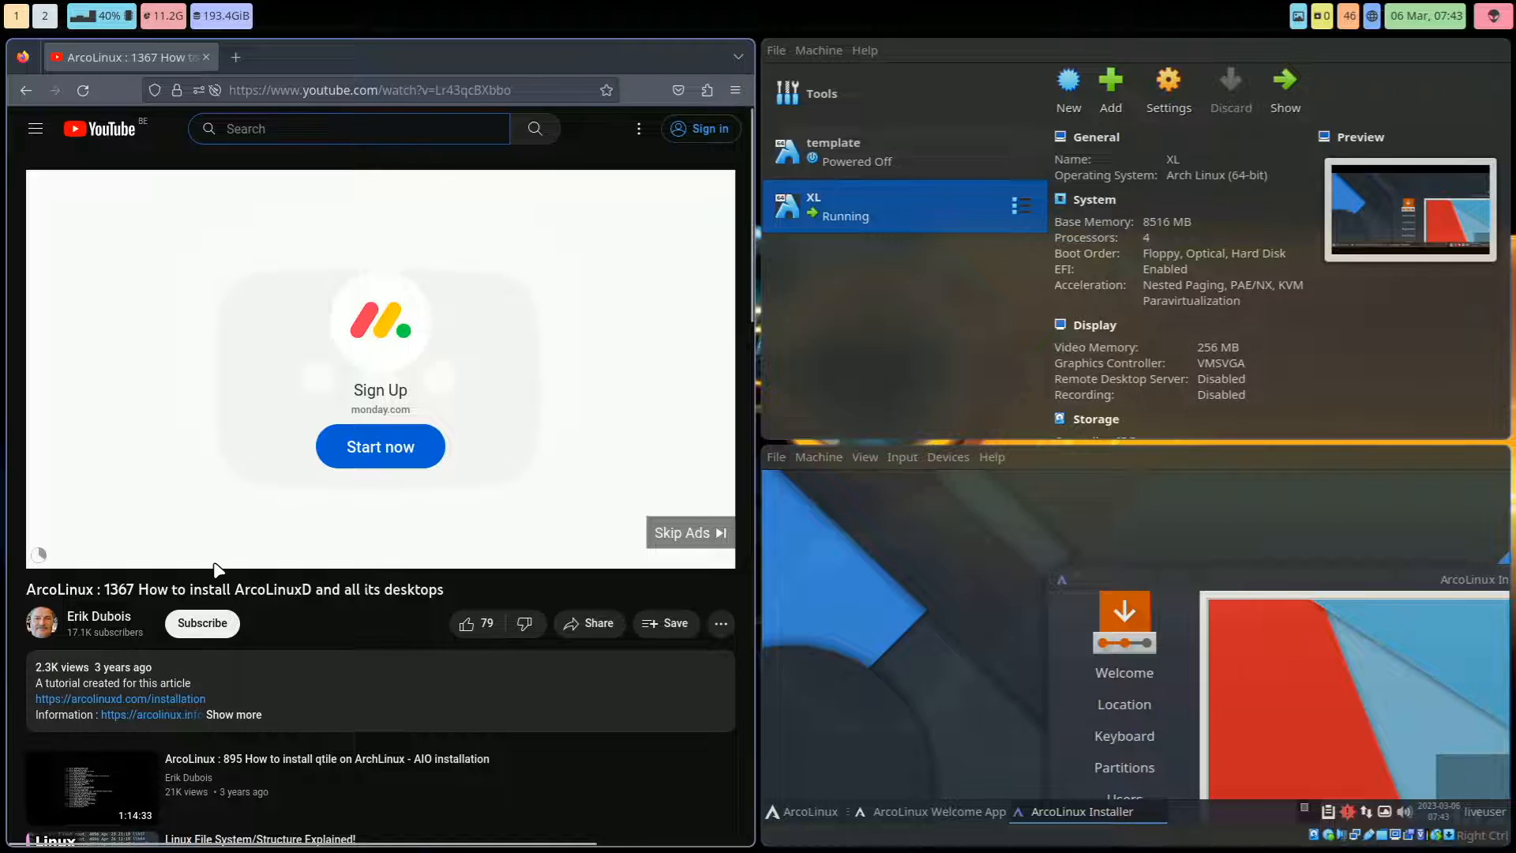
mouse_move(275, 182)
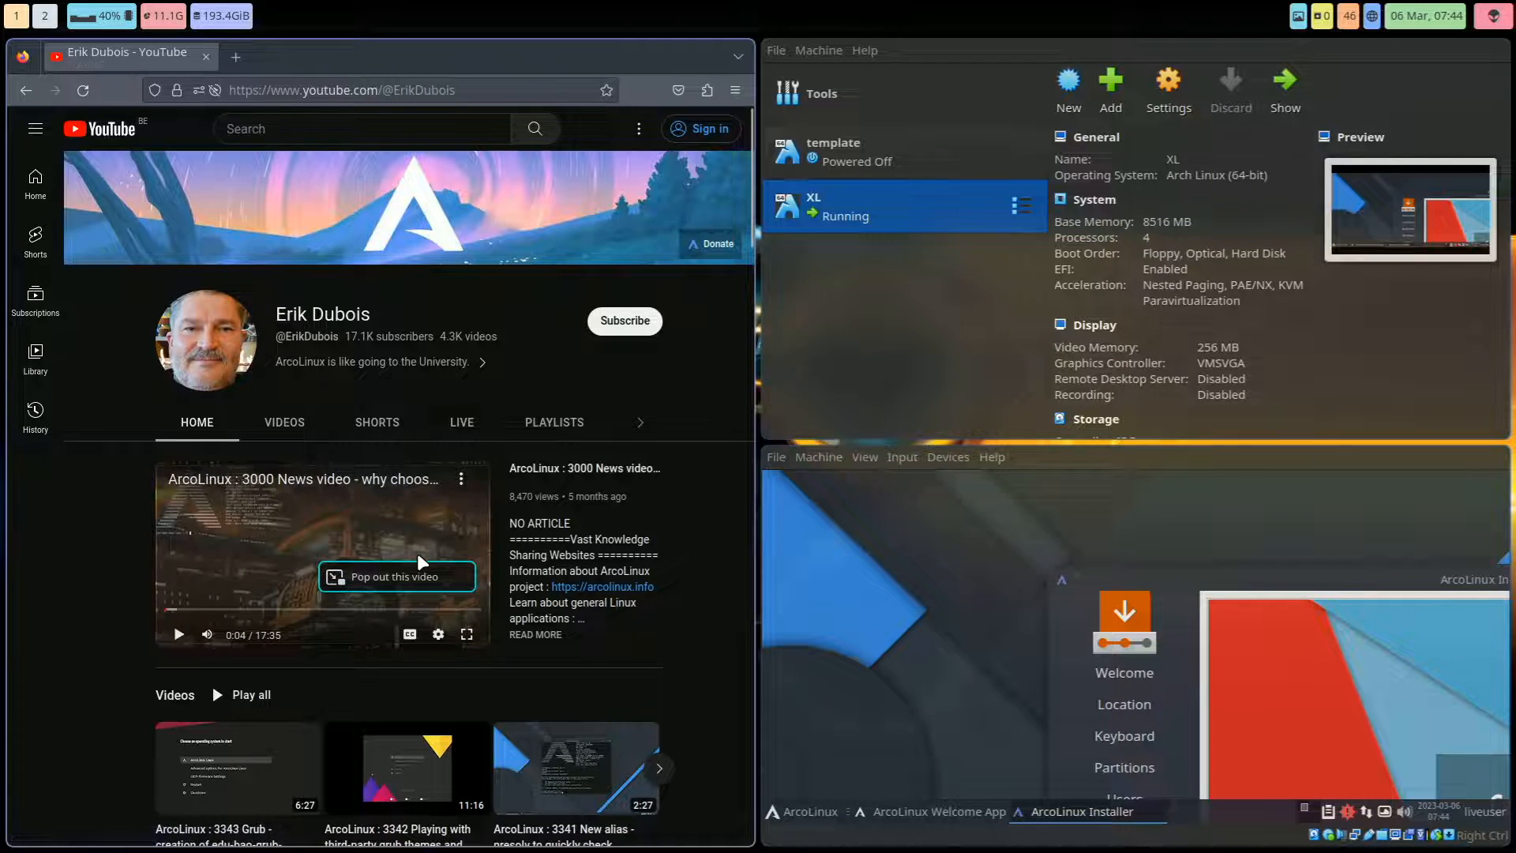
mouse_move(627, 461)
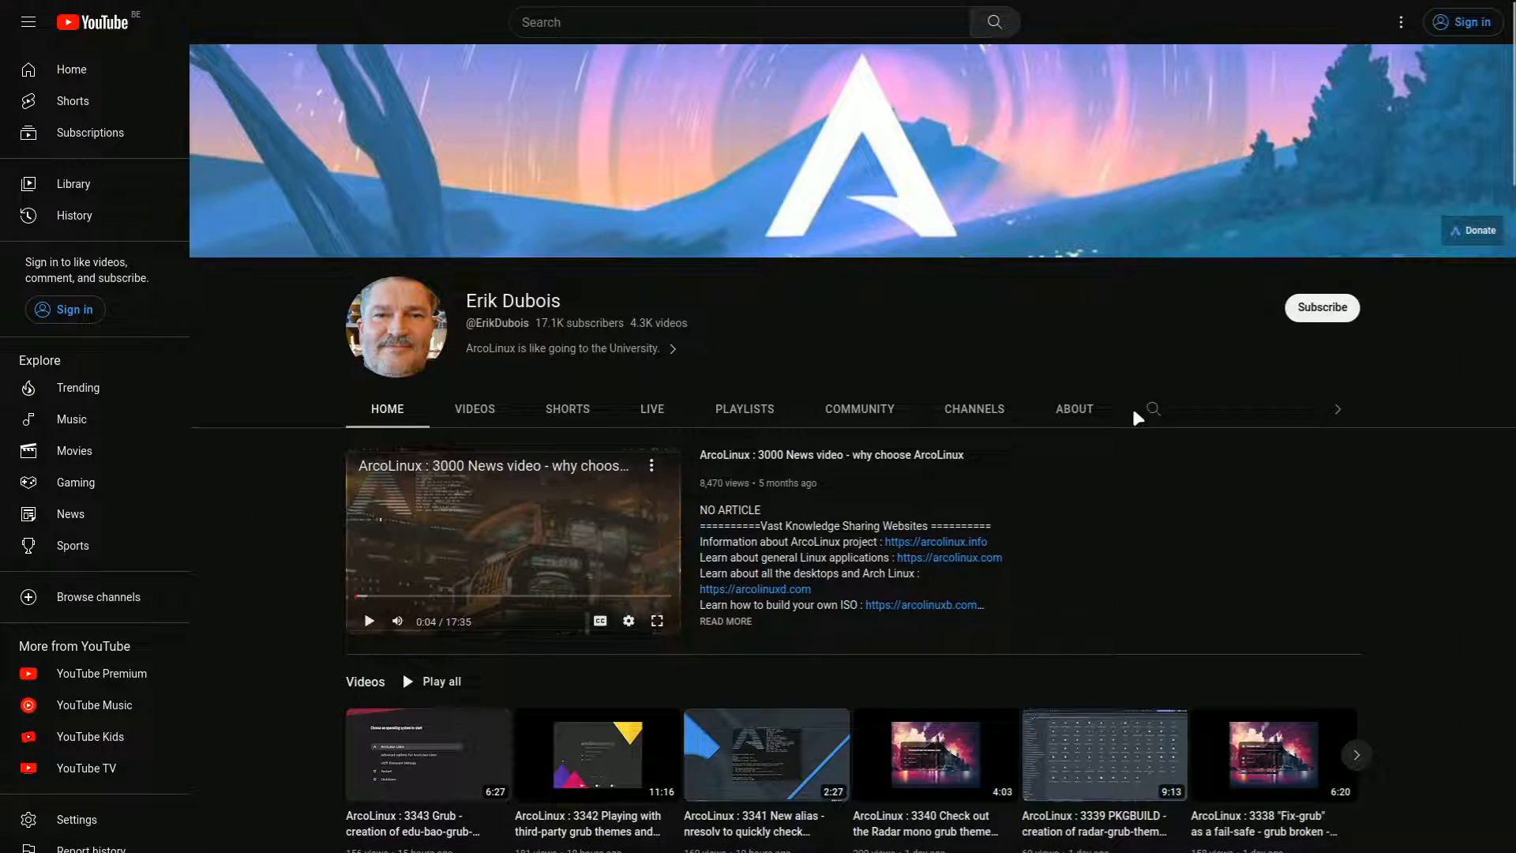
Step: Open the search field inside Erik Dubois's YouTube channel
click(1153, 408)
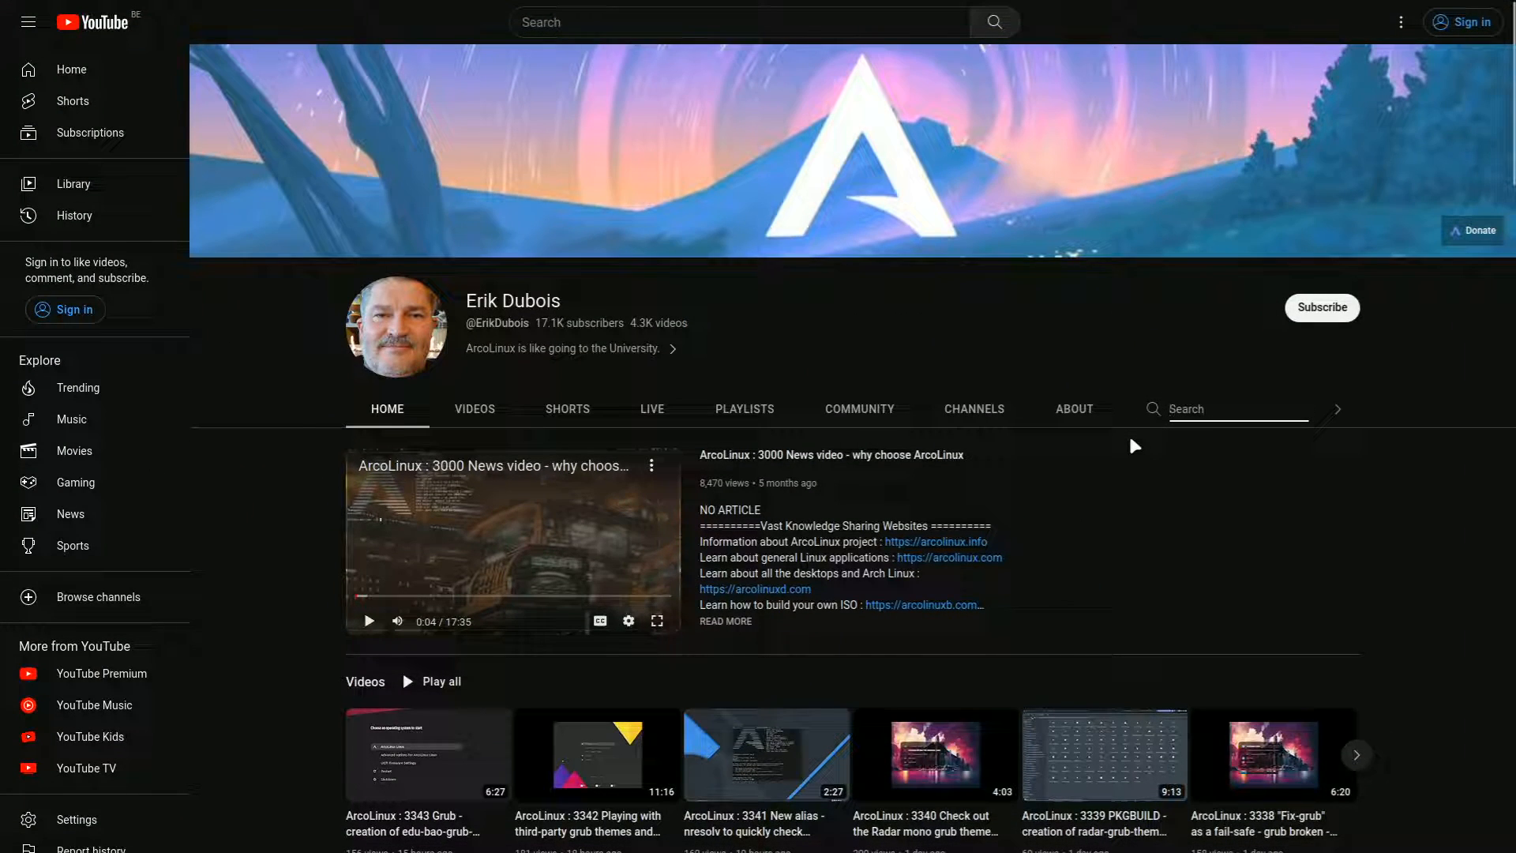
mouse_move(751, 77)
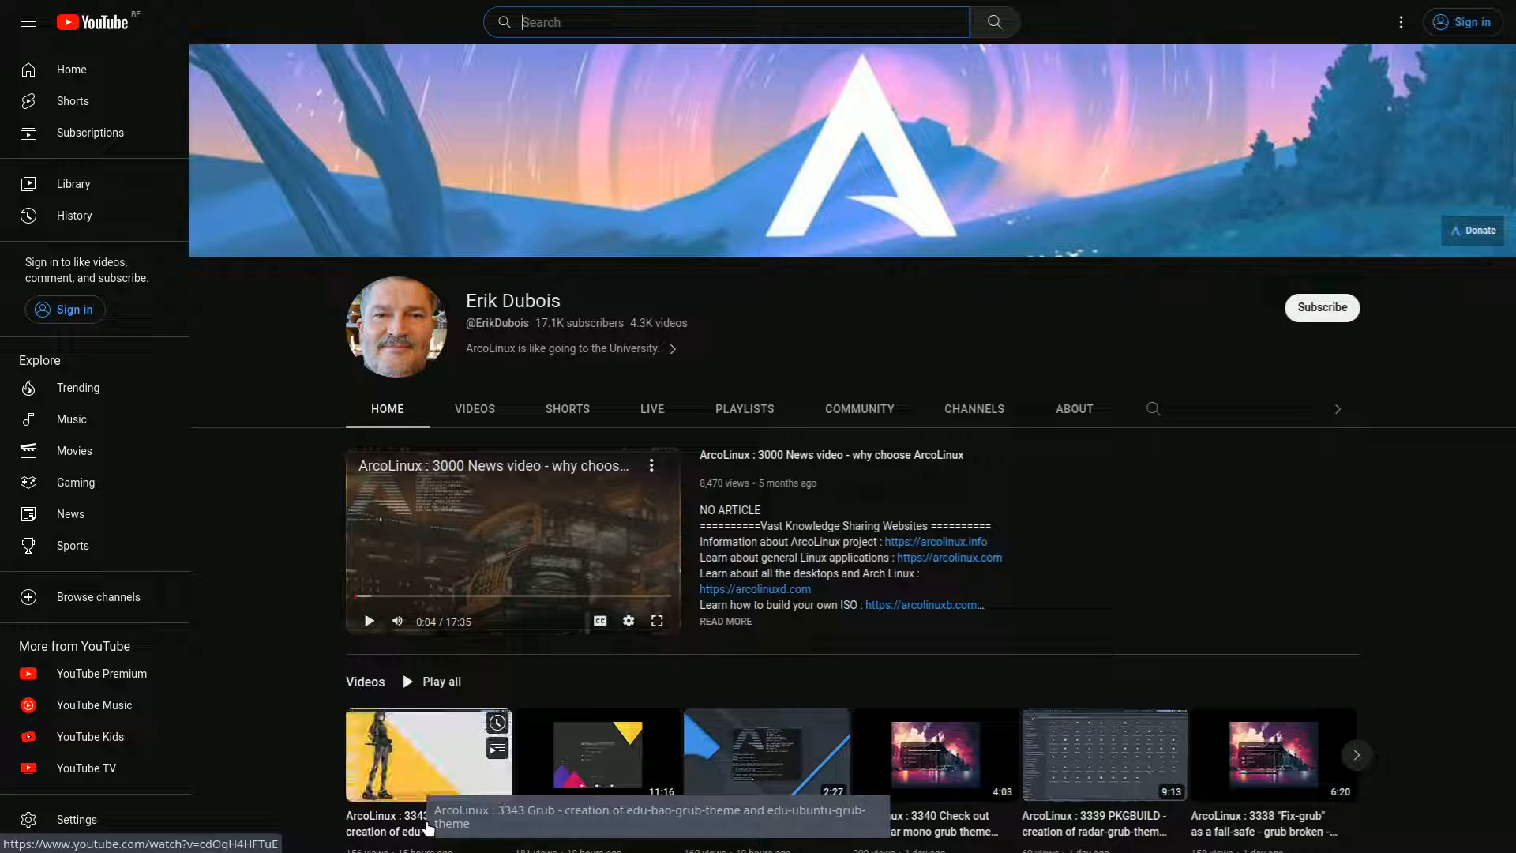
mouse_move(1160, 418)
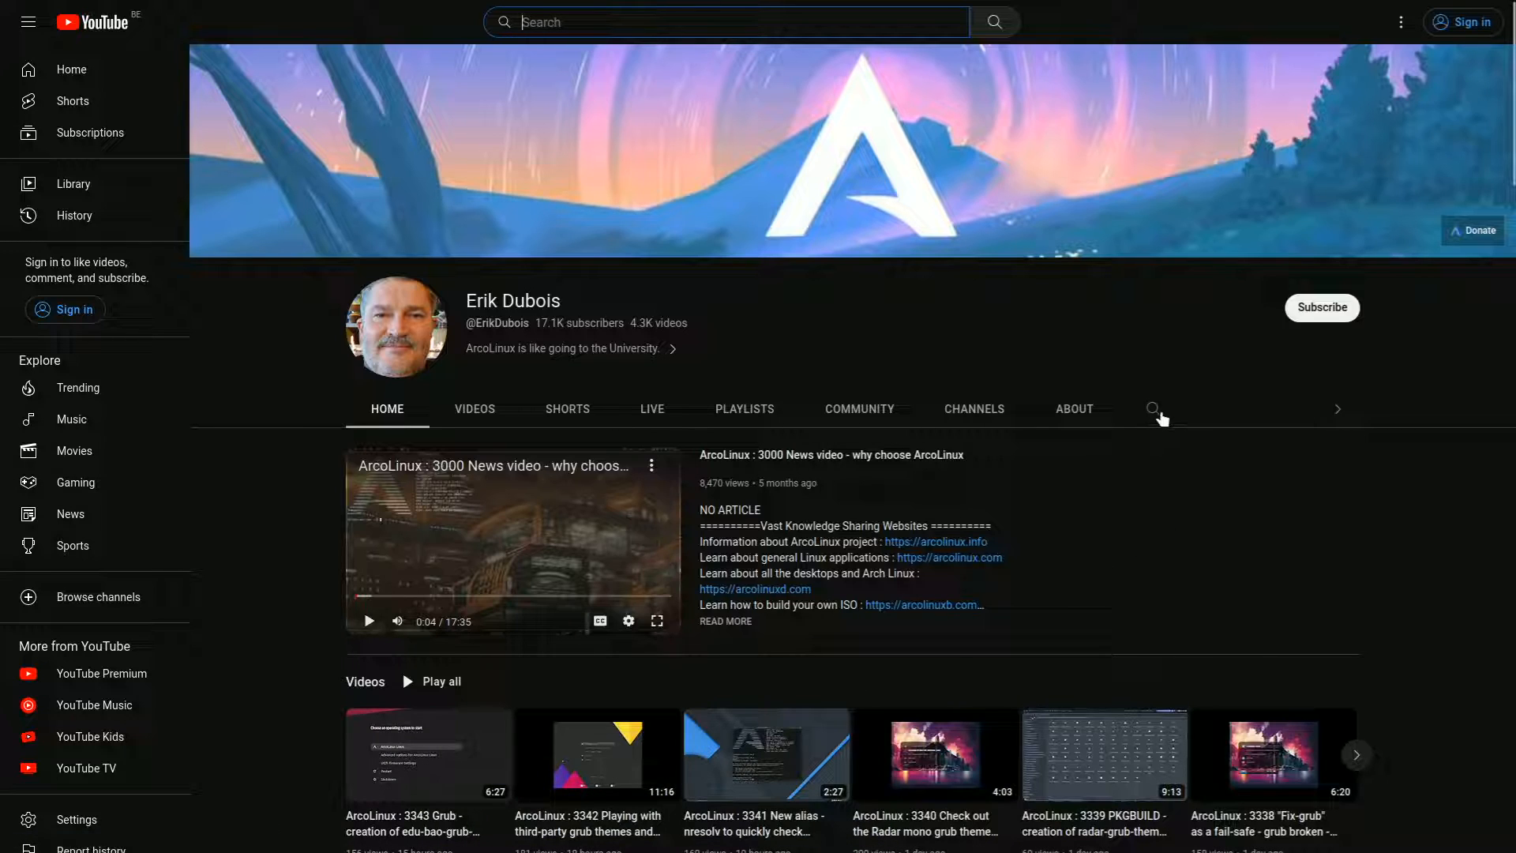
click(1153, 408)
text(conk)
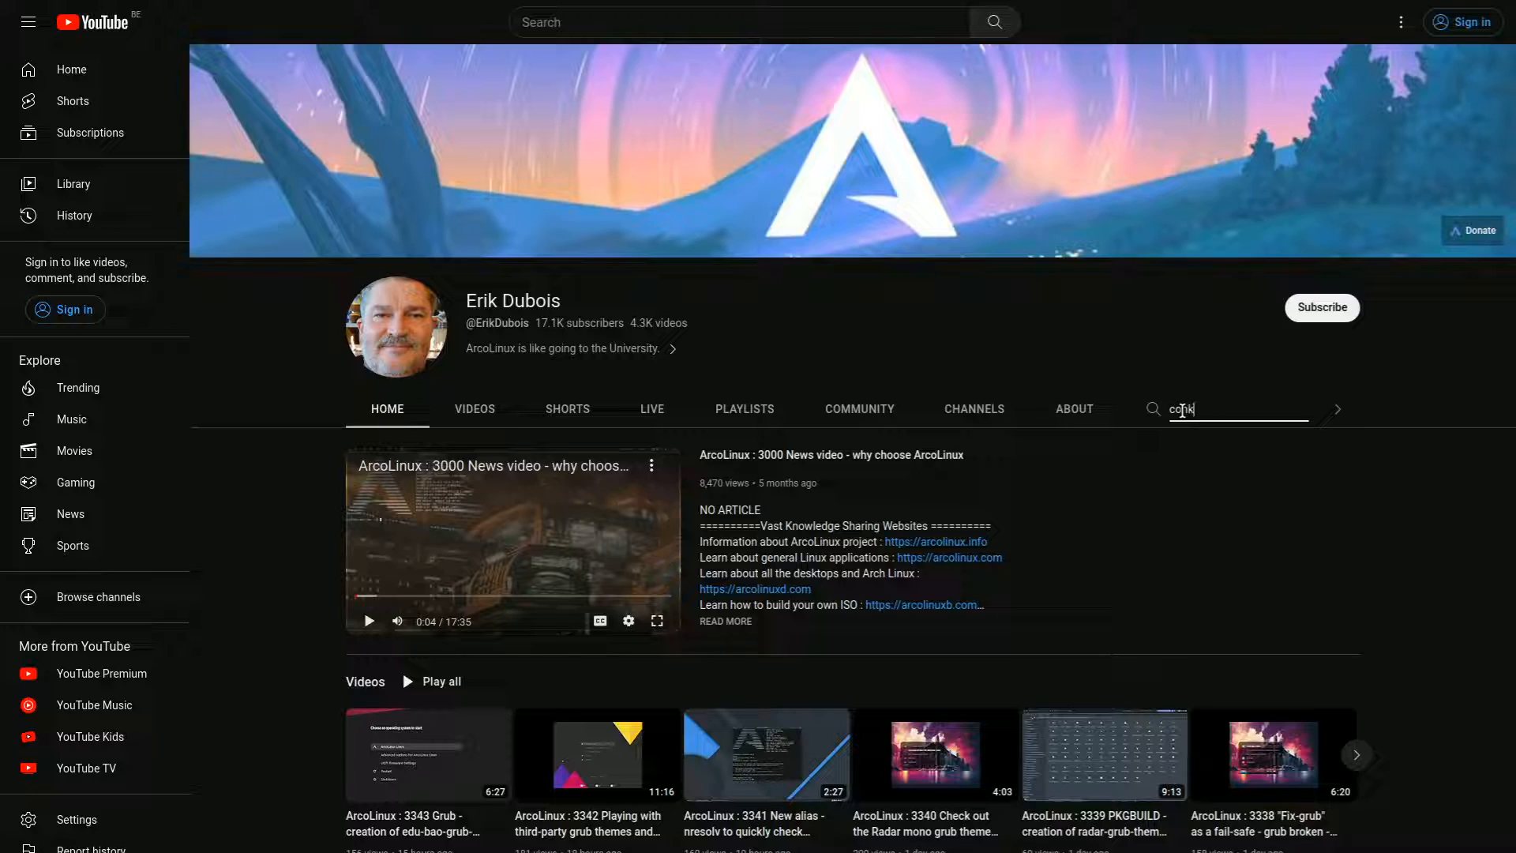
Step: Search the channel for 'conky' and scroll through the video results
text(y)
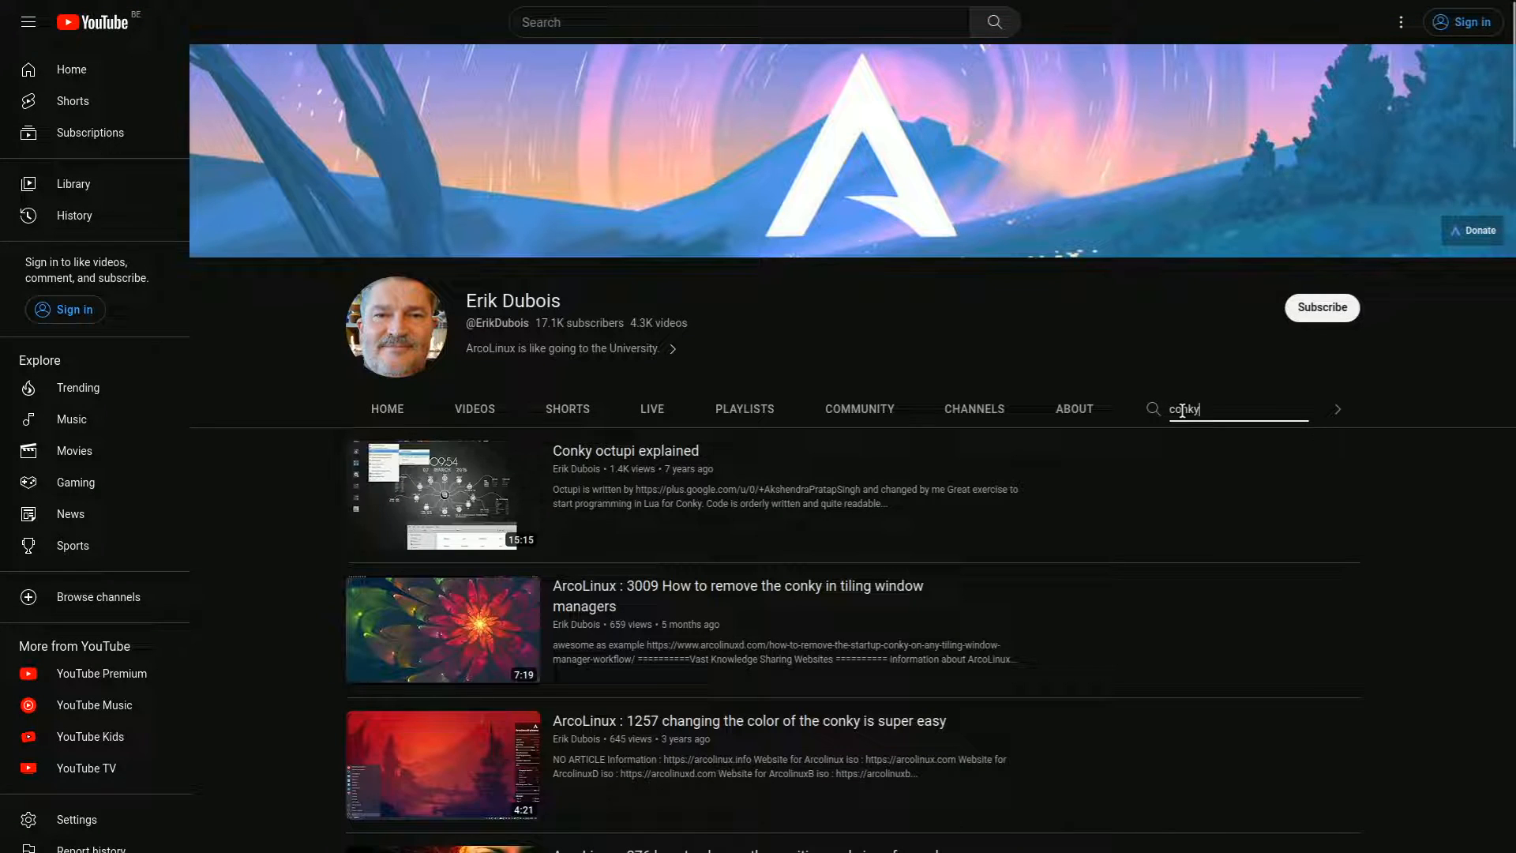
scroll(down, 3)
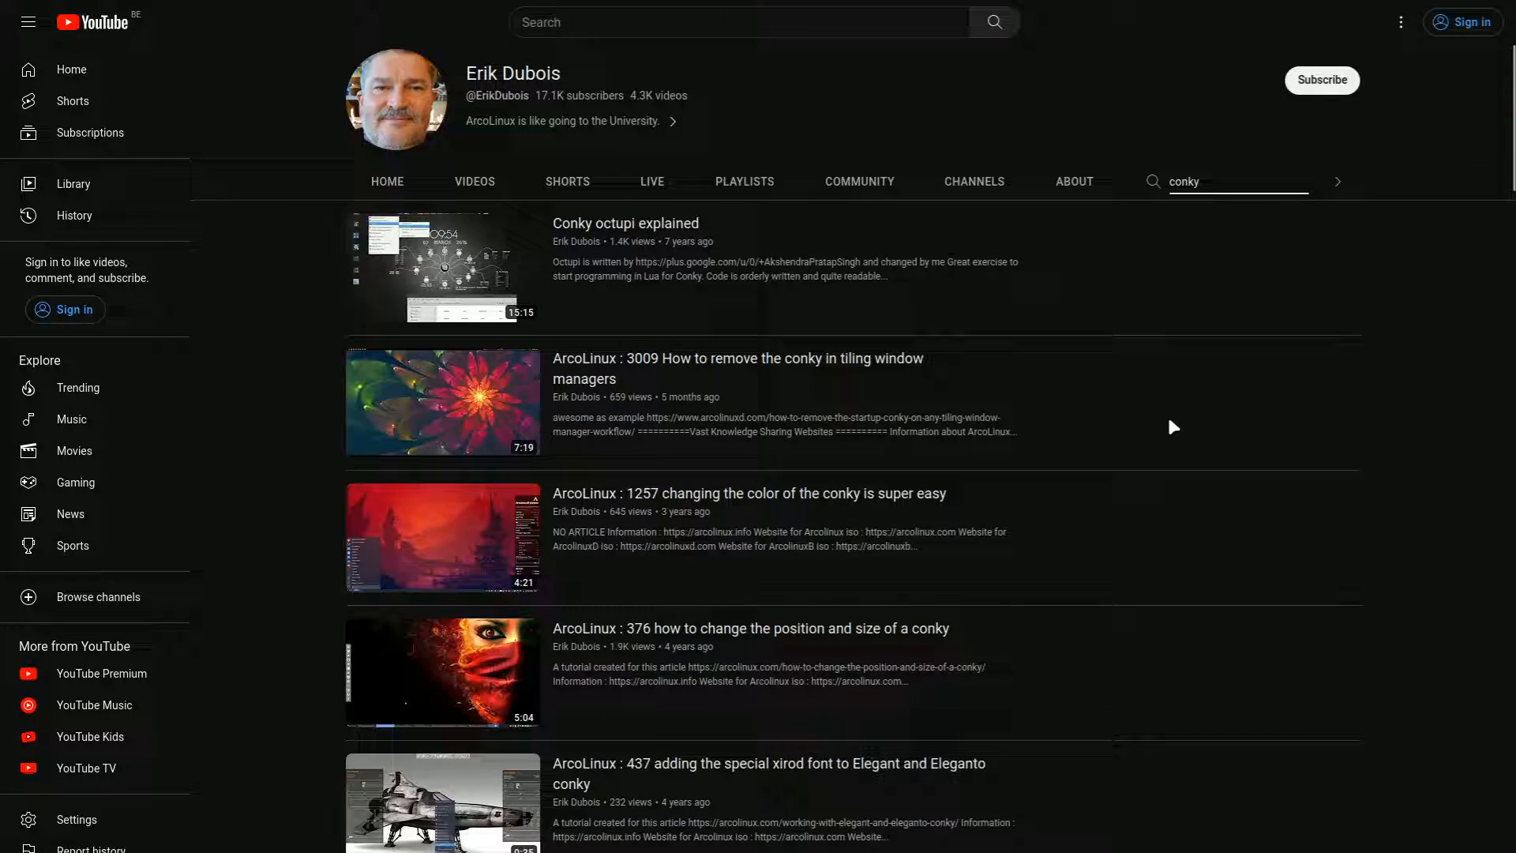
scroll(down, 3)
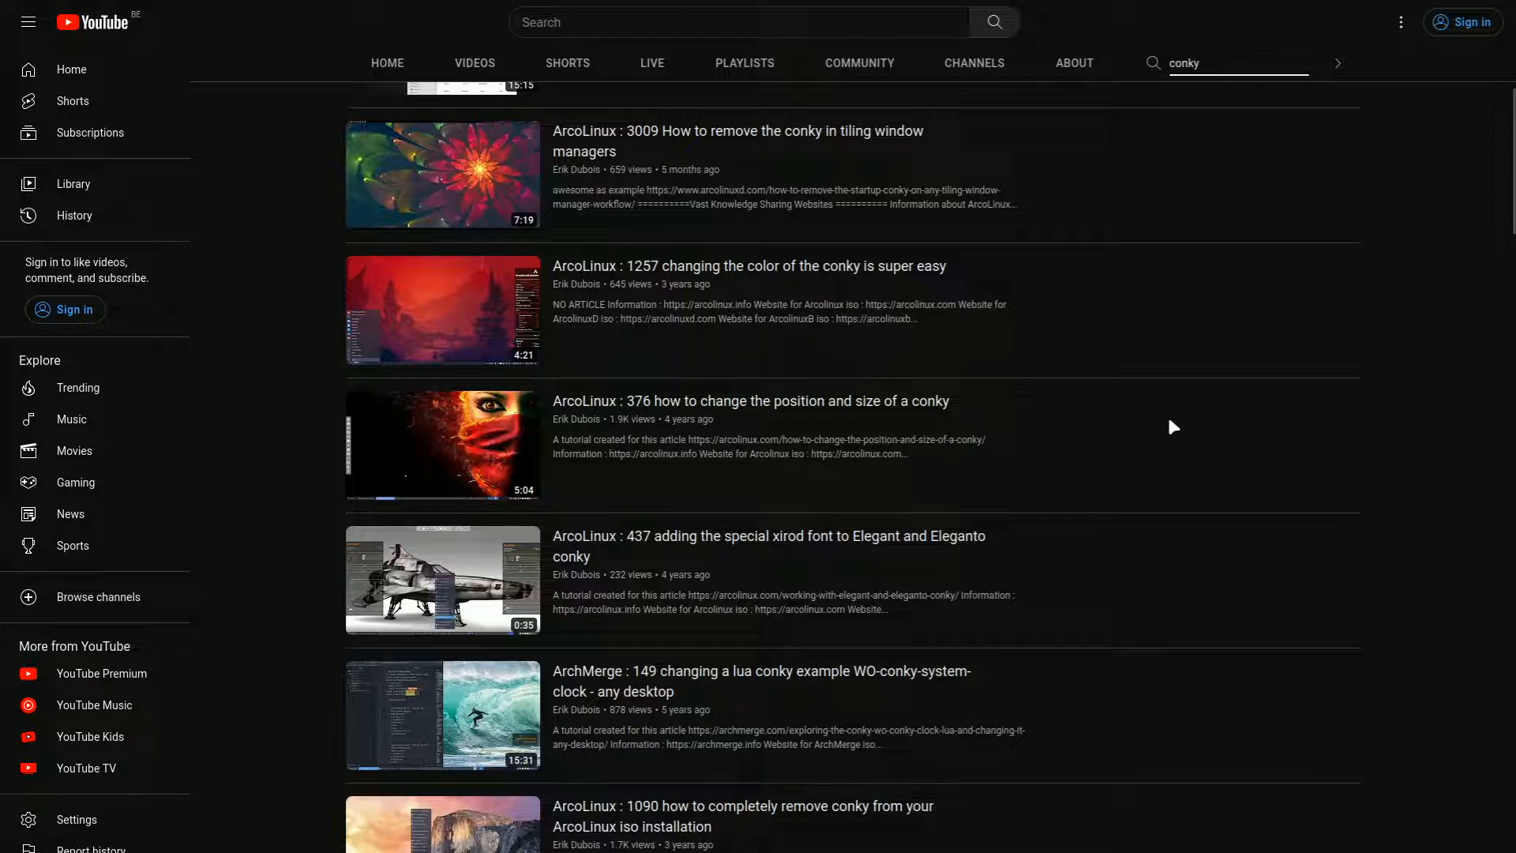
scroll(down, 3)
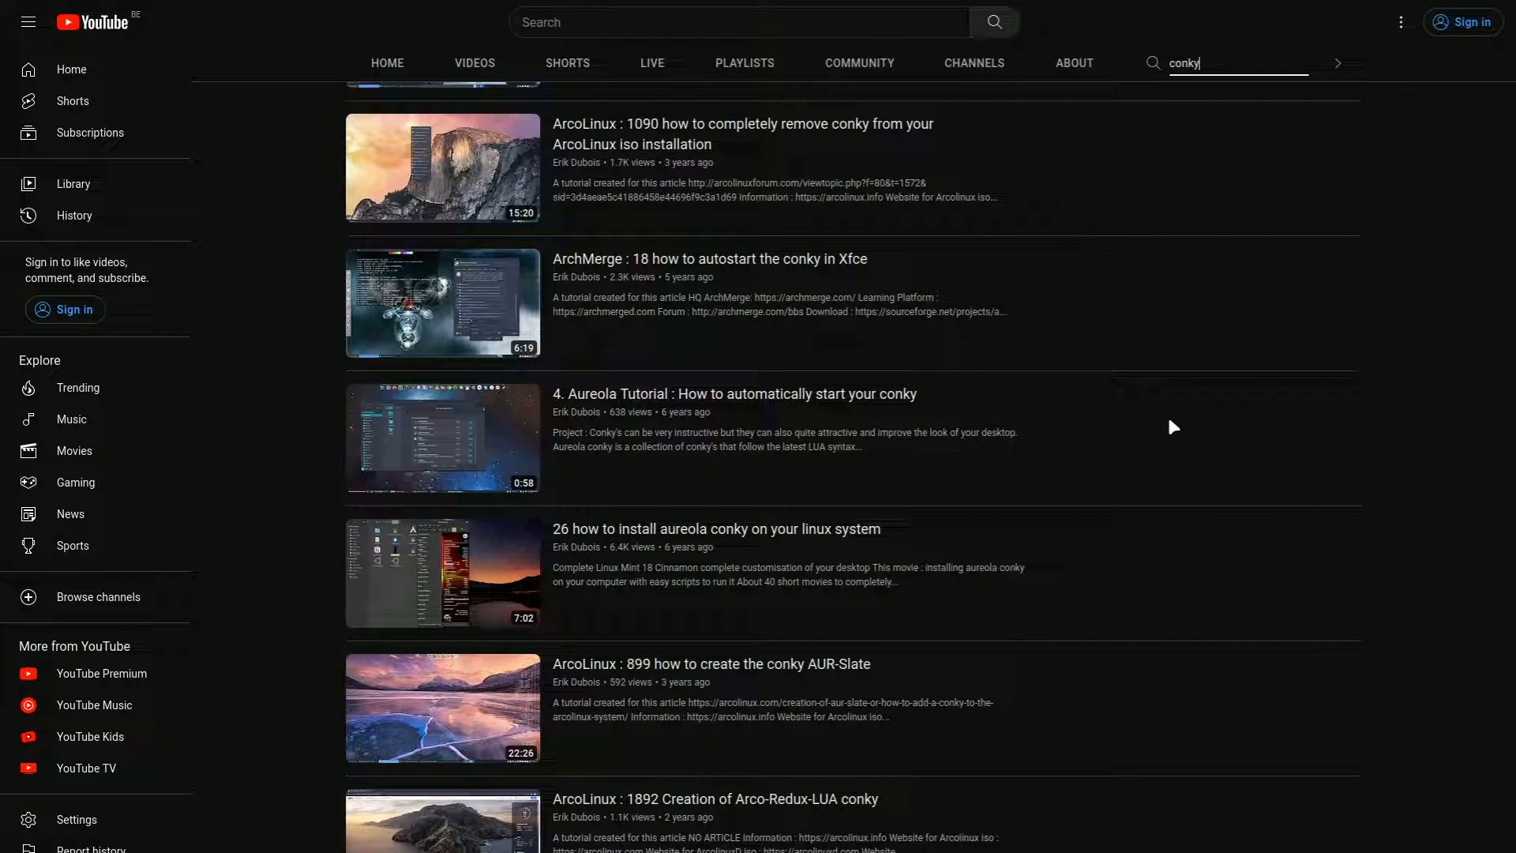
scroll(down, 3)
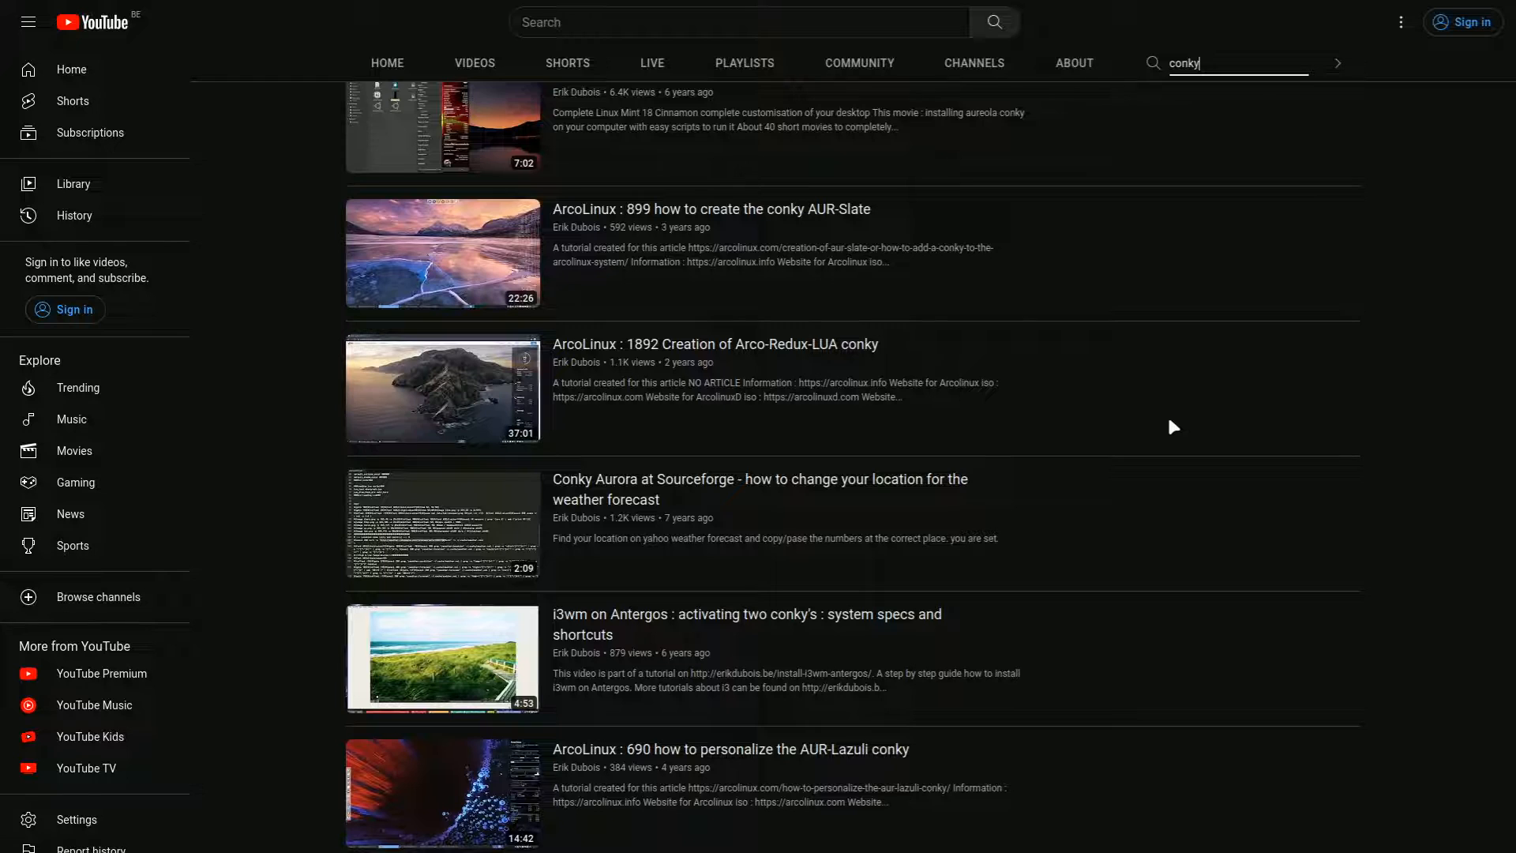
scroll(down, 3)
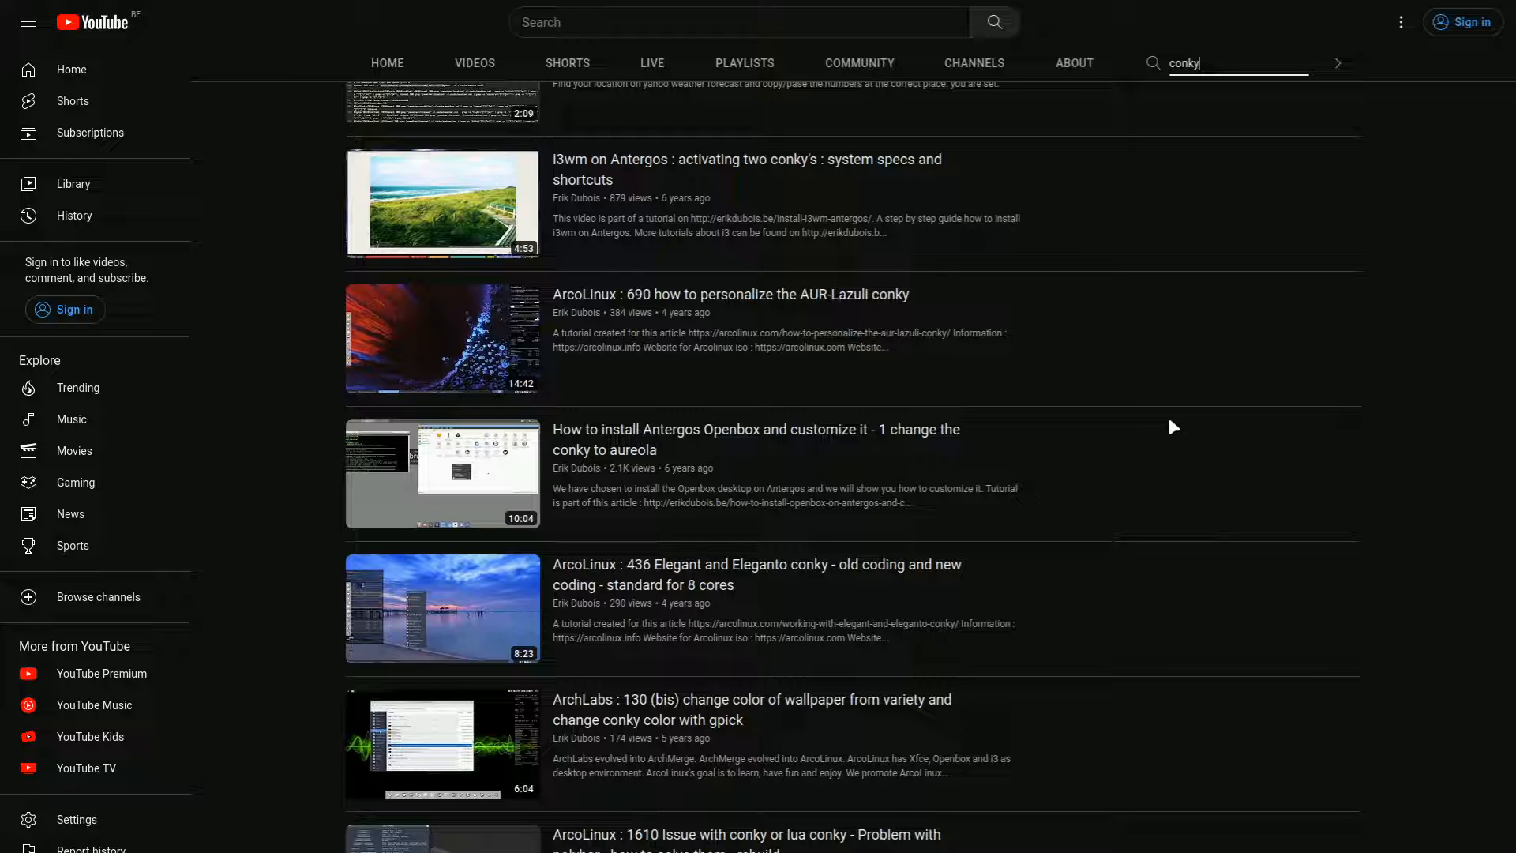
scroll(down, 3)
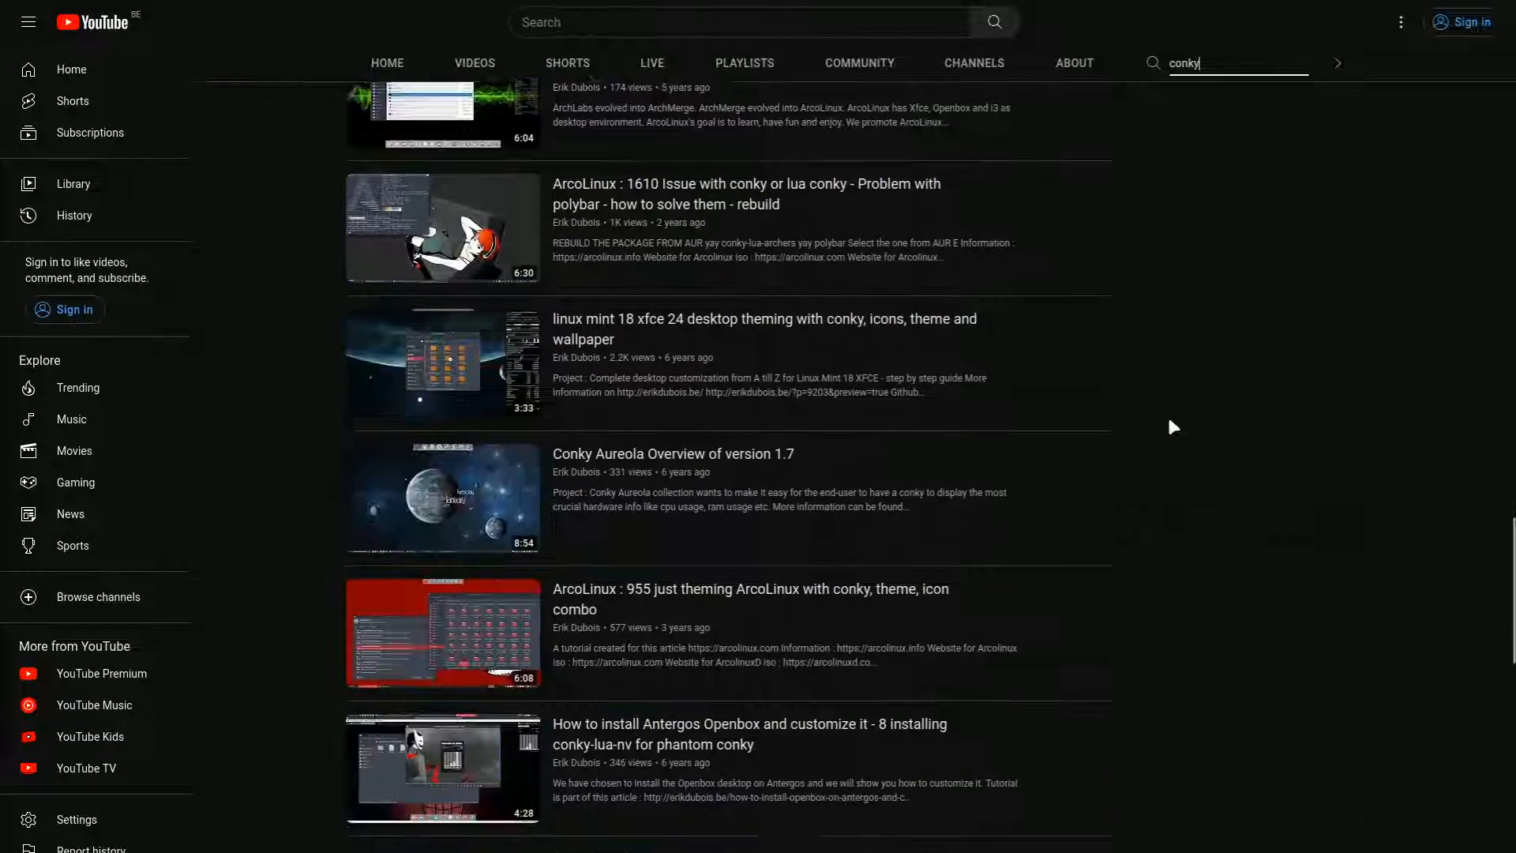
scroll(down, 3)
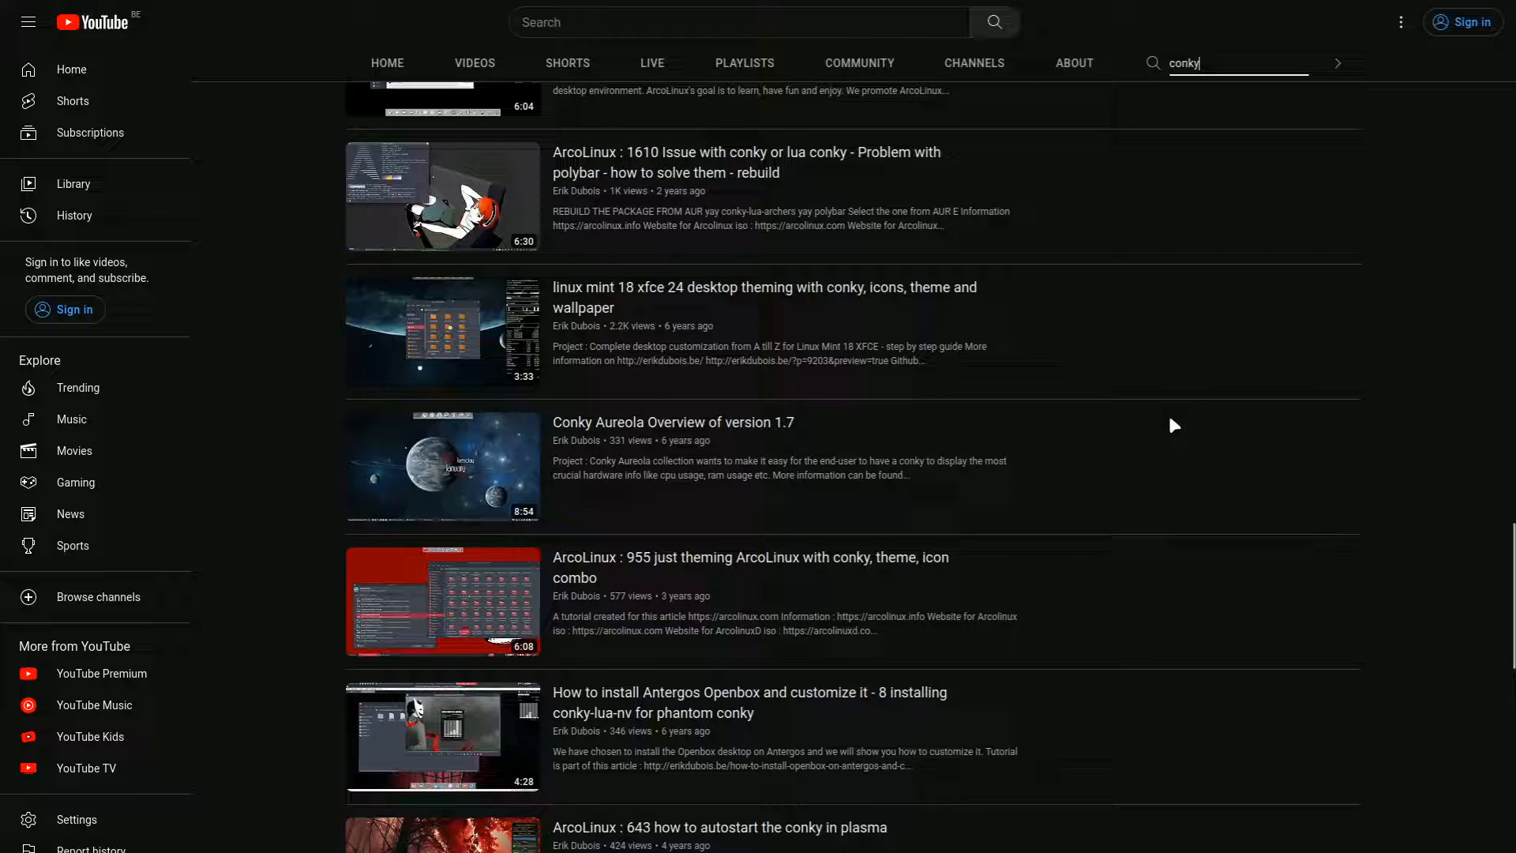
mouse_move(366, 469)
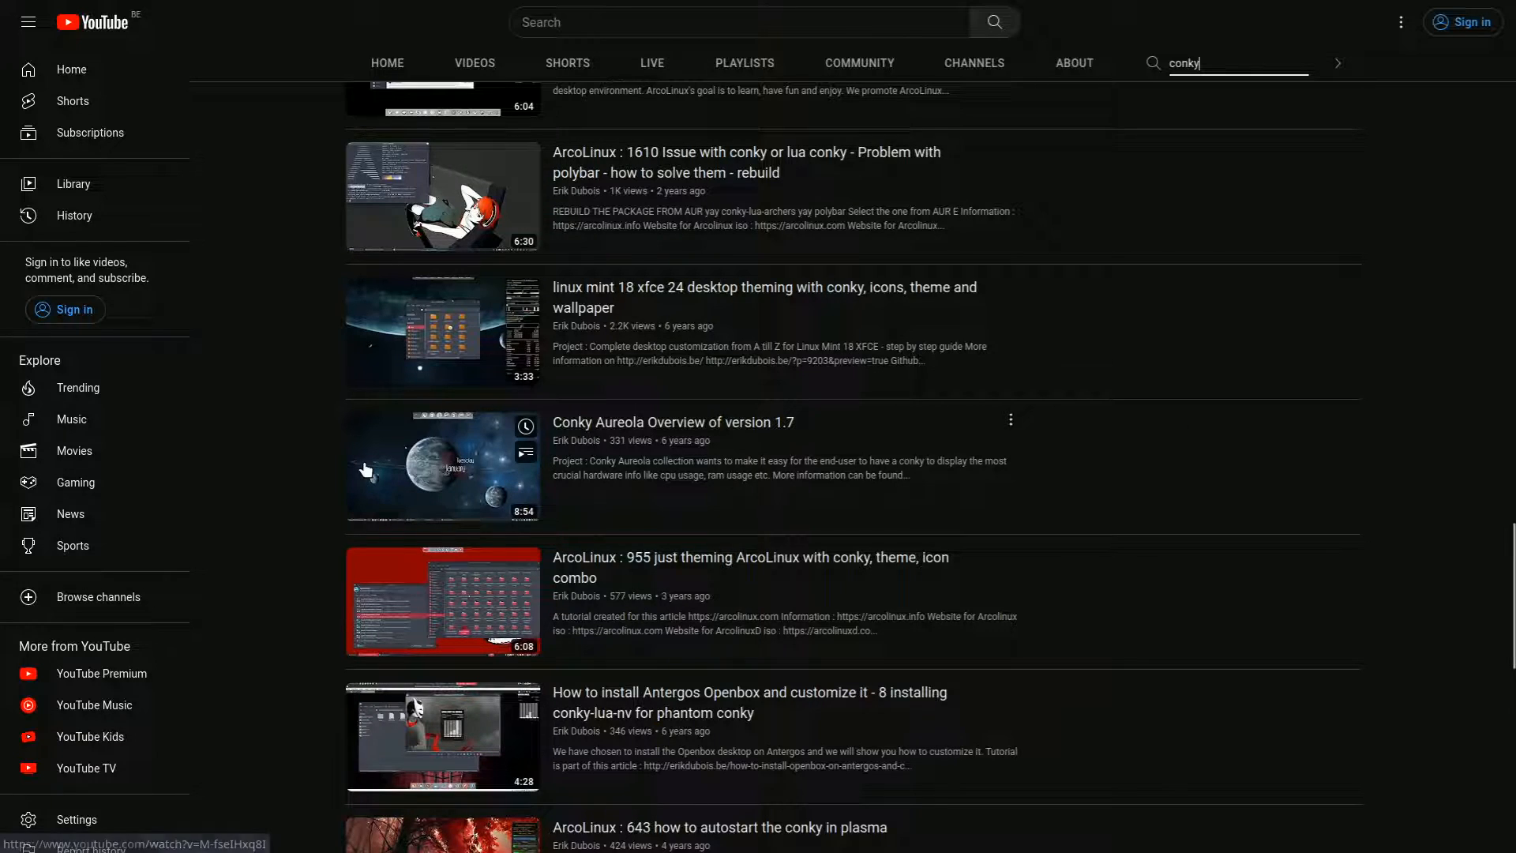
mouse_move(714, 432)
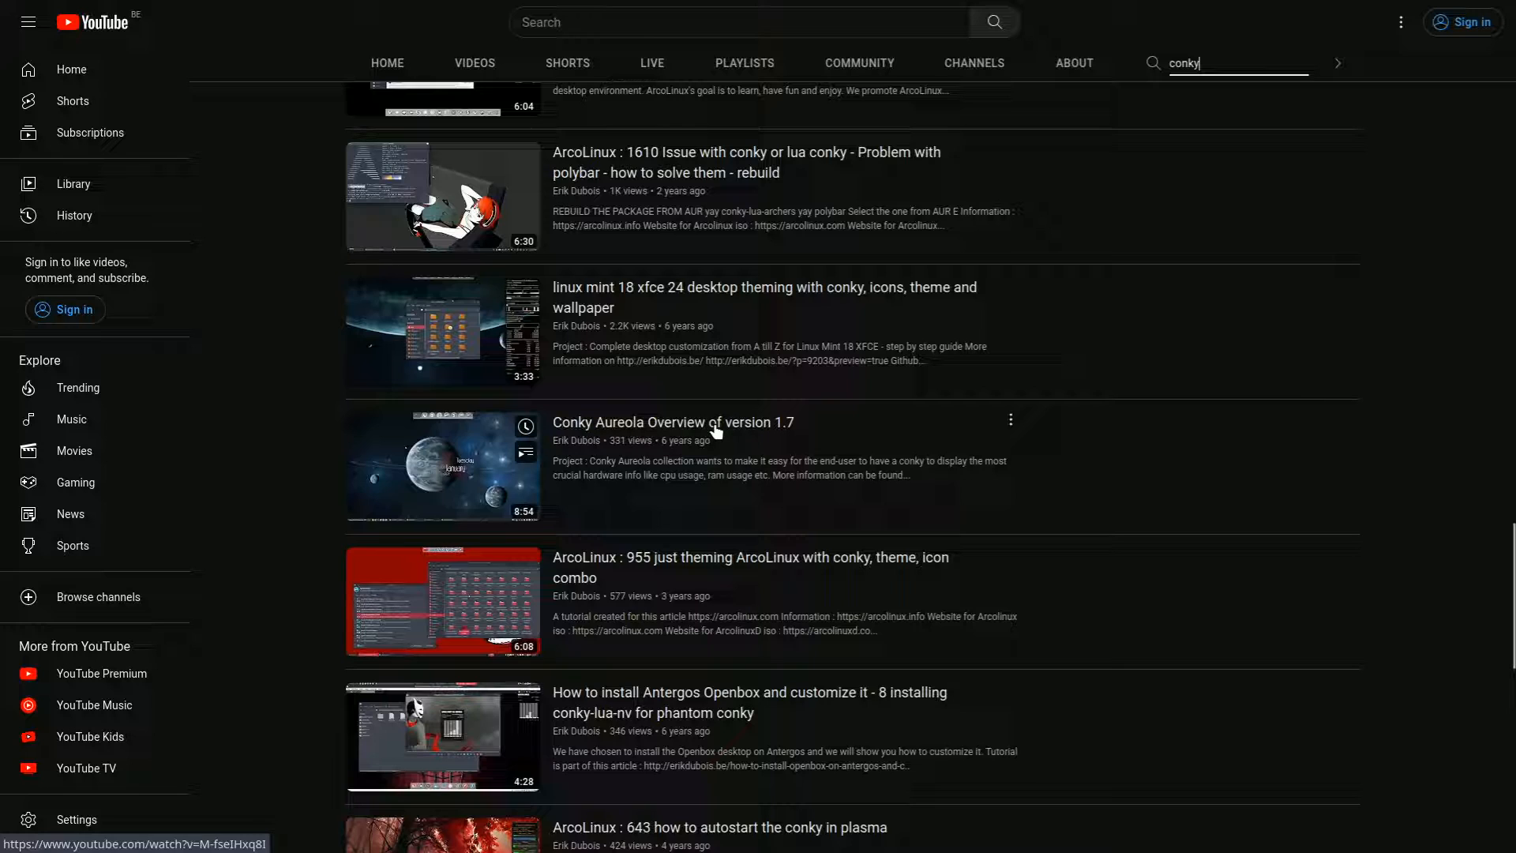
mouse_move(616, 432)
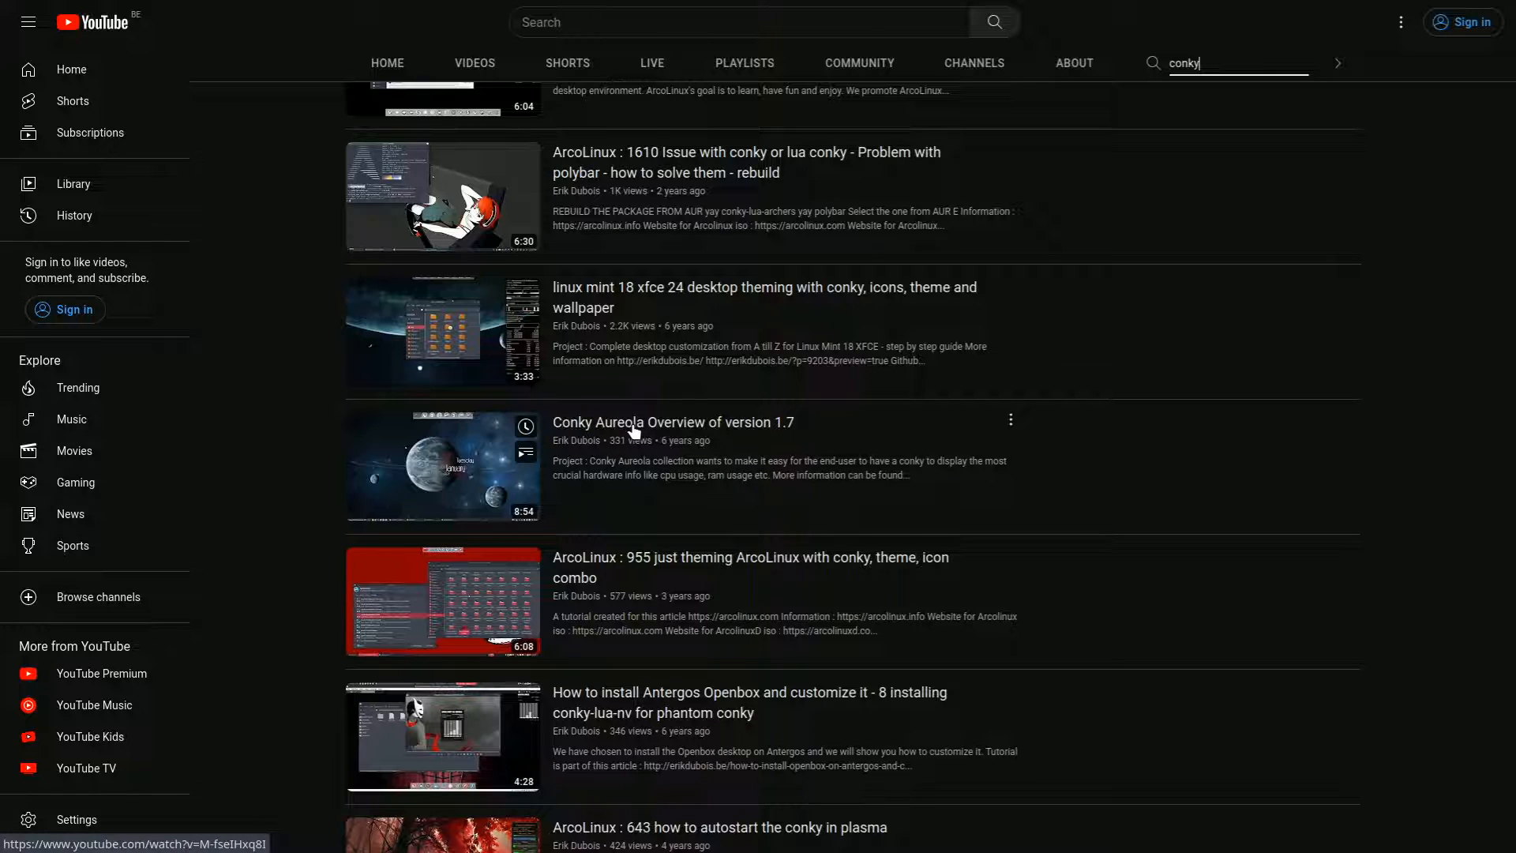
scroll(up, 3)
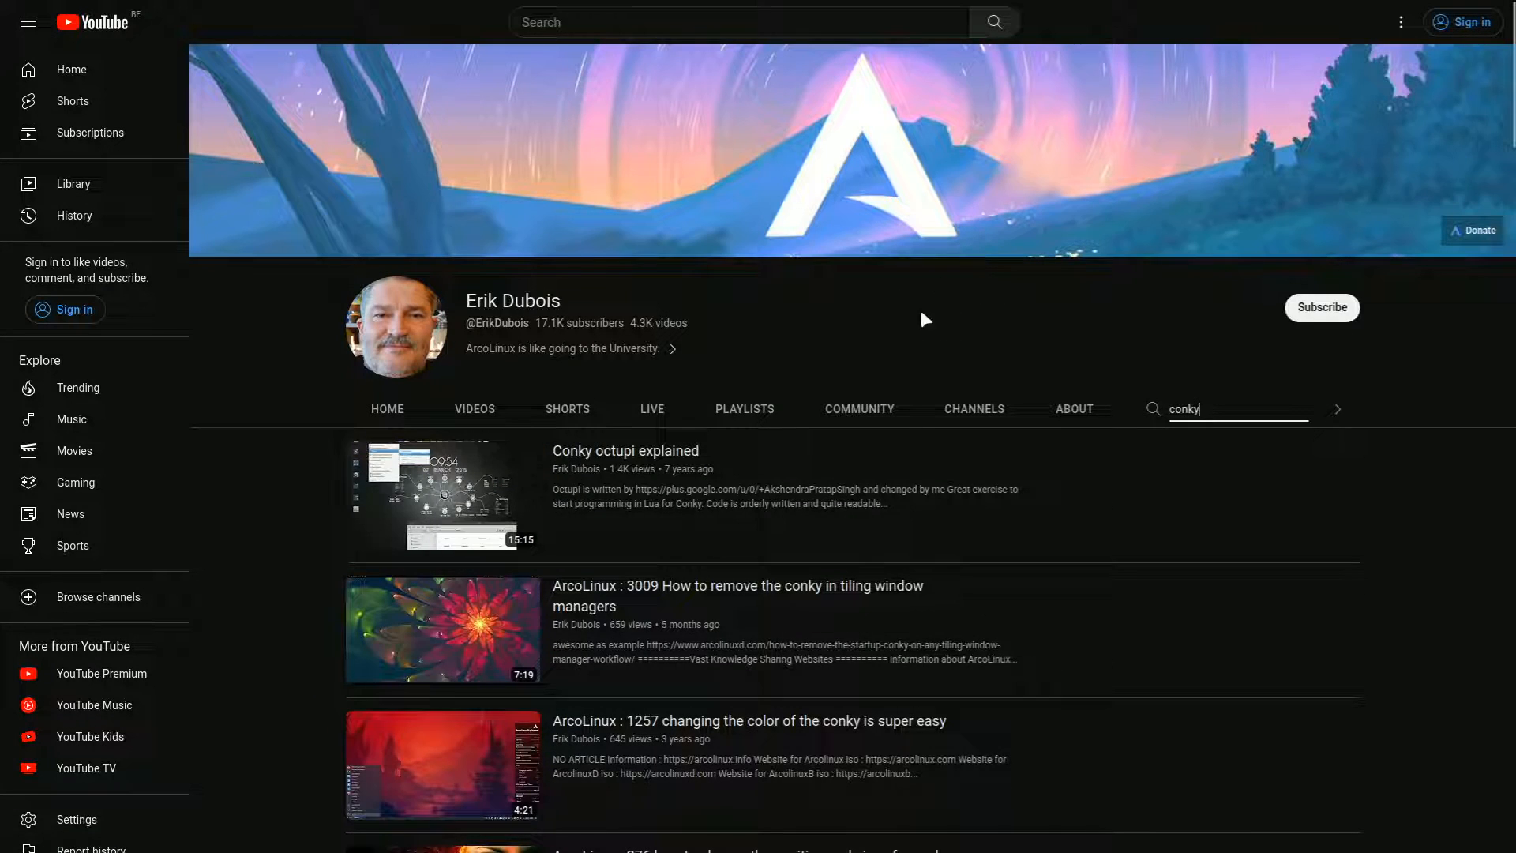
Step: Search the channel for 'conky aureola' and scroll the results
text(a)
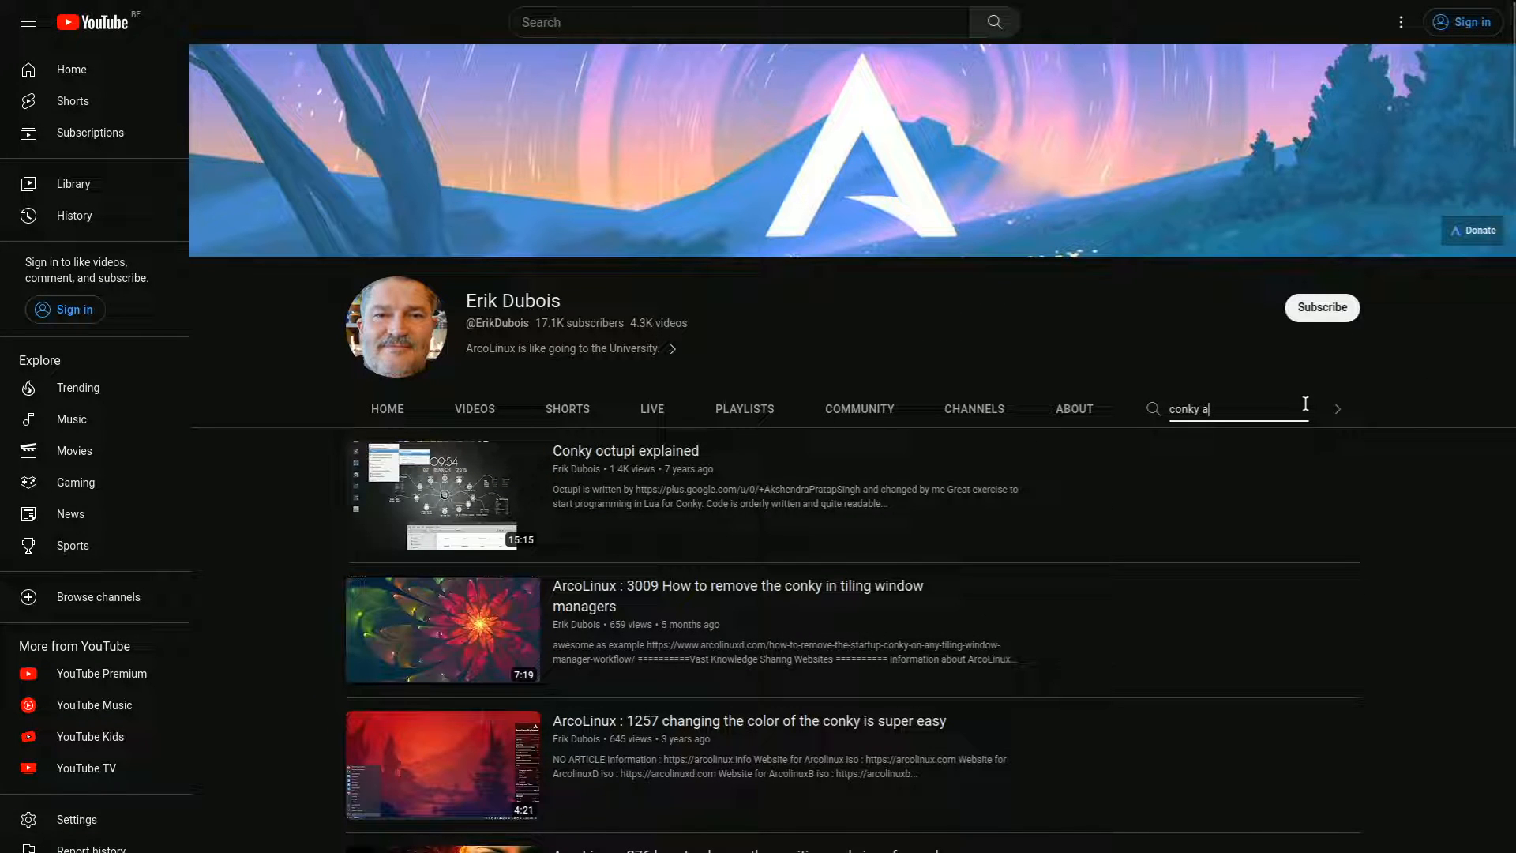
text(urela)
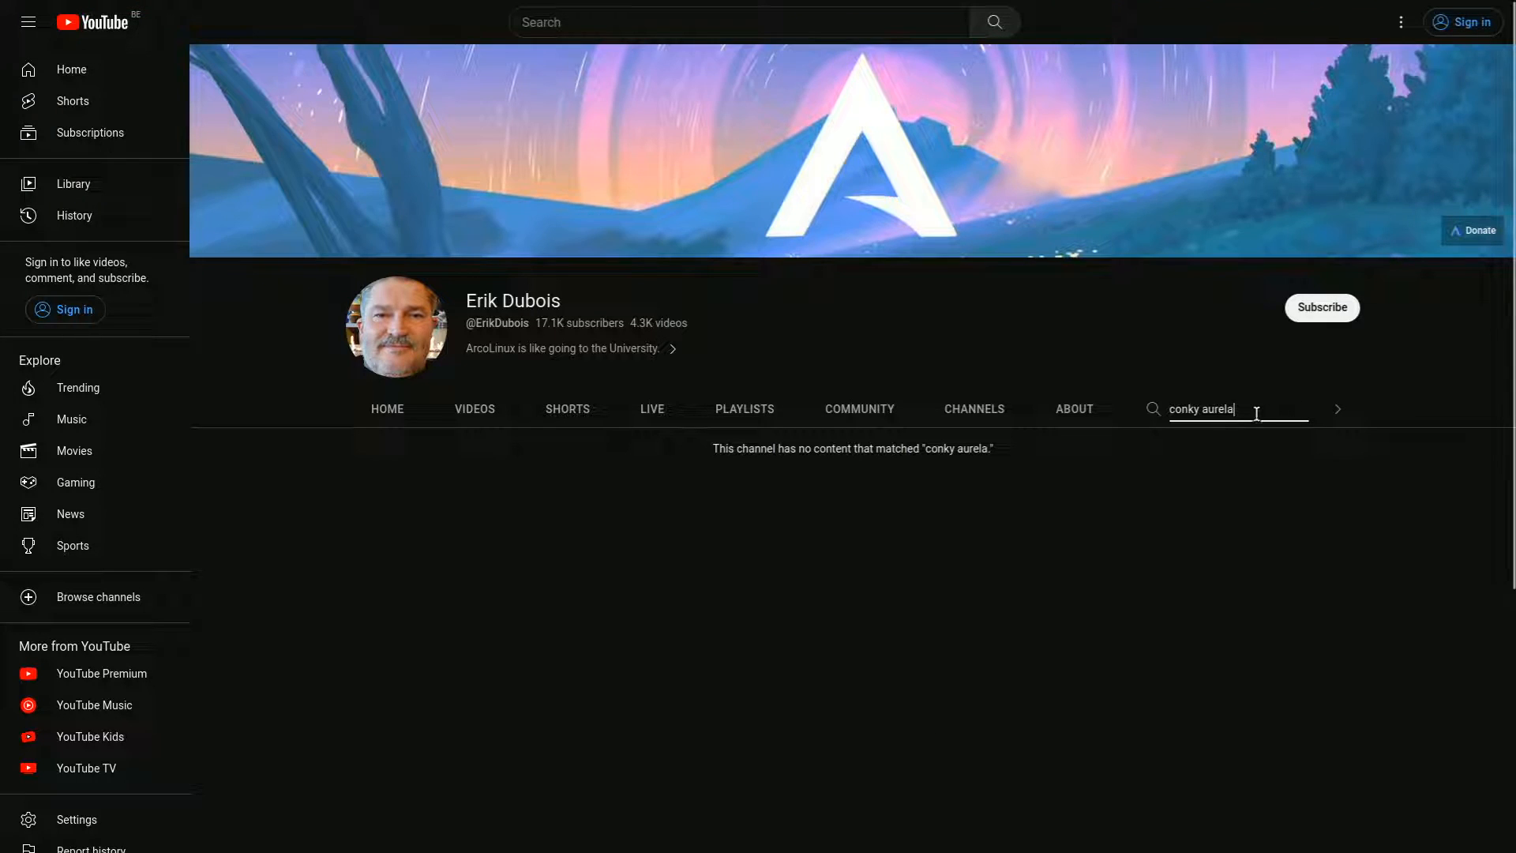
key(Backspace)
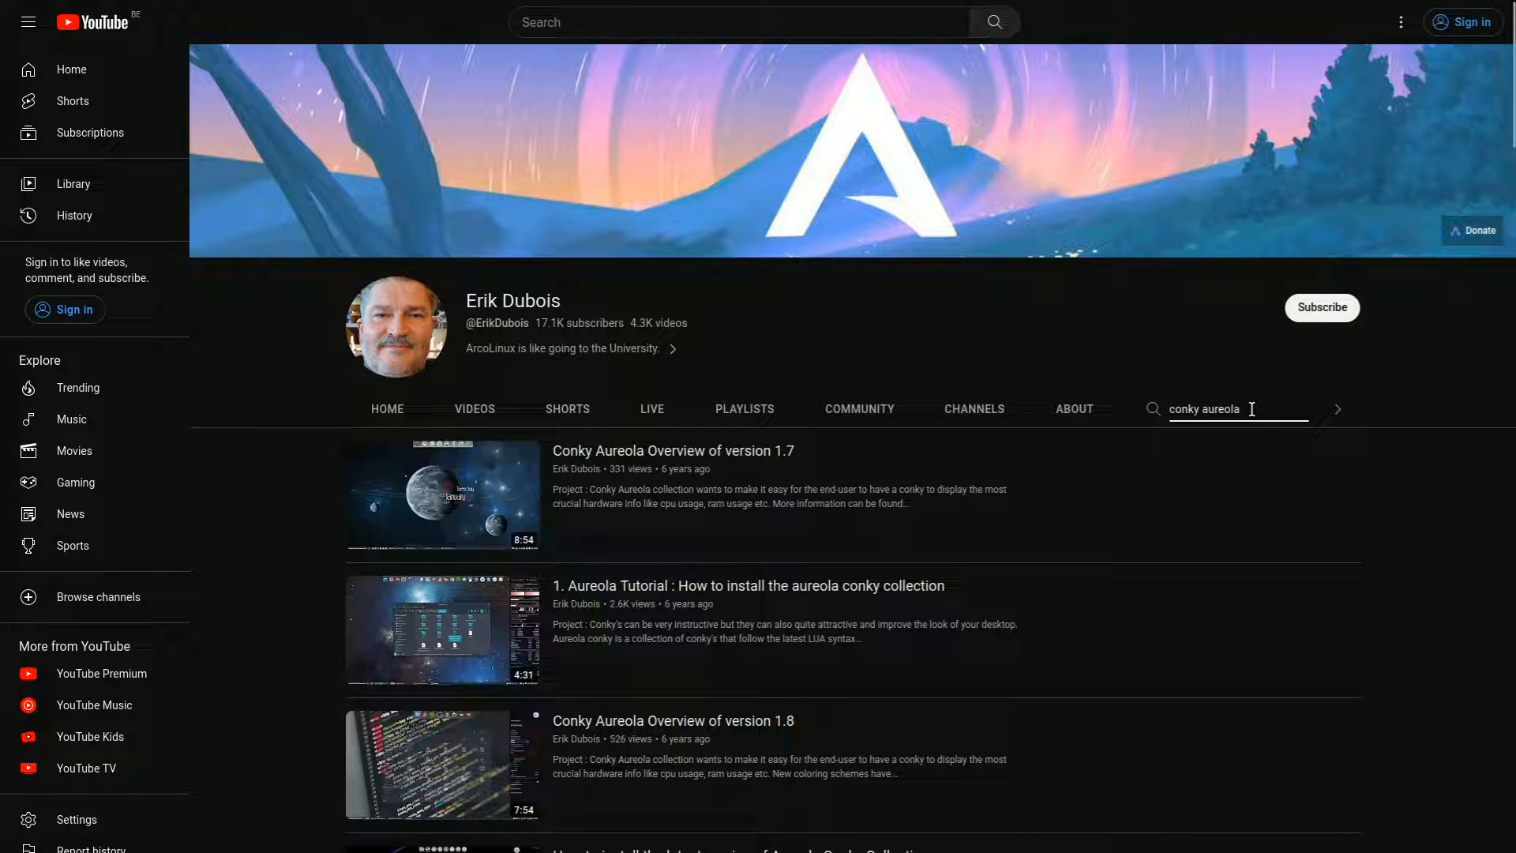
scroll(down, 3)
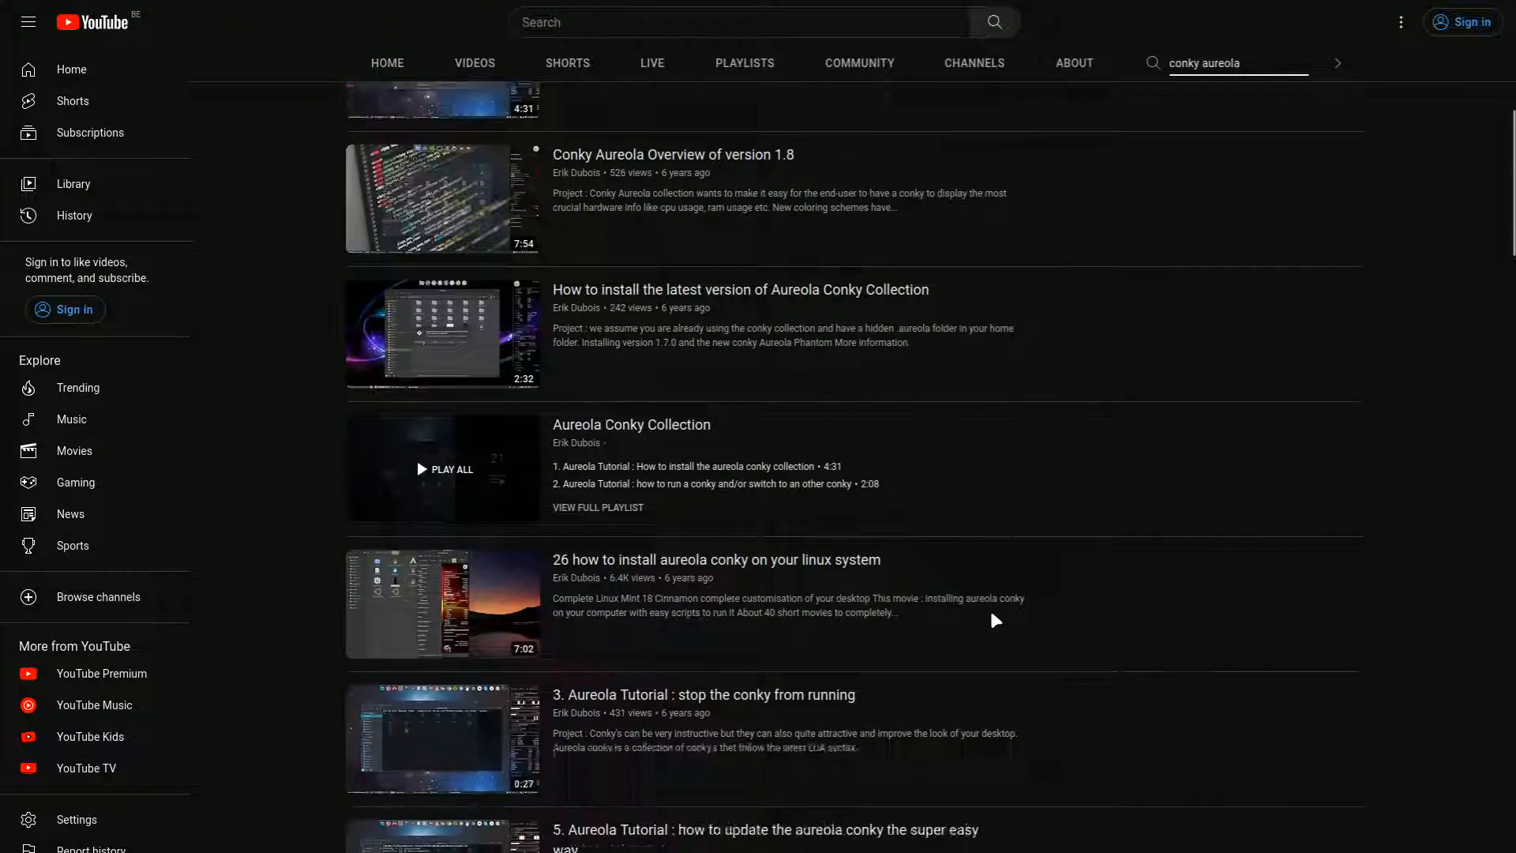
scroll(down, 3)
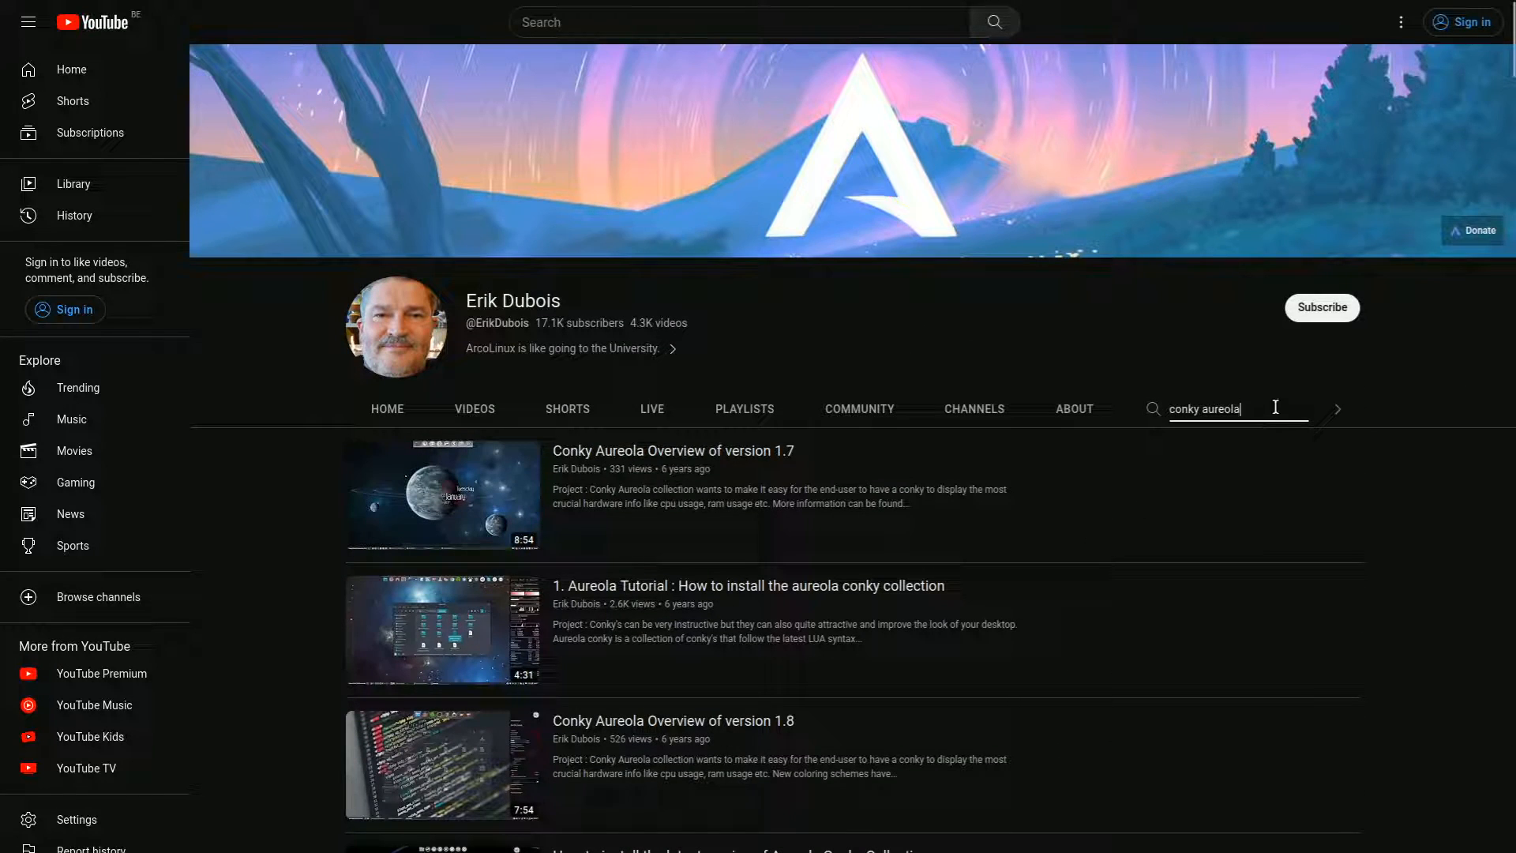
Step: Change the channel search to 'conky aurora' and browse those results
key(Backspace)
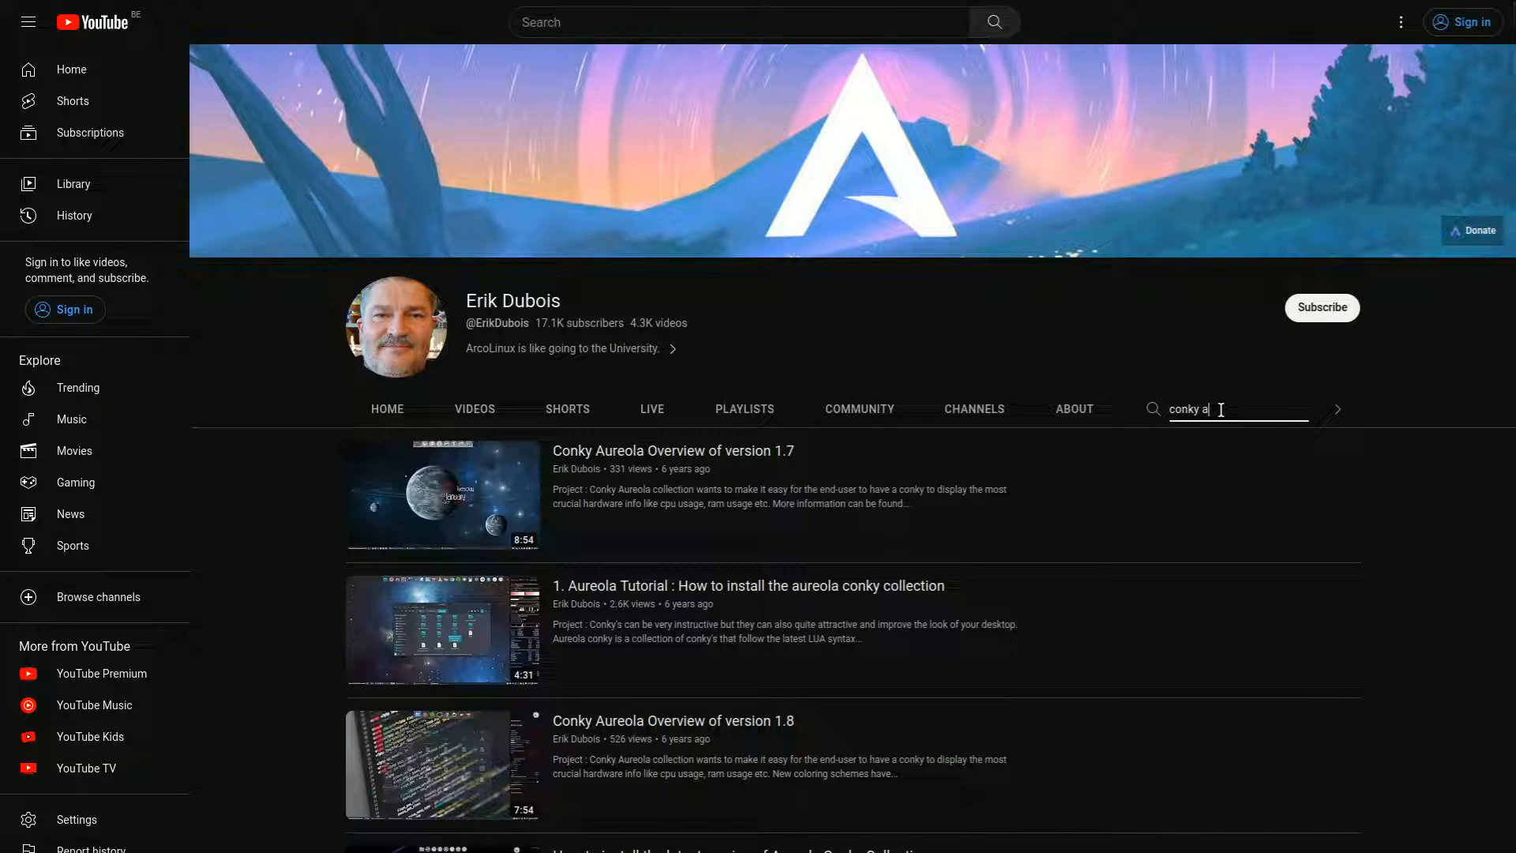
text(urora)
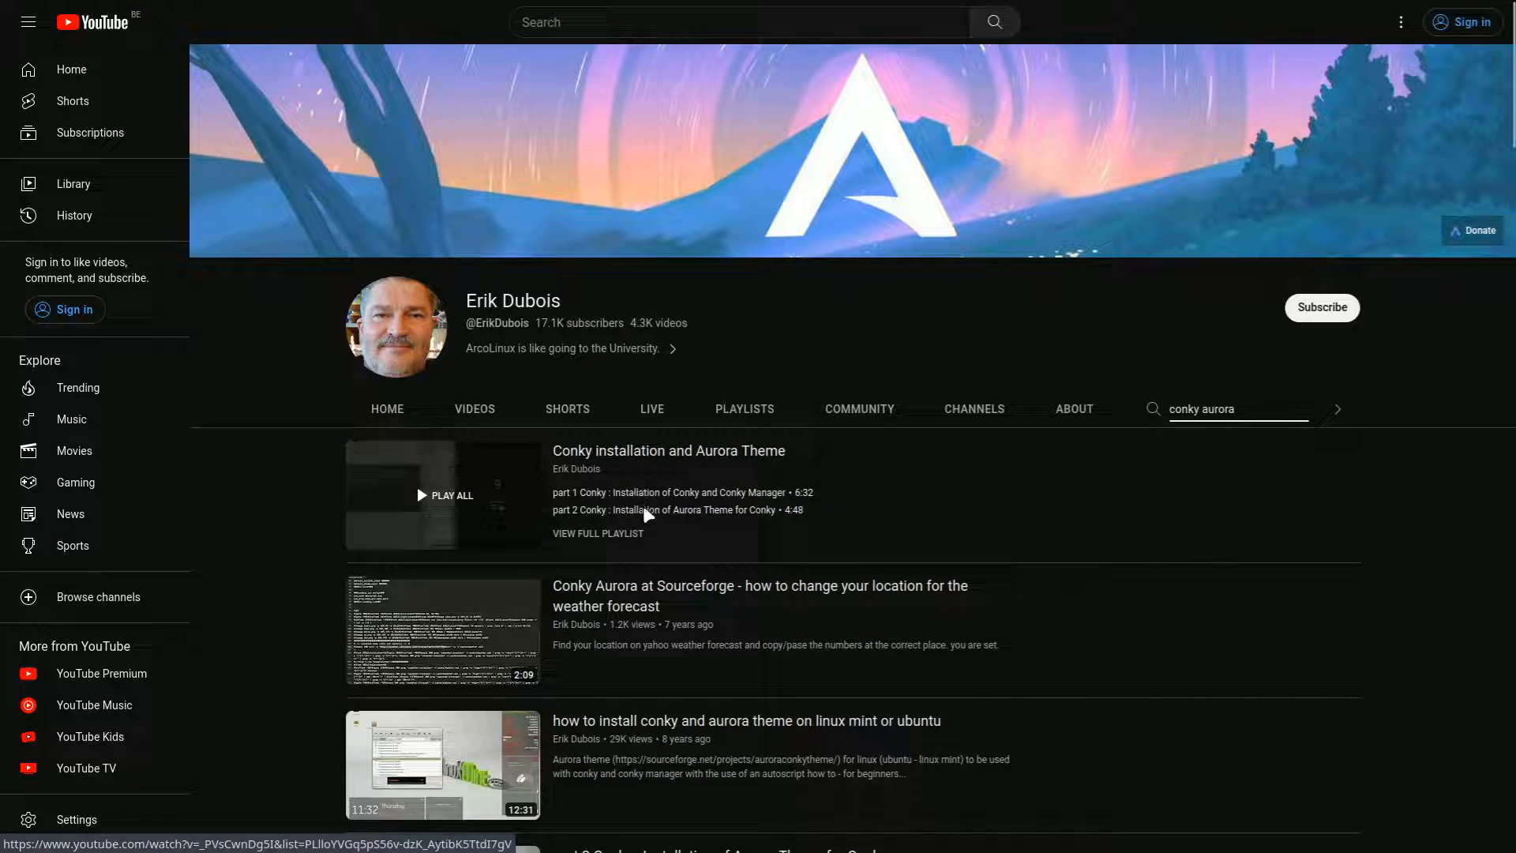
mouse_move(966, 535)
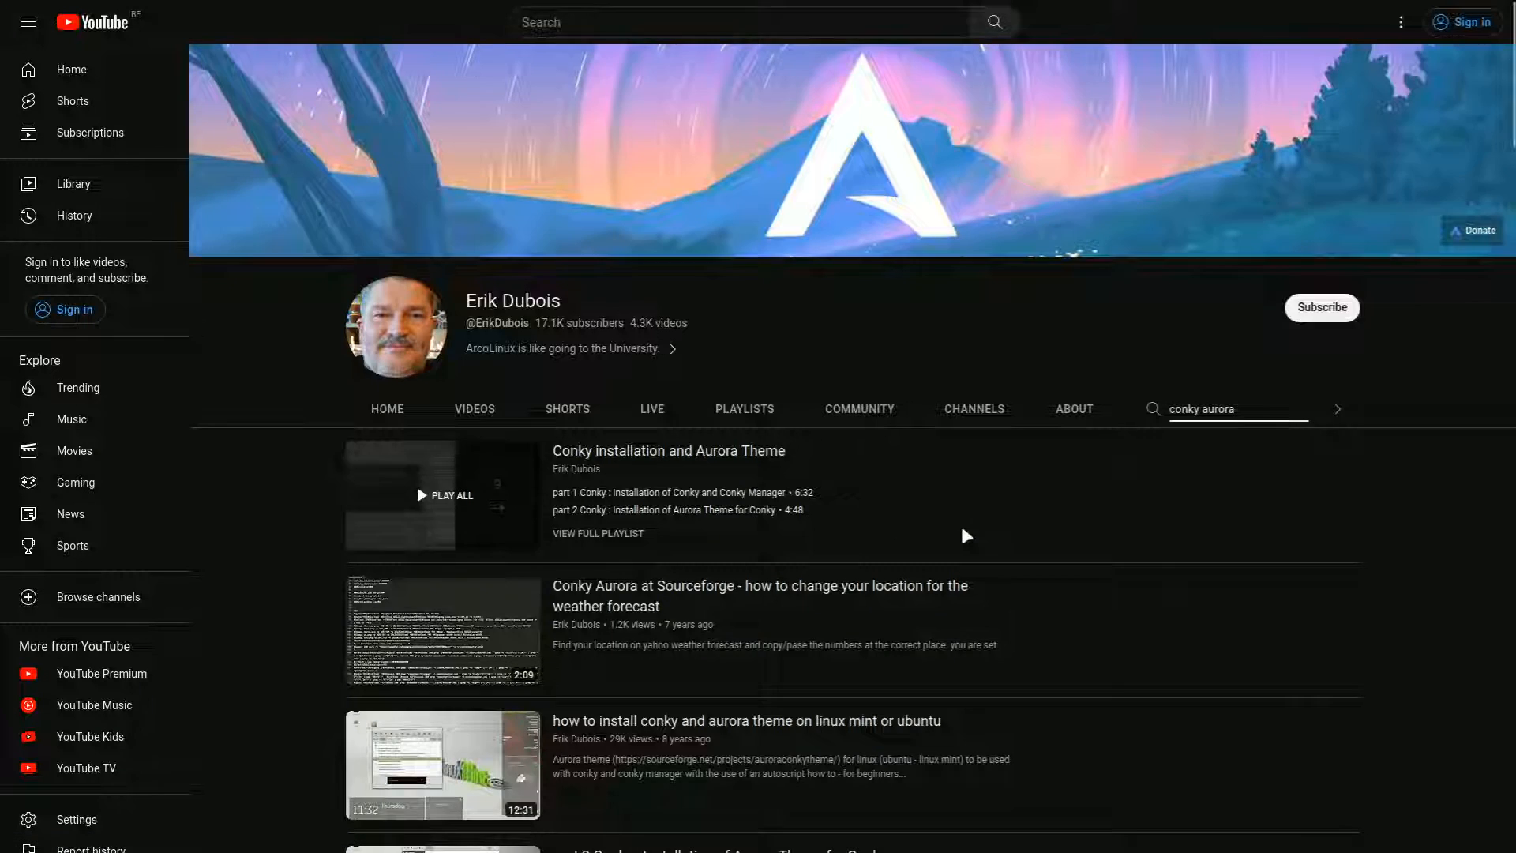
scroll(down, 3)
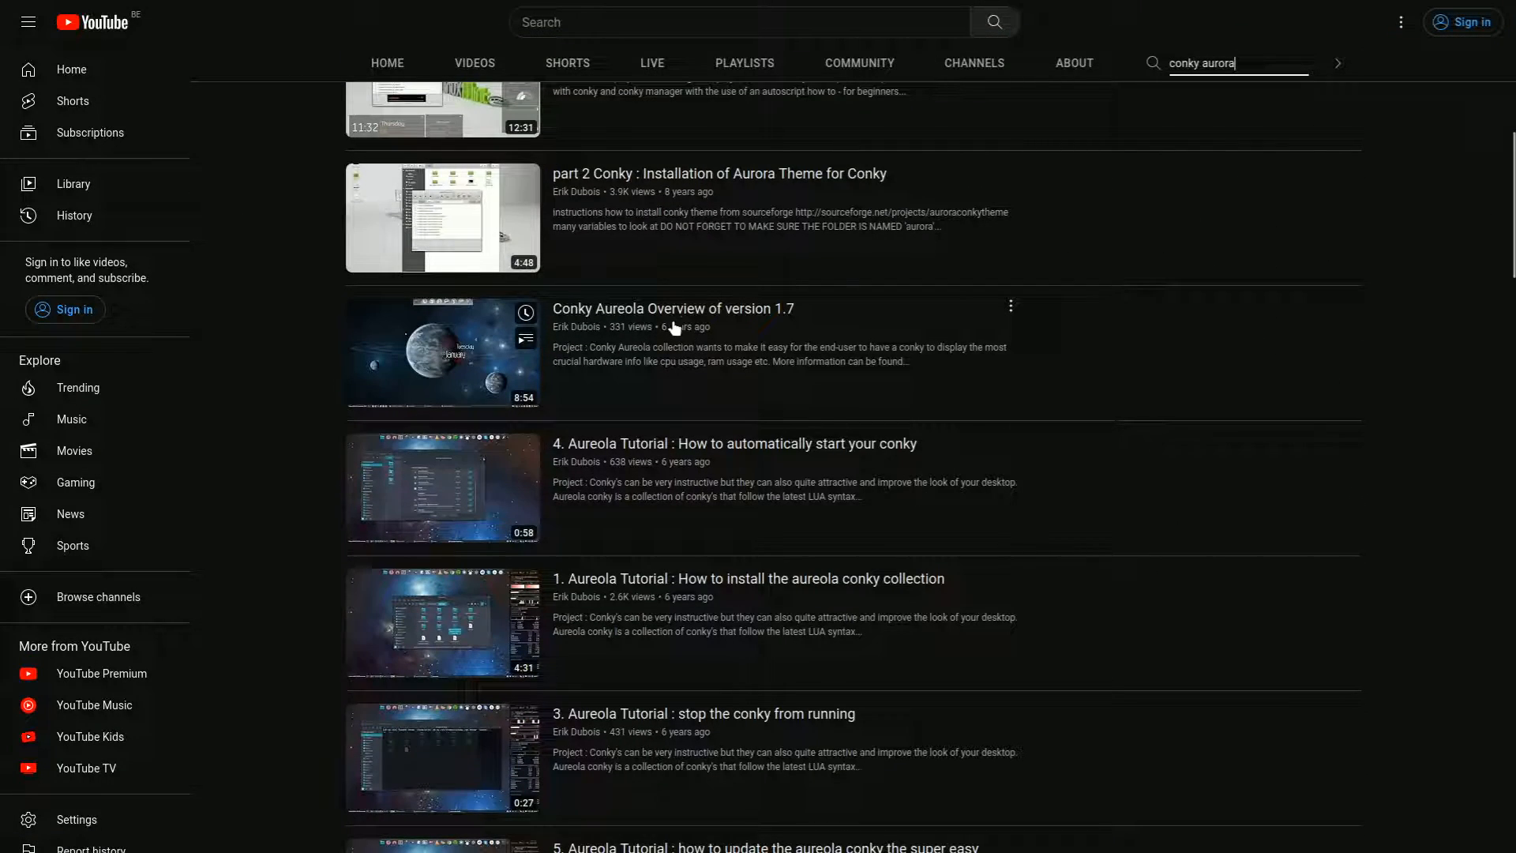
scroll(down, 3)
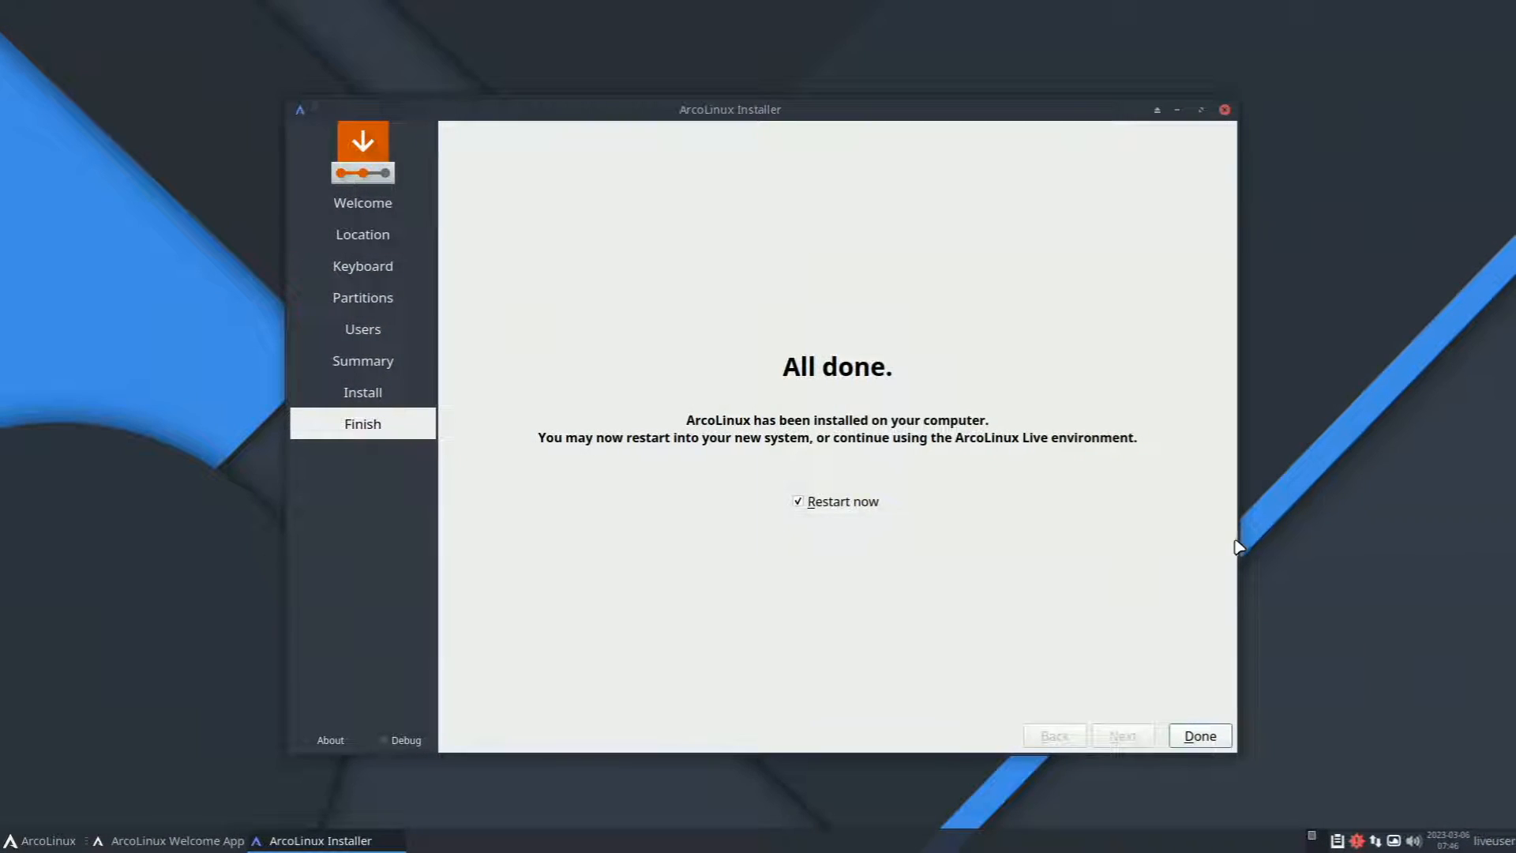
Step: Finish the ArcoLinux installer with 'Restart now' ticked to reboot the VM
click(1198, 736)
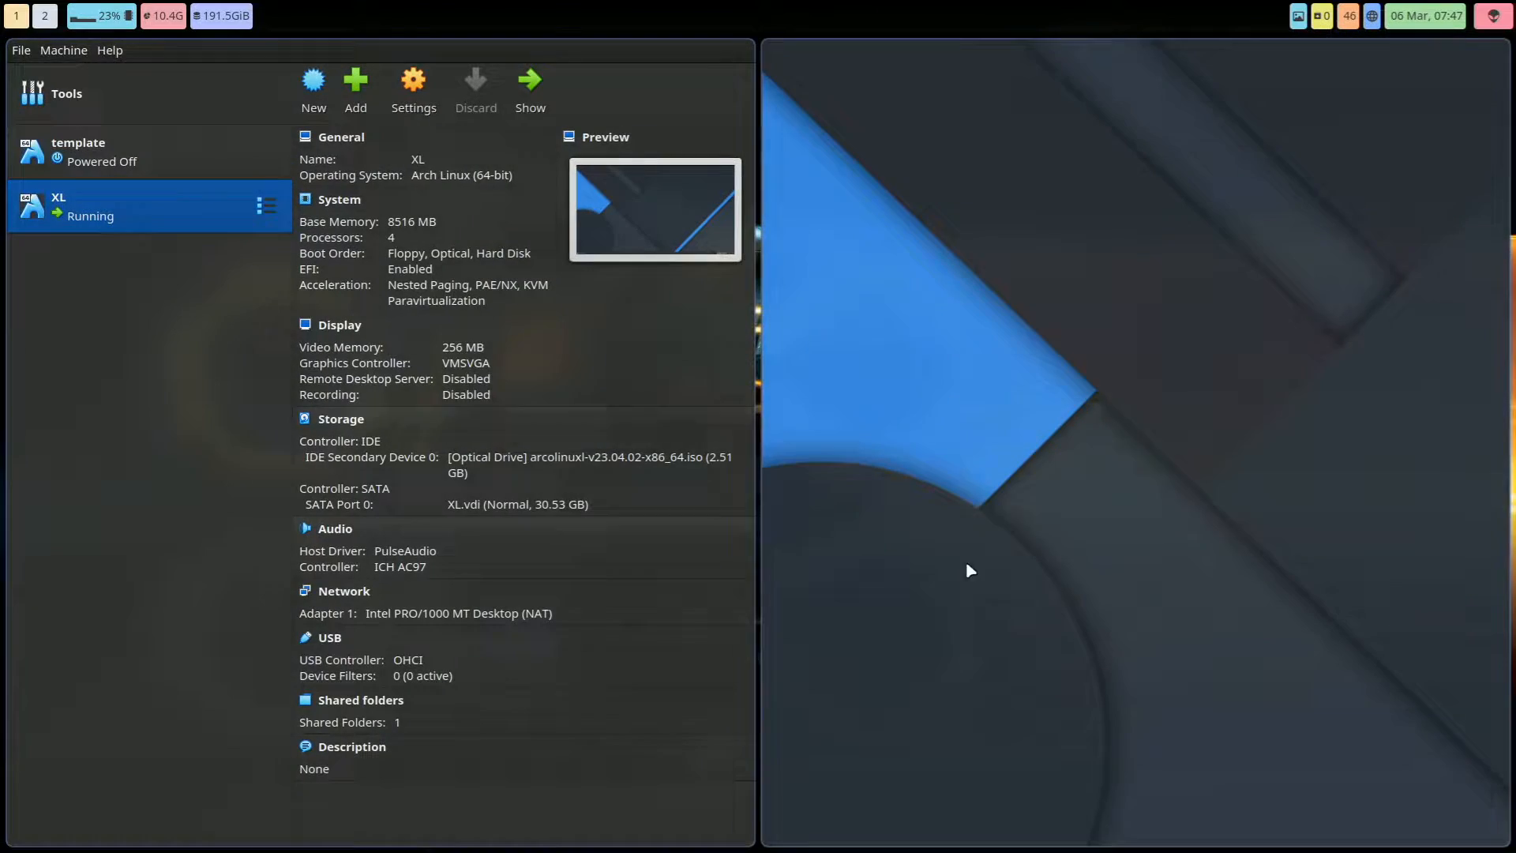
Step: Launch Xfce Terminal in the VM and run 'update' with the sudo password
click(529, 86)
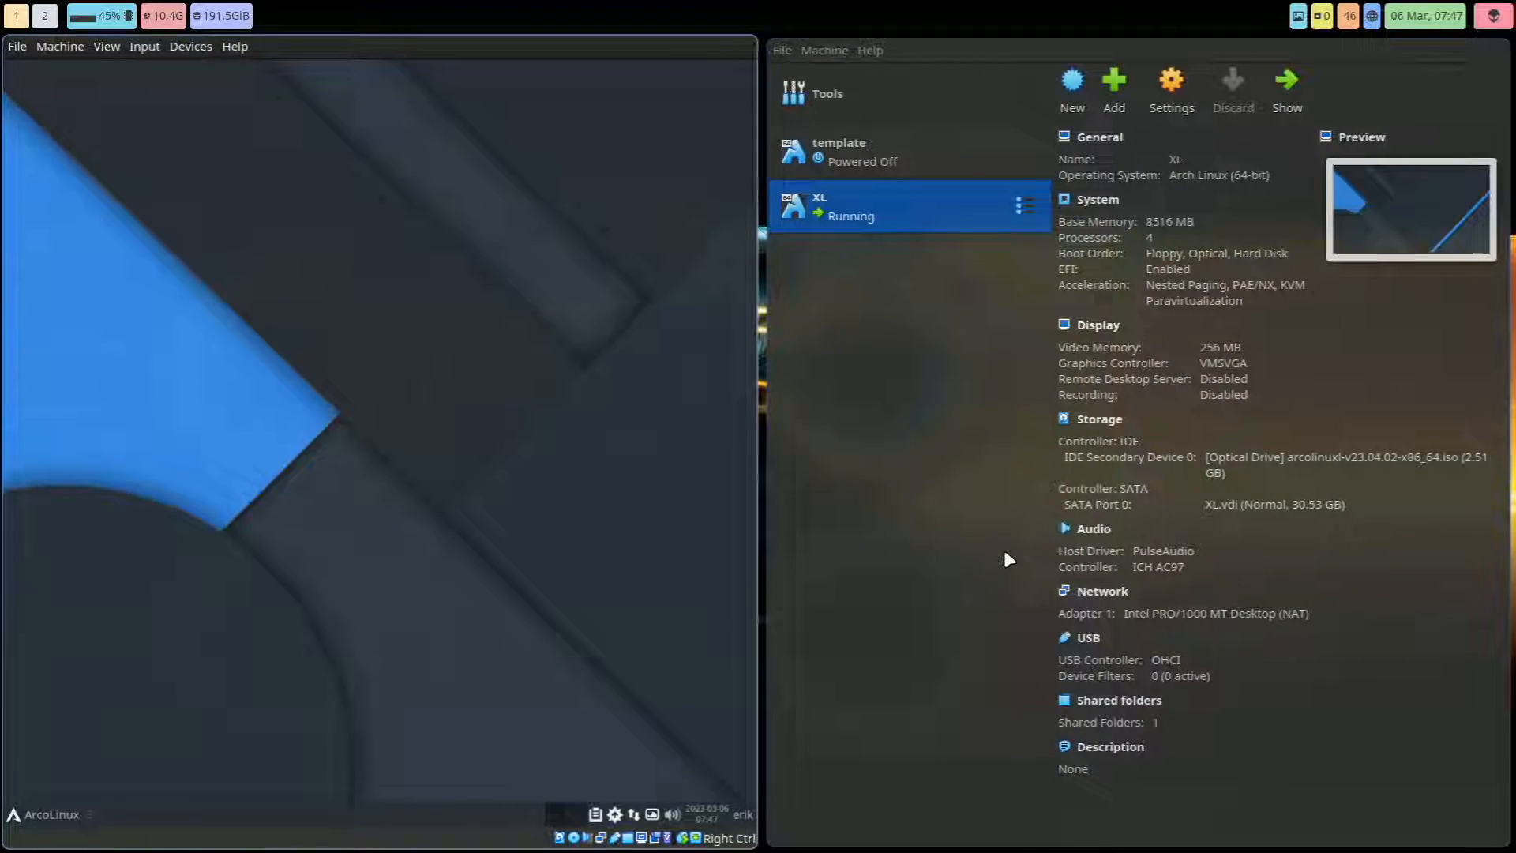
click(43, 814)
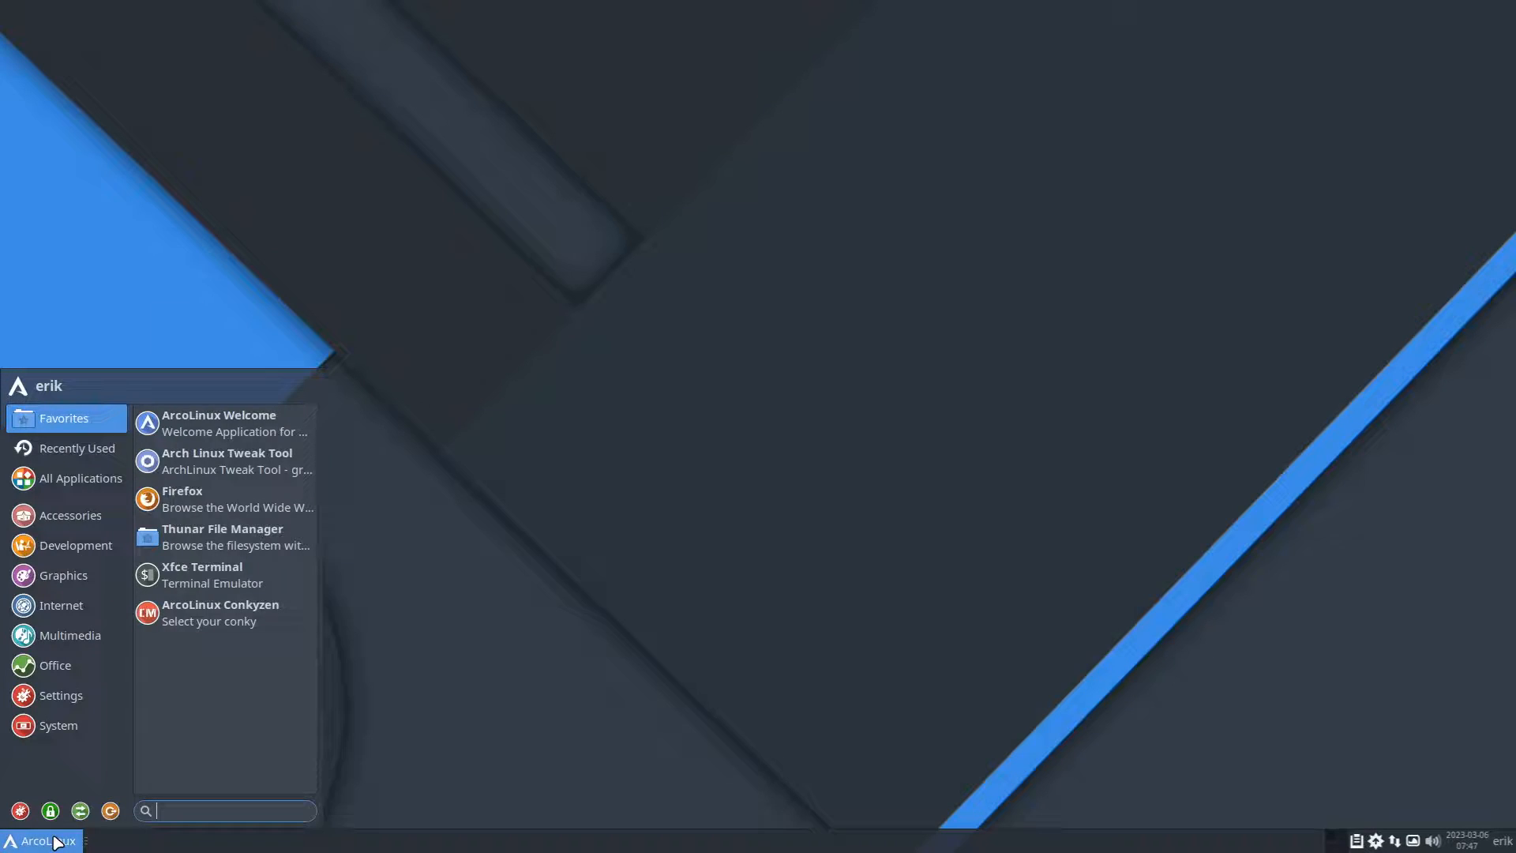
click(212, 574)
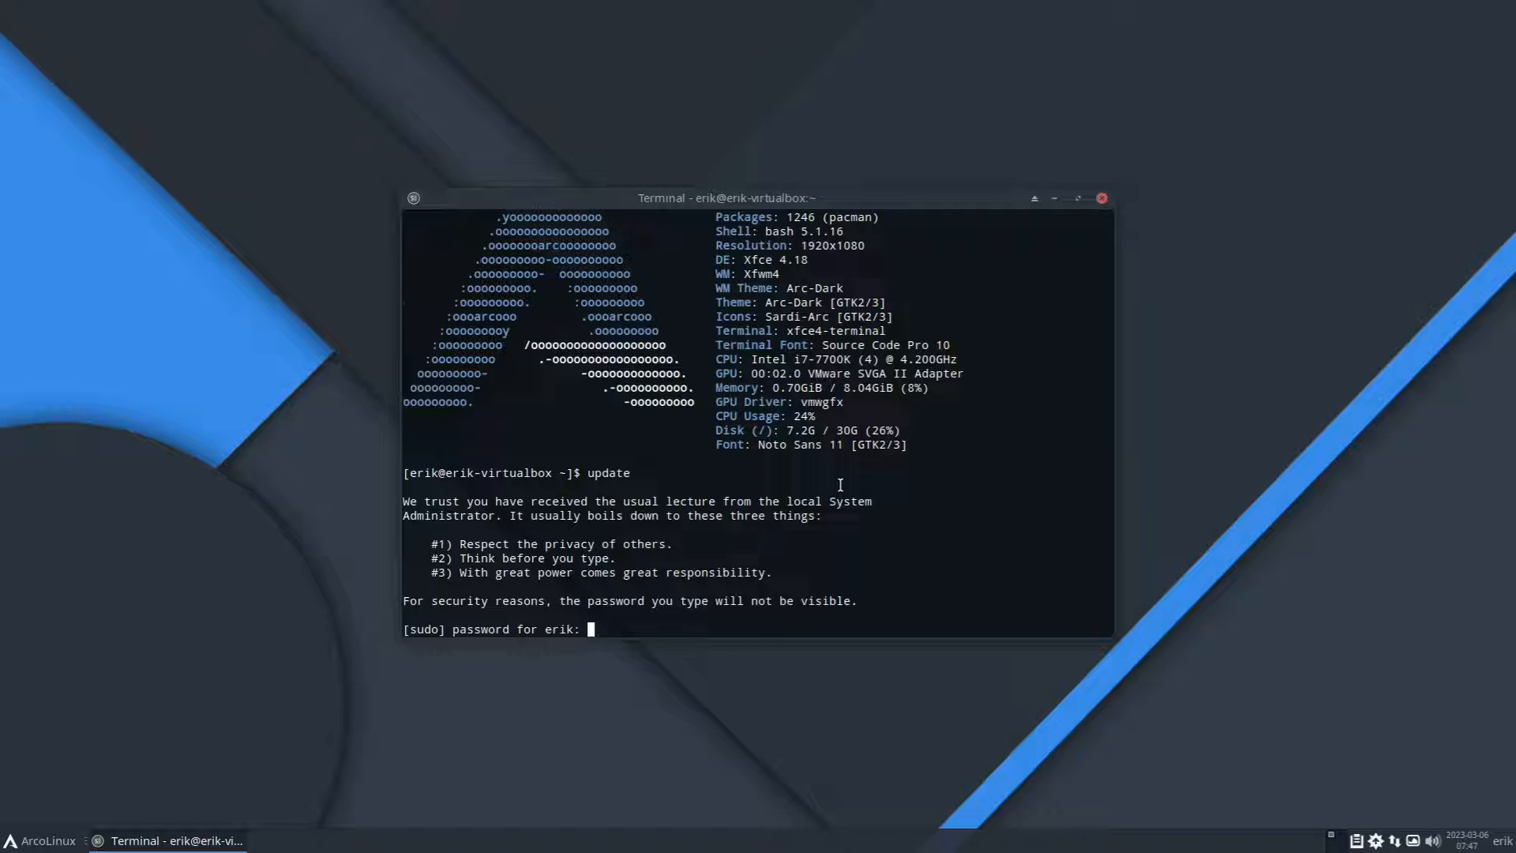
key(Return)
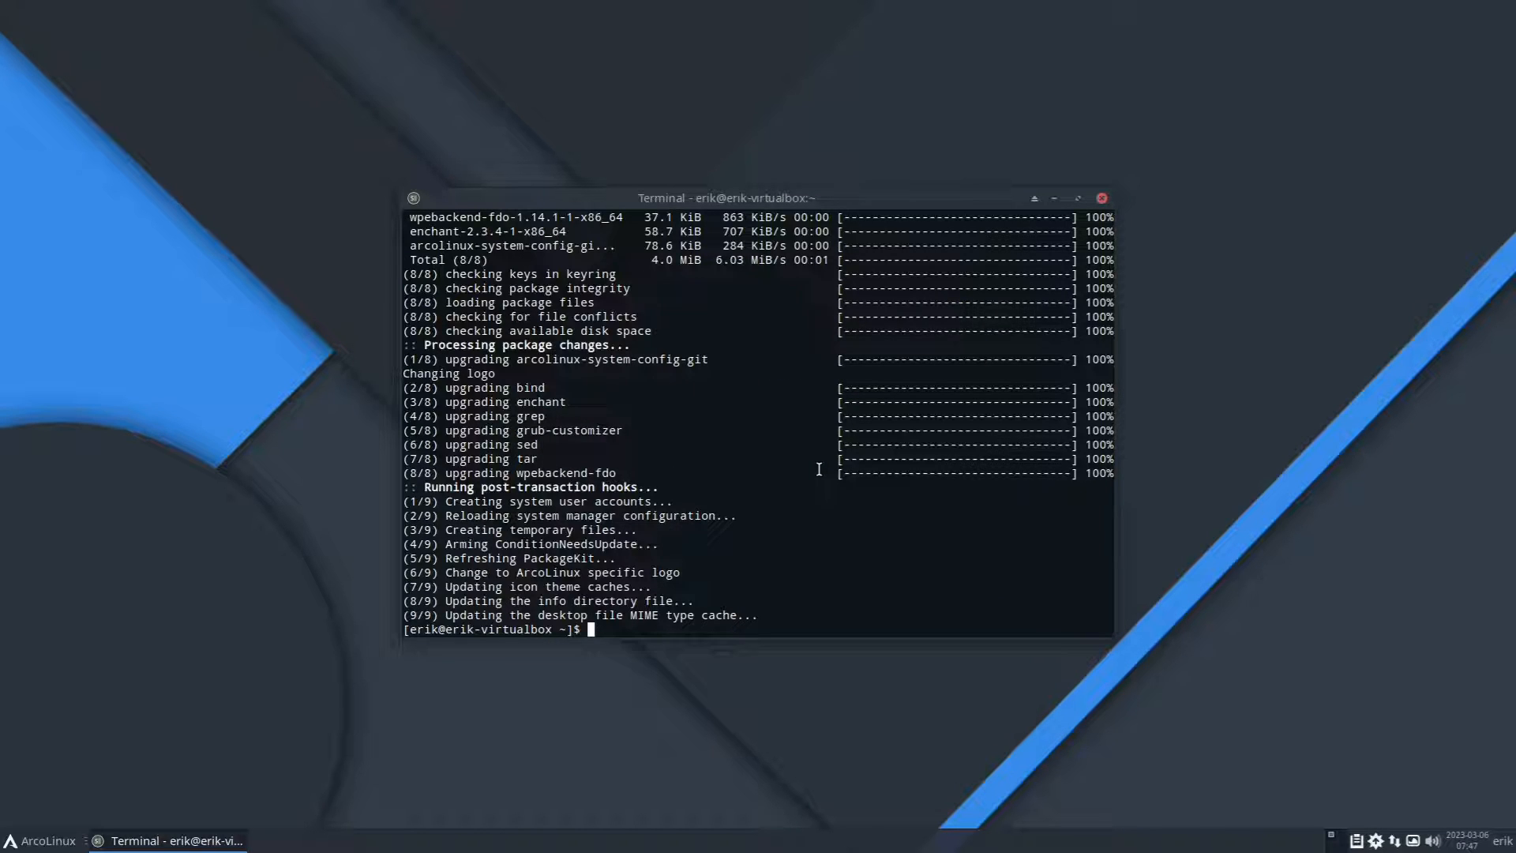
Step: Install edu-asus-grub-theme-git via 'sudo pacman -S', then run the shutdown alias
text(sudo pac)
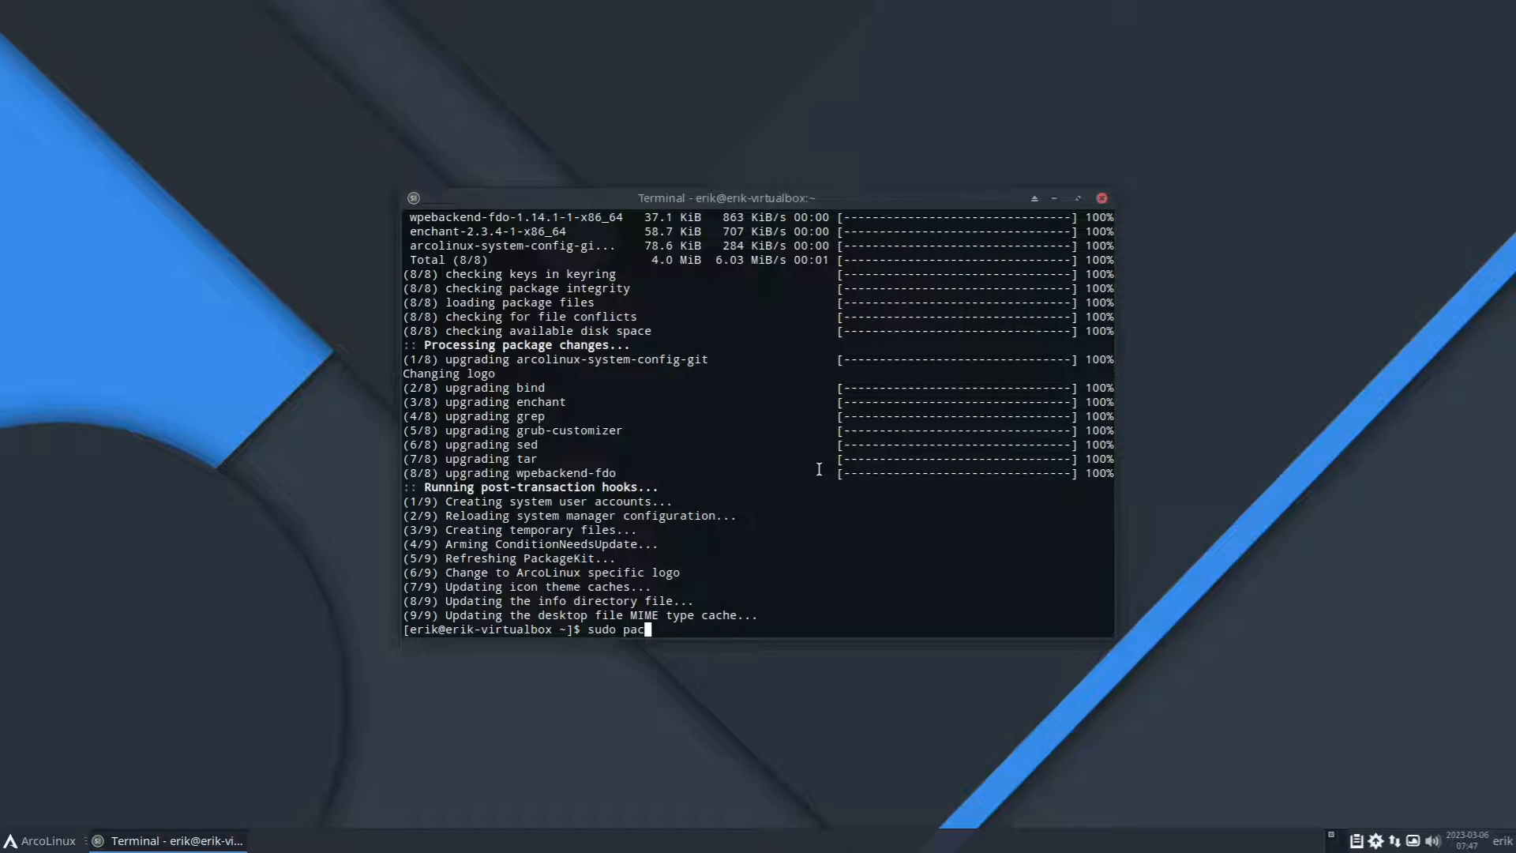
text(man -S)
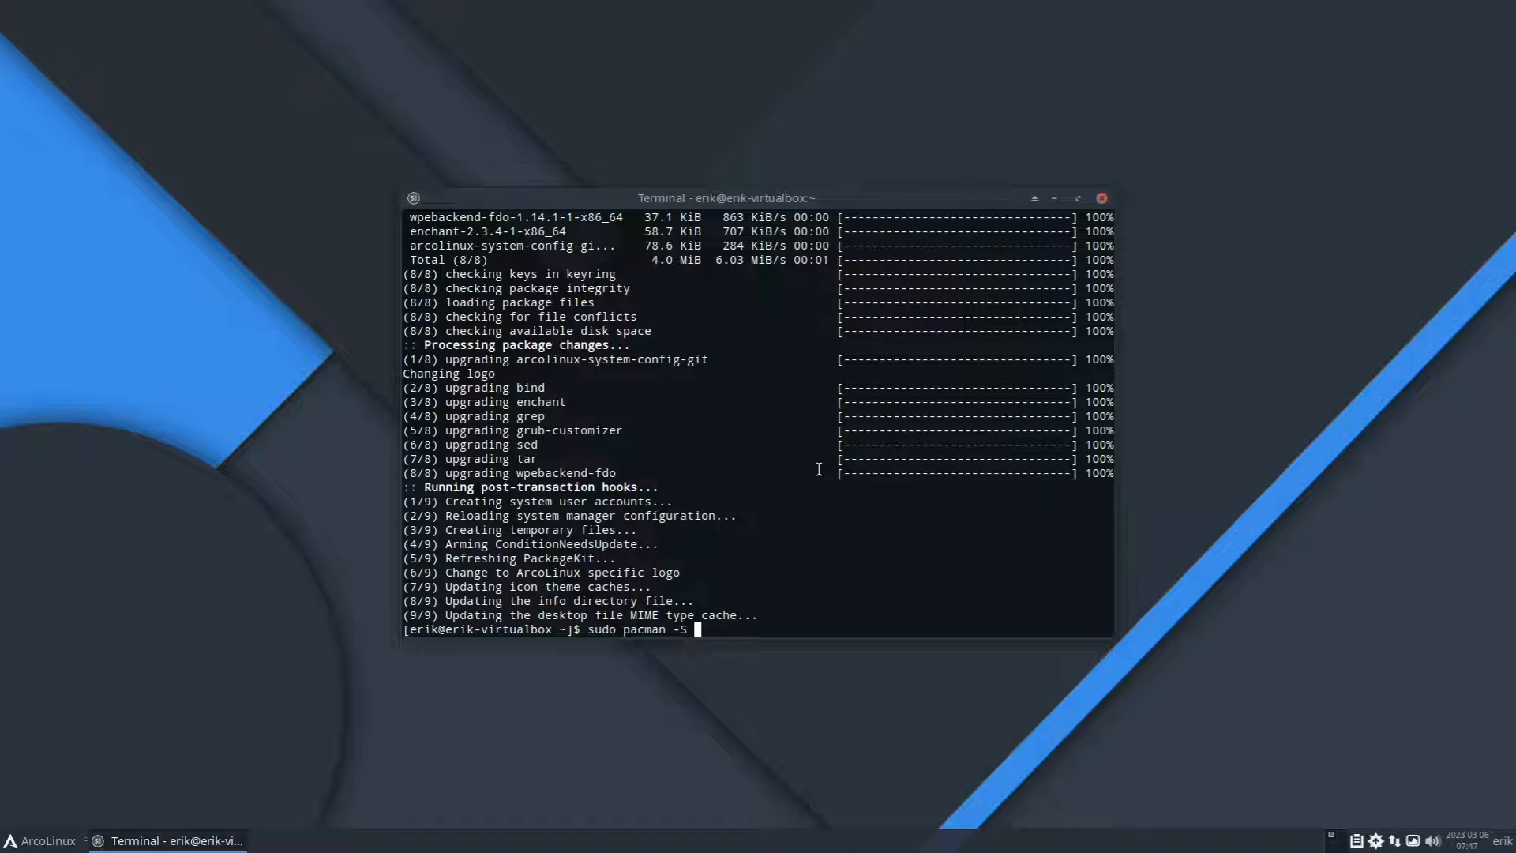
text(edu)
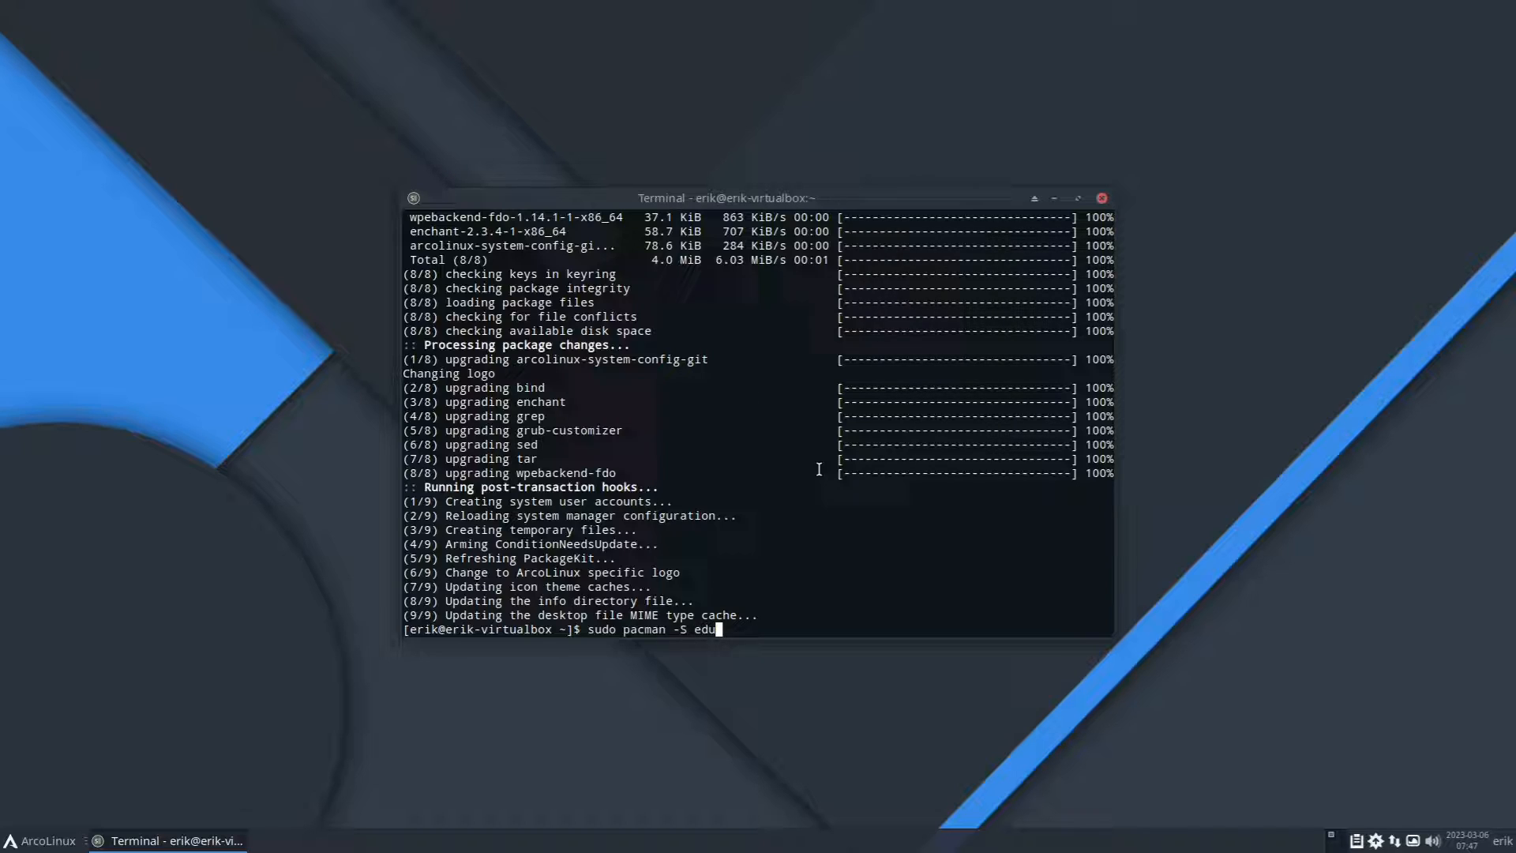
text(-)
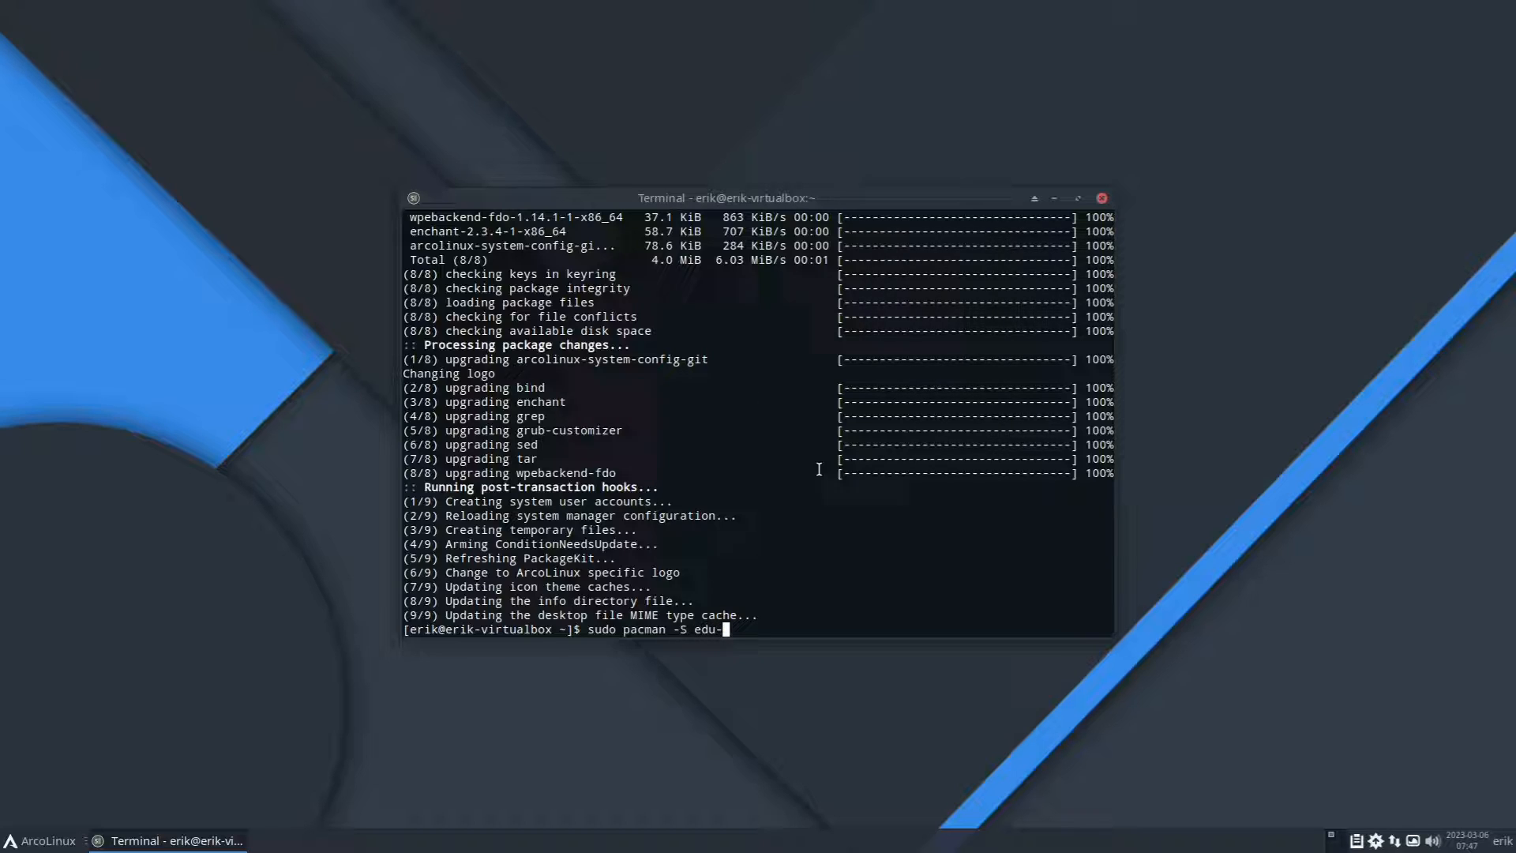
text(as)
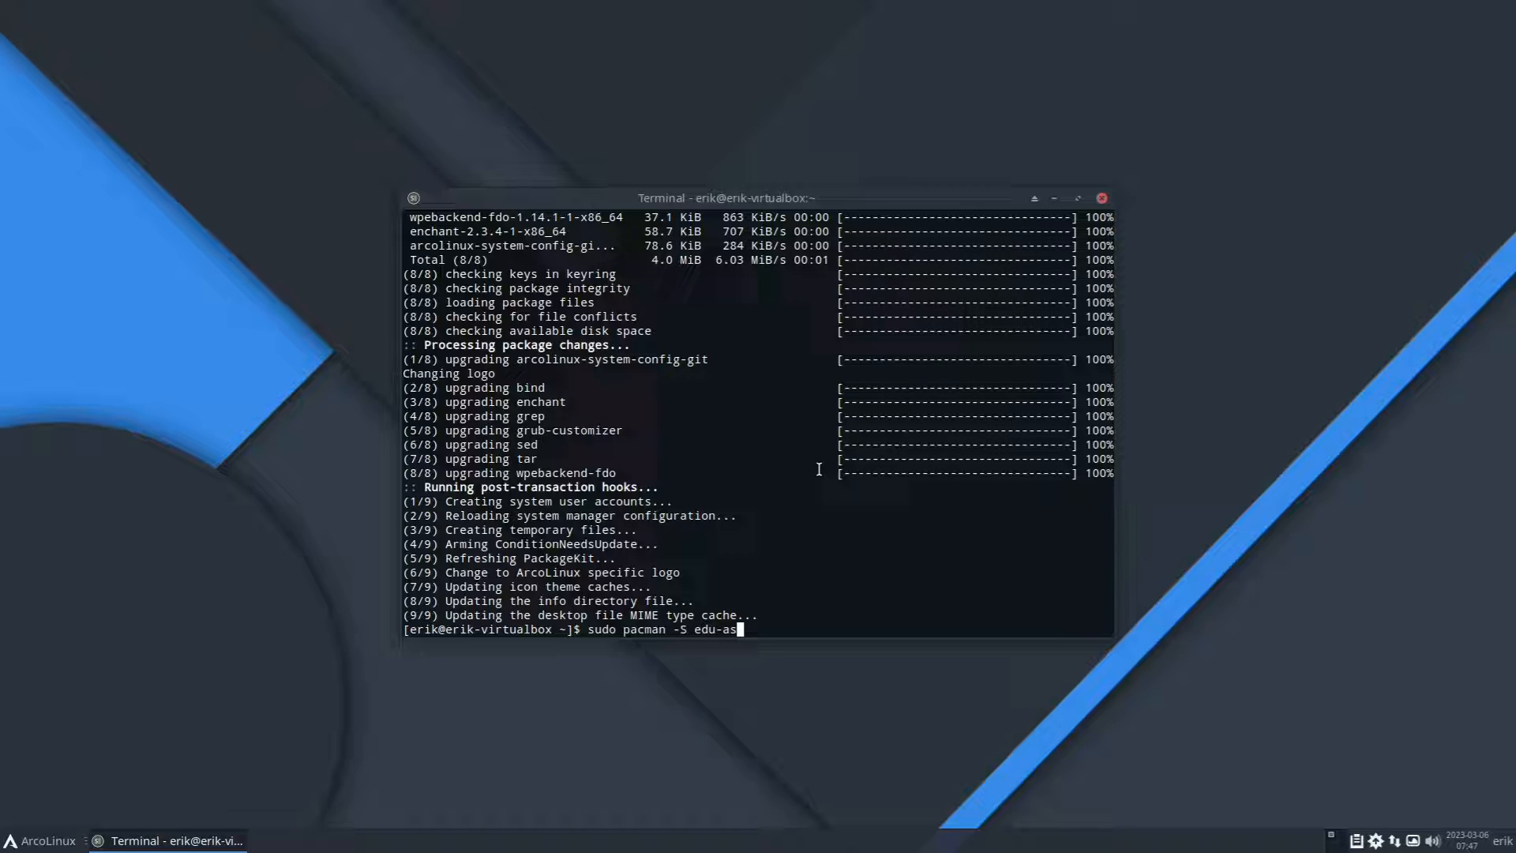
text(us-grub-theme-git)
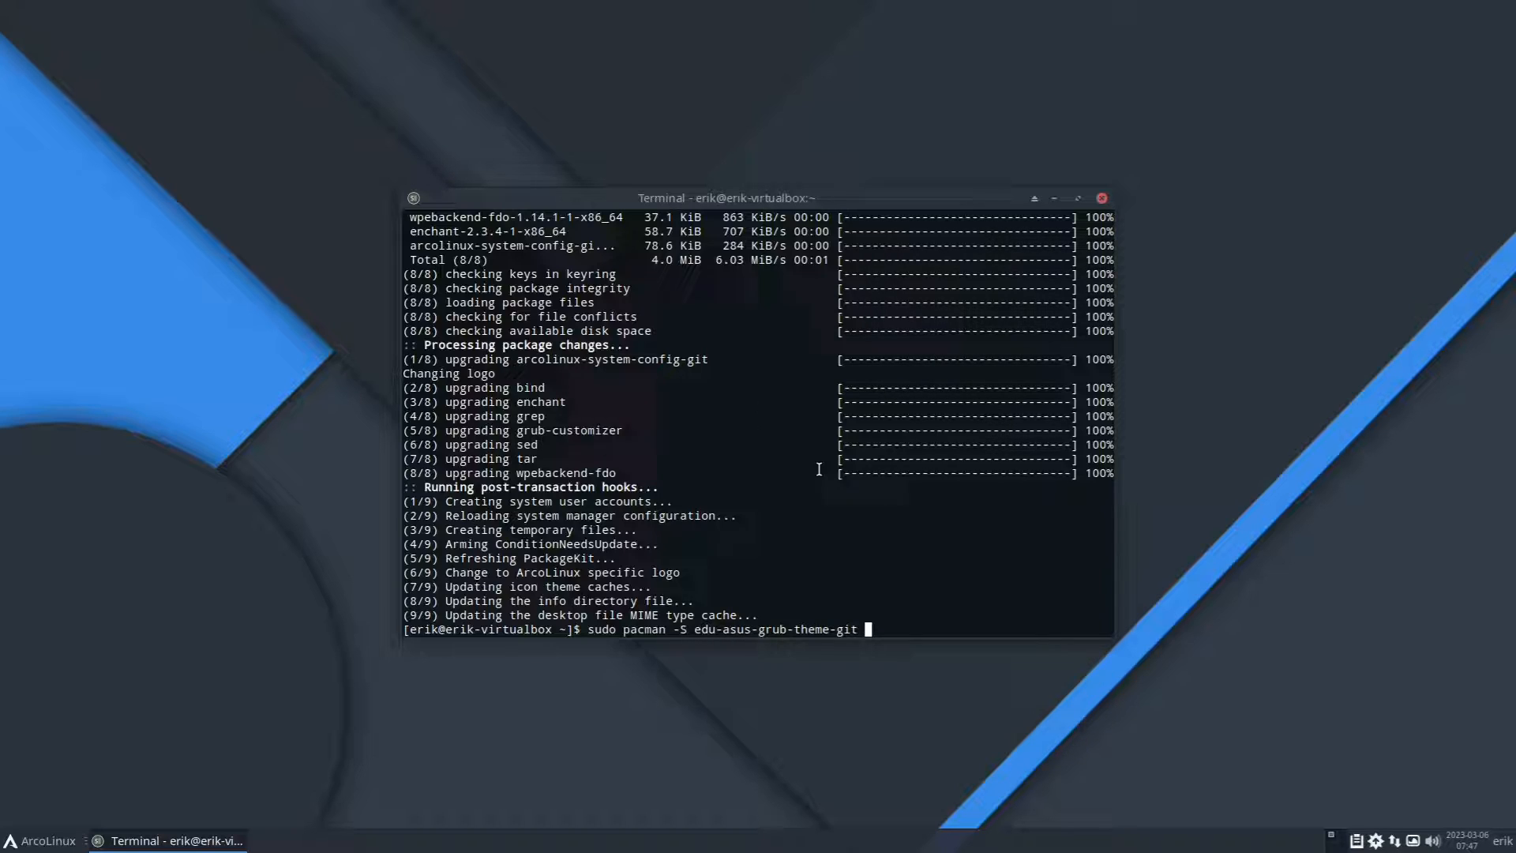
key(Return)
text(sr)
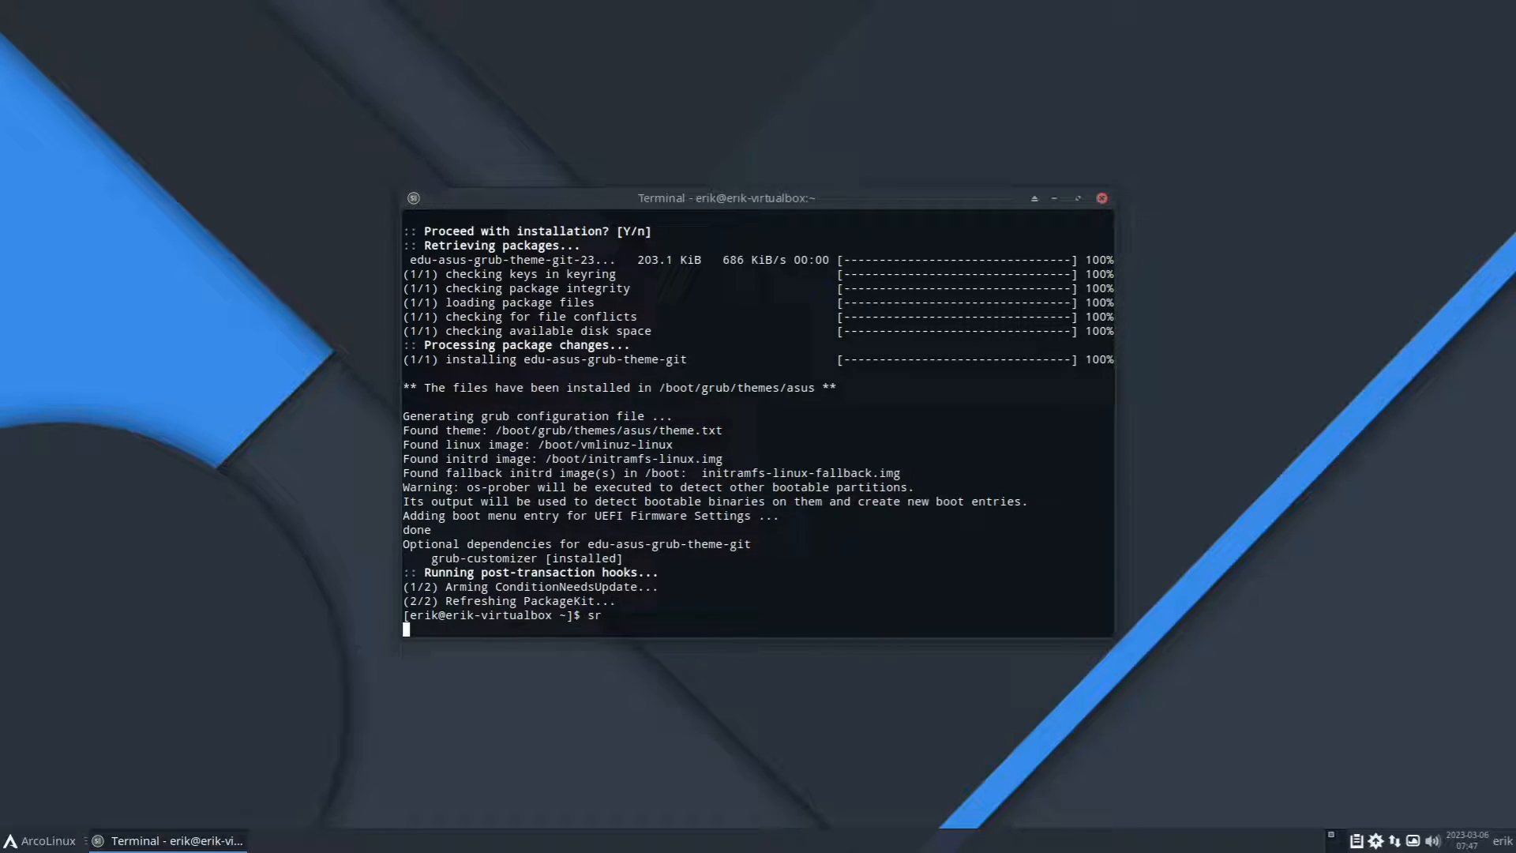
key(Return)
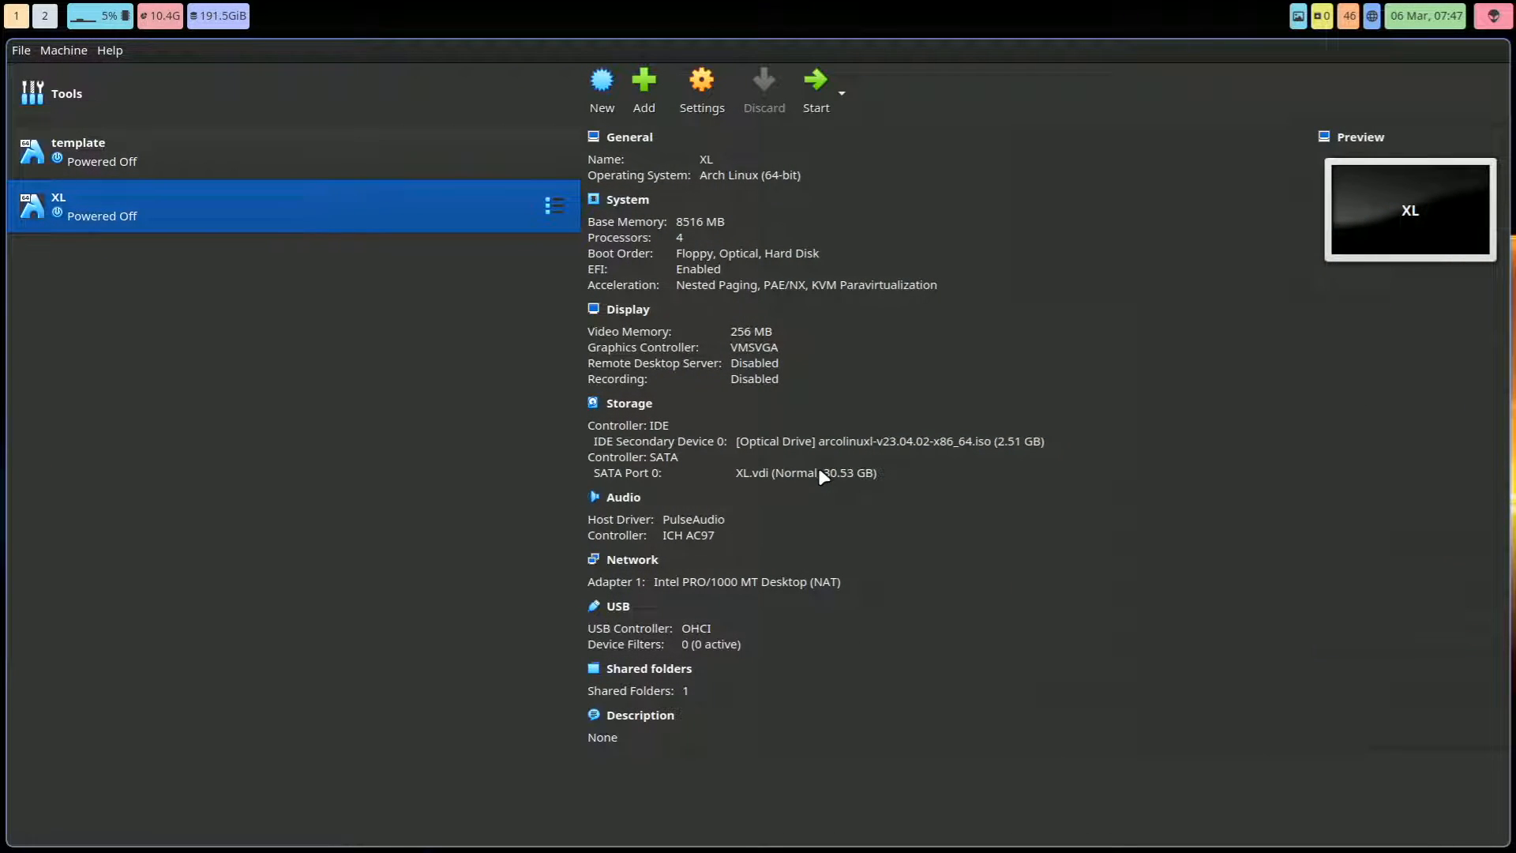
mouse_move(907, 467)
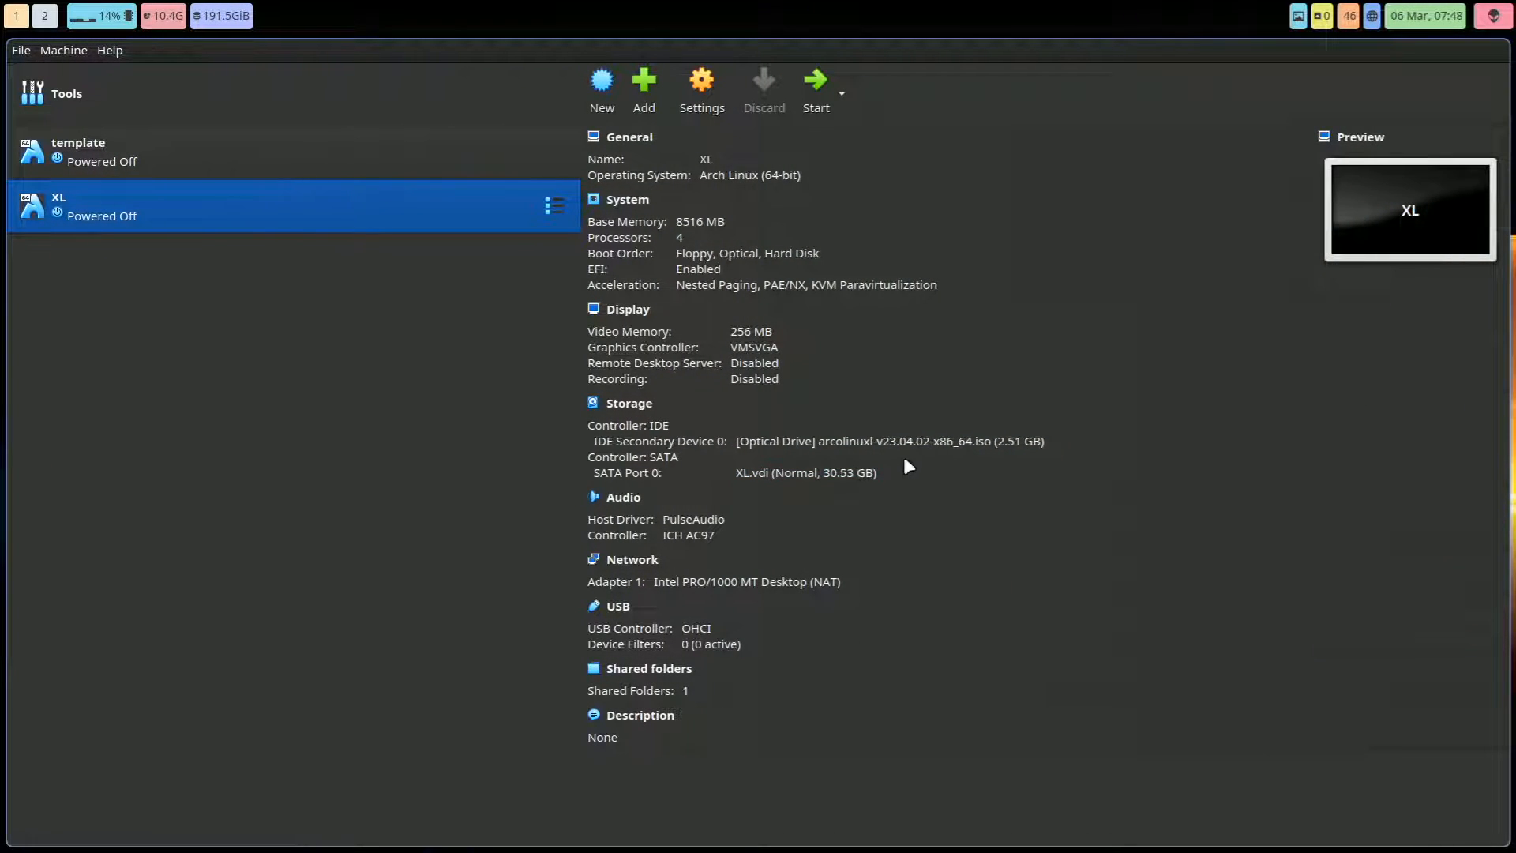